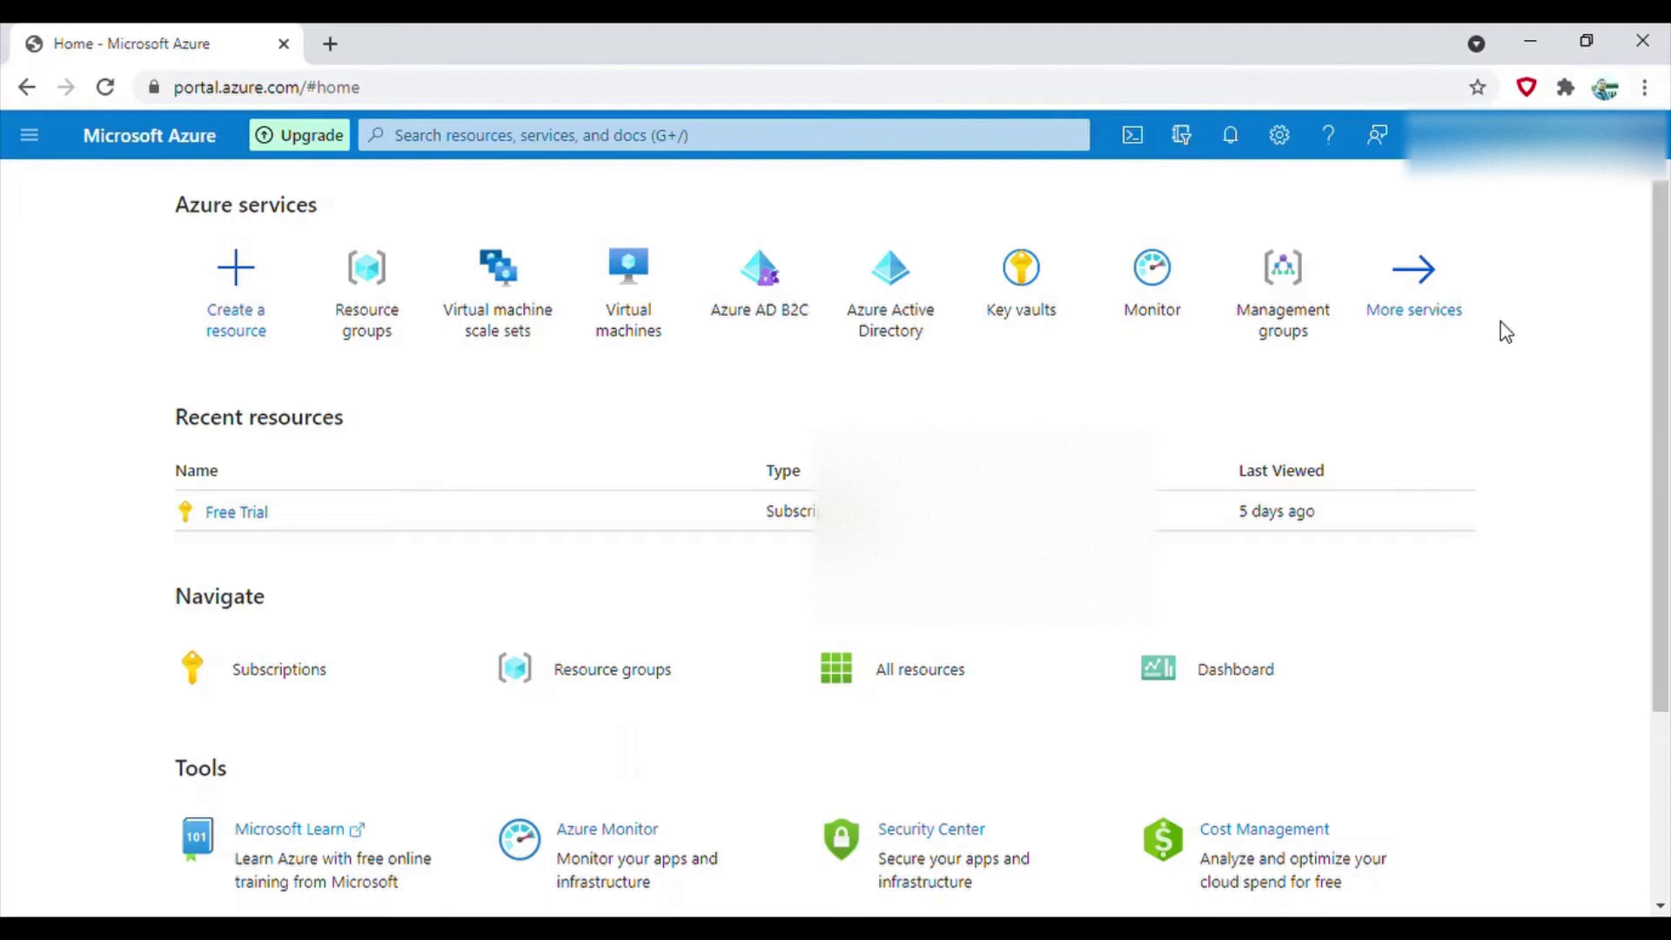
mouse_move(618, 701)
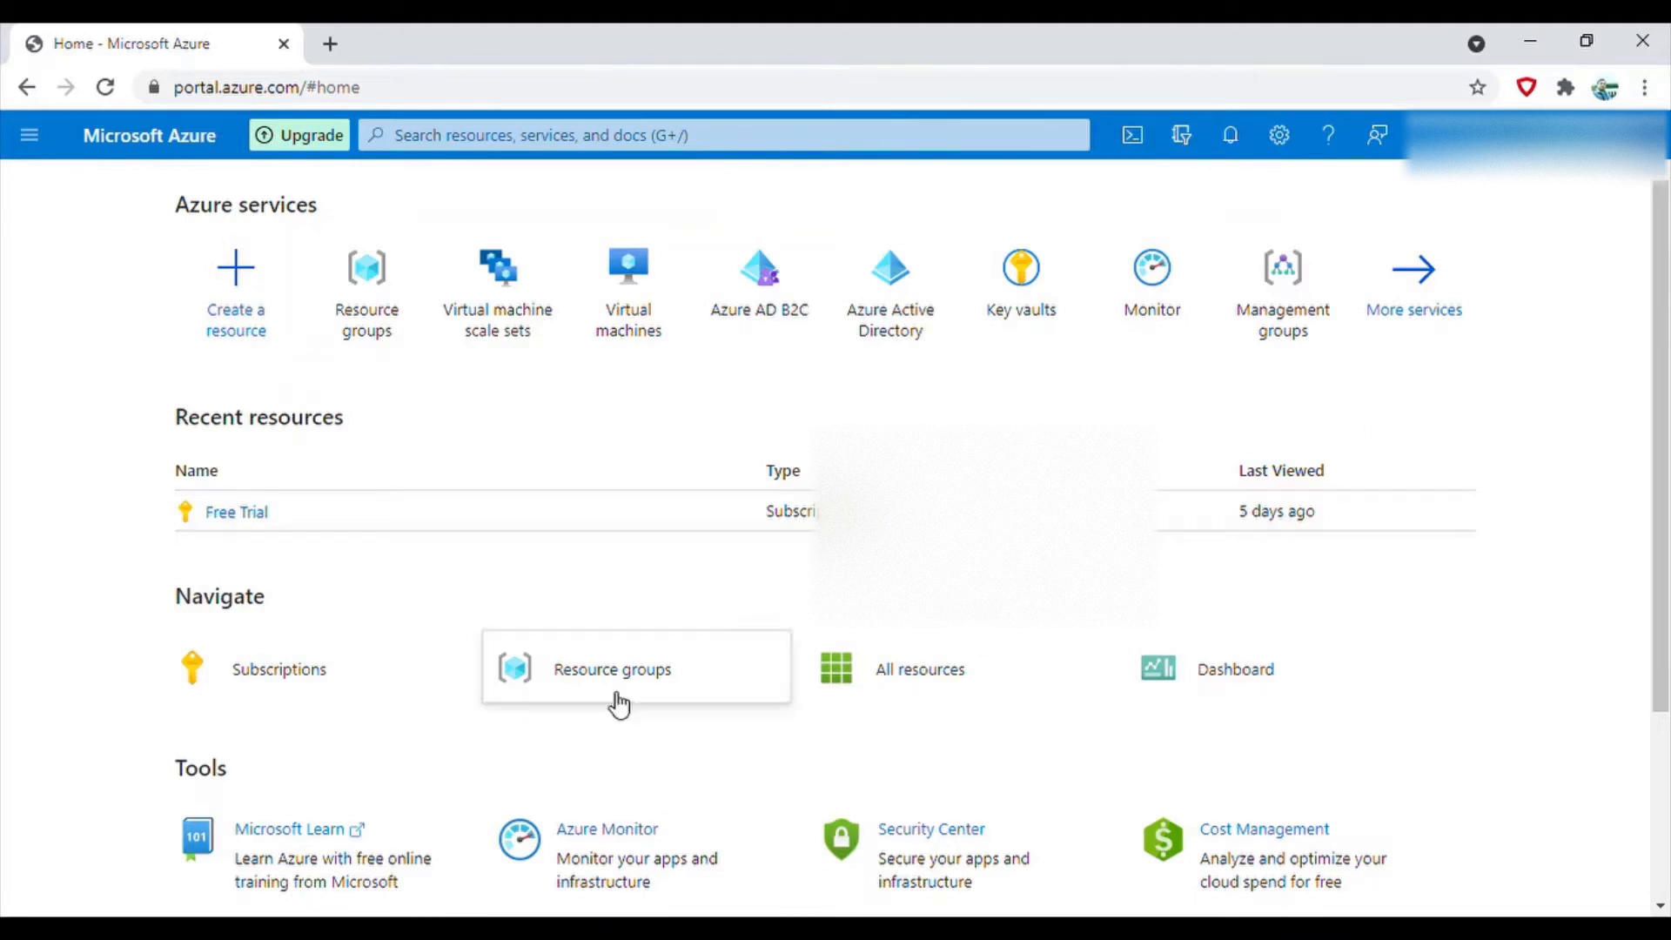
mouse_move(655, 451)
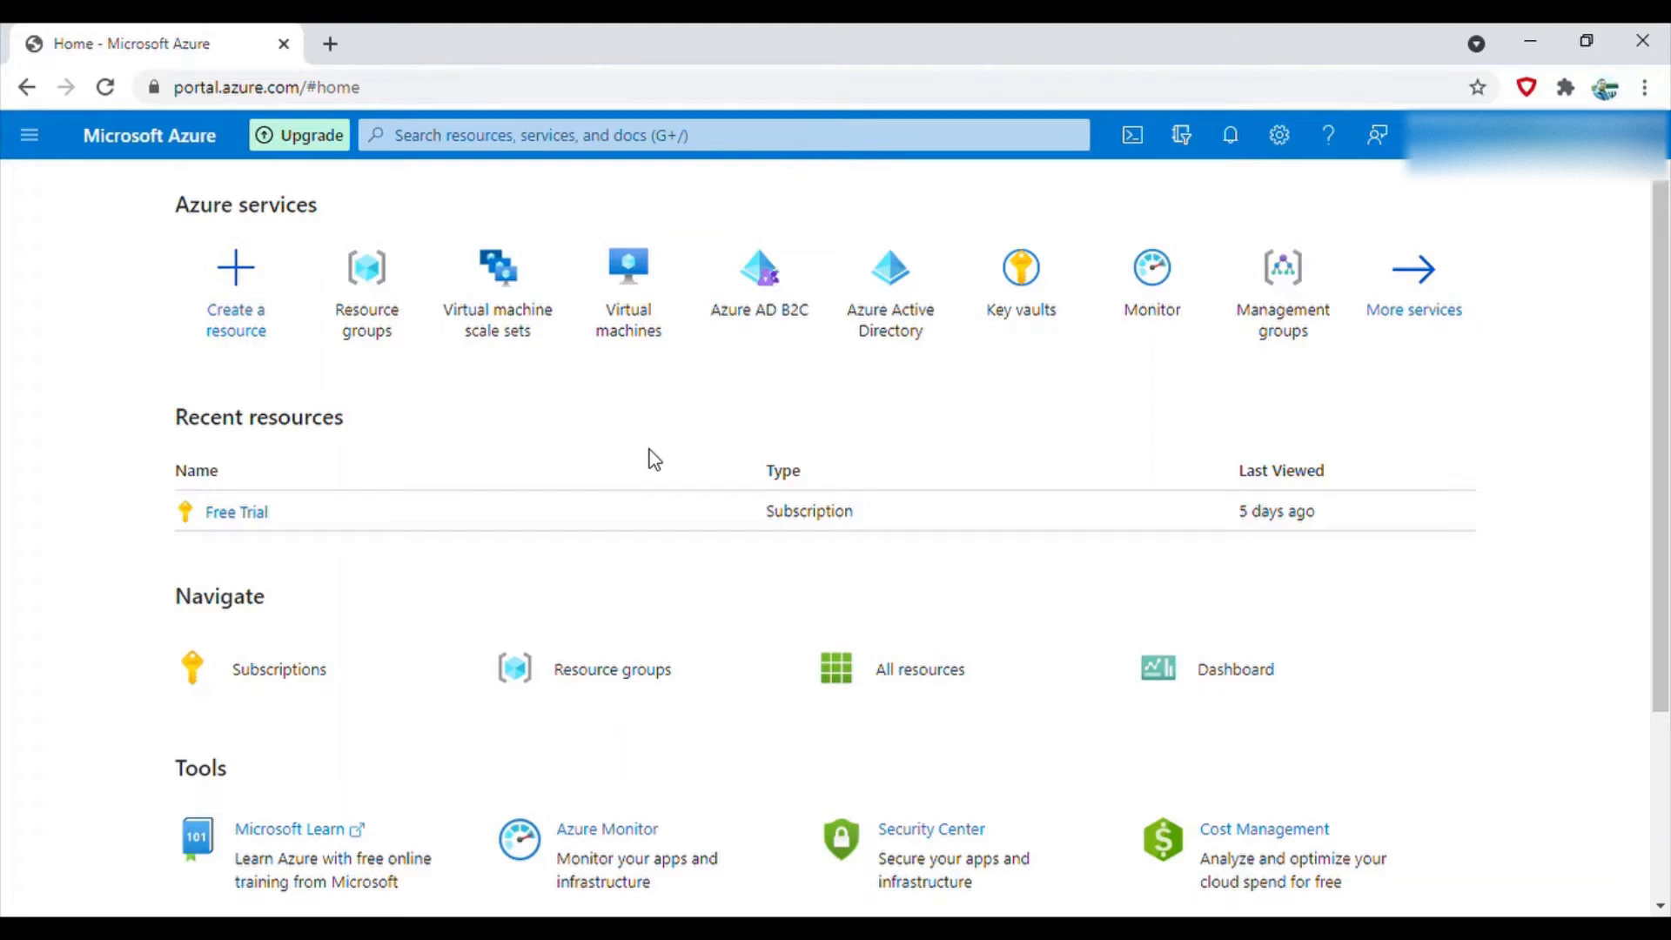
mouse_move(632, 384)
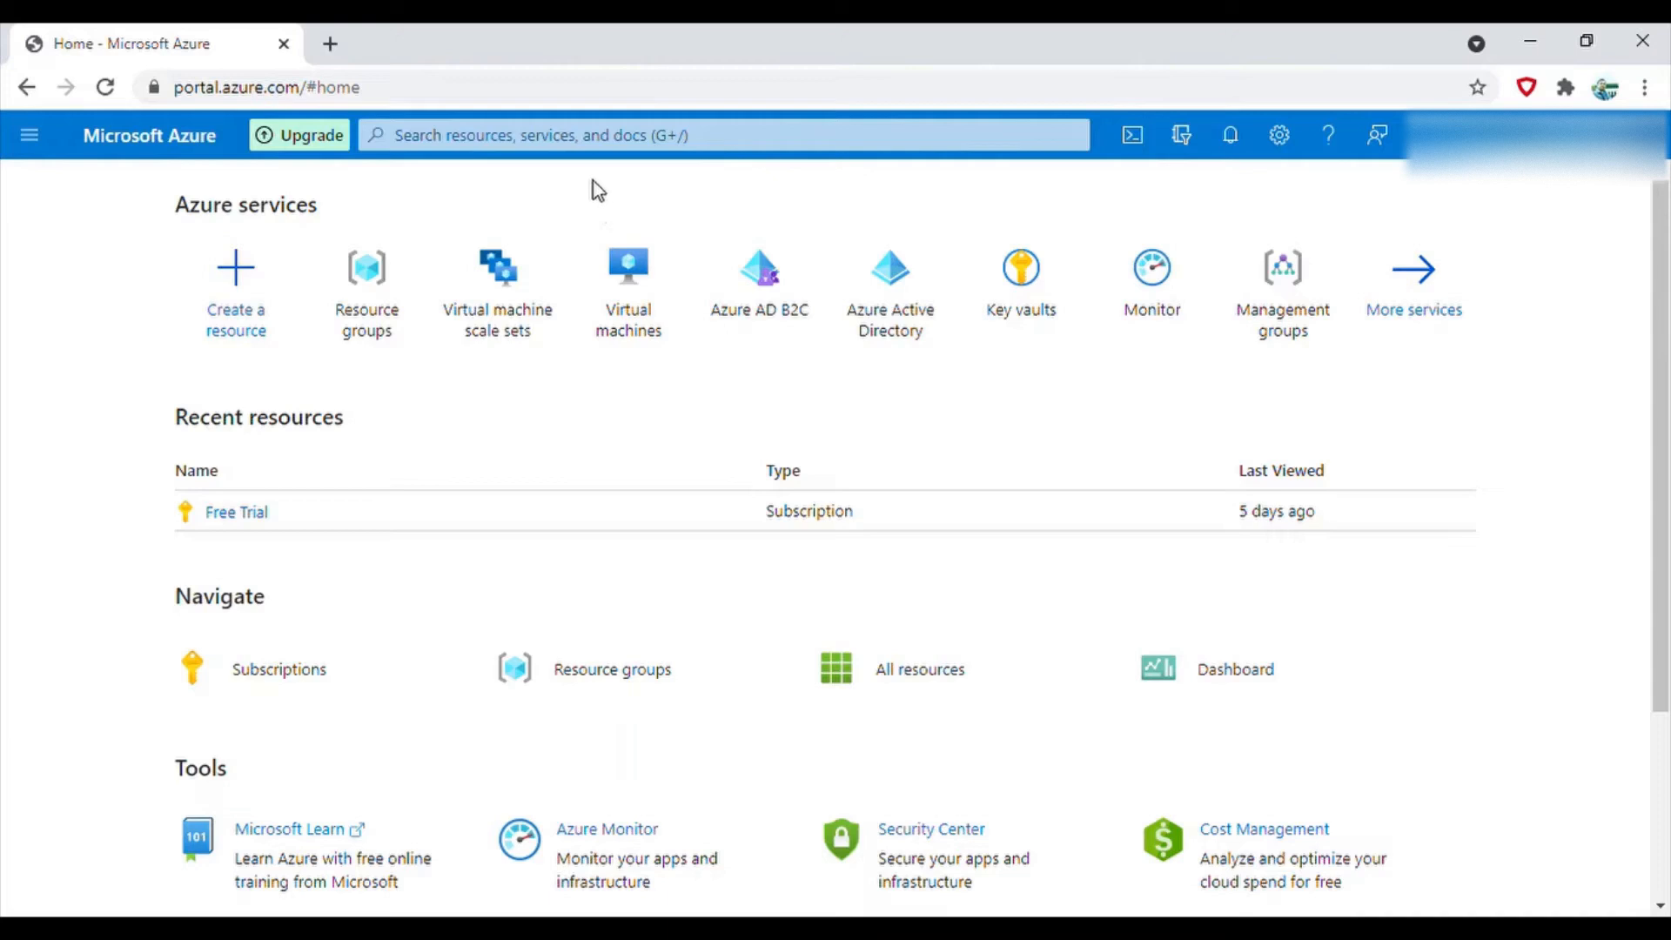
mouse_move(533, 402)
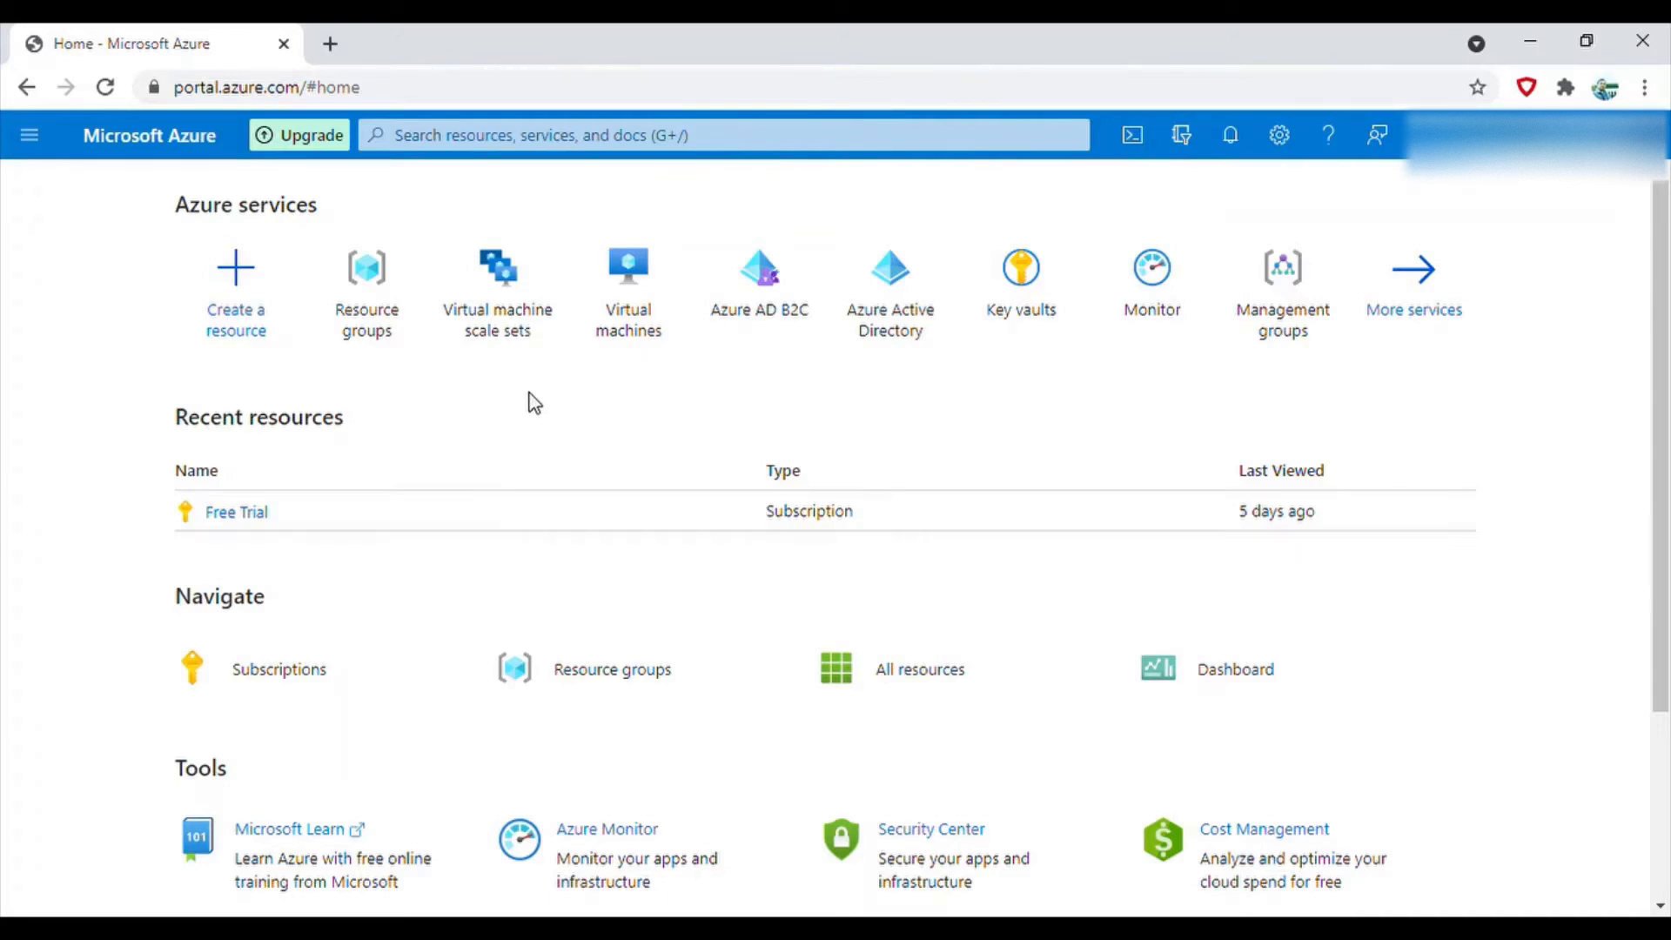
mouse_move(545, 678)
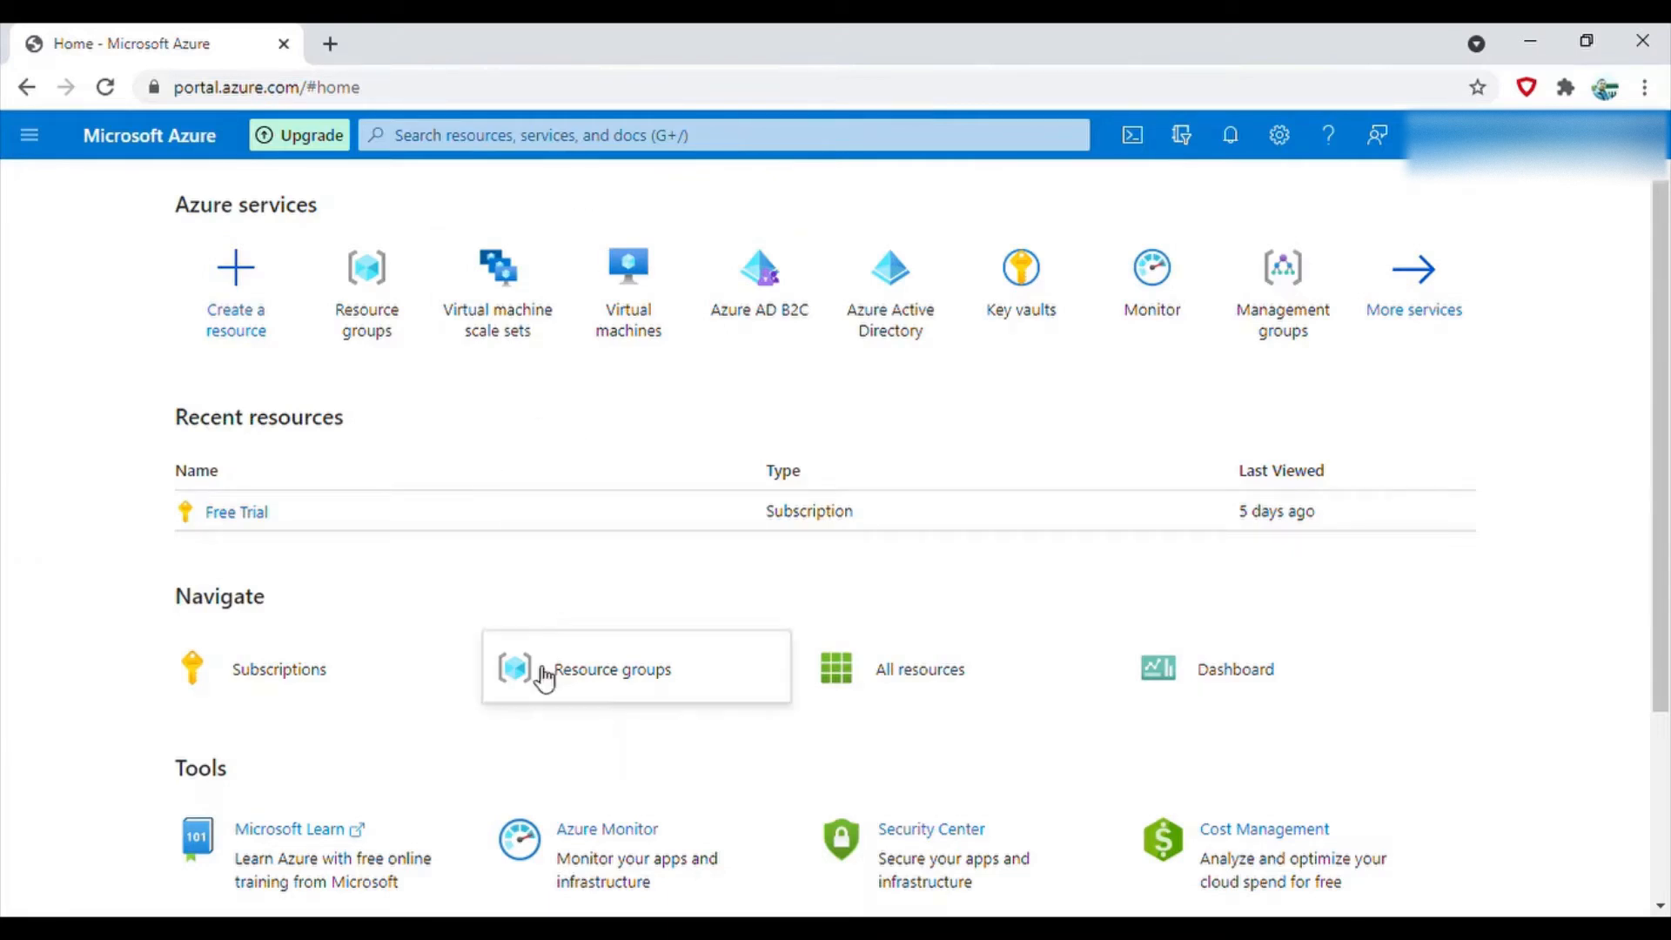
mouse_move(236, 288)
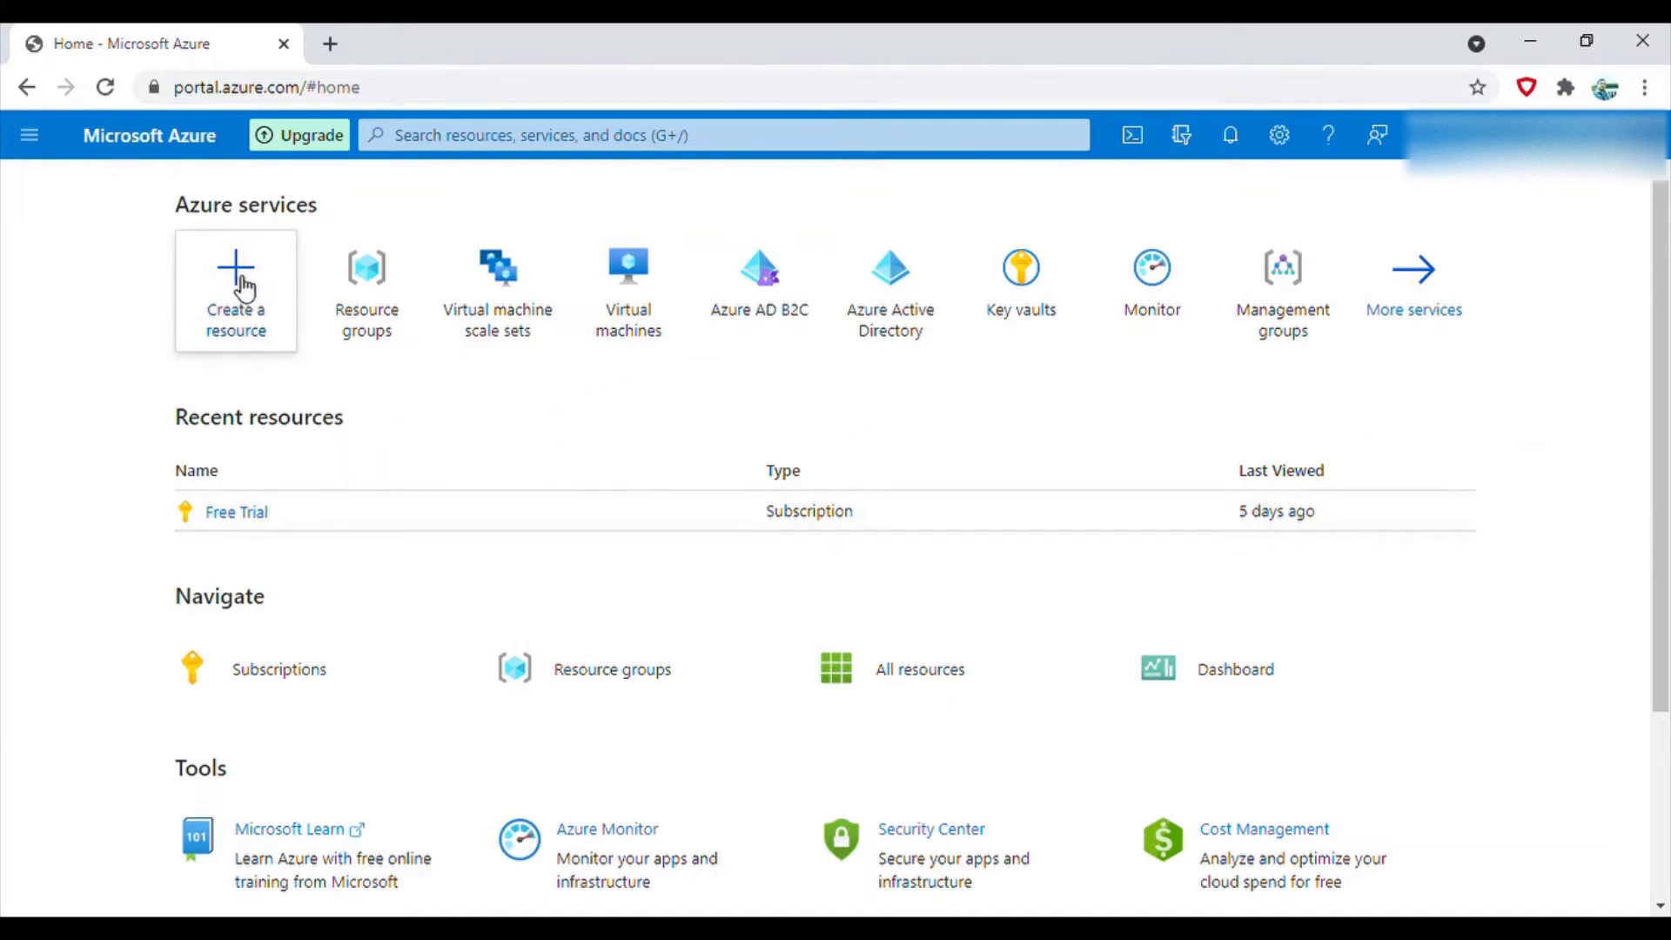
Search the marketplace for 'virtual machine sc' and view the Virtual machine scale set offering
left_click(236, 291)
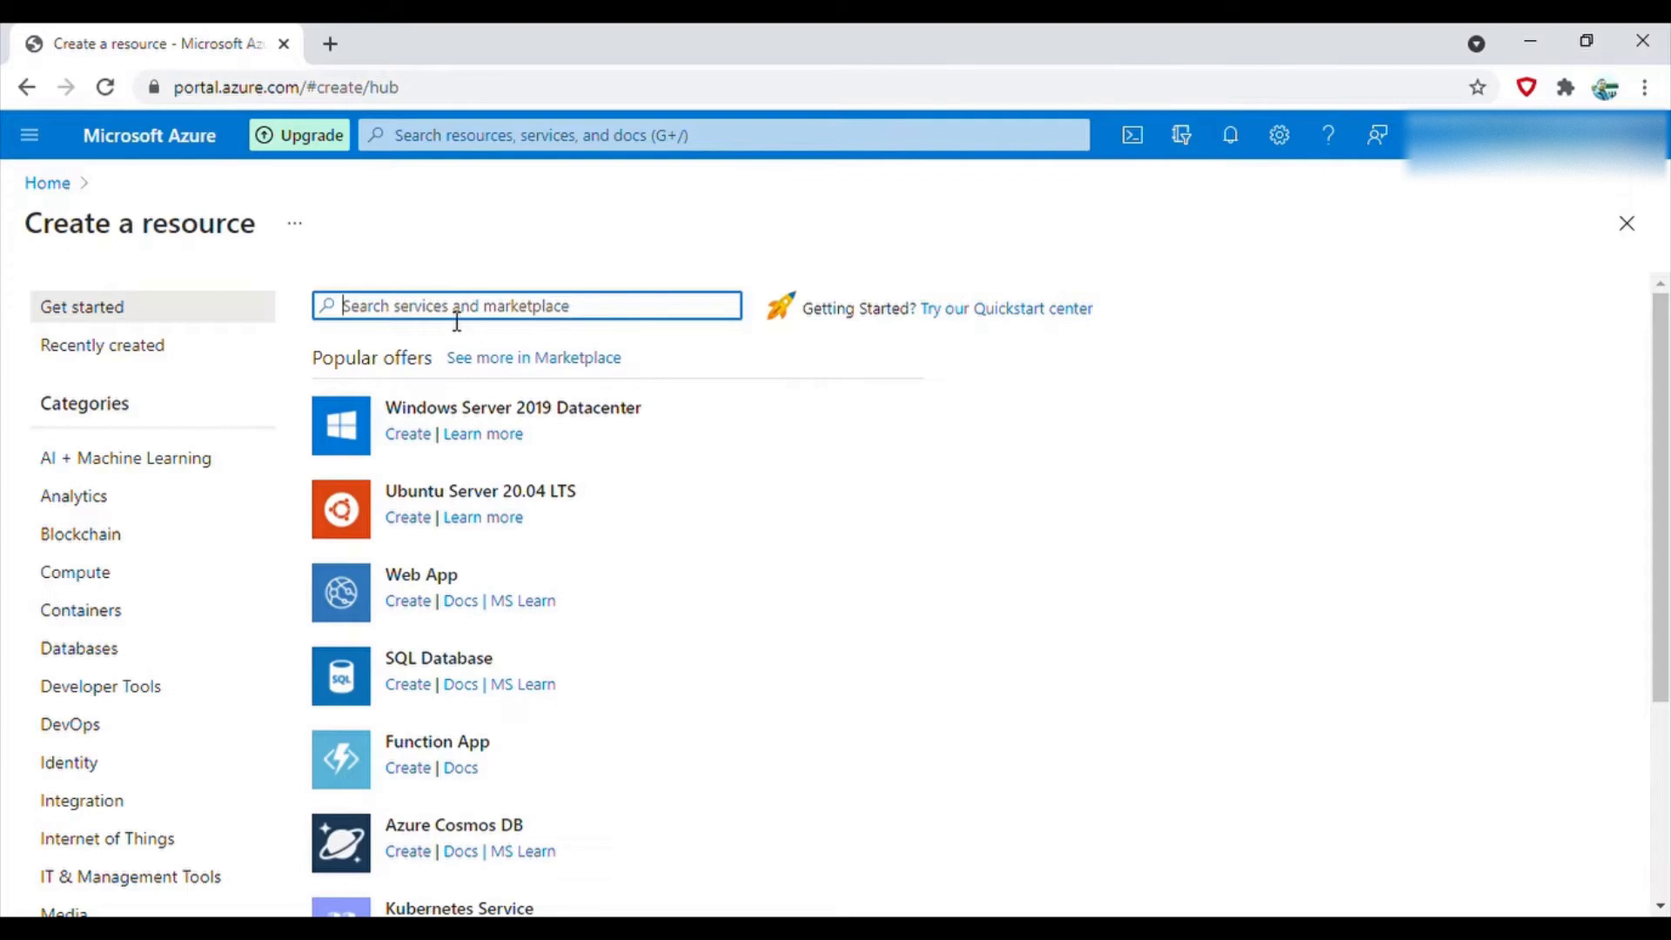
type("virtual")
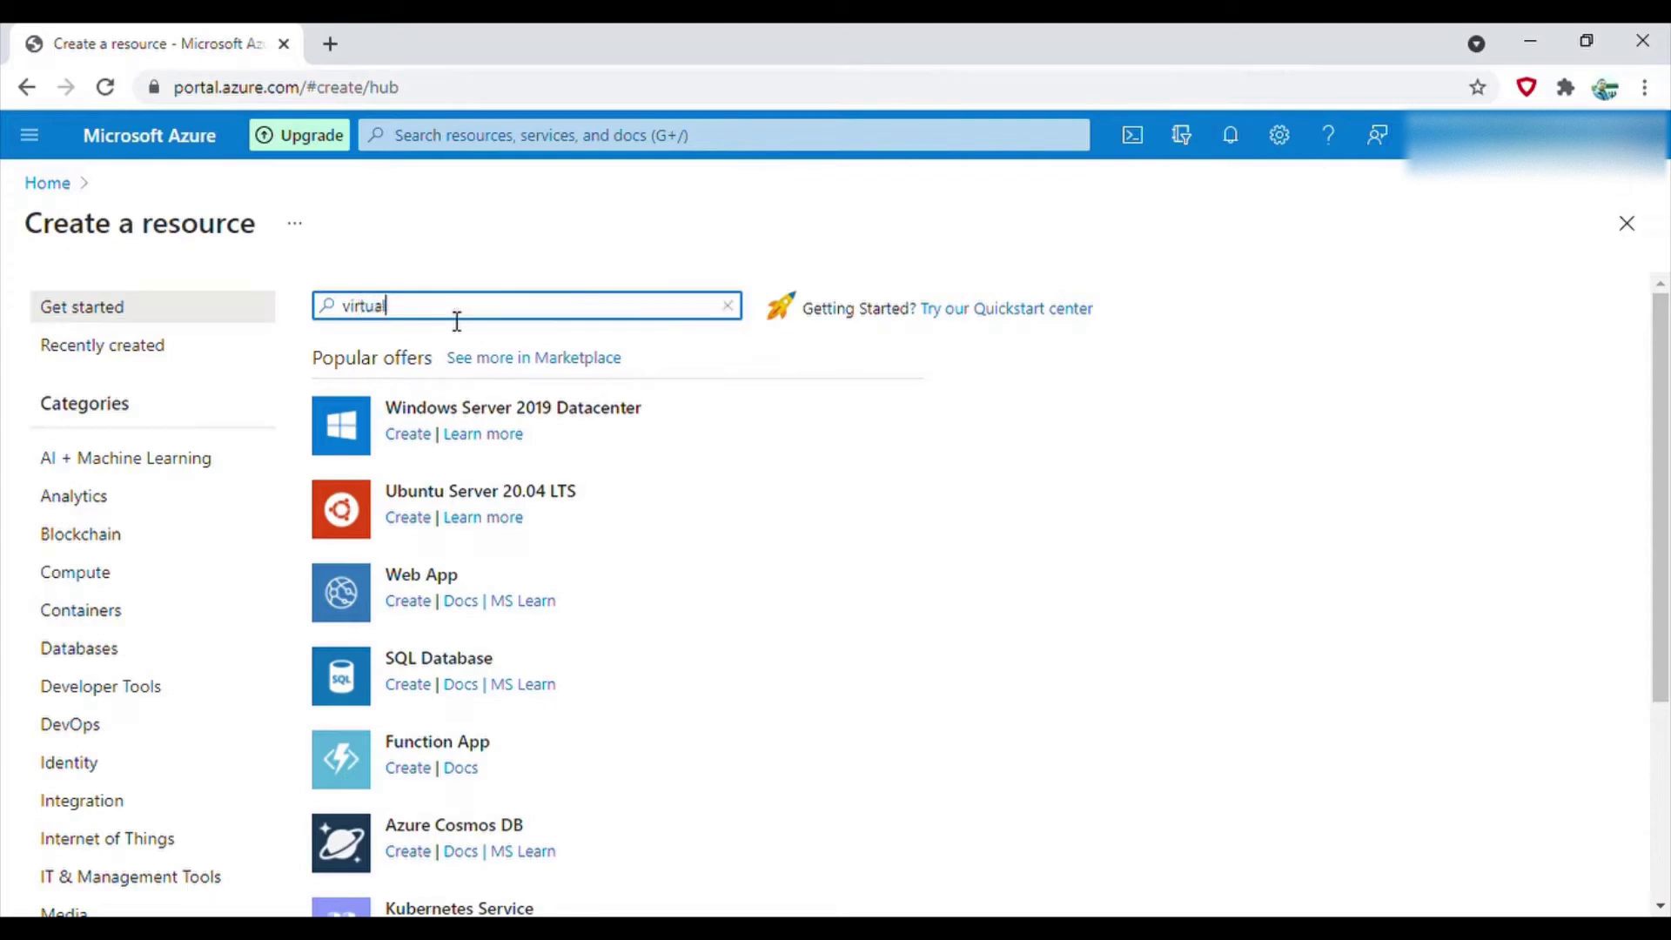
type("machine")
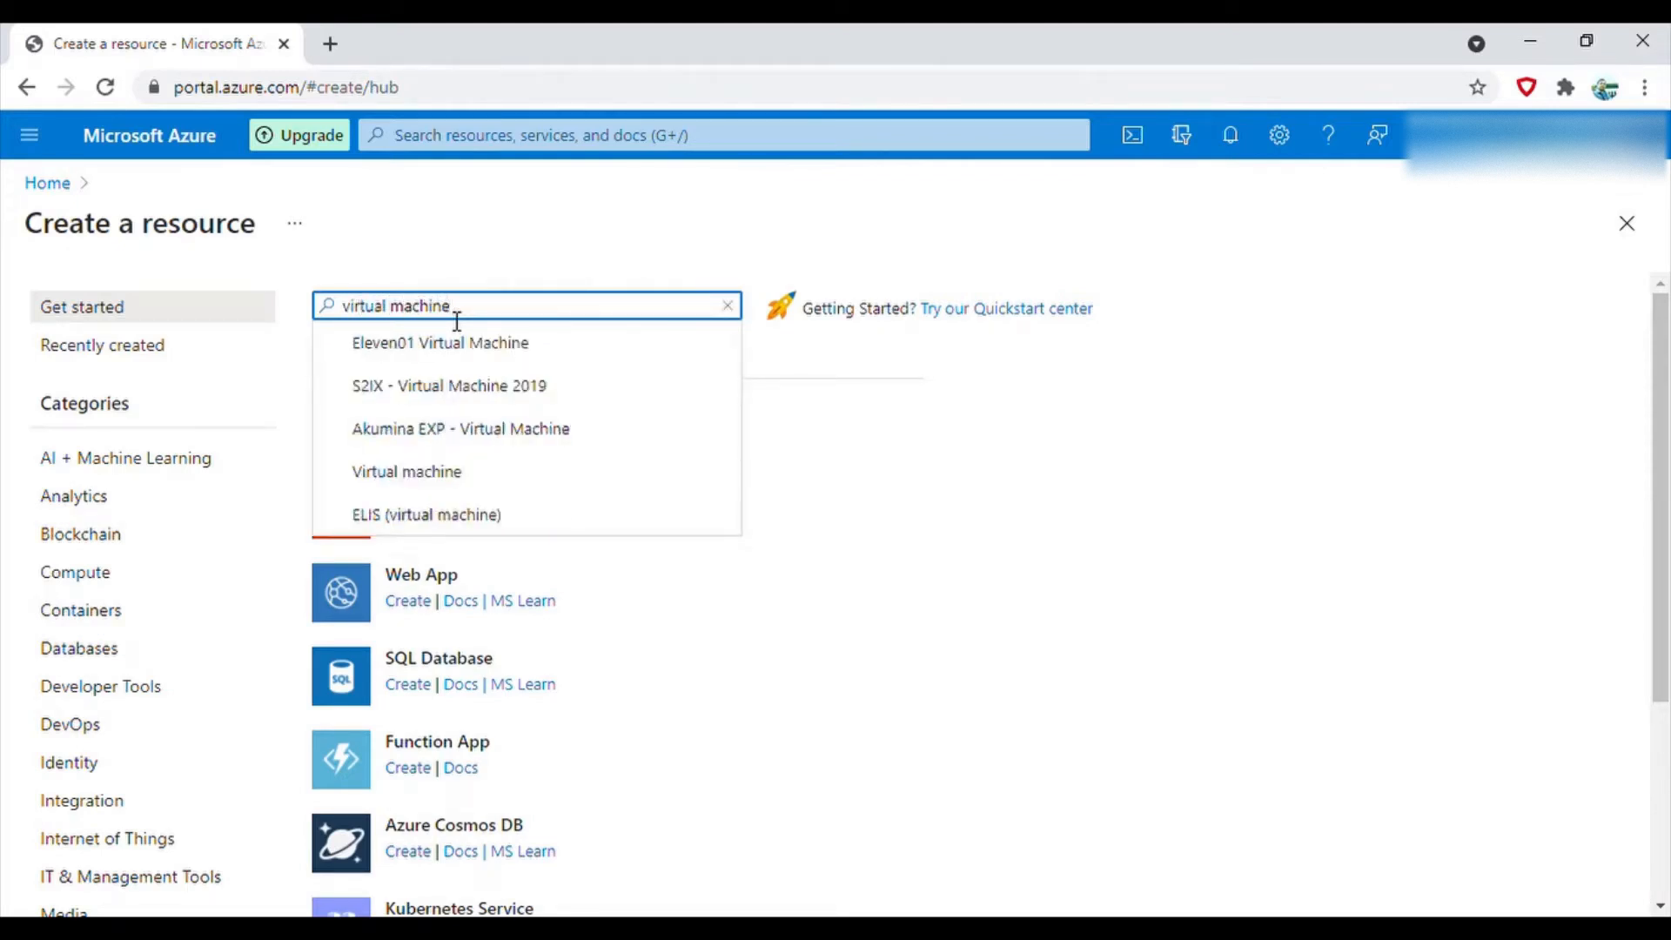
type("scale")
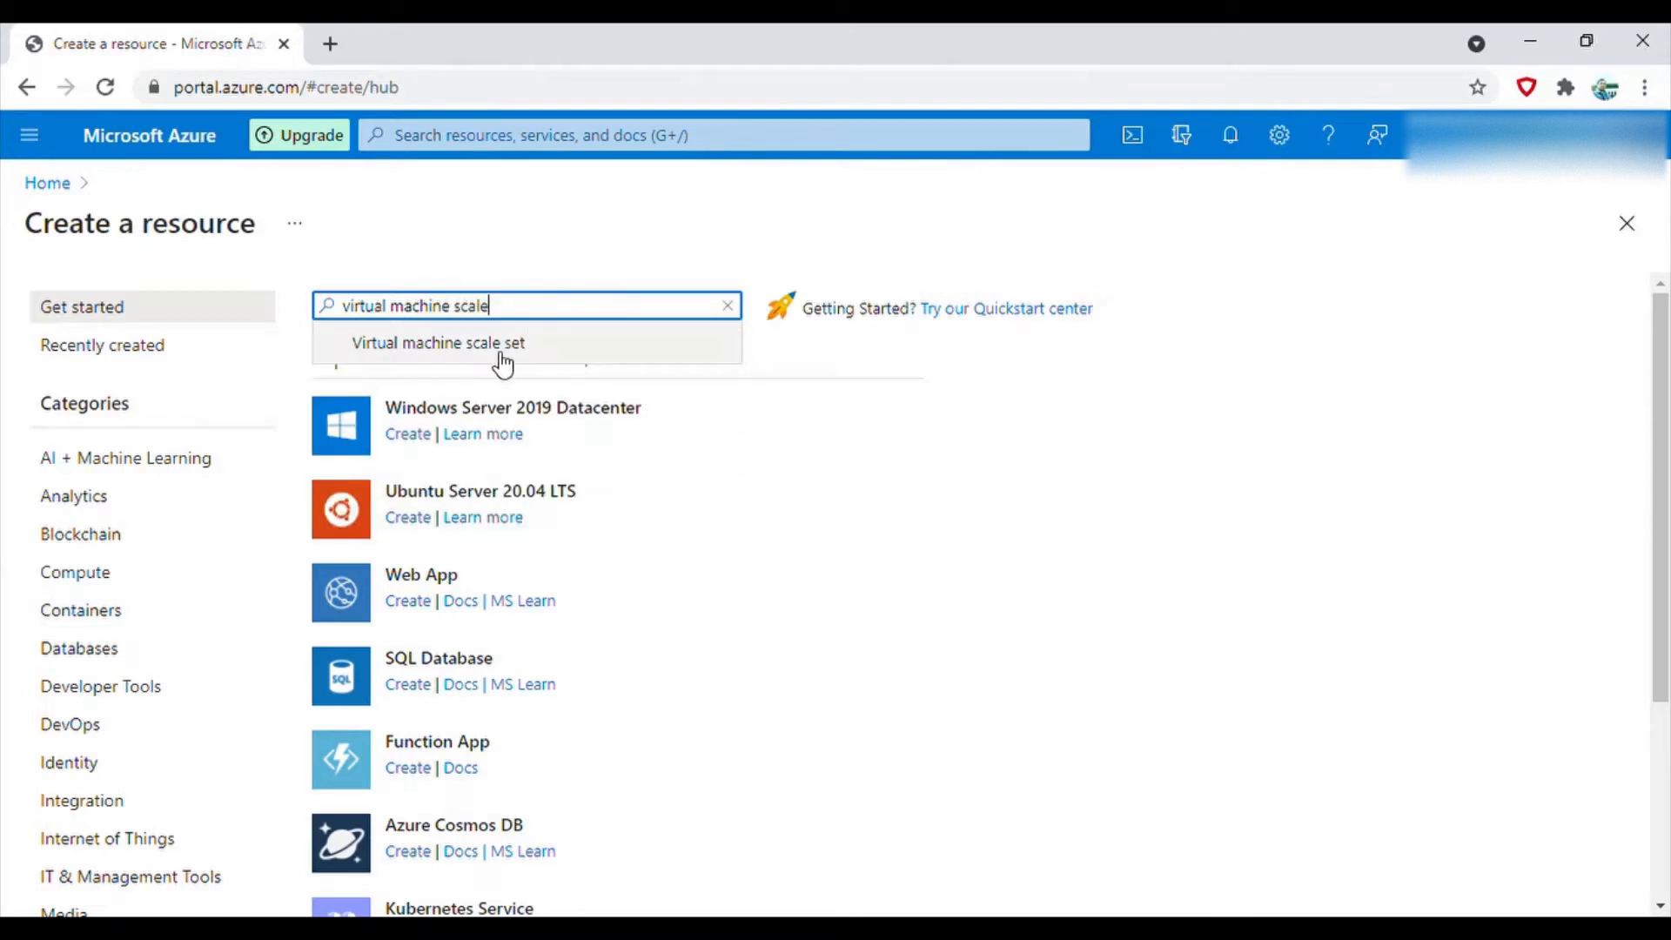
left_click(438, 341)
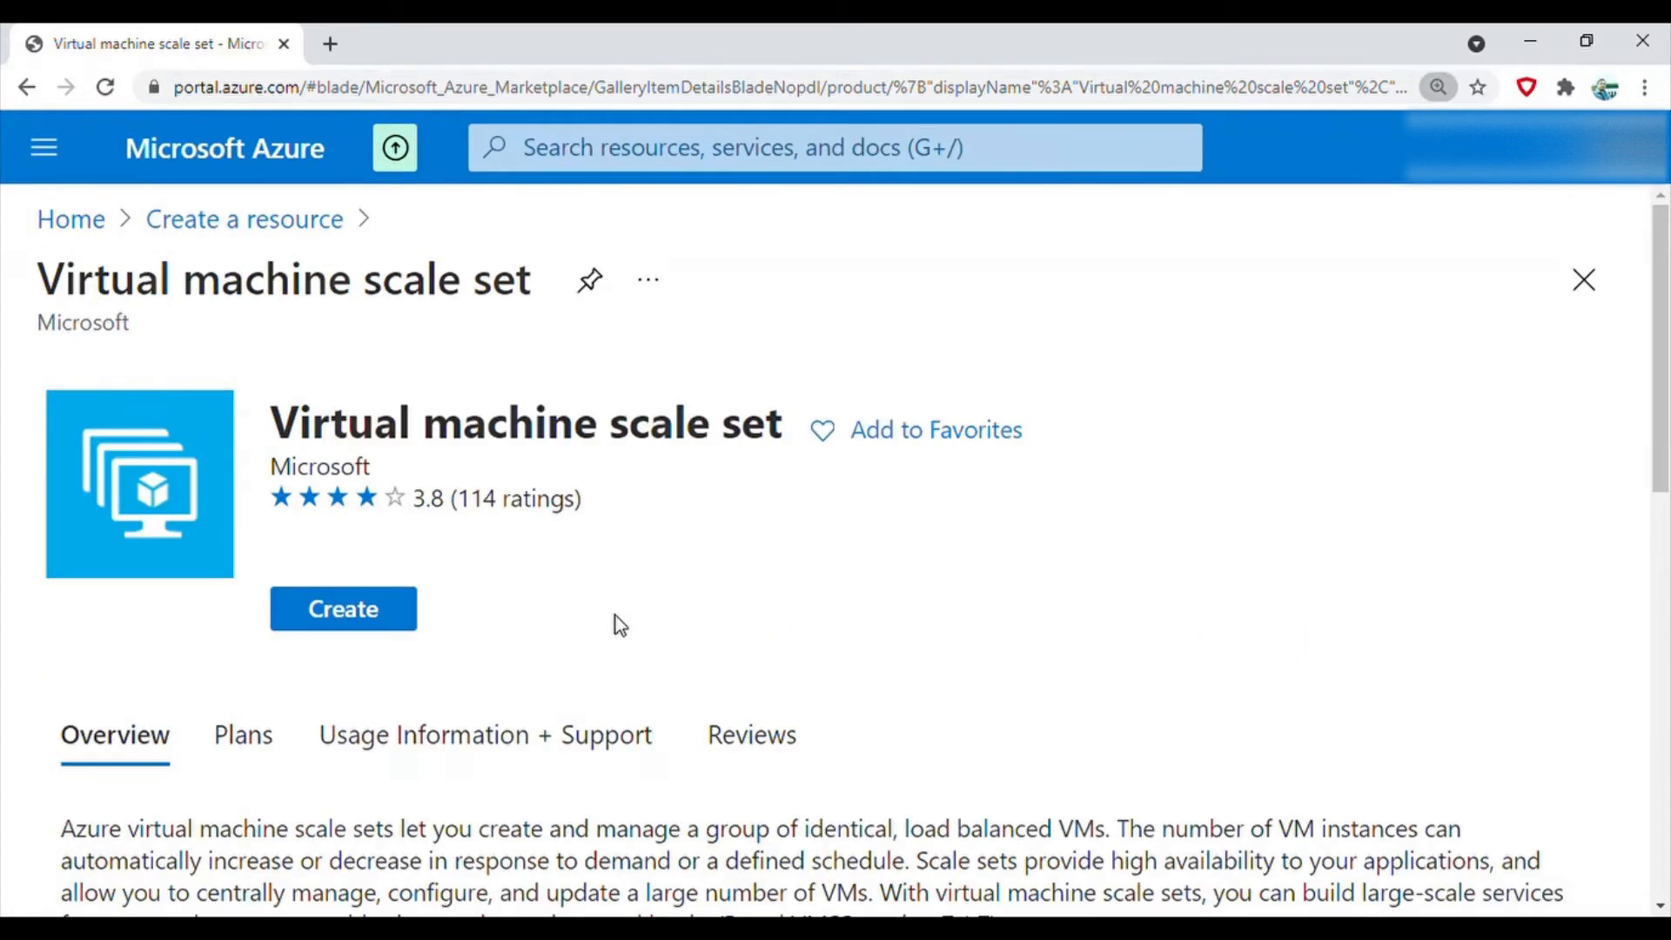
scroll("down", 3)
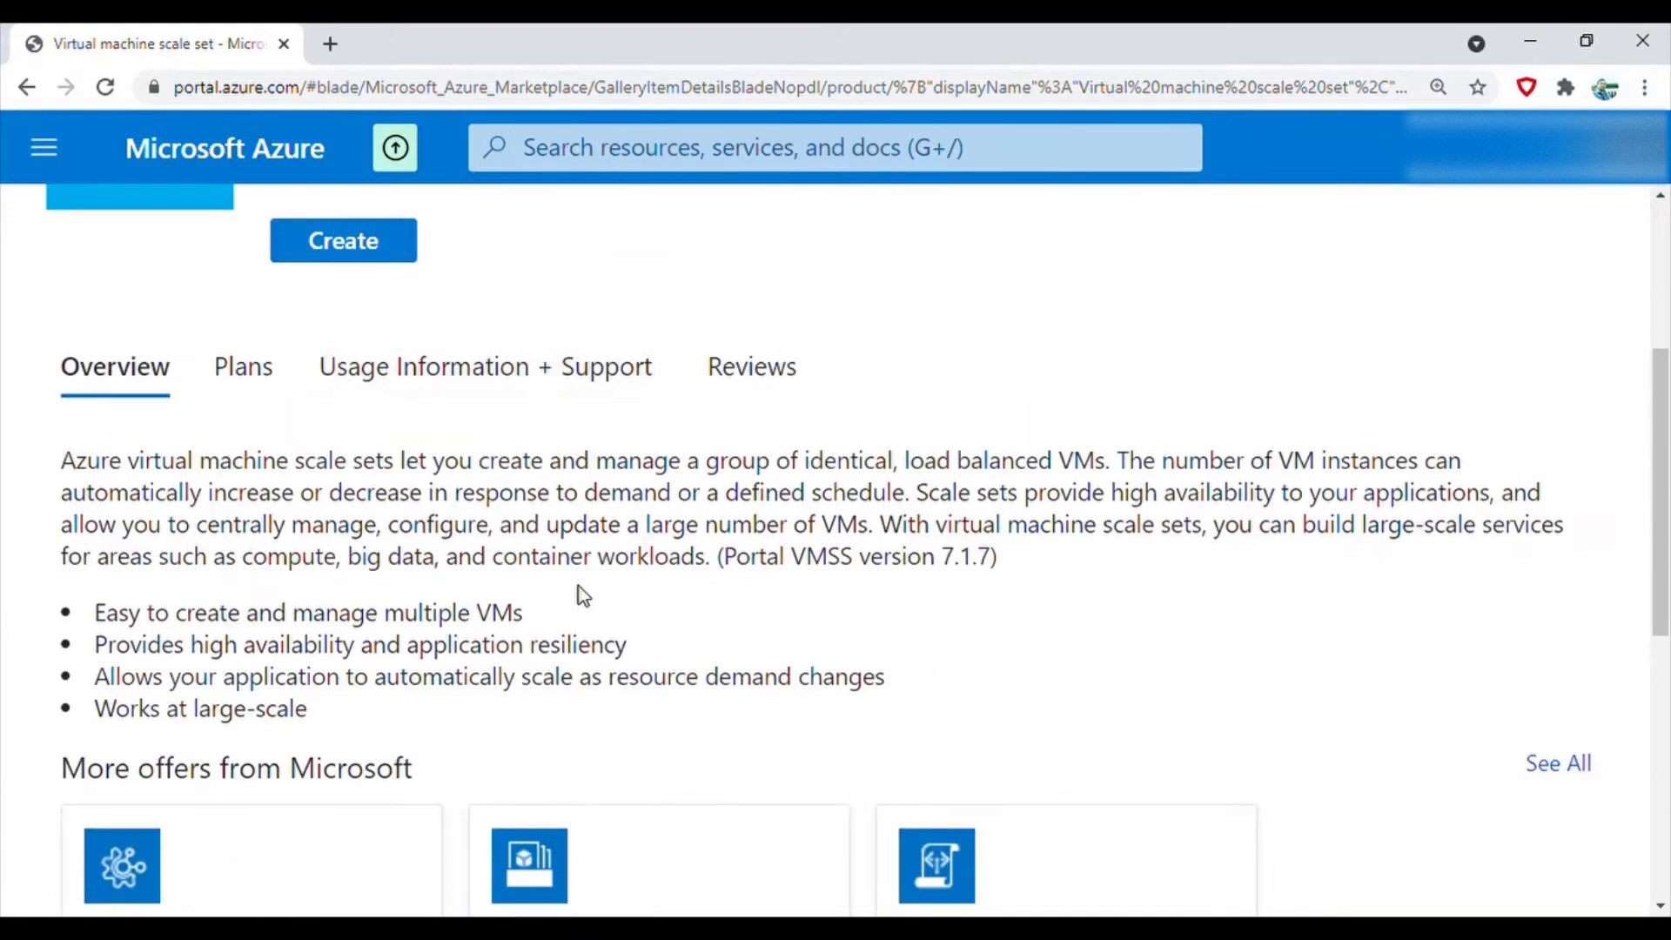
scroll("up", 3)
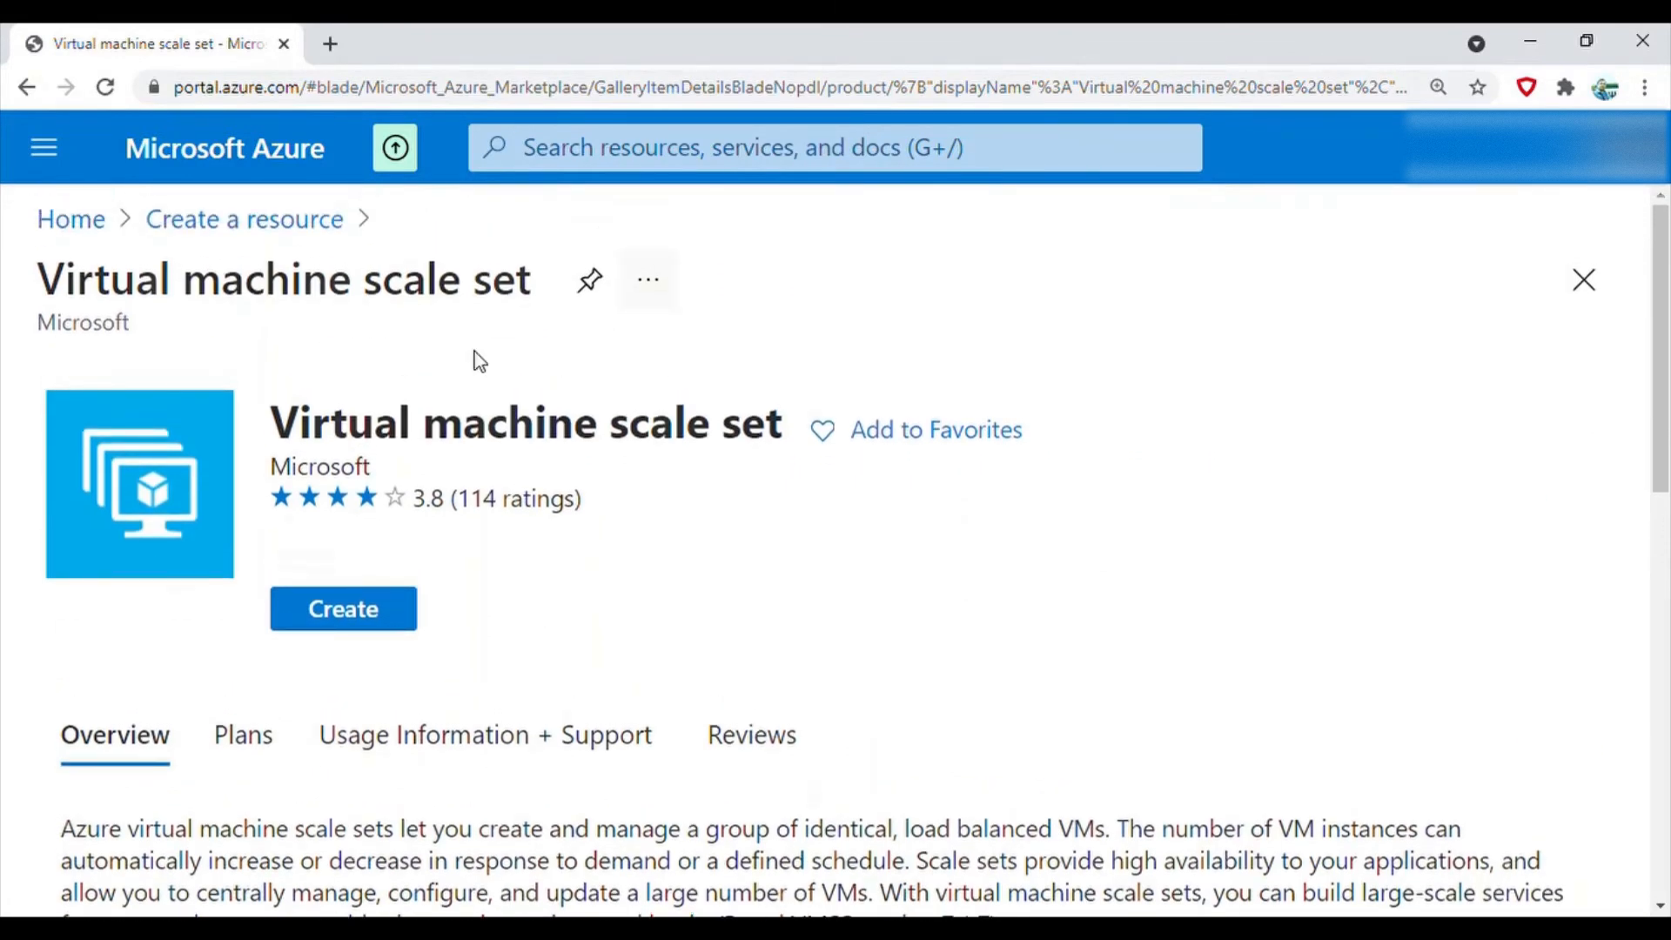
mouse_move(342, 589)
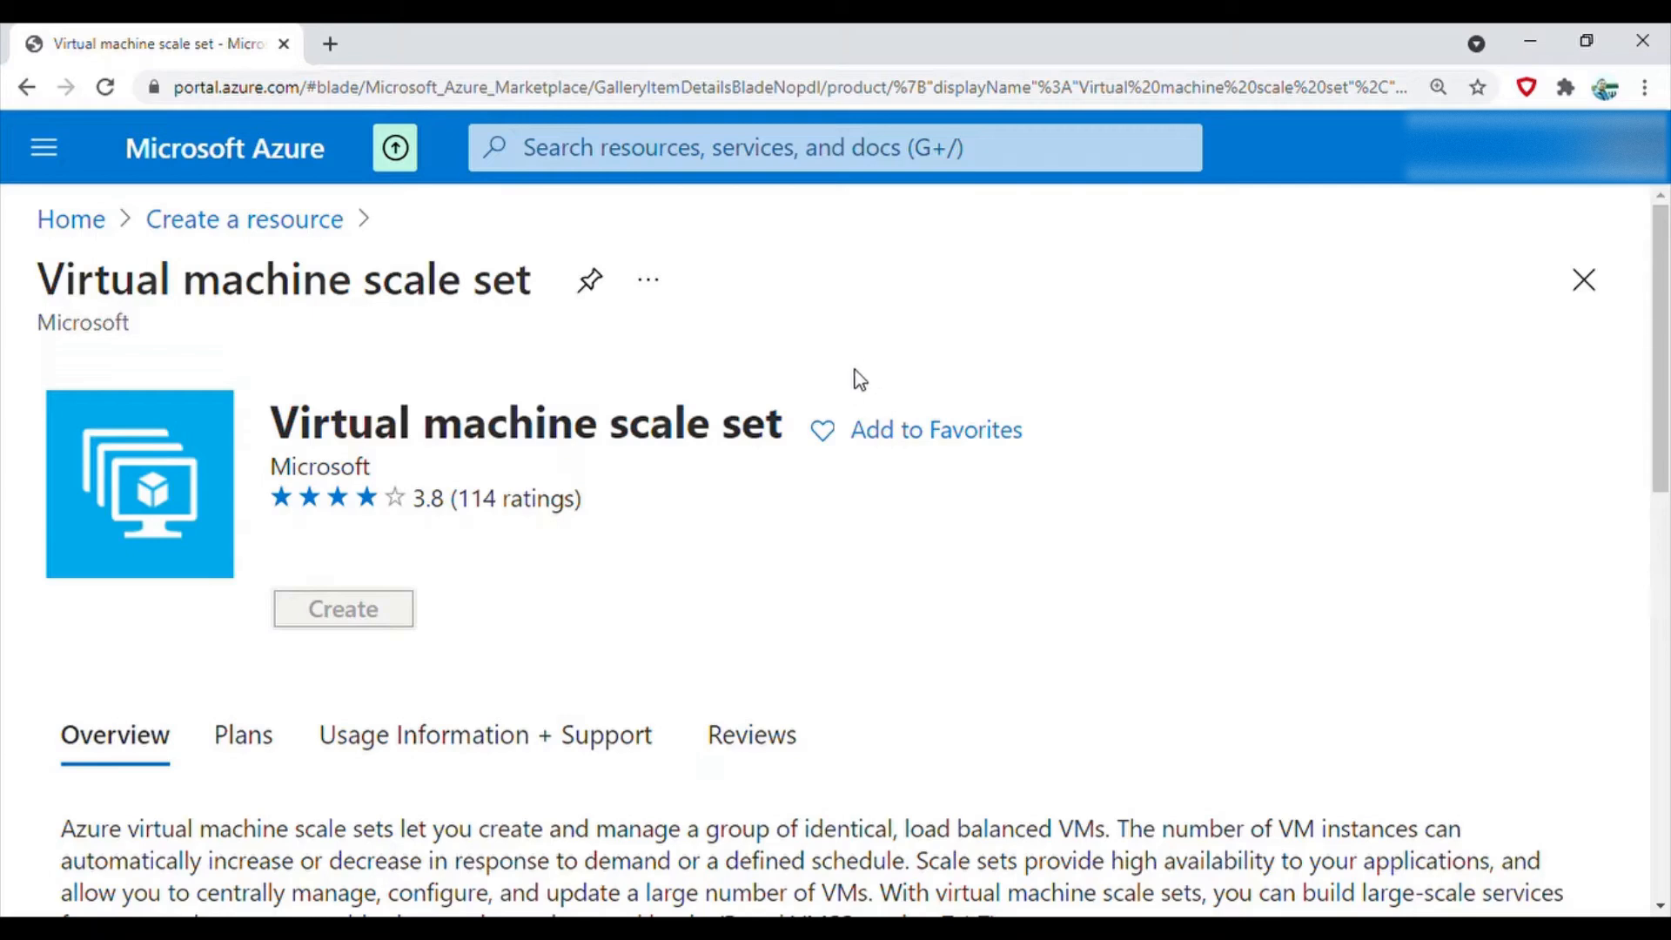
Start the scale set form with a new resource group named azuredemo-rg
left_click(342, 608)
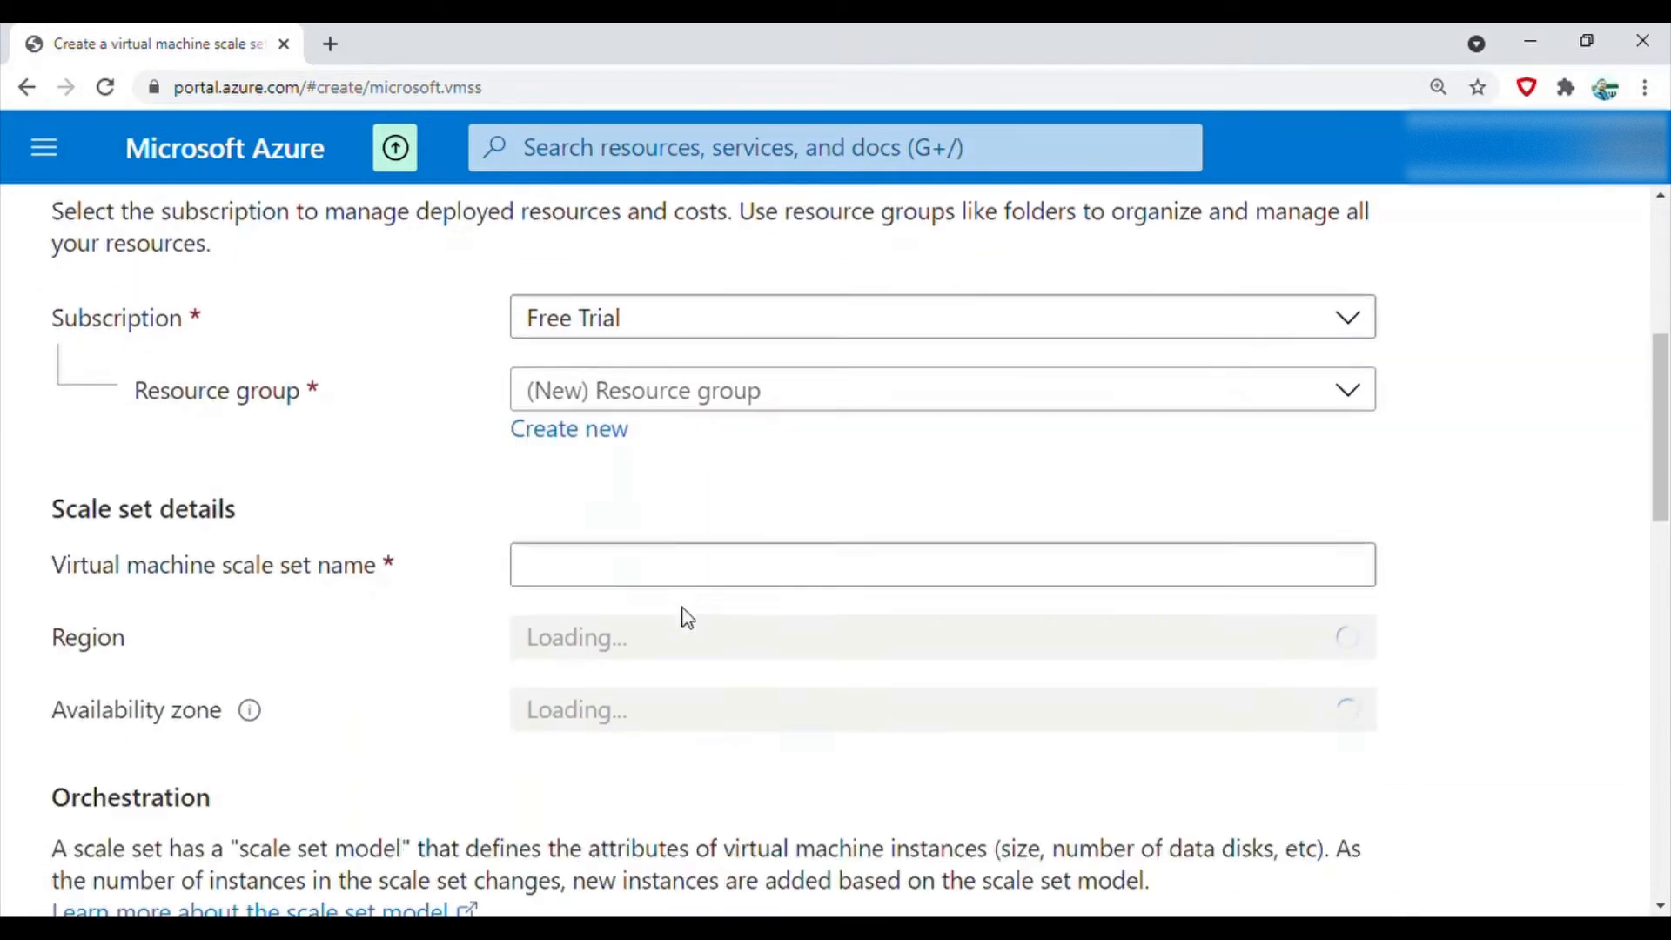
scroll("up", 3)
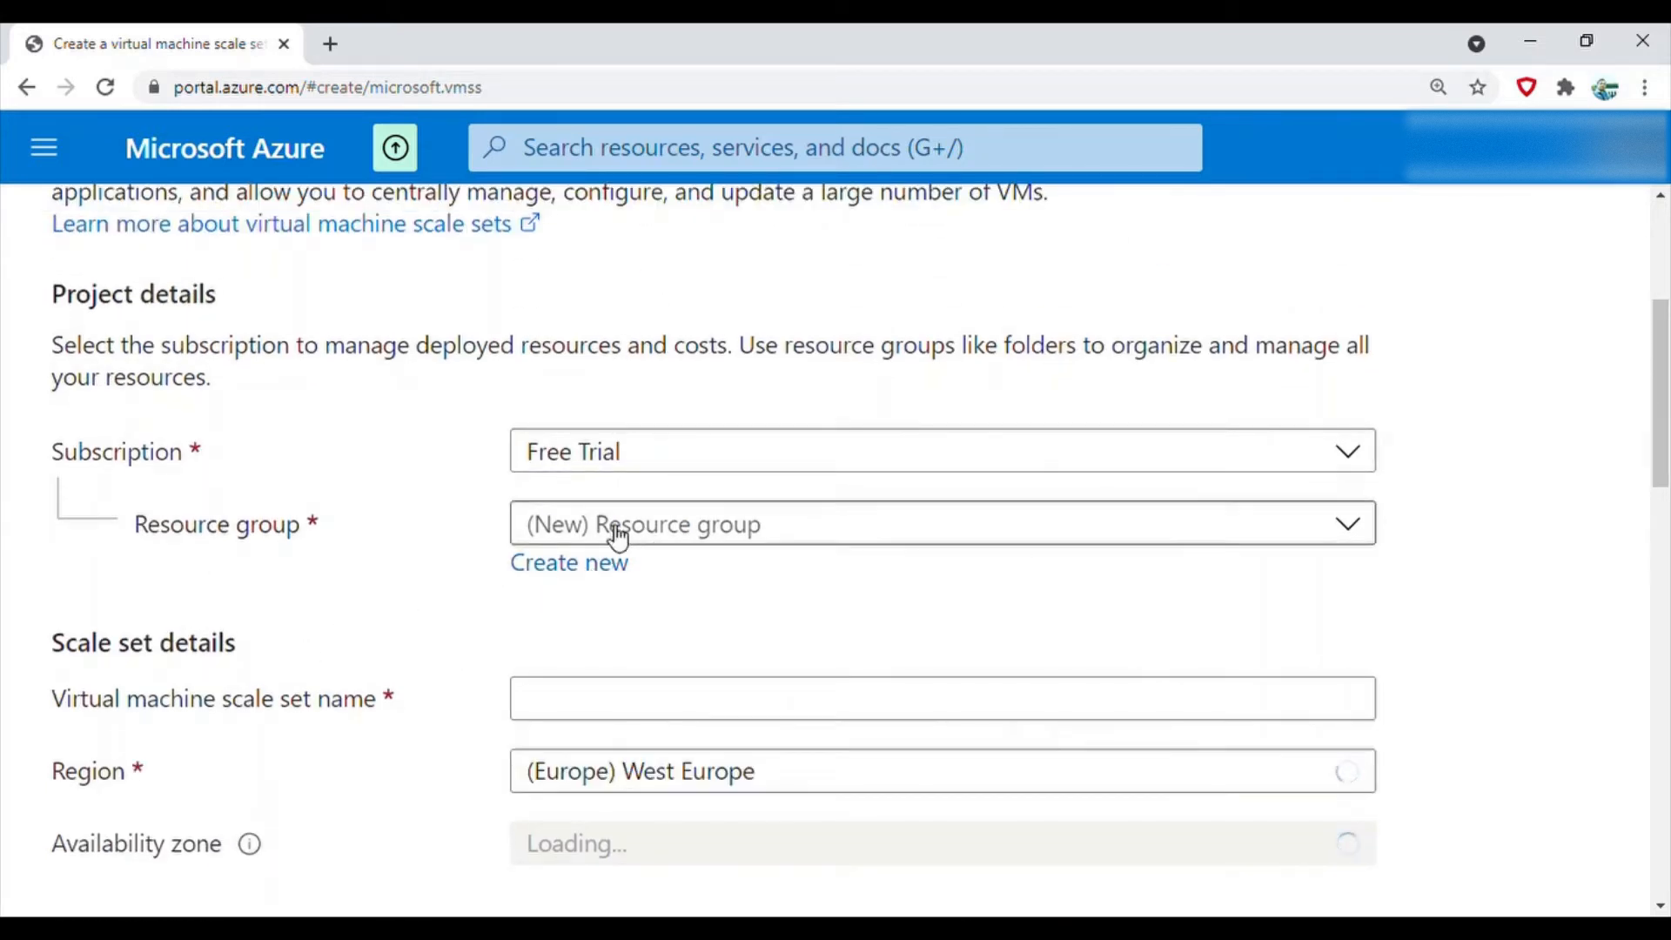
left_click(568, 563)
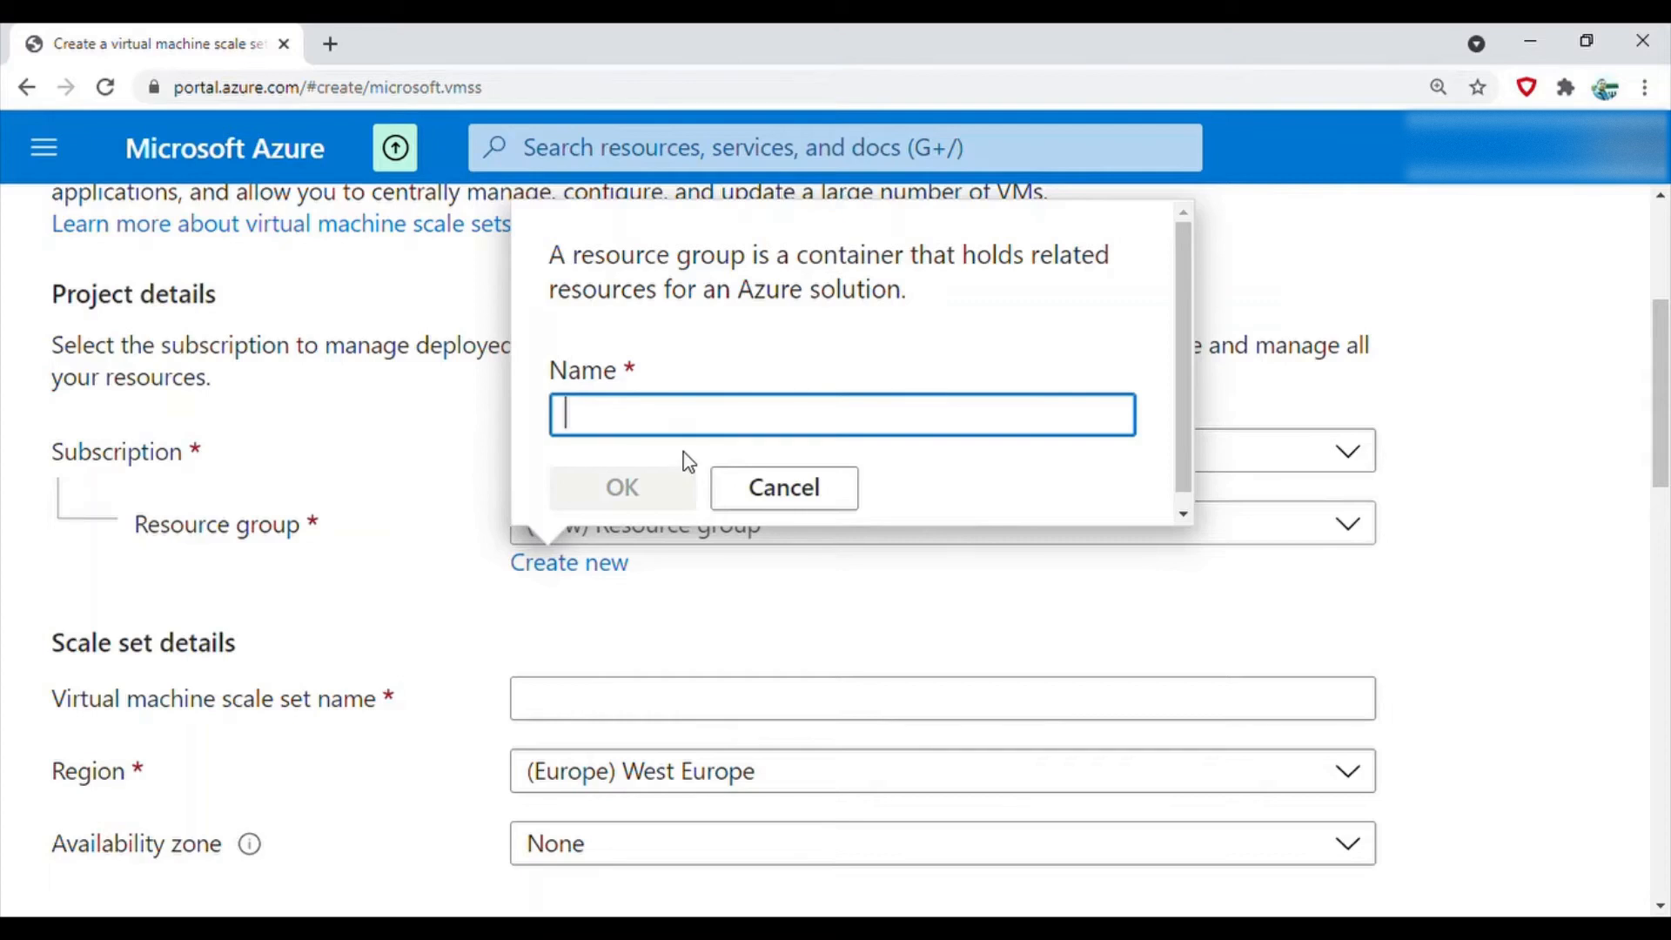
type("azuredemo")
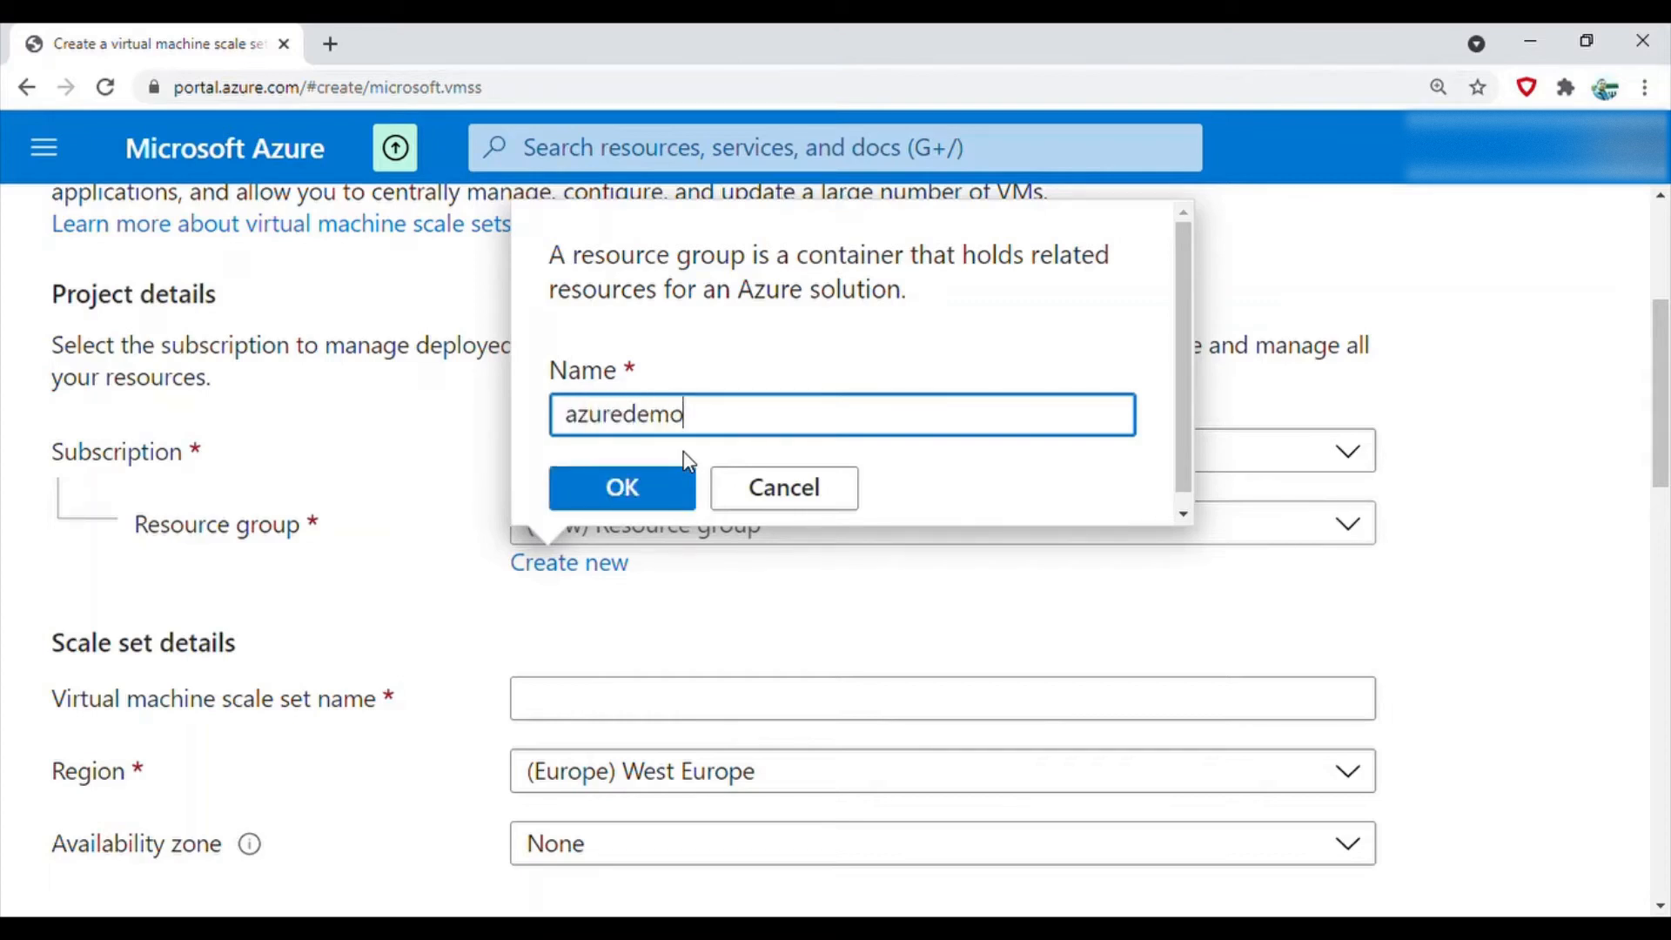
type("-rg")
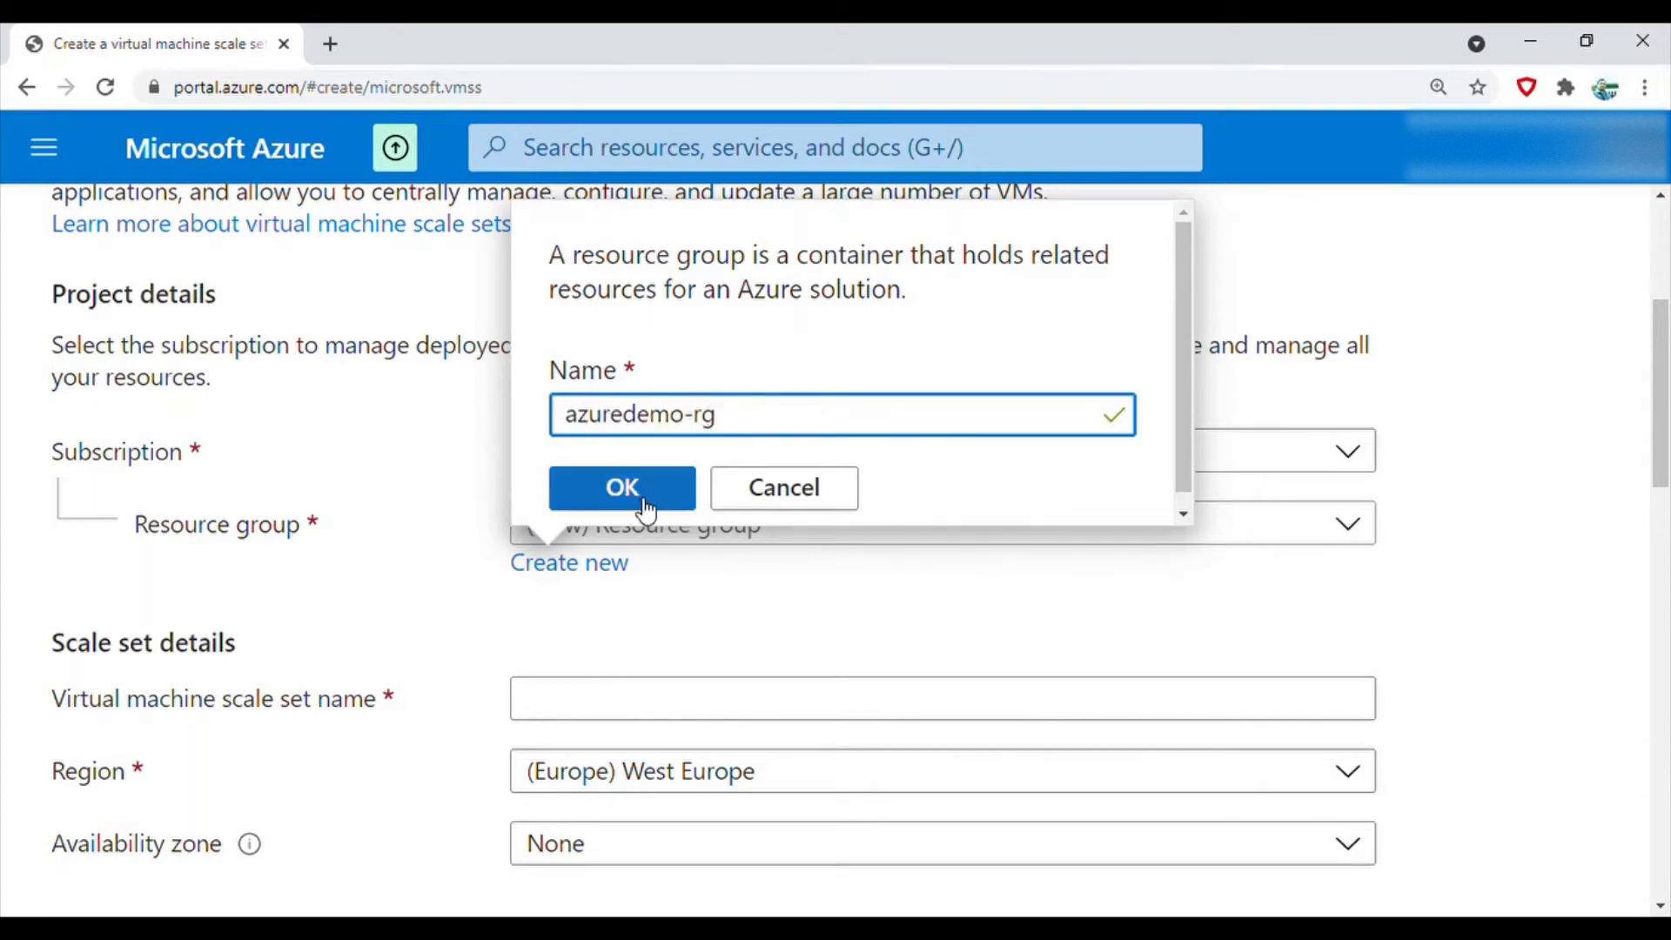
left_click(621, 487)
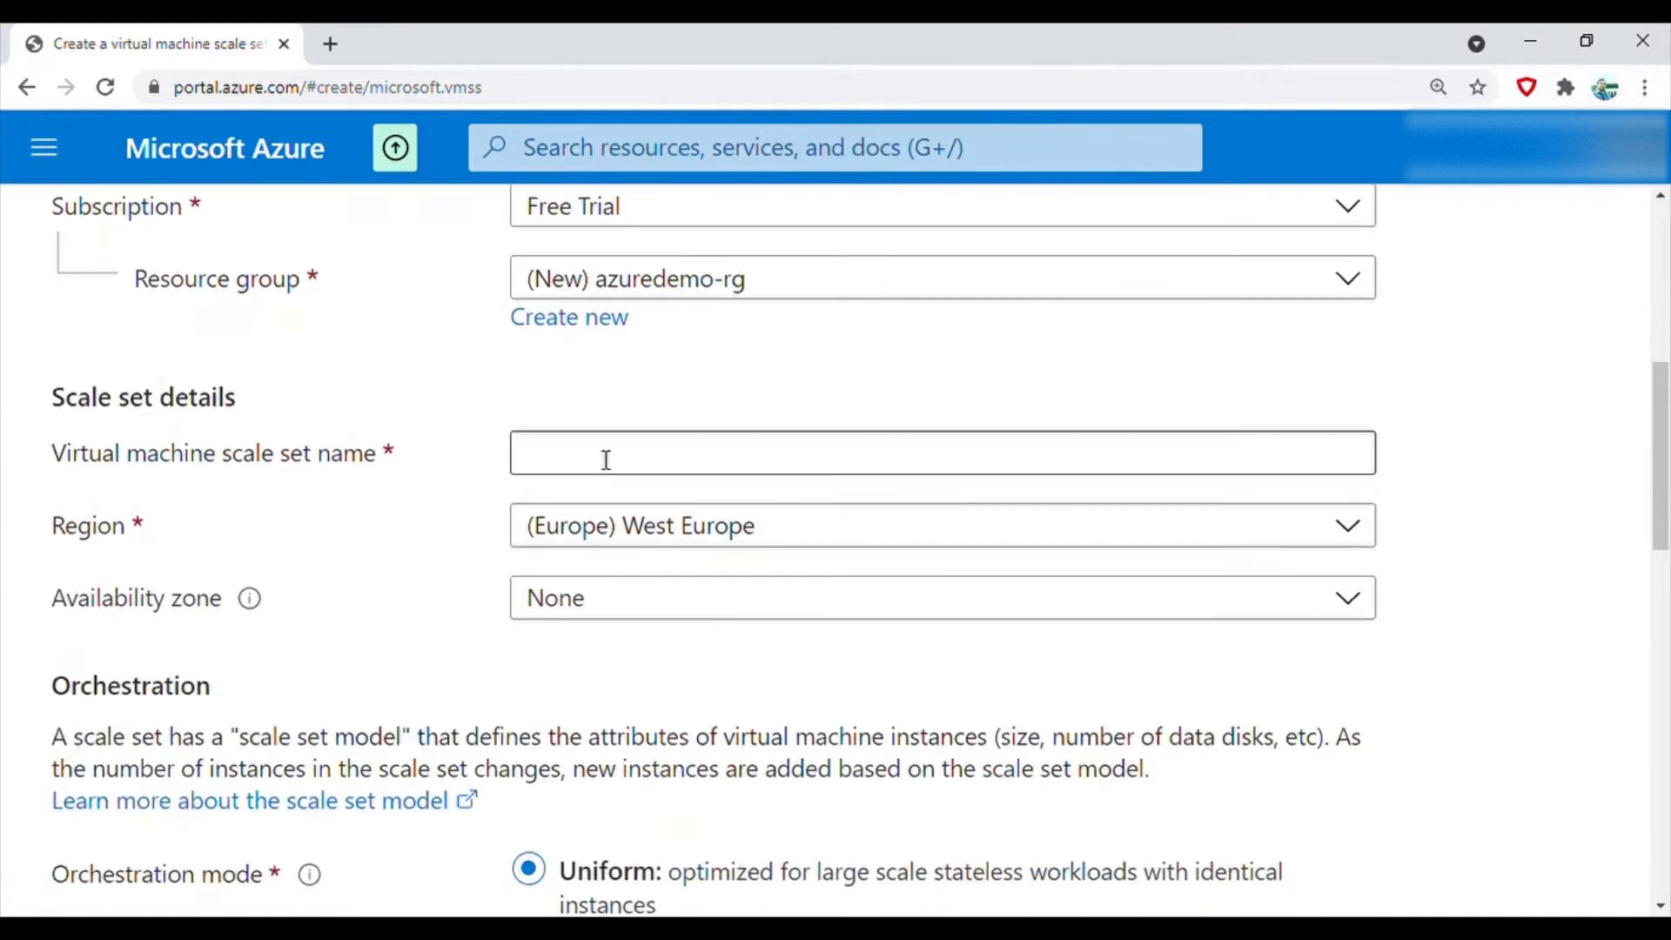
Name the scale set azuredemo-vms
type("azur")
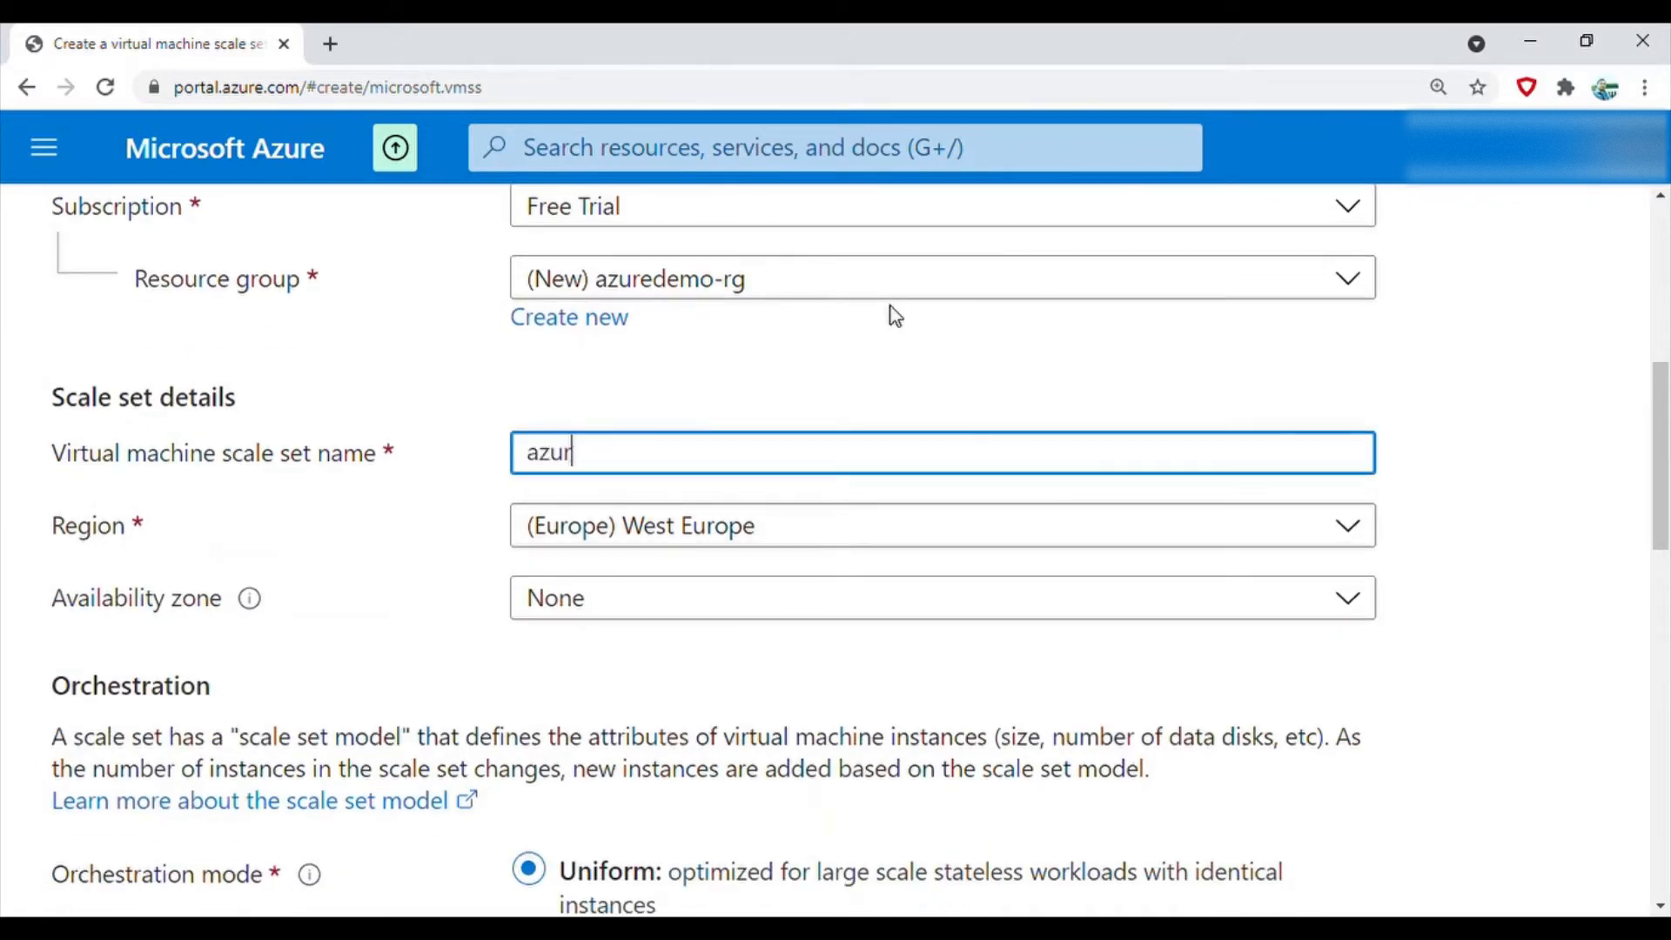
type("edemo")
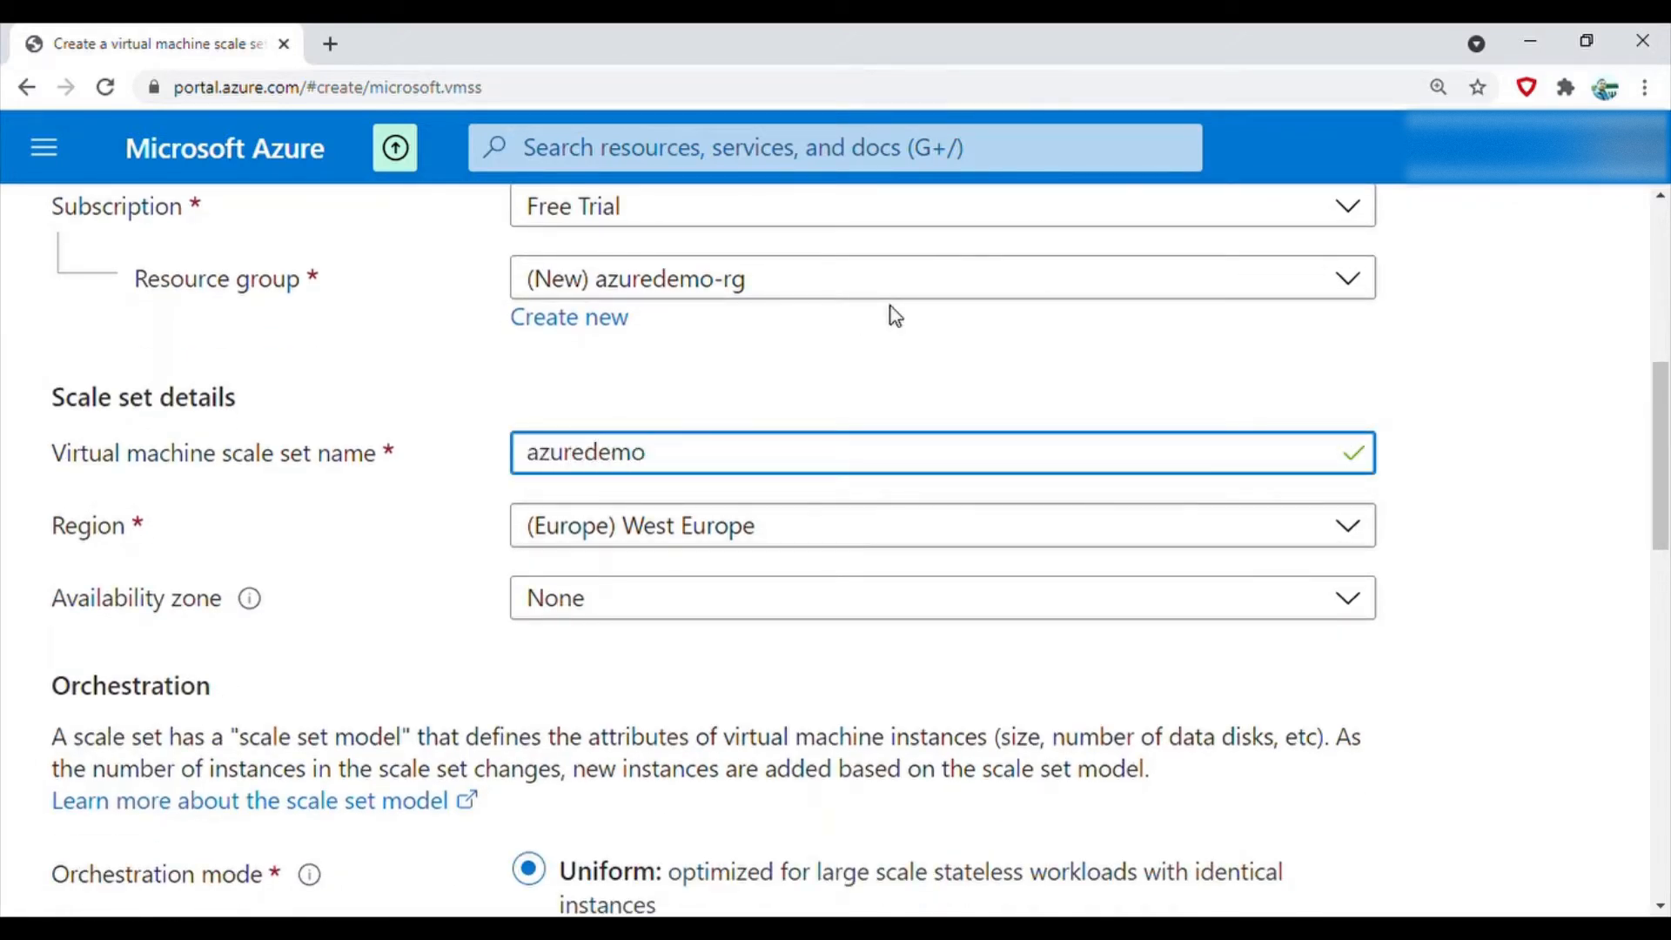
type("vms")
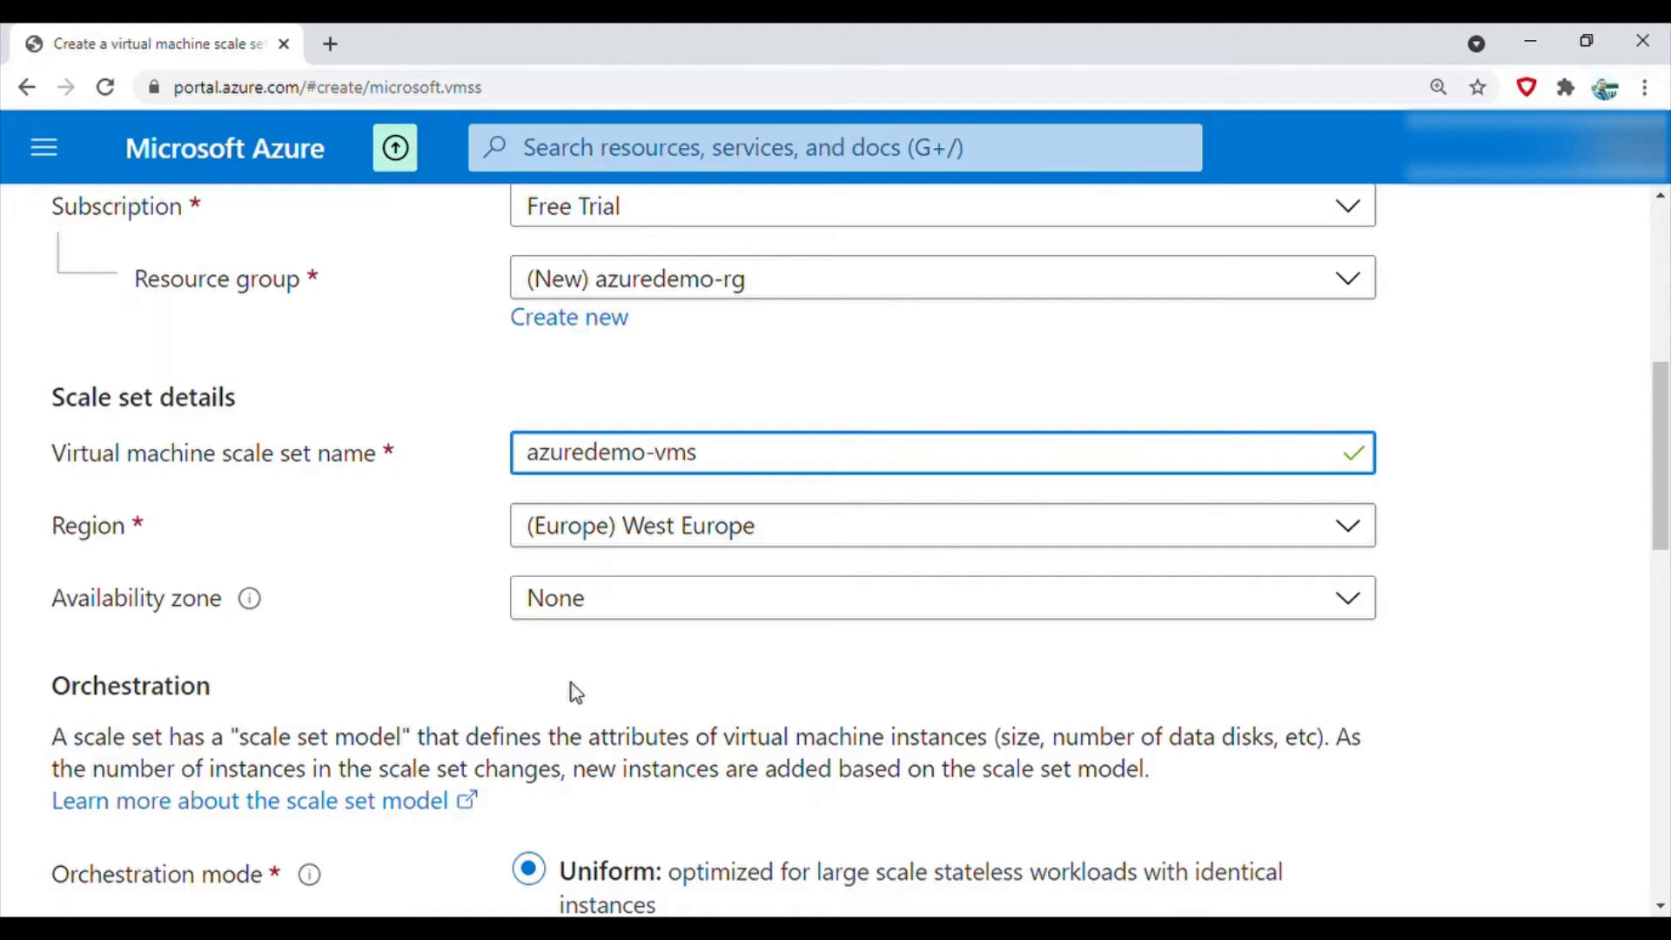
Place azuredemo-vms in availability zone 2, keeping West Europe and Uniform orchestration
scroll("down", 3)
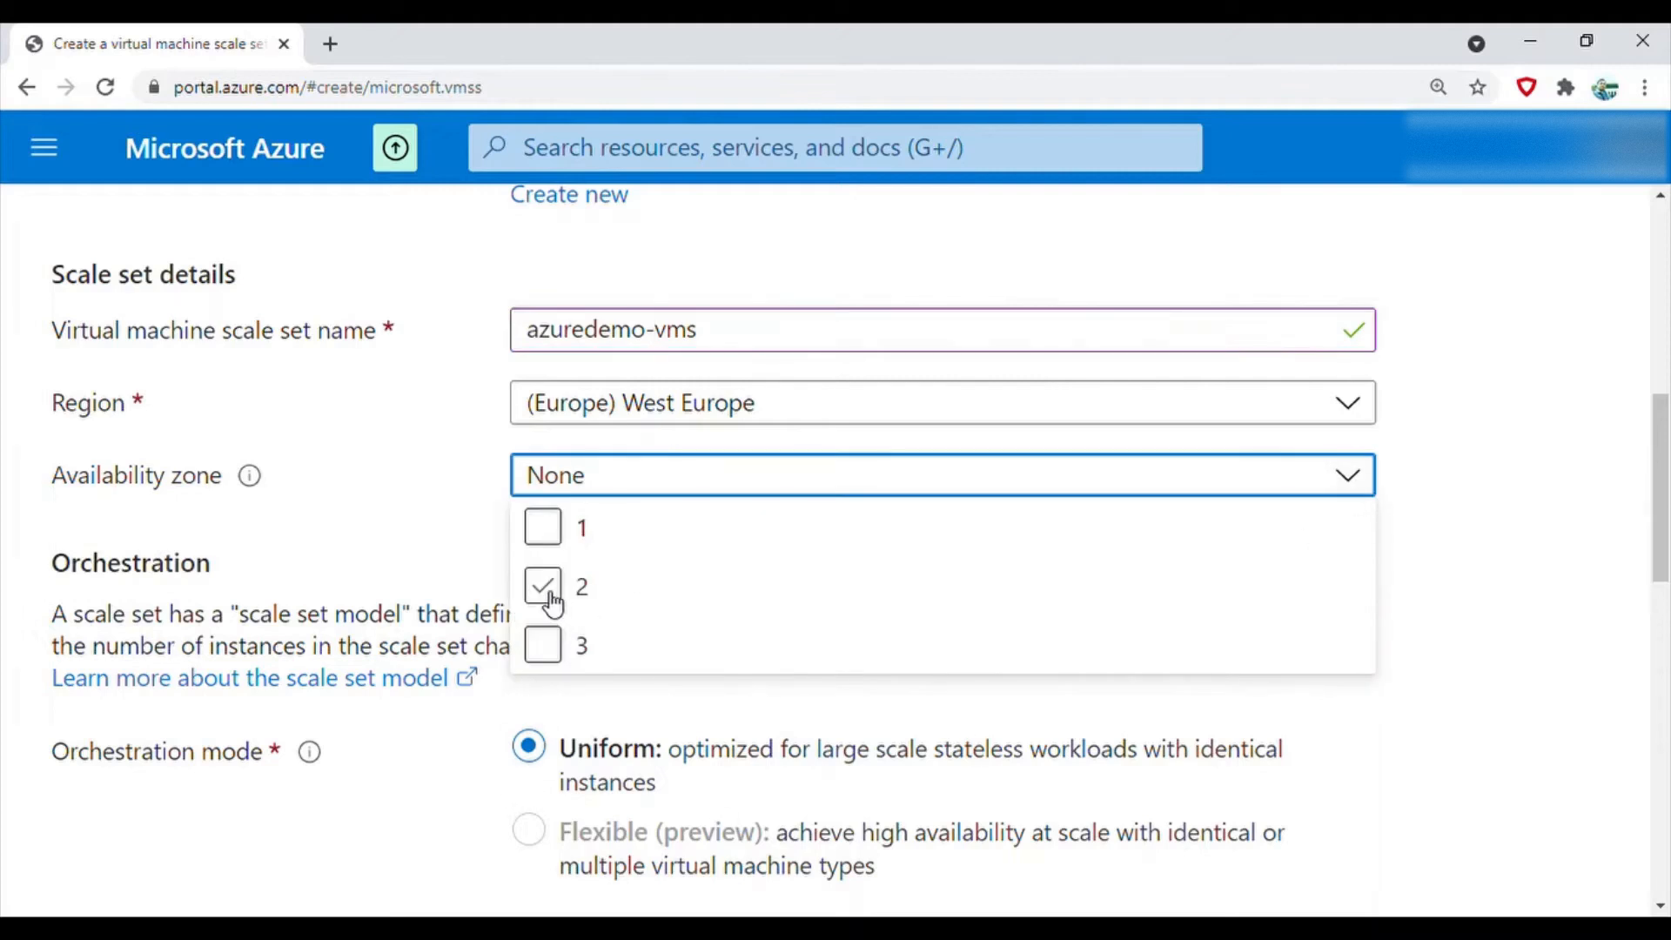
left_click(542, 585)
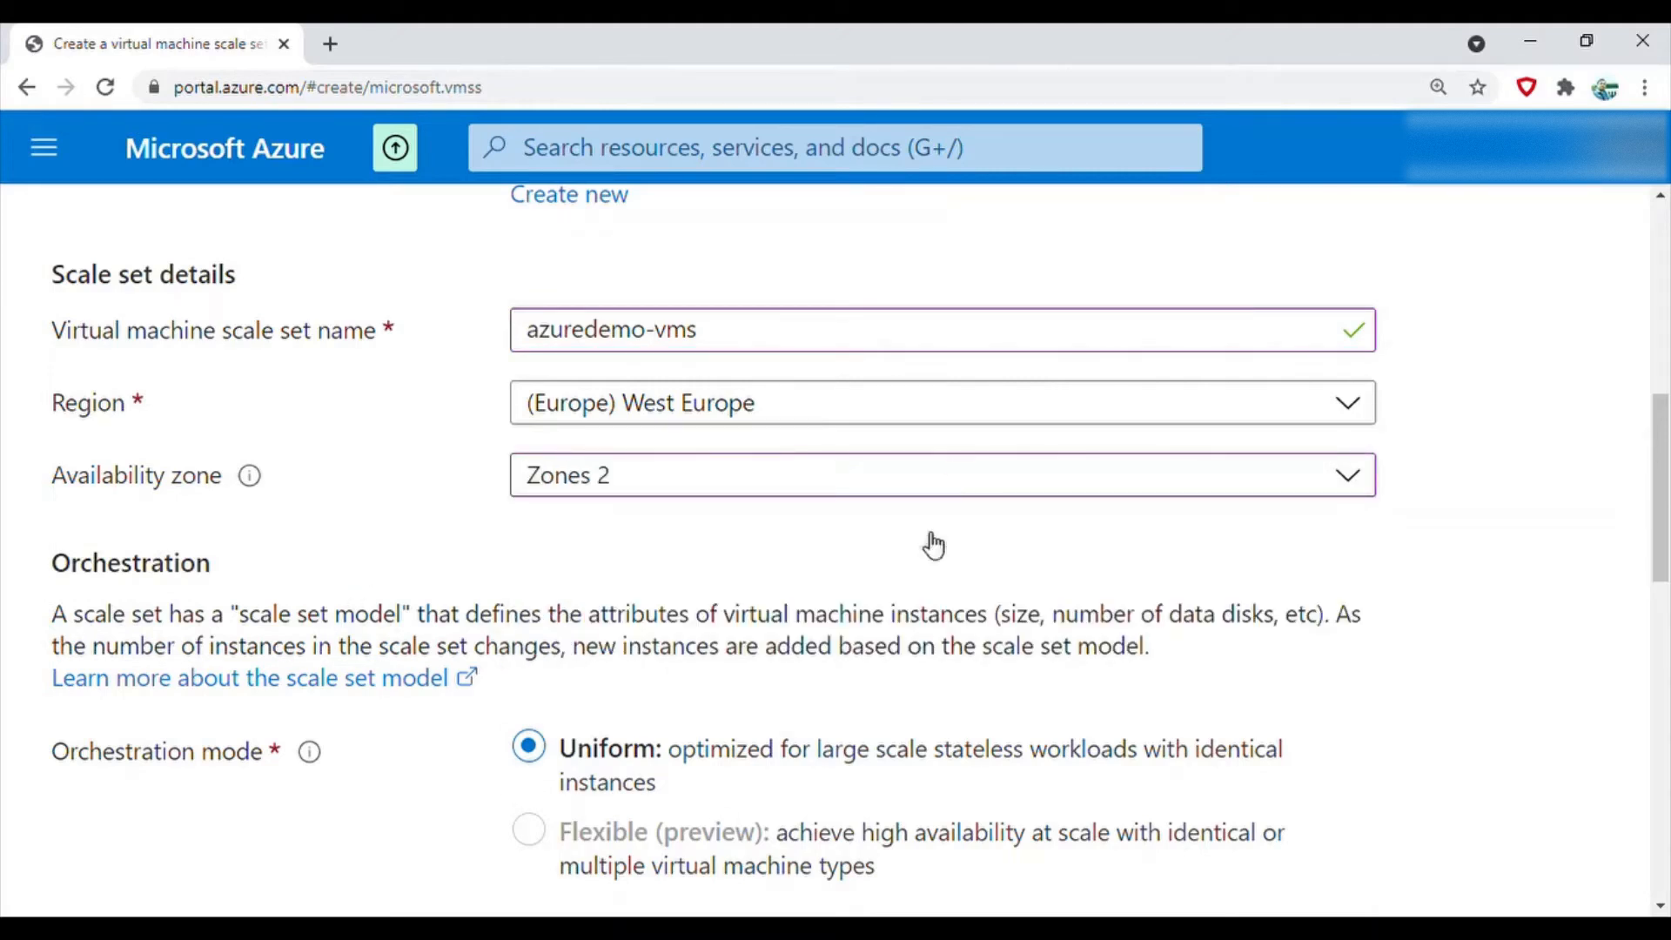
mouse_move(637, 612)
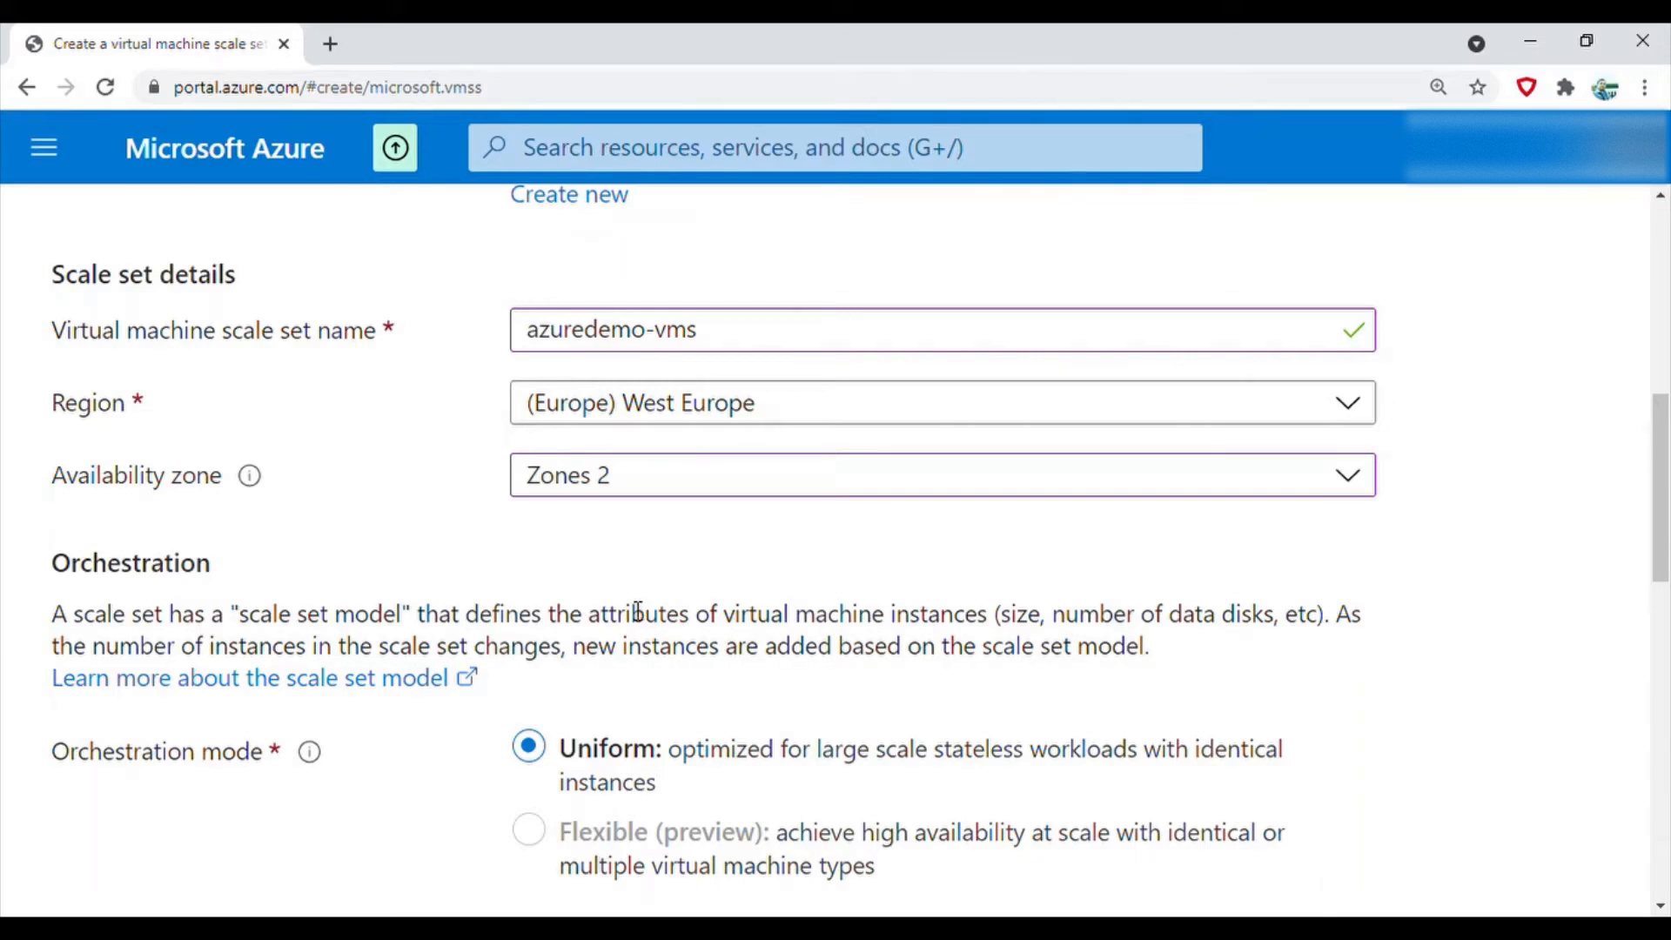
scroll("up", 3)
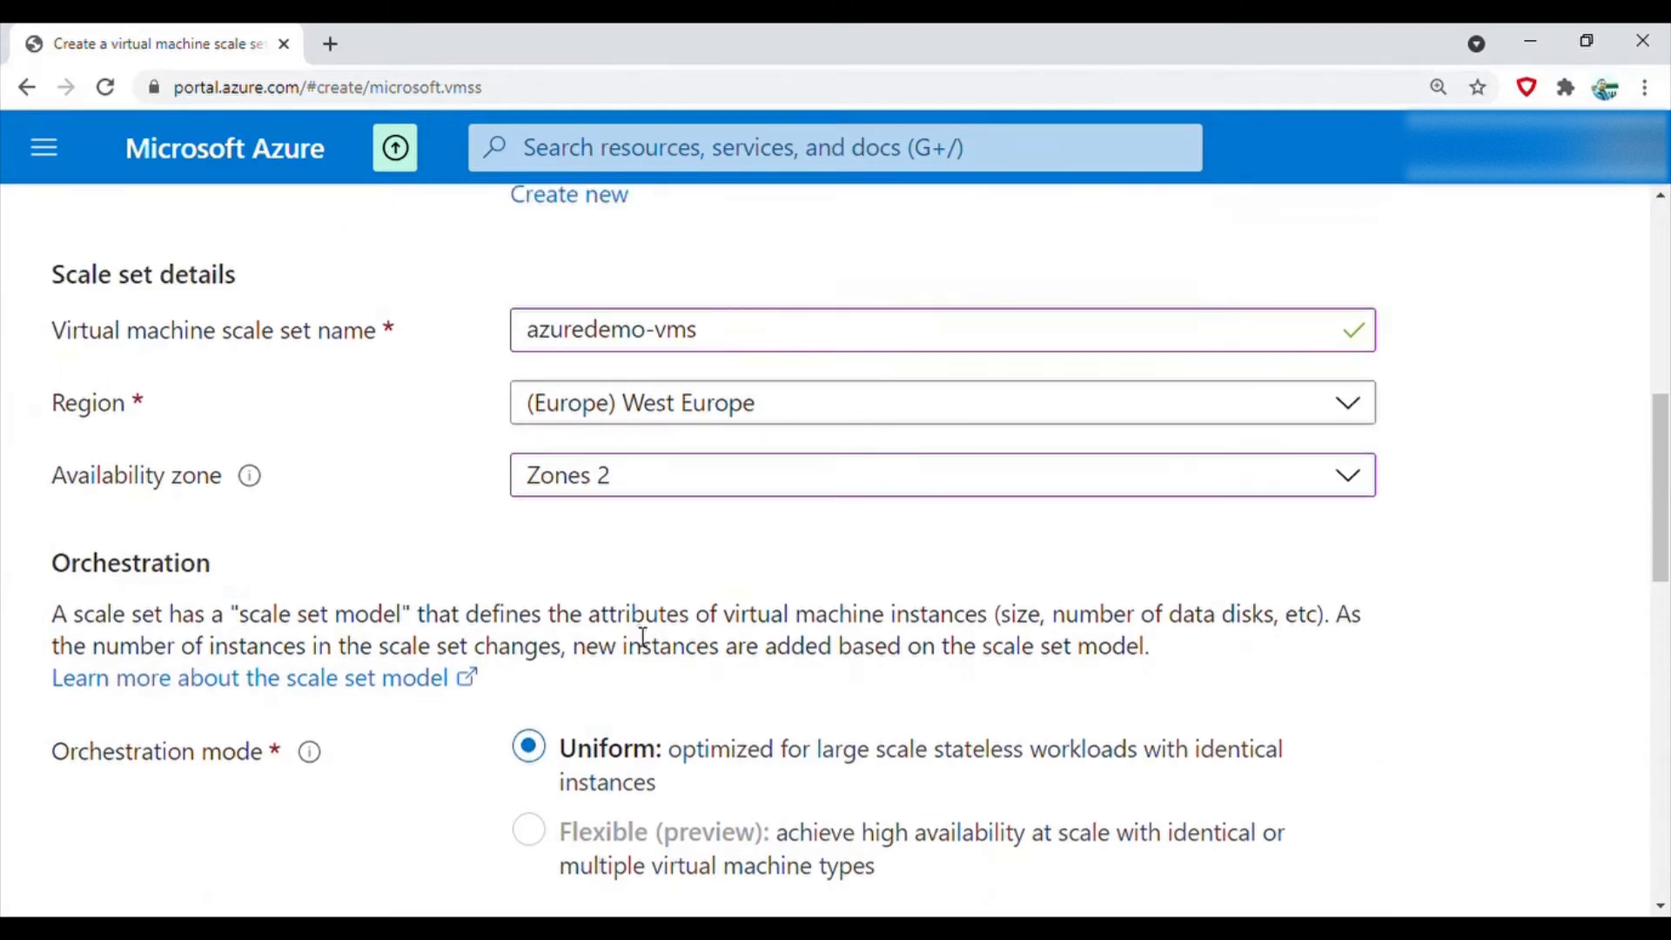
scroll("up", 3)
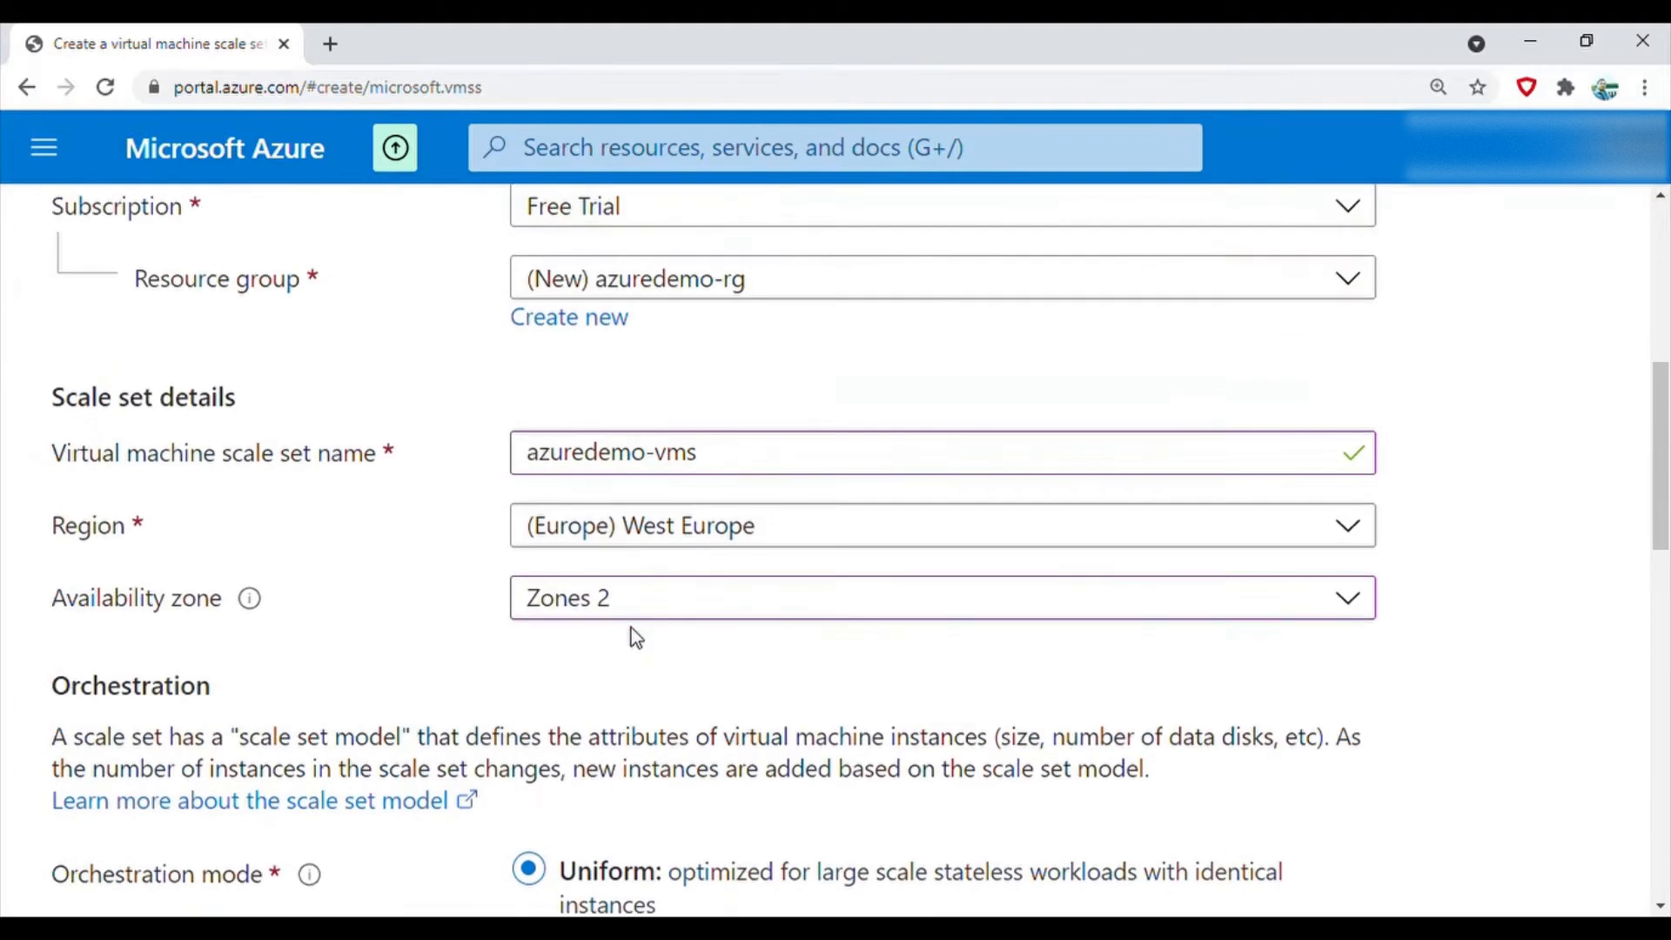
scroll("down", 3)
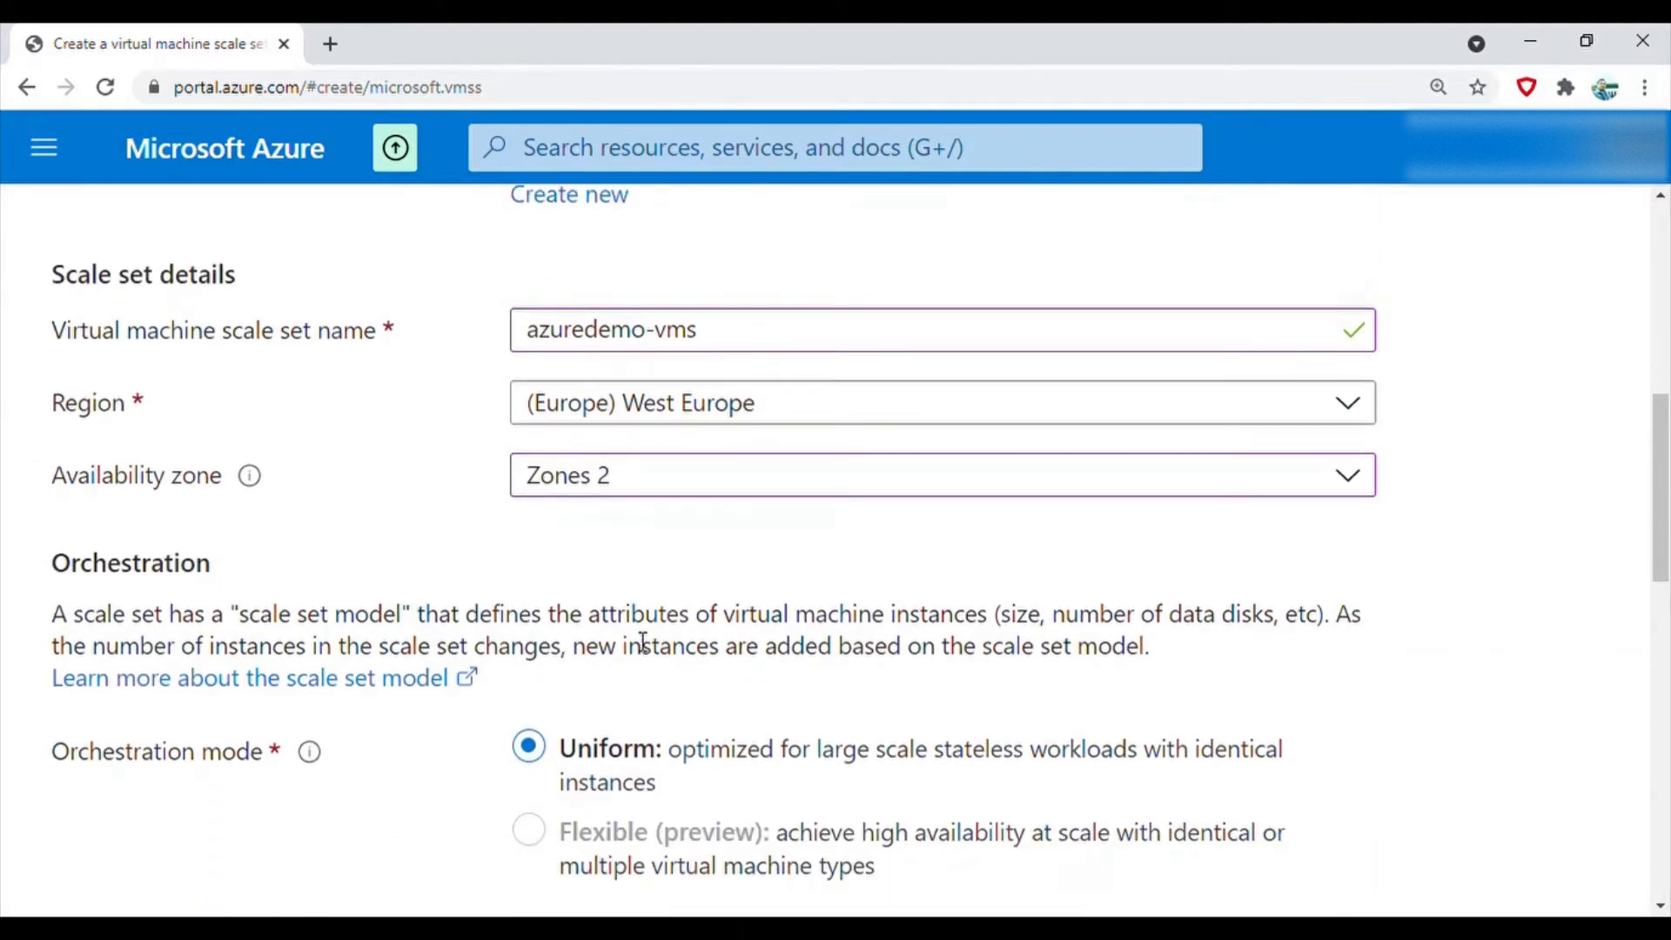
mouse_move(750, 541)
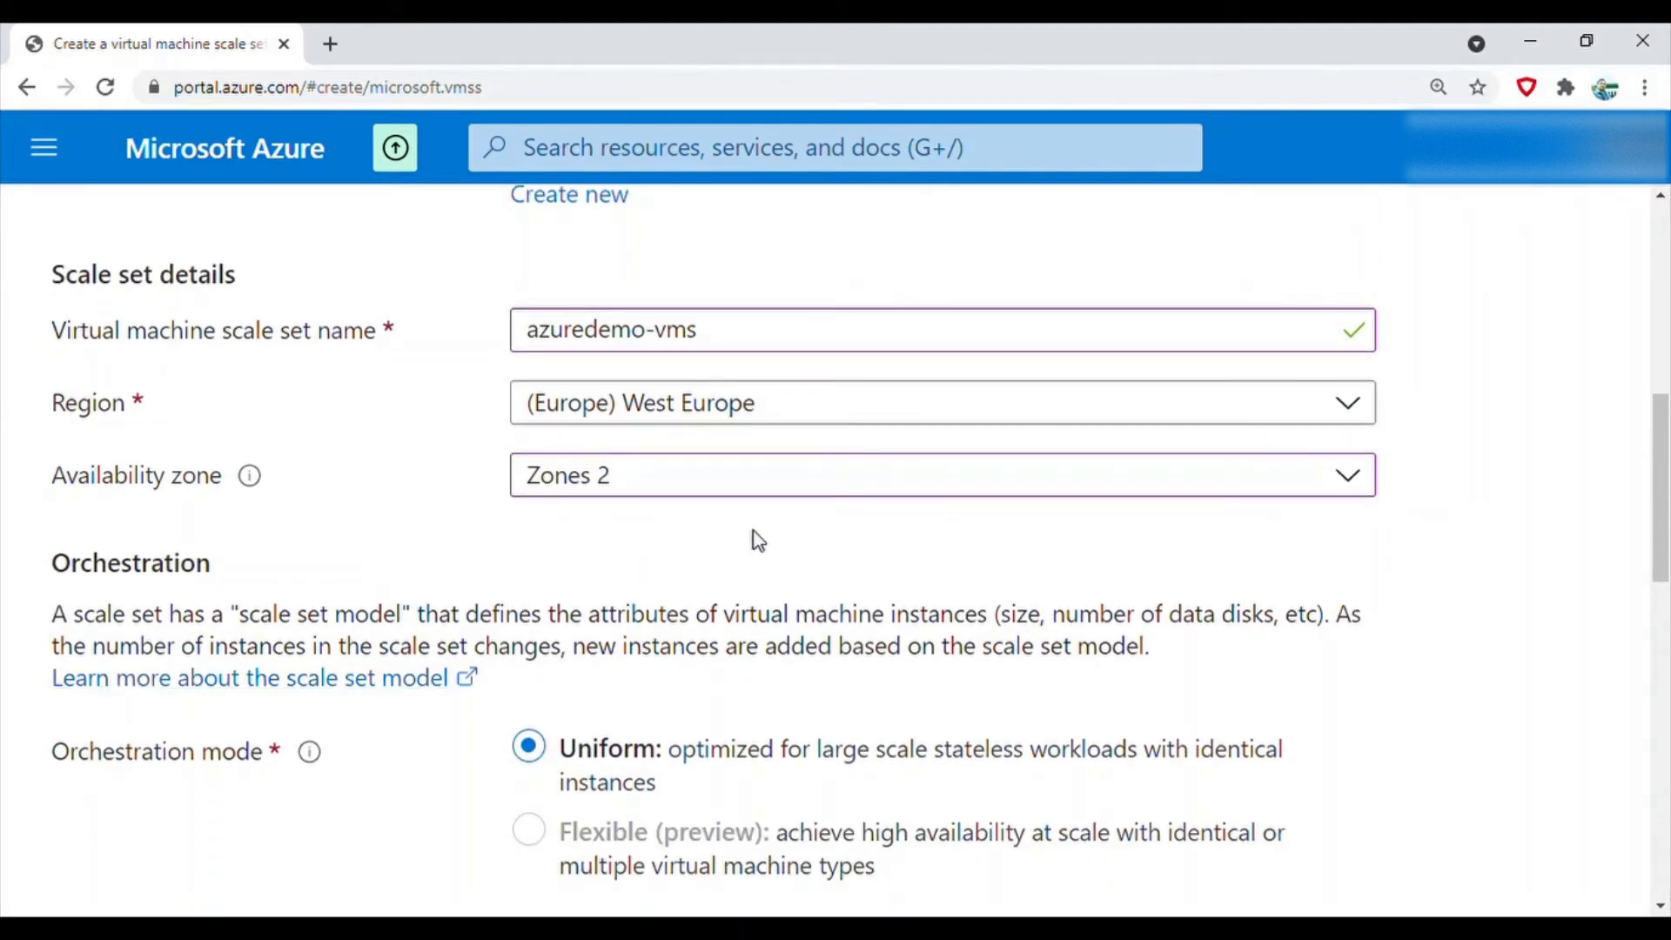
Enter administrator username azurelogin with a matching confirmed password
scroll("down", 3)
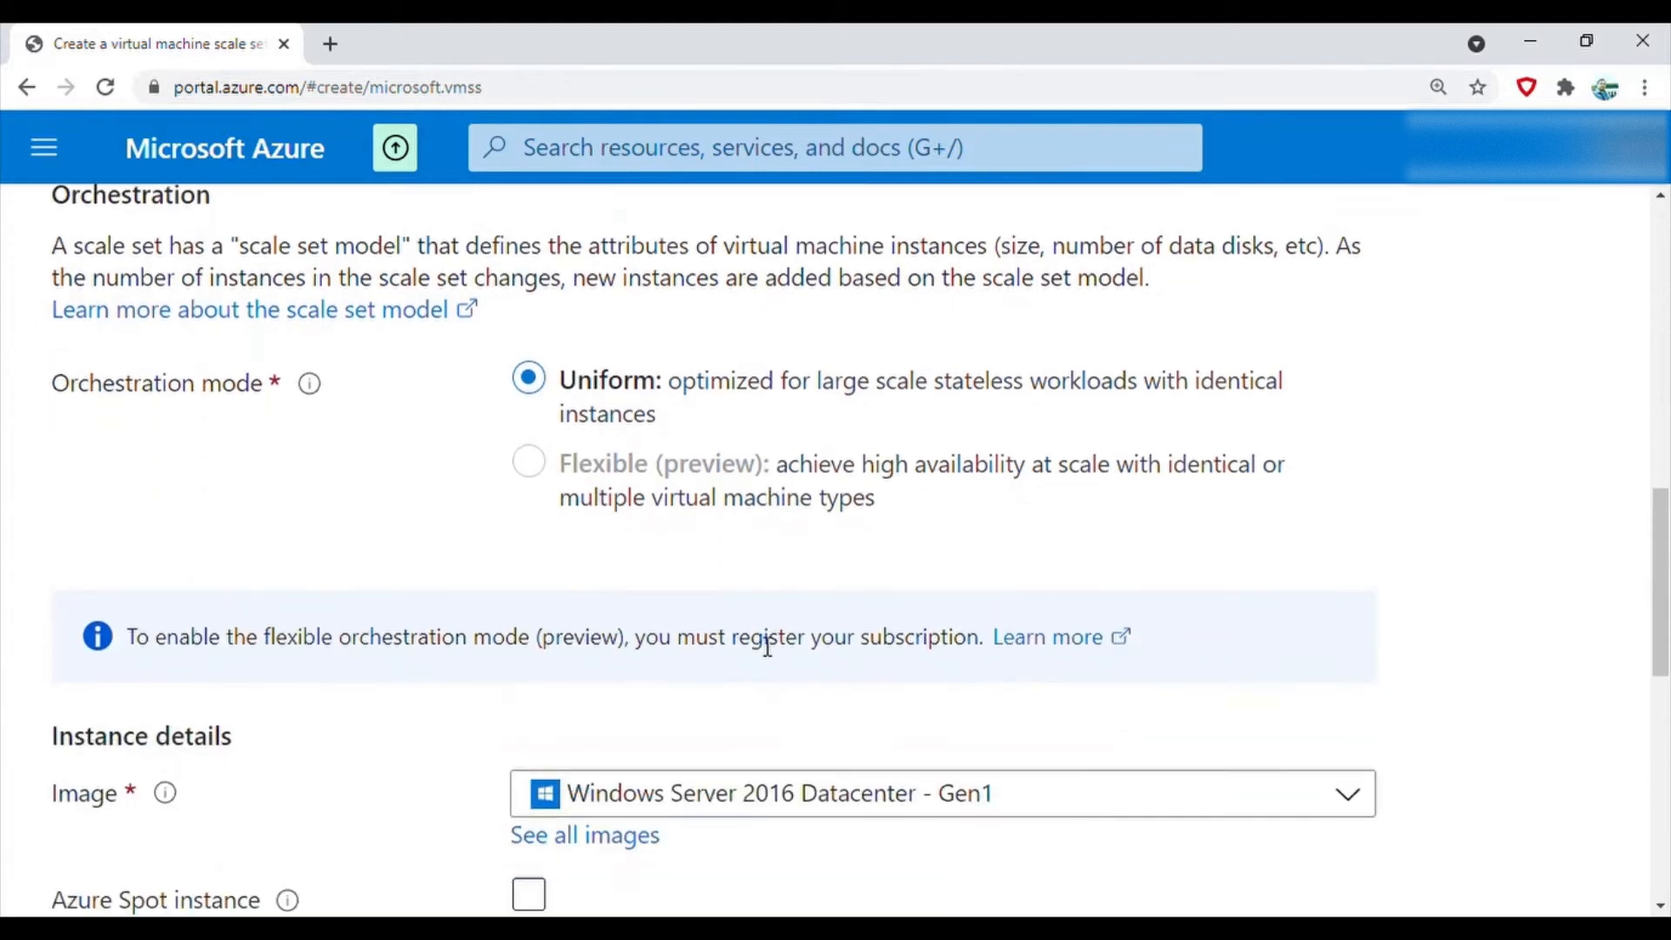
scroll("down", 3)
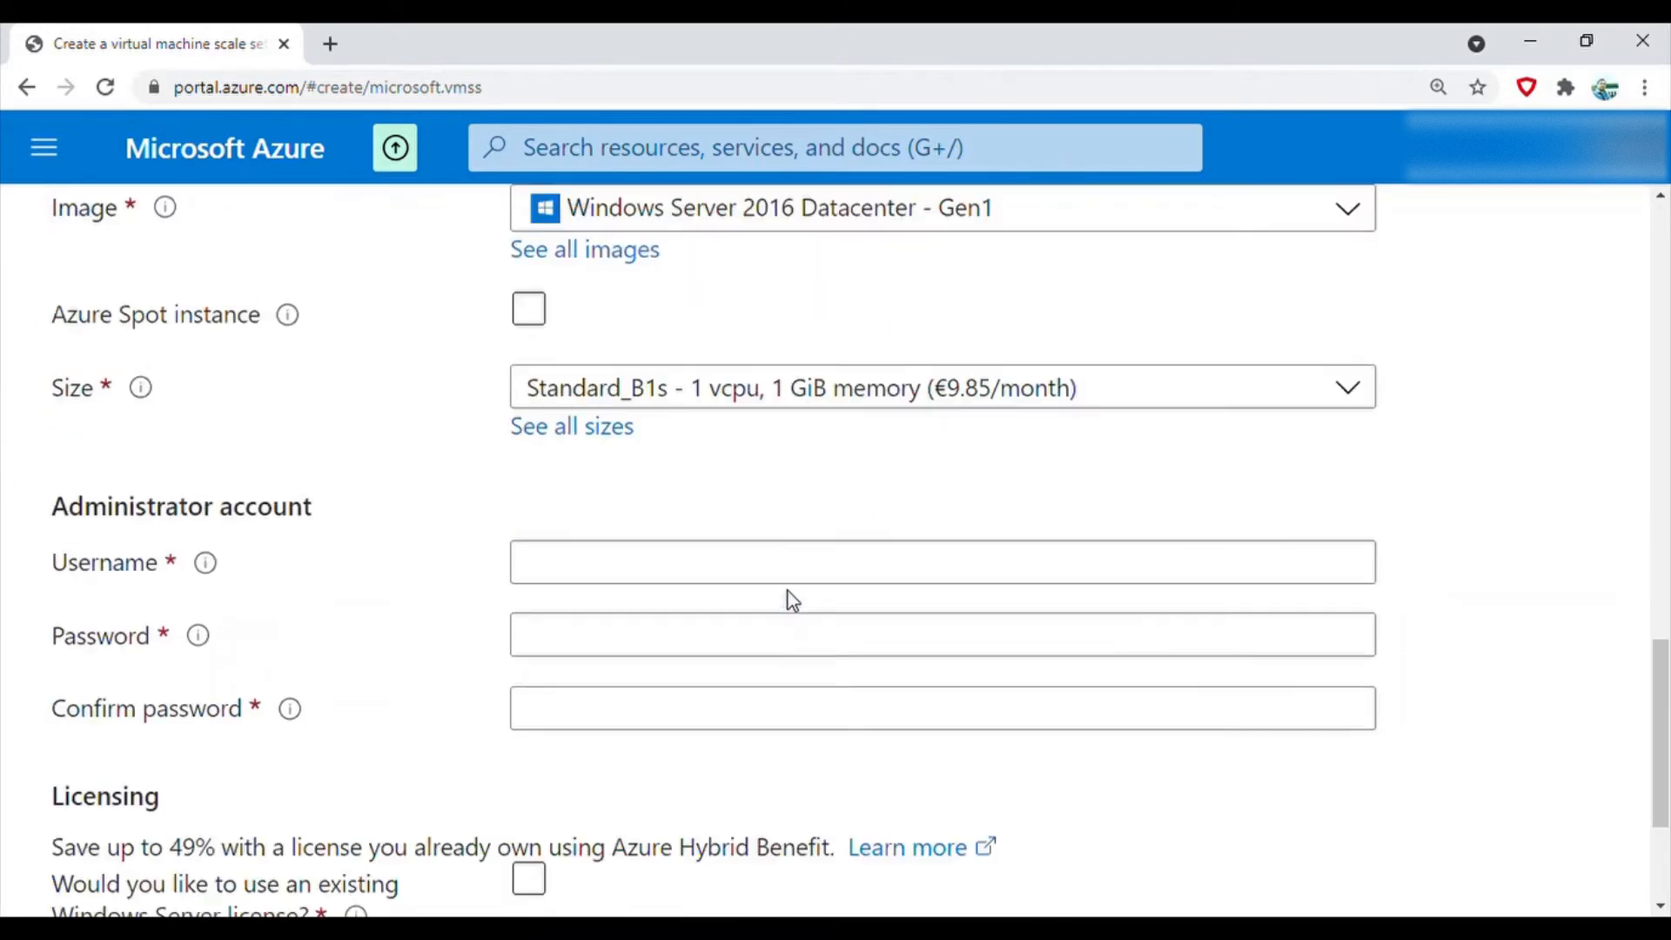
scroll("down", 3)
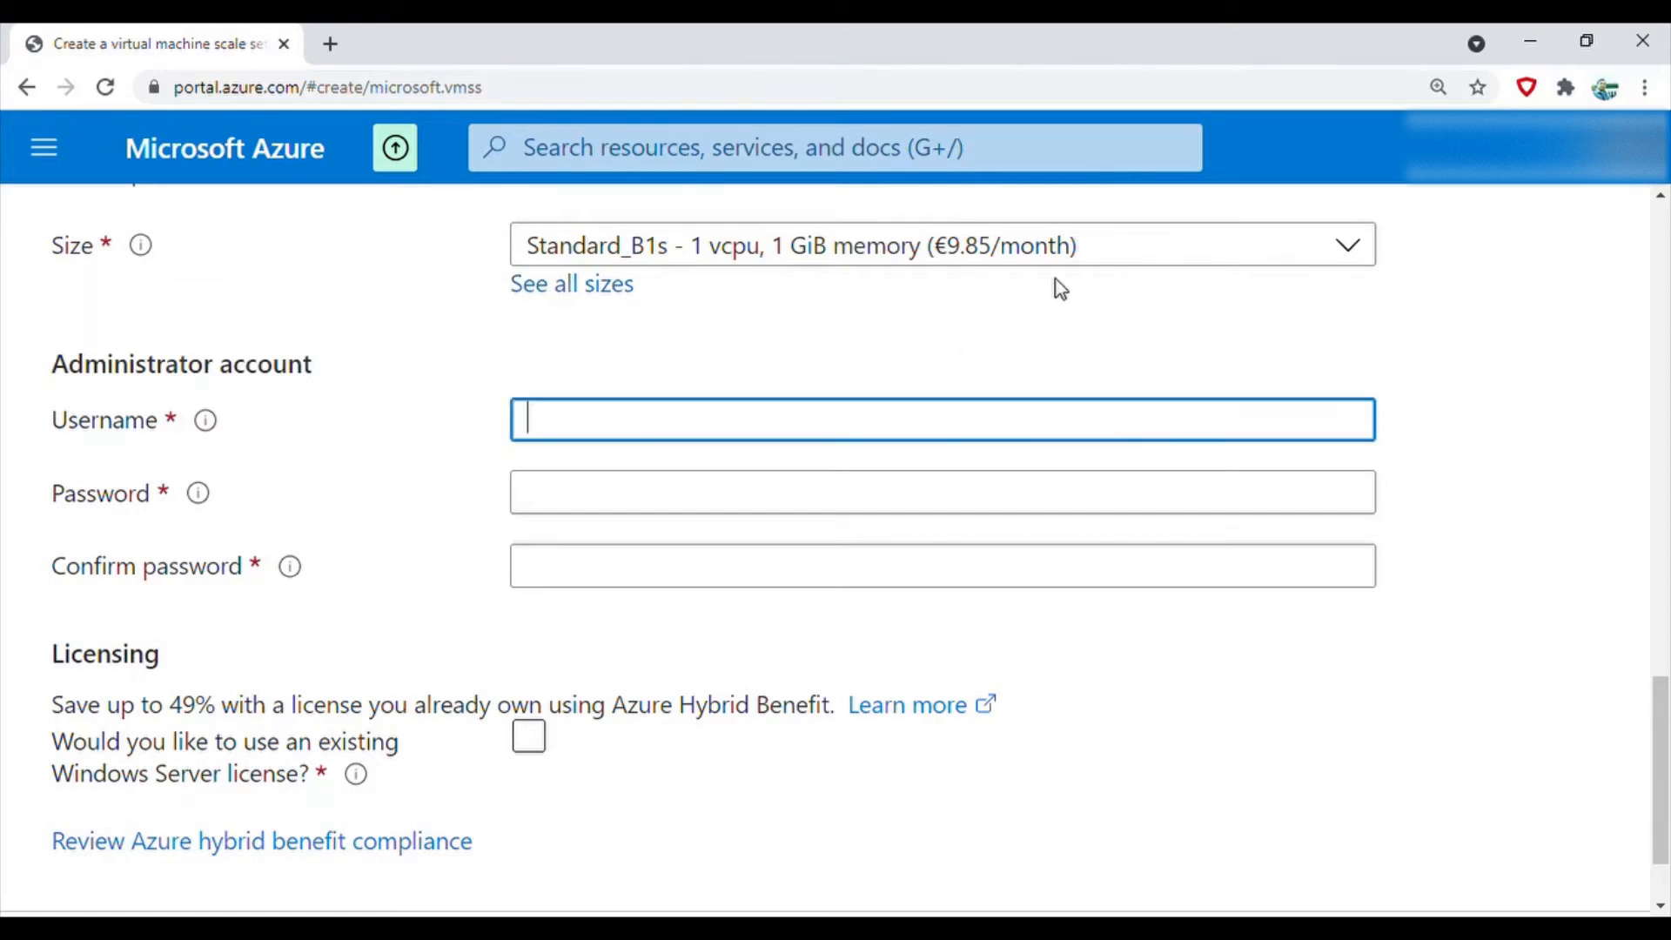
type("azure")
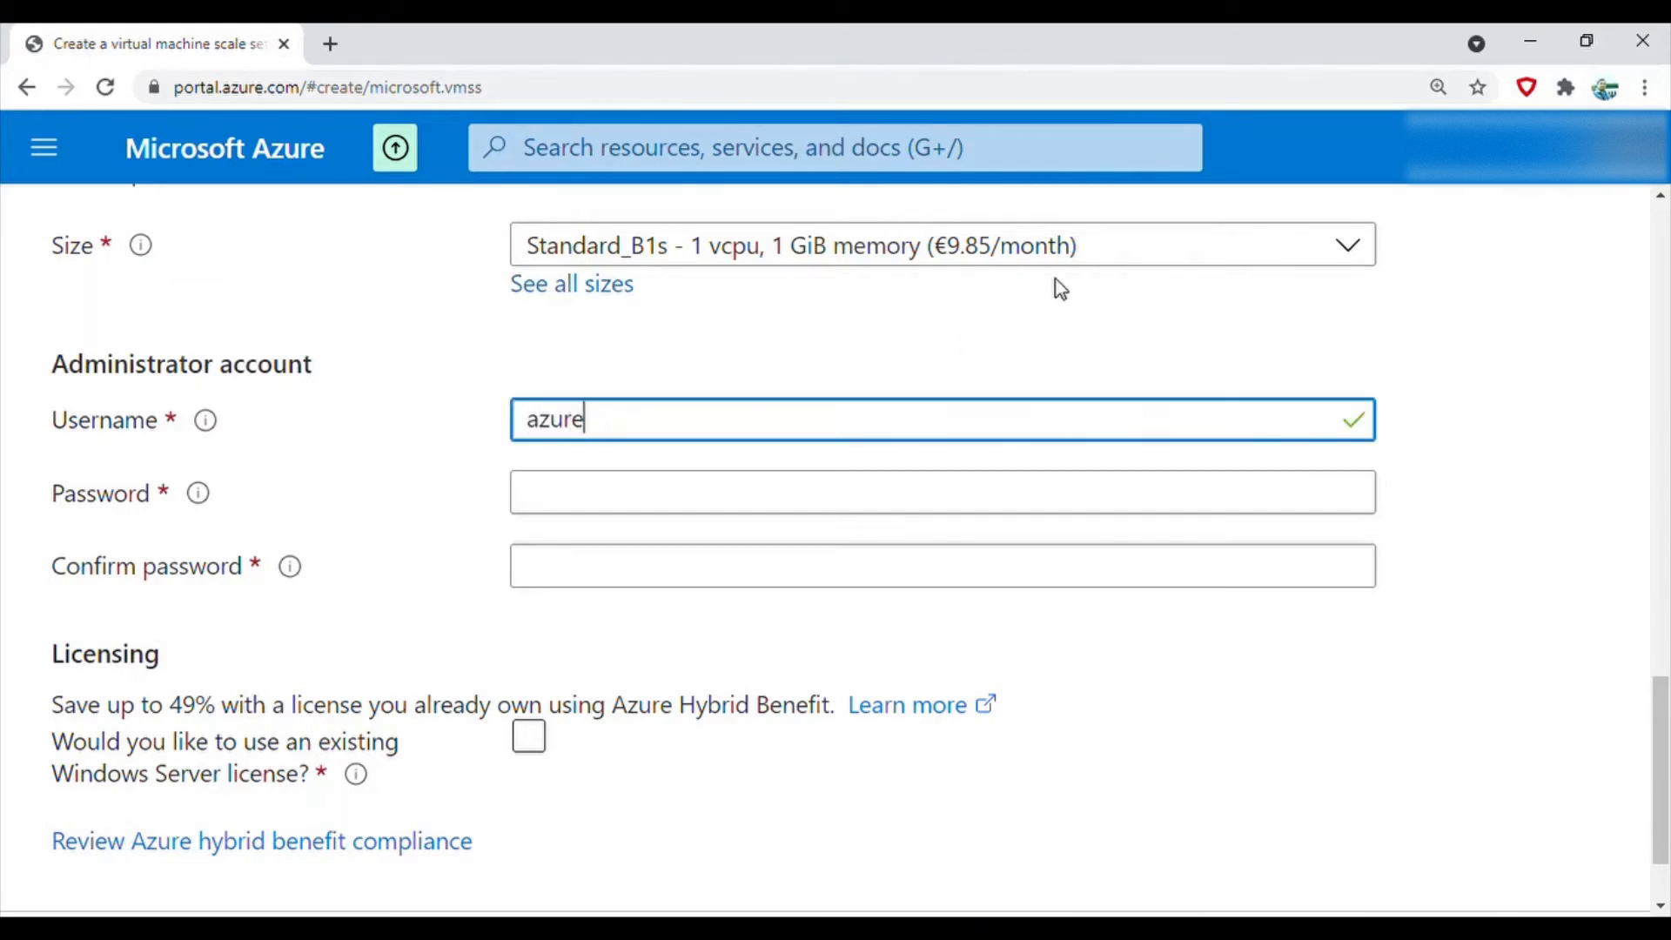
type("login")
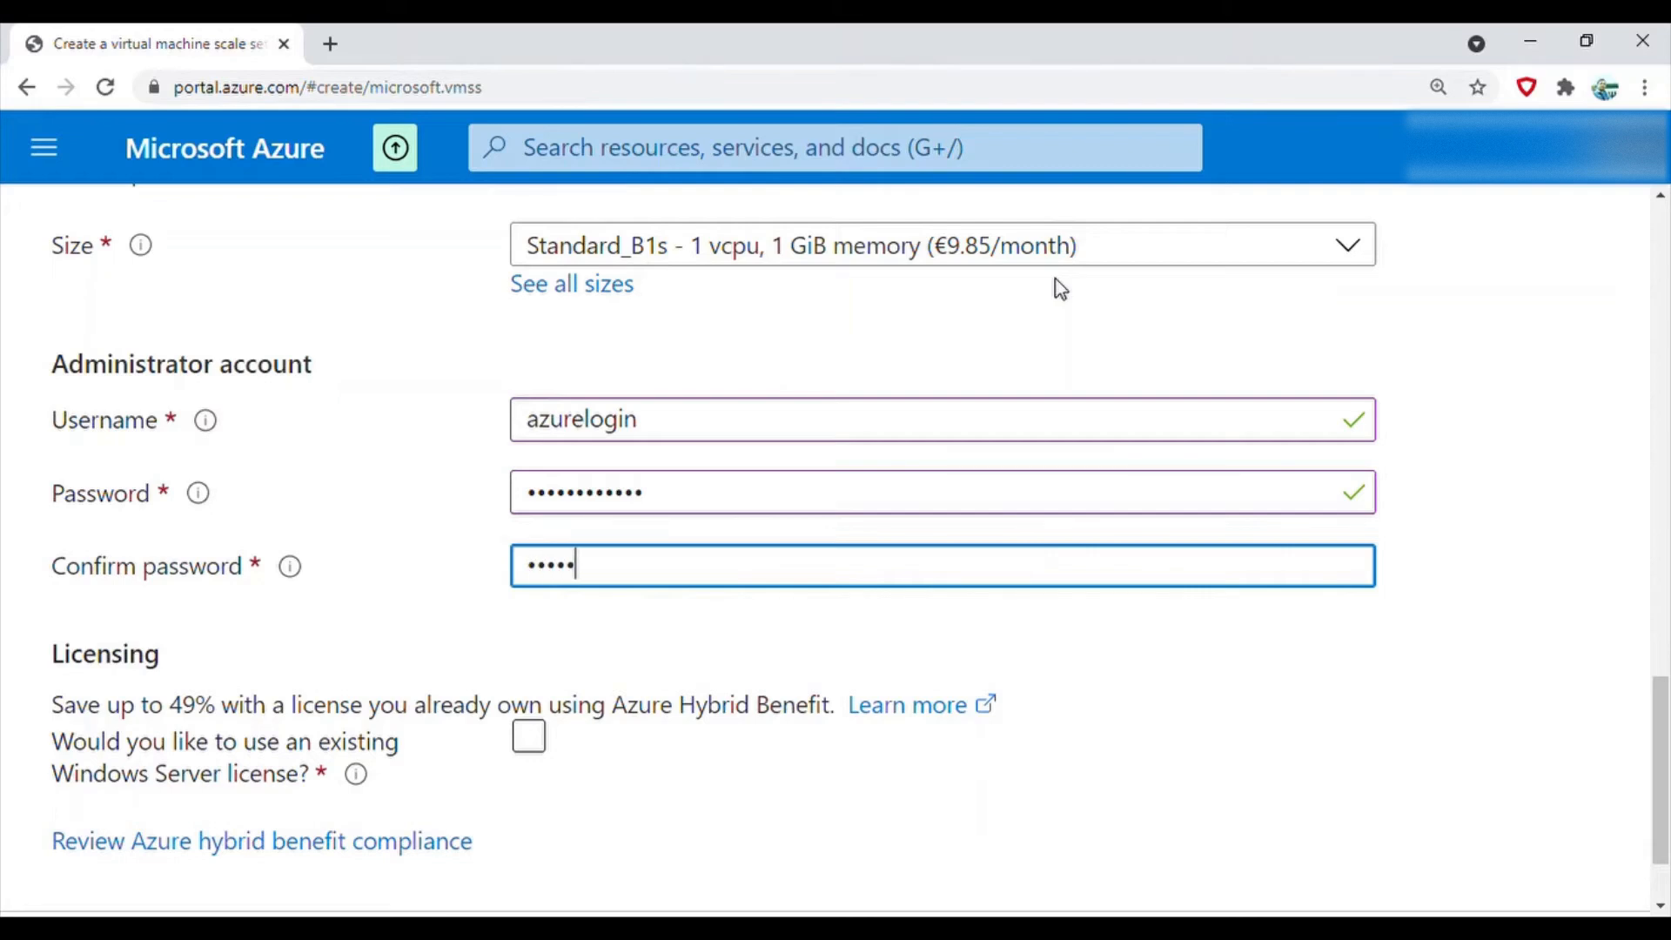
type("••••••")
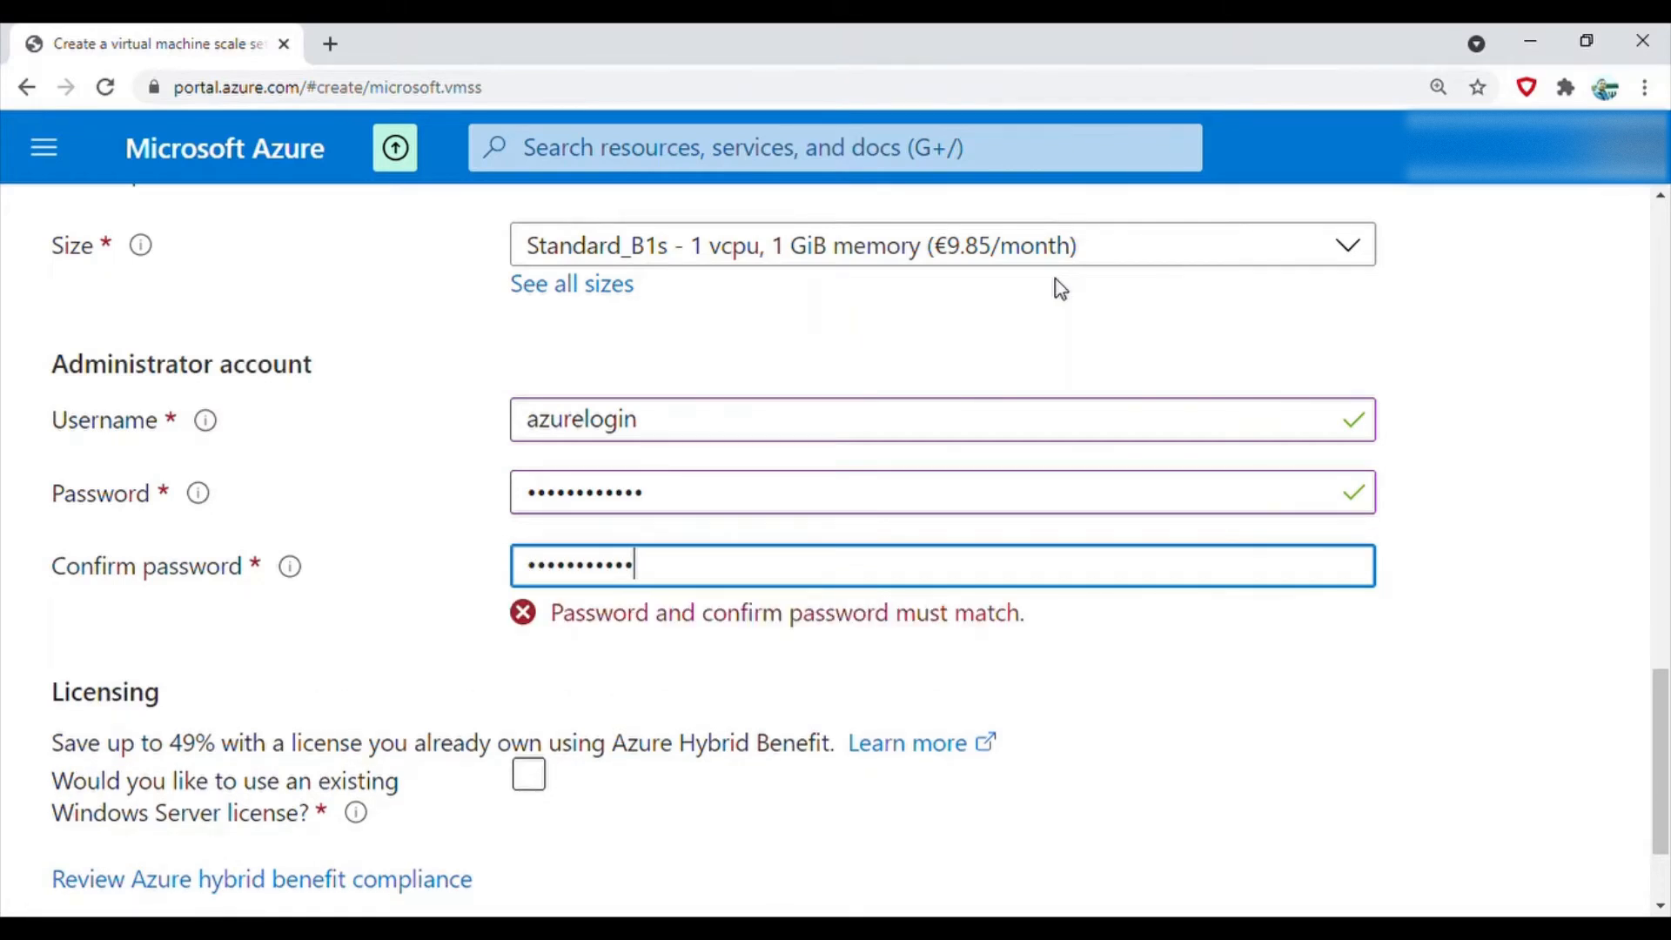
type("•")
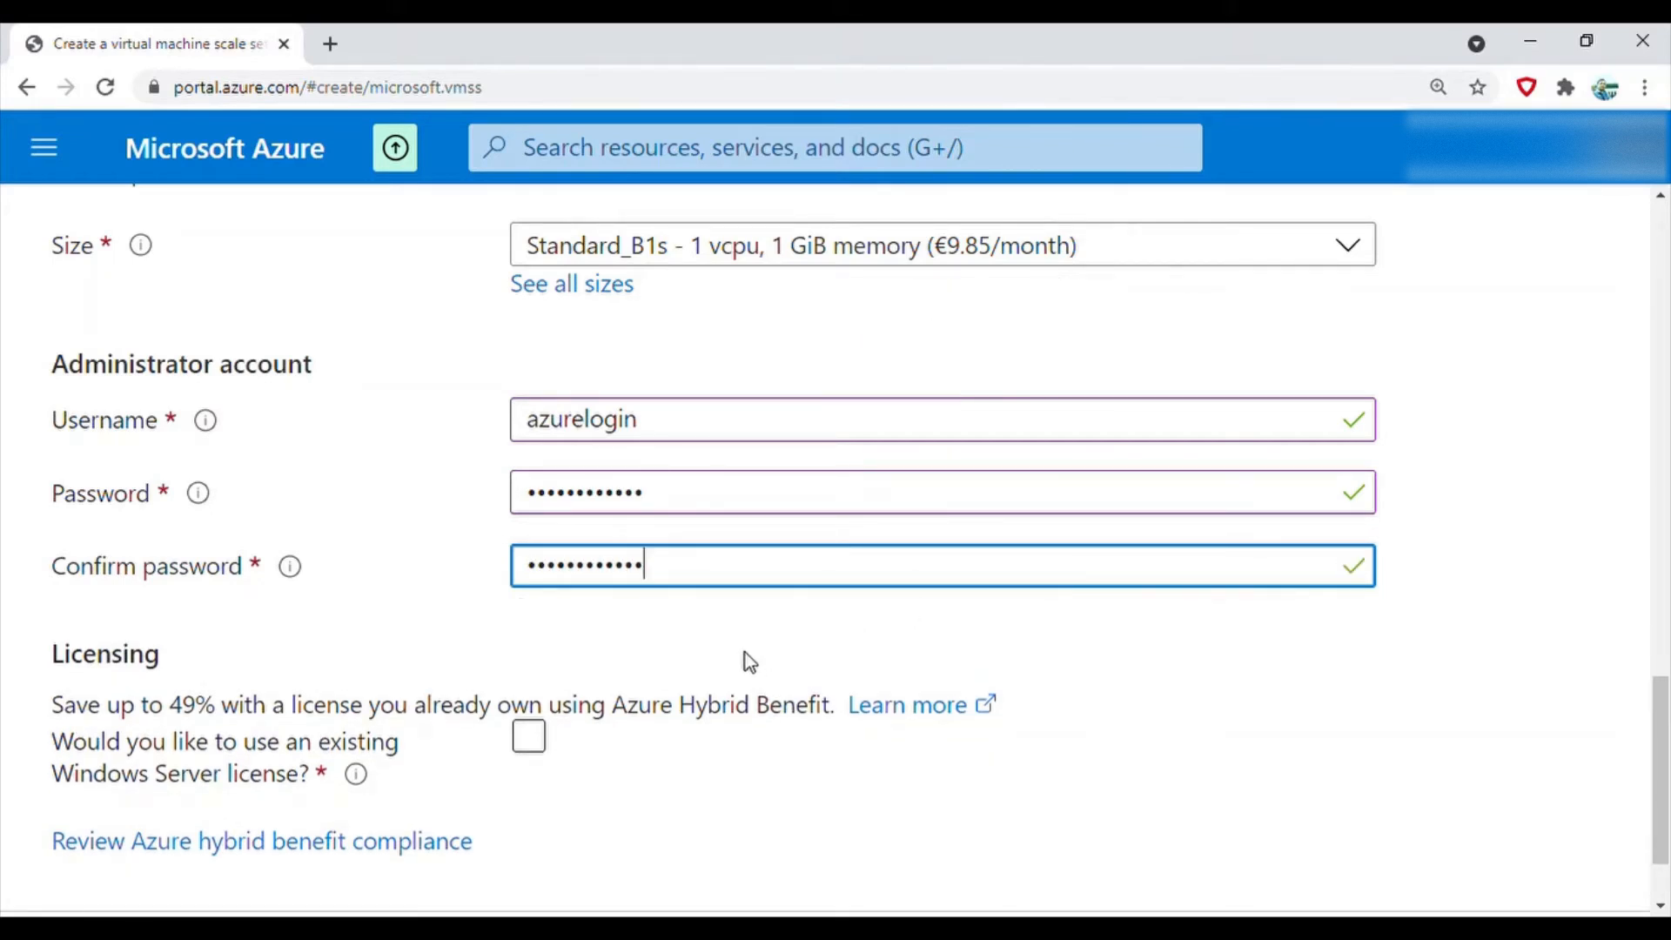
mouse_move(853, 608)
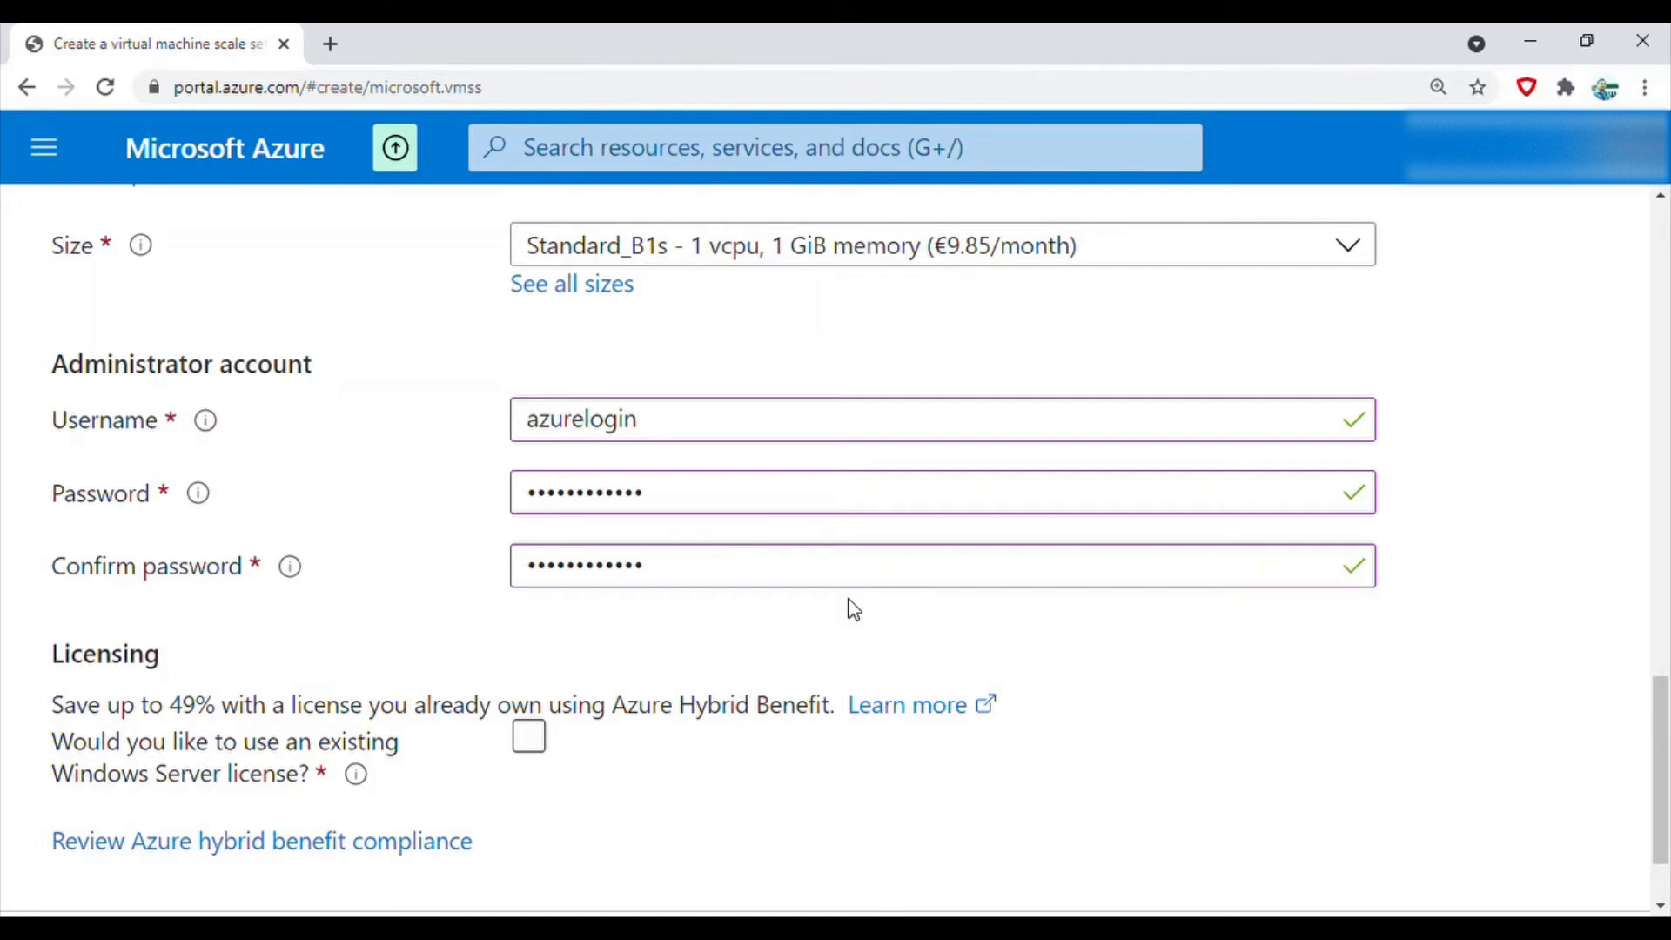
Enable the existing Windows Server license benefit for the scale set
left_click(528, 735)
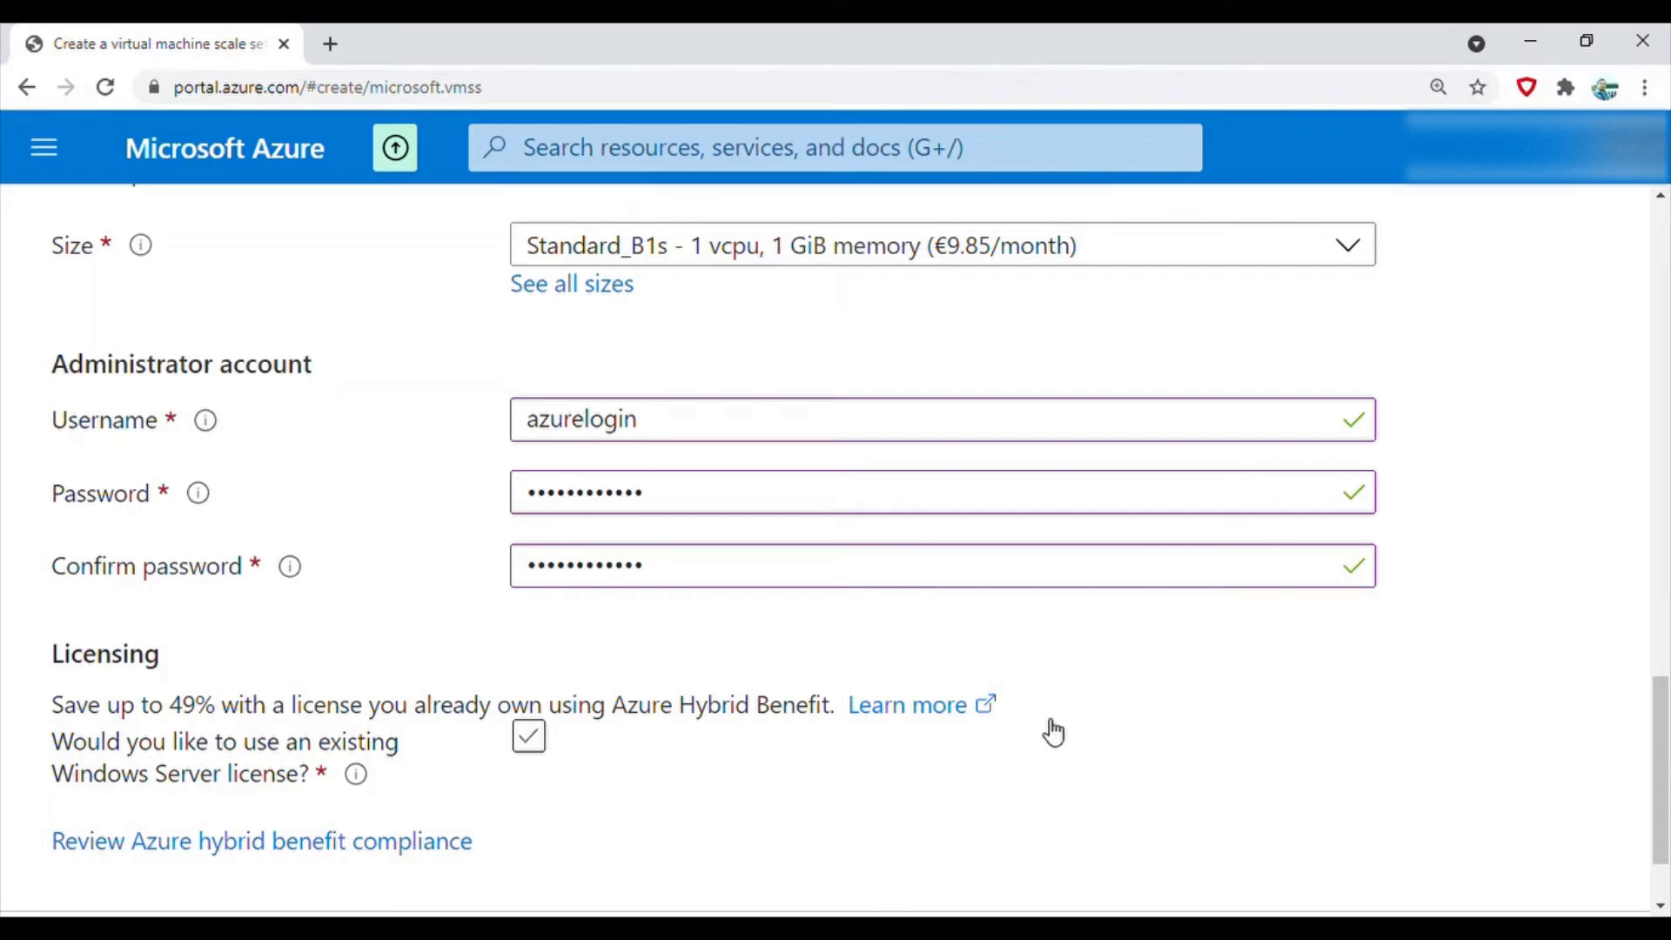
left_click(527, 735)
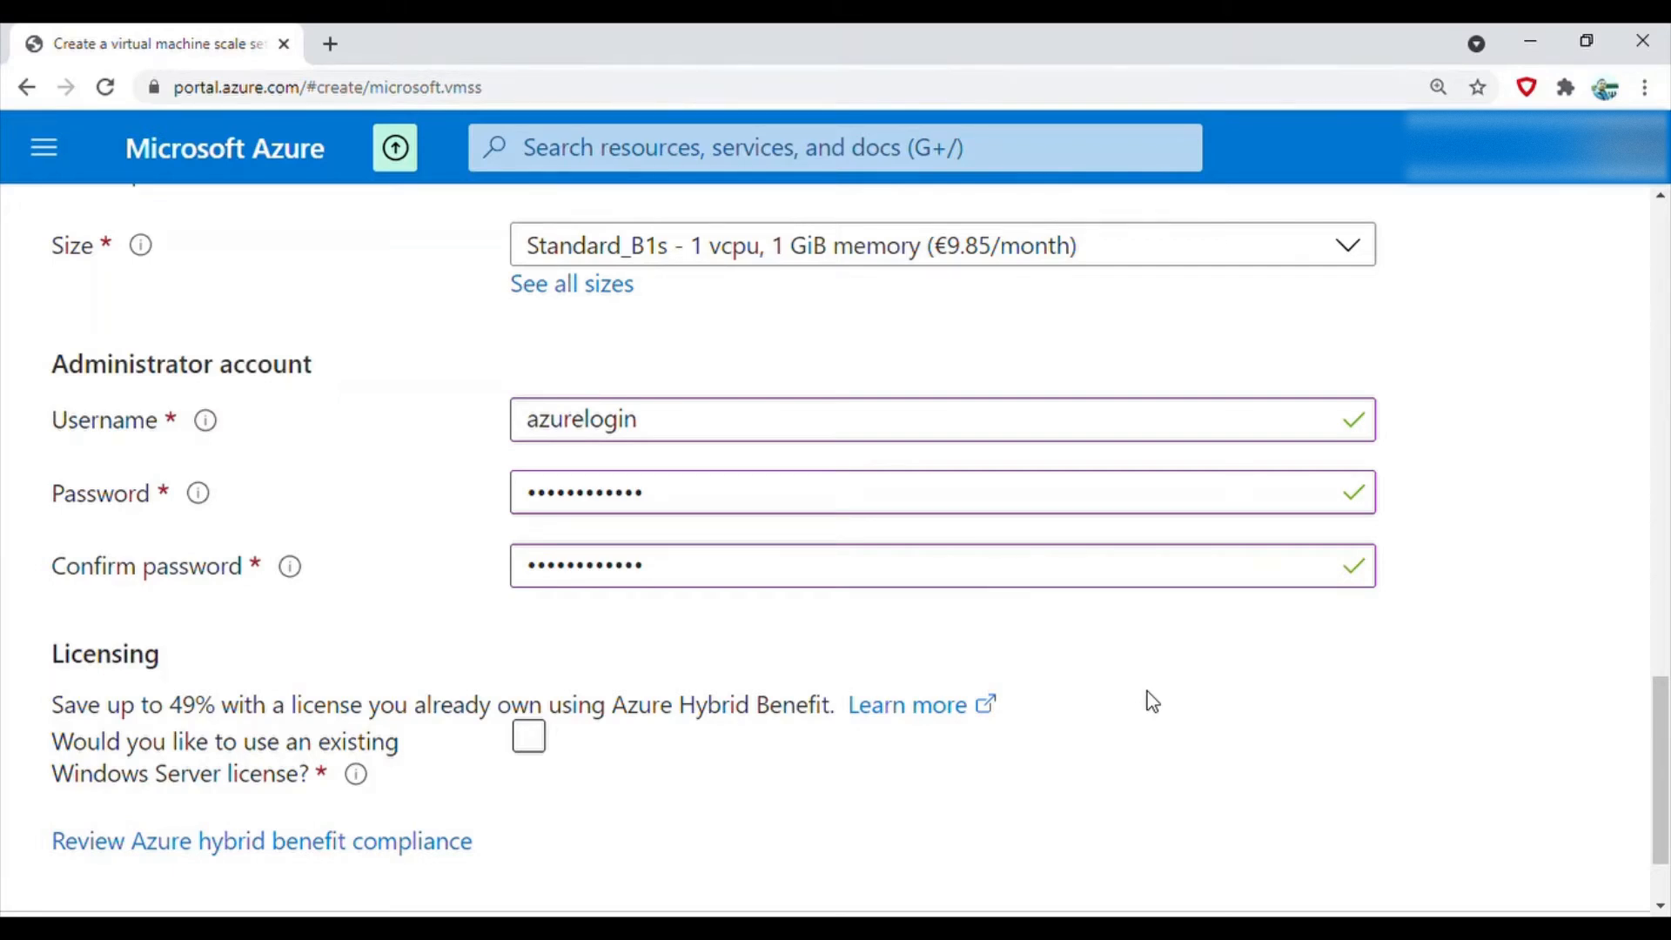
scroll("down", 3)
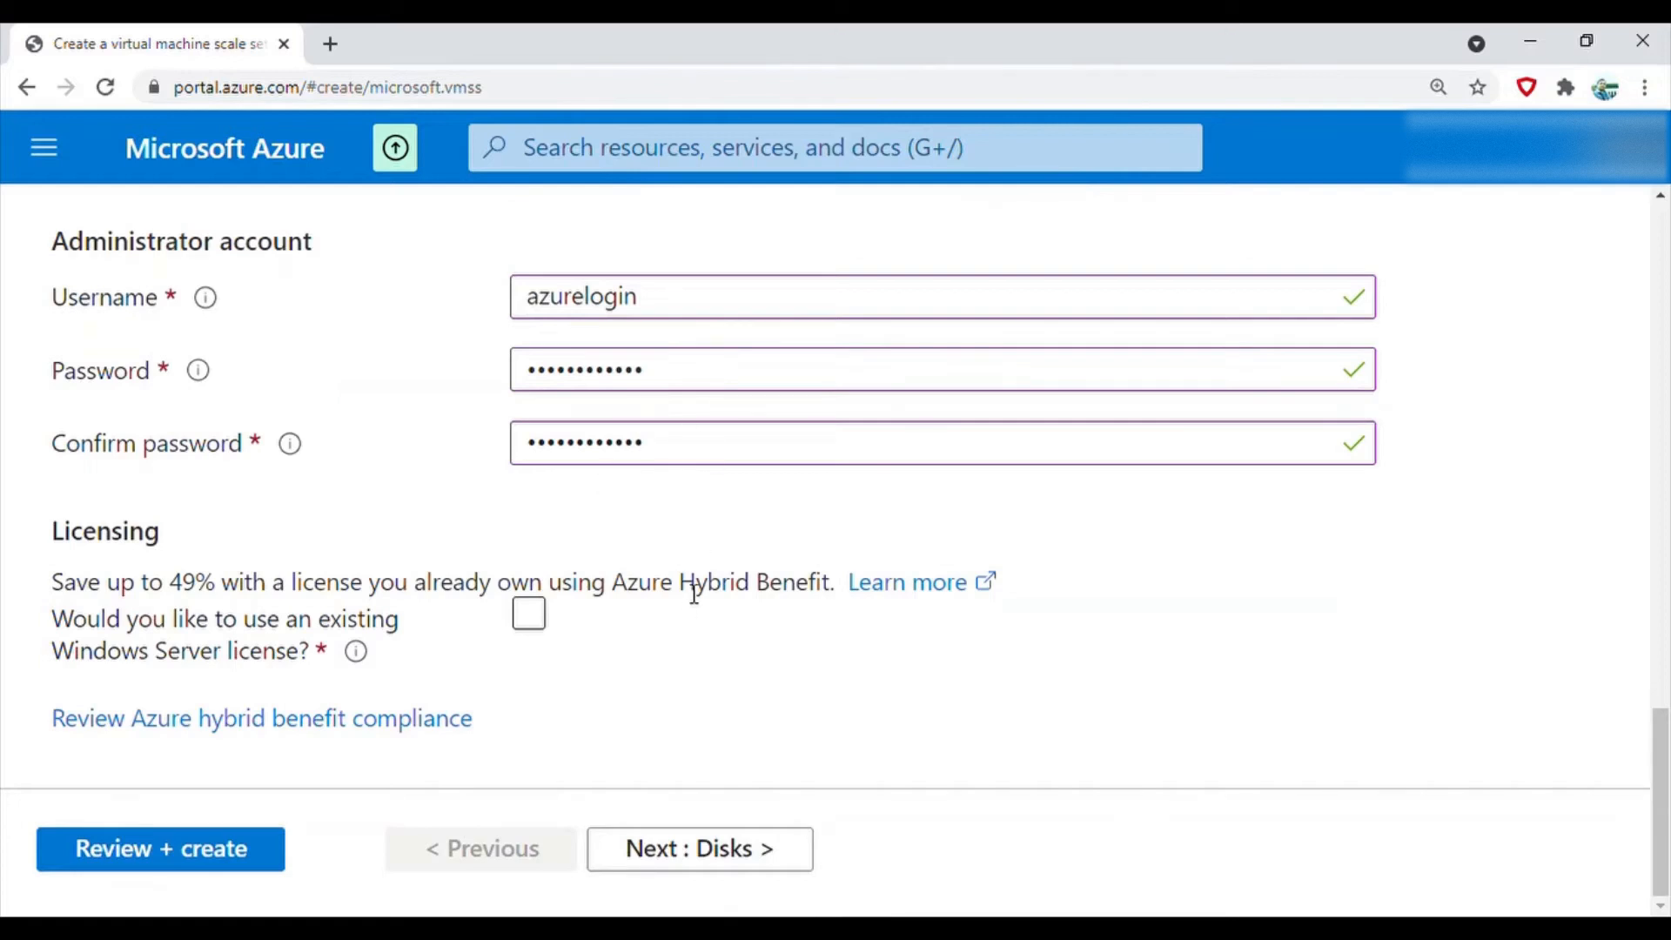
mouse_move(113, 697)
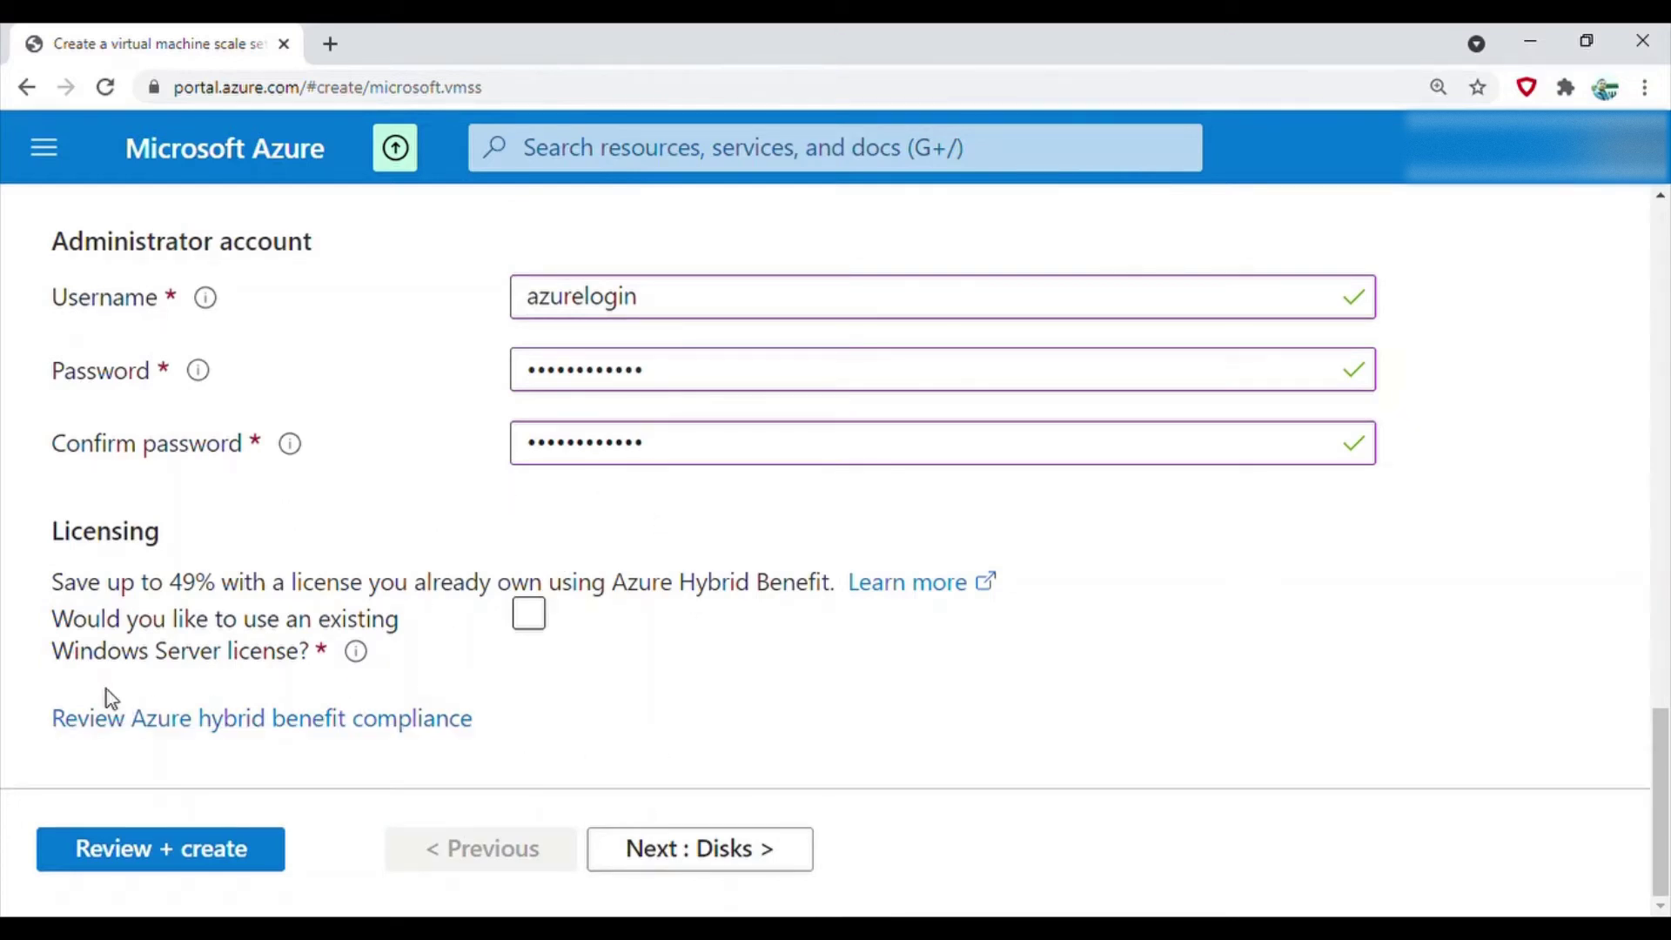
left_click(527, 612)
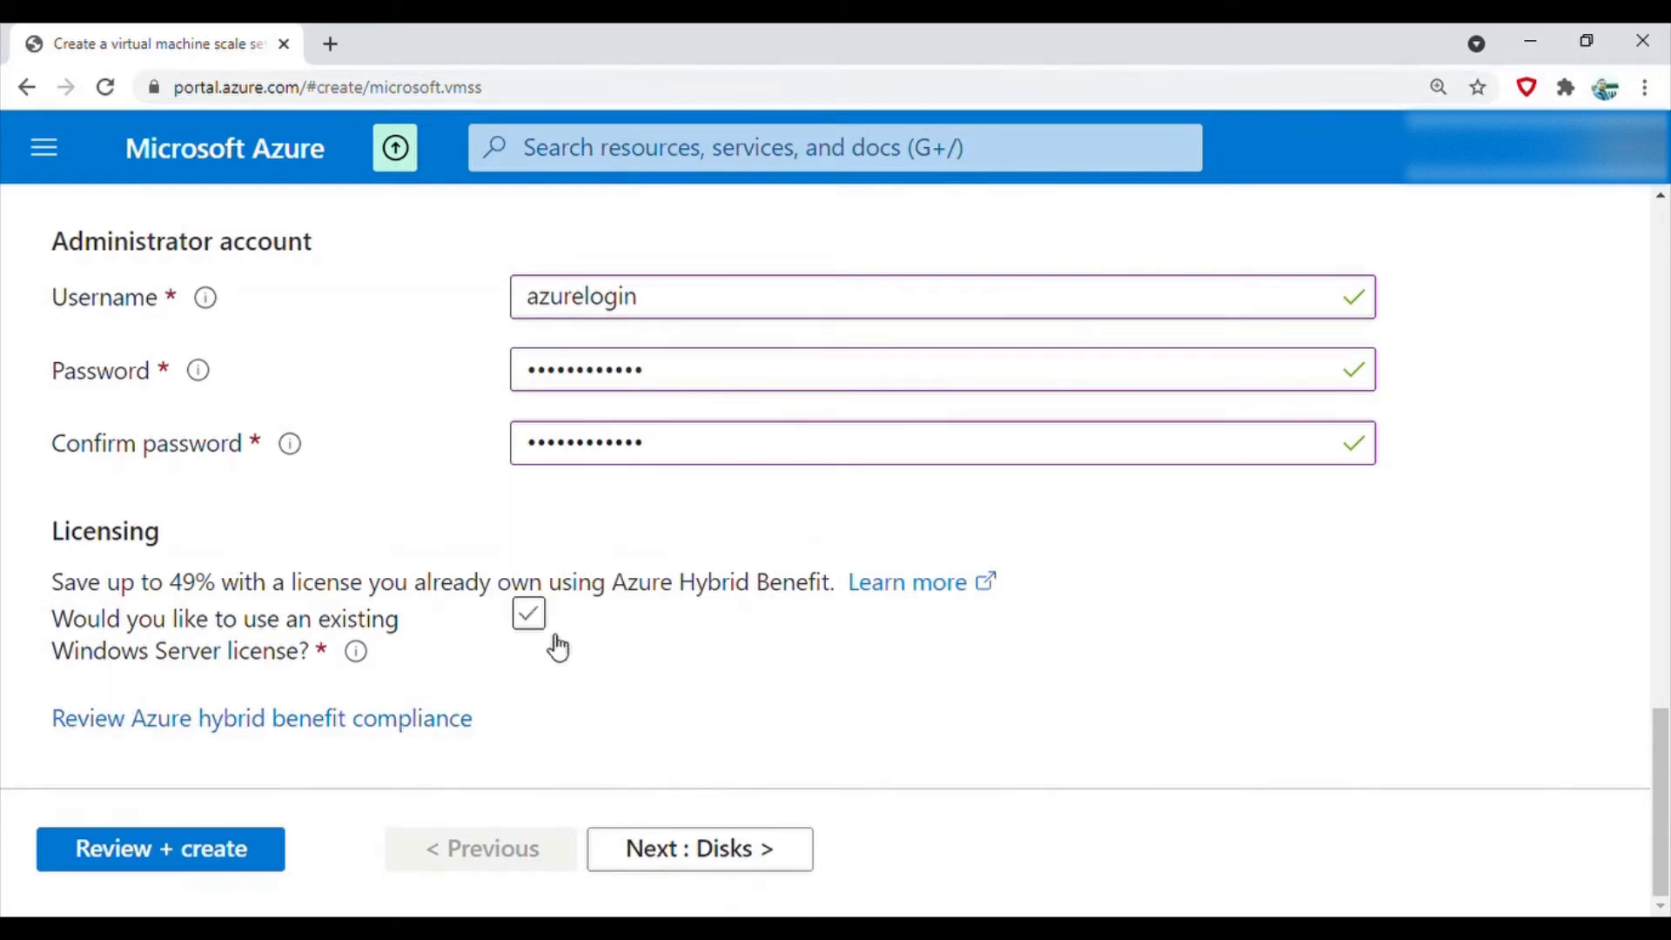
Set the OS disk type to Standard SSD and expand the advanced disk options
left_click(698, 848)
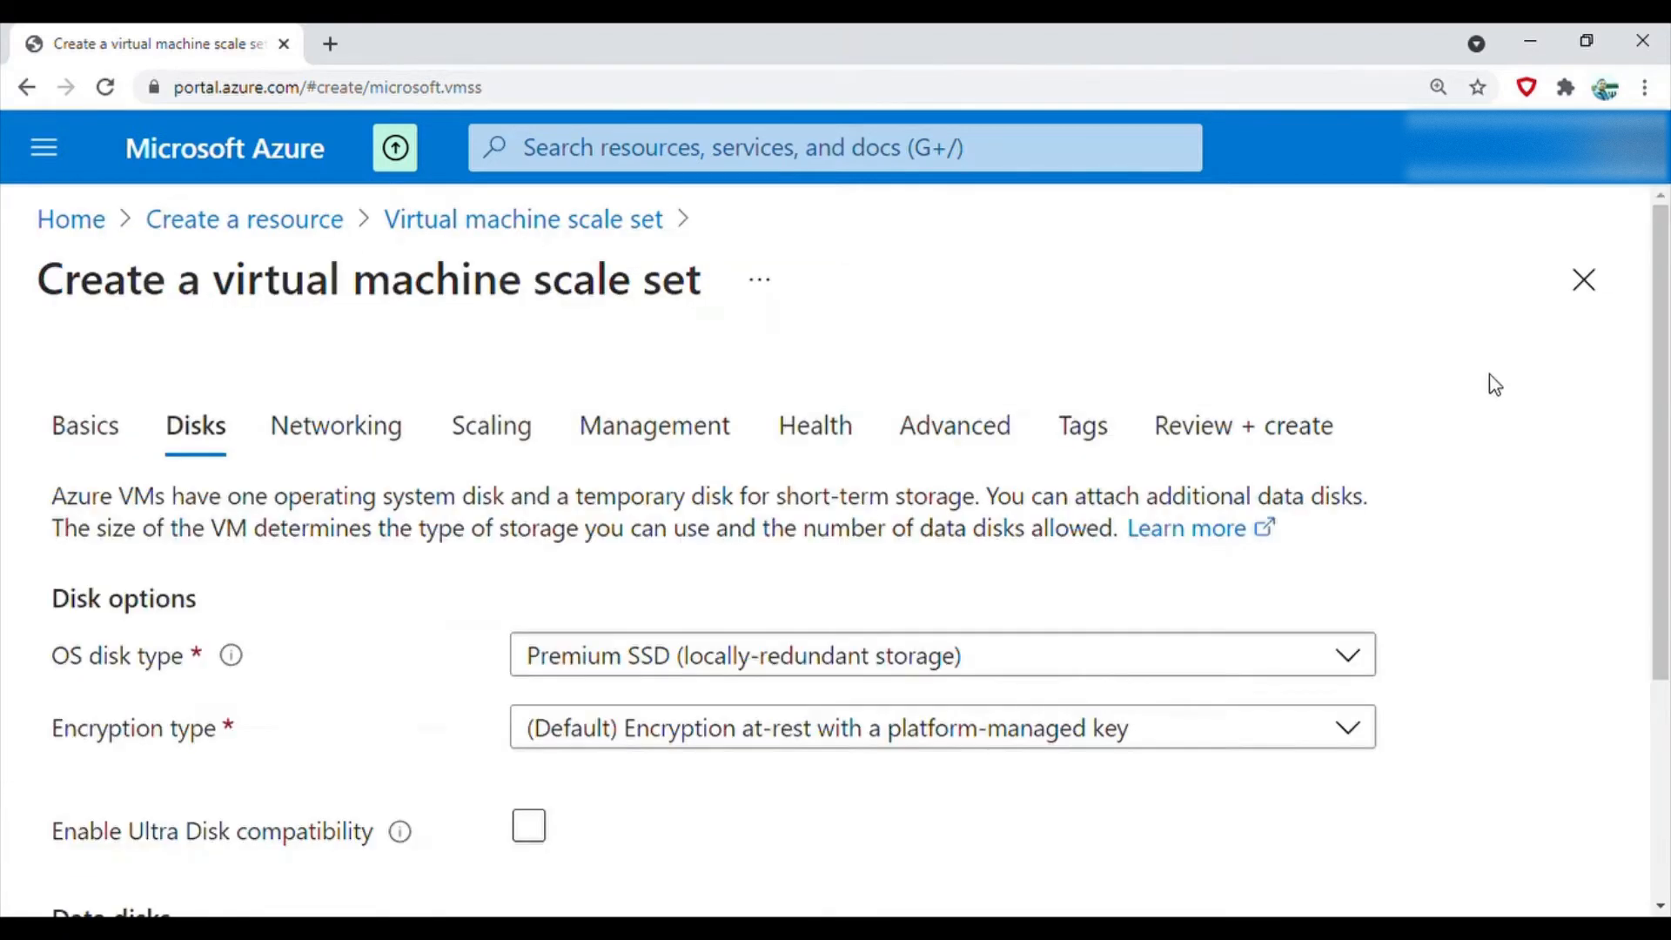
scroll("down", 3)
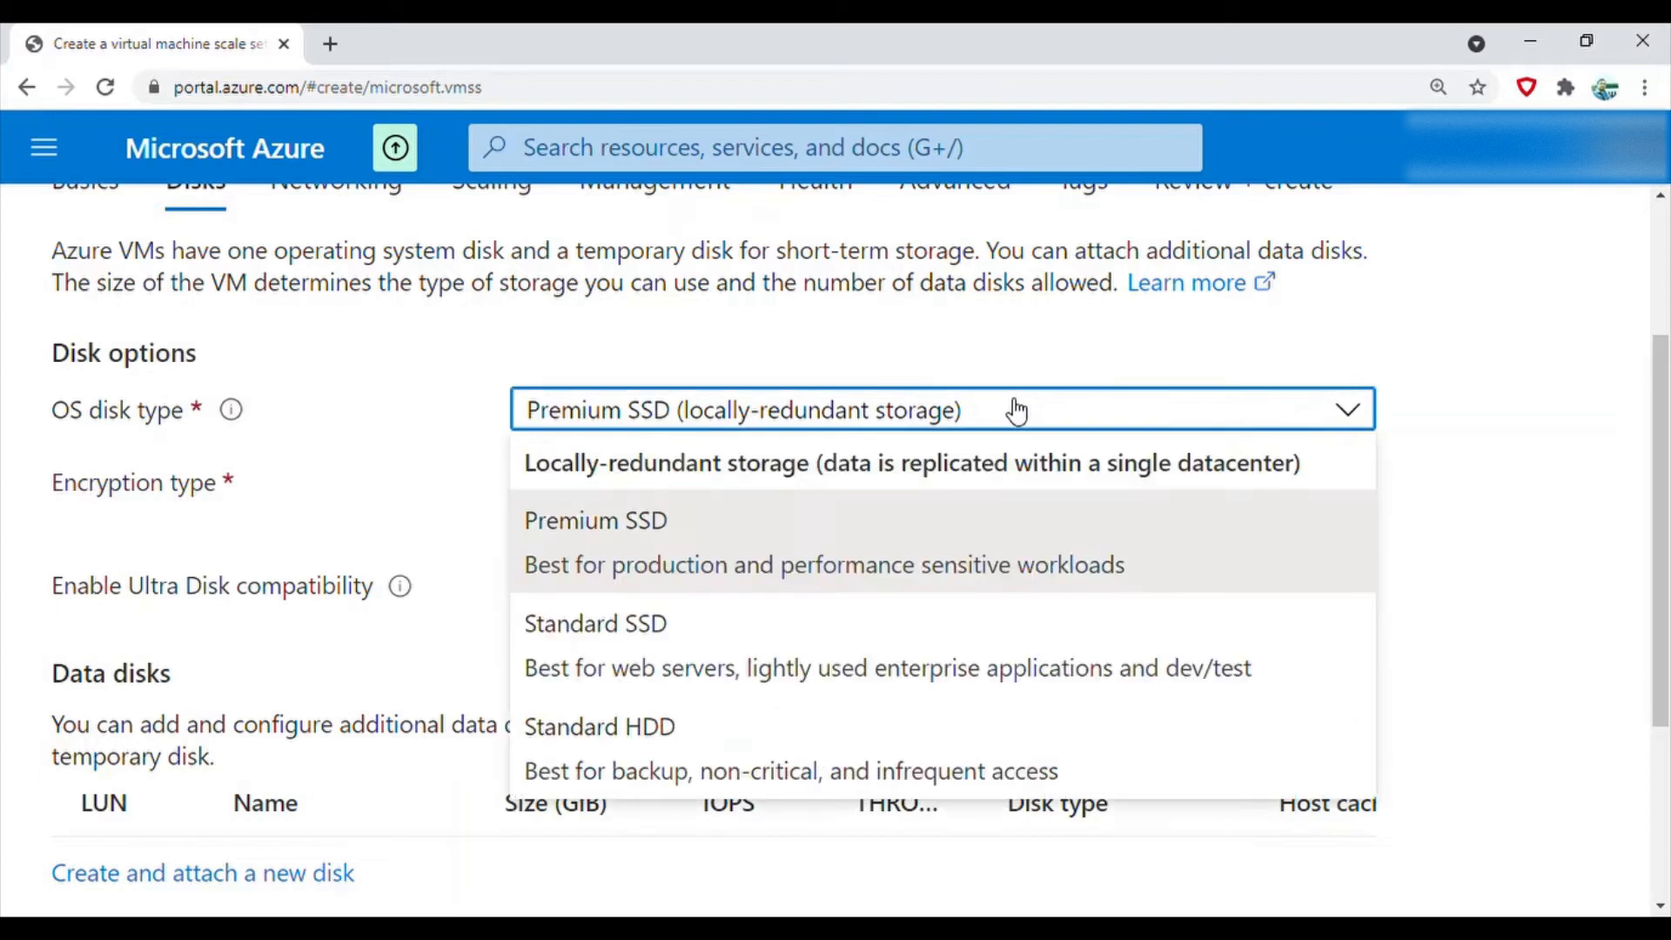
mouse_move(887, 645)
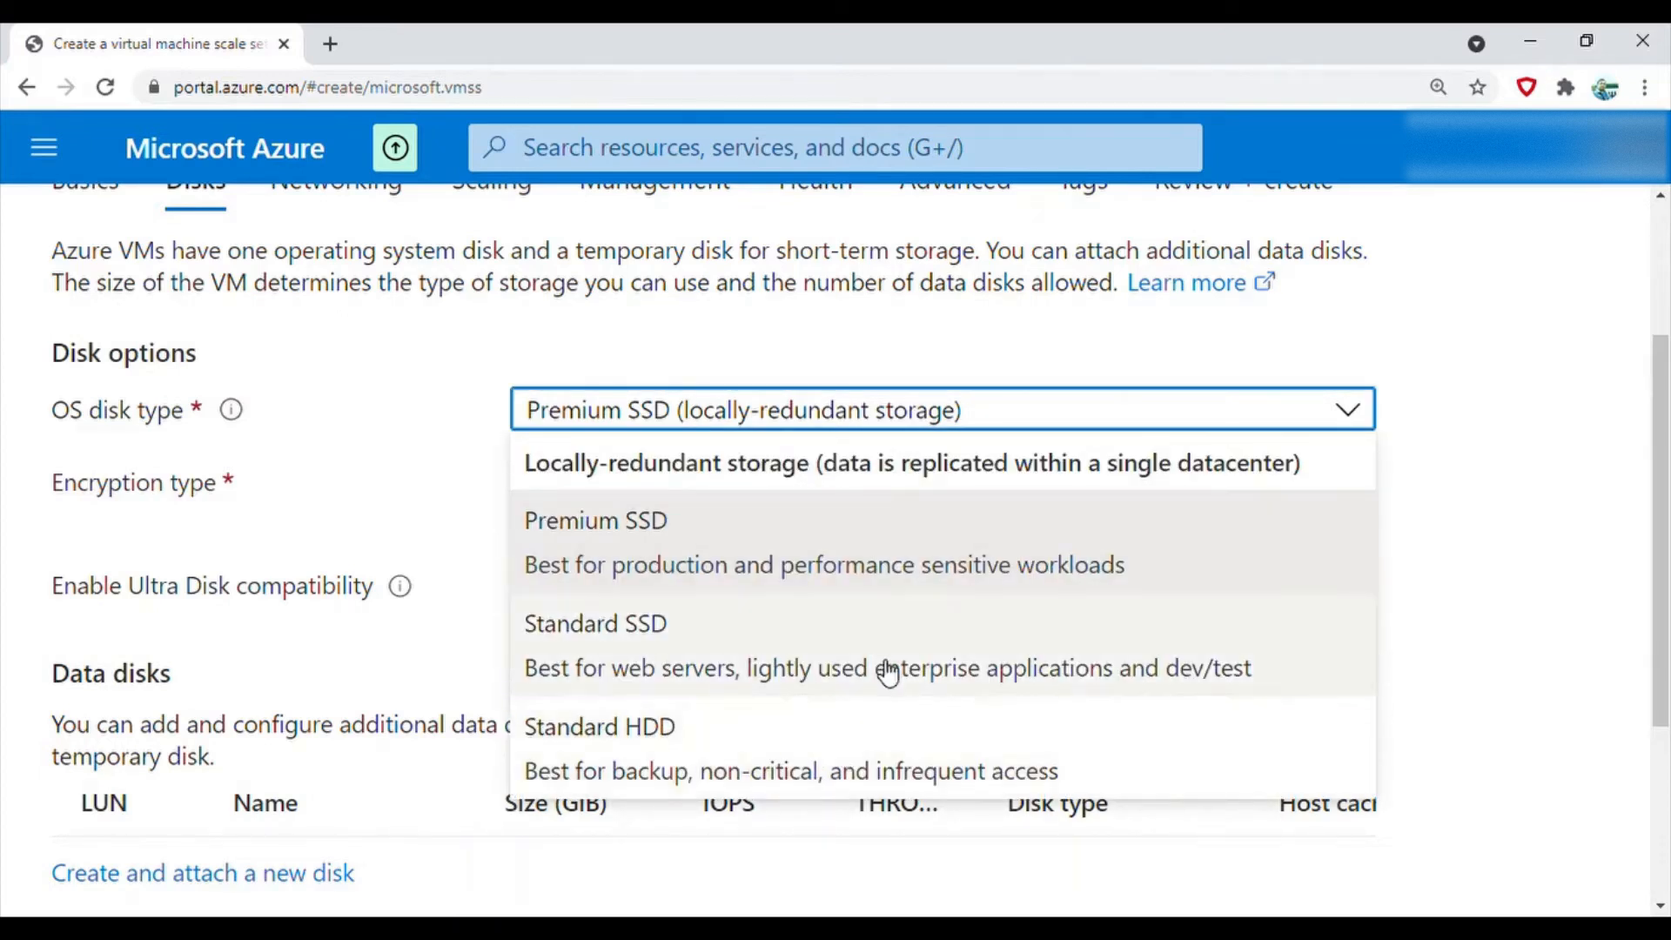
mouse_move(801, 549)
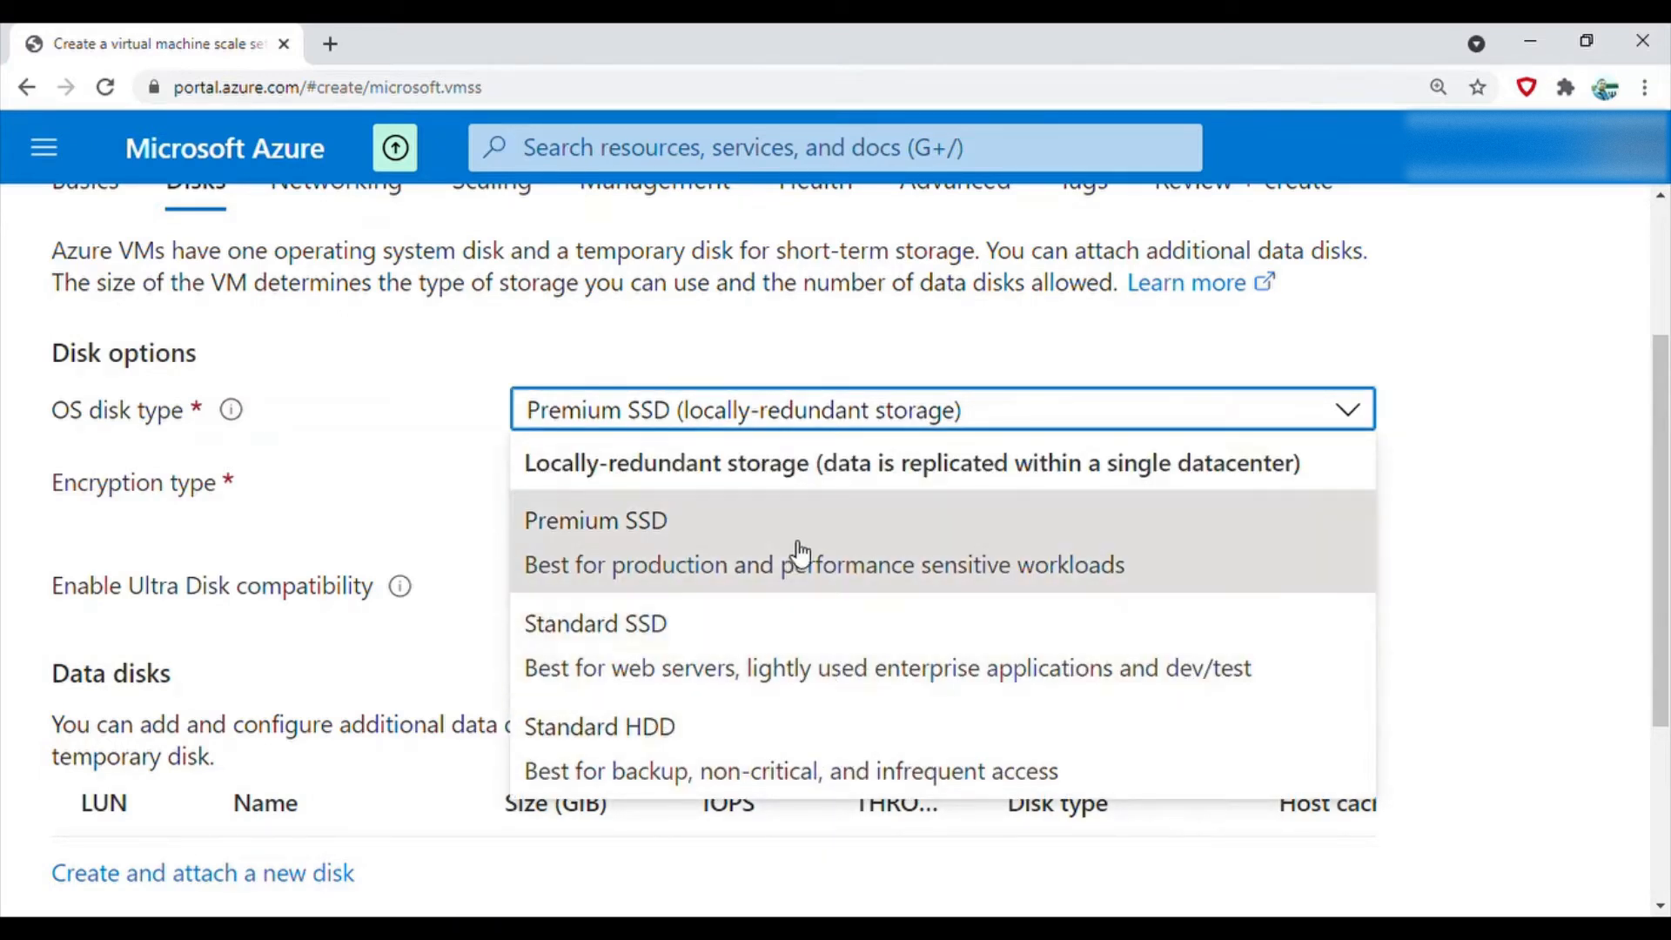
mouse_move(839, 538)
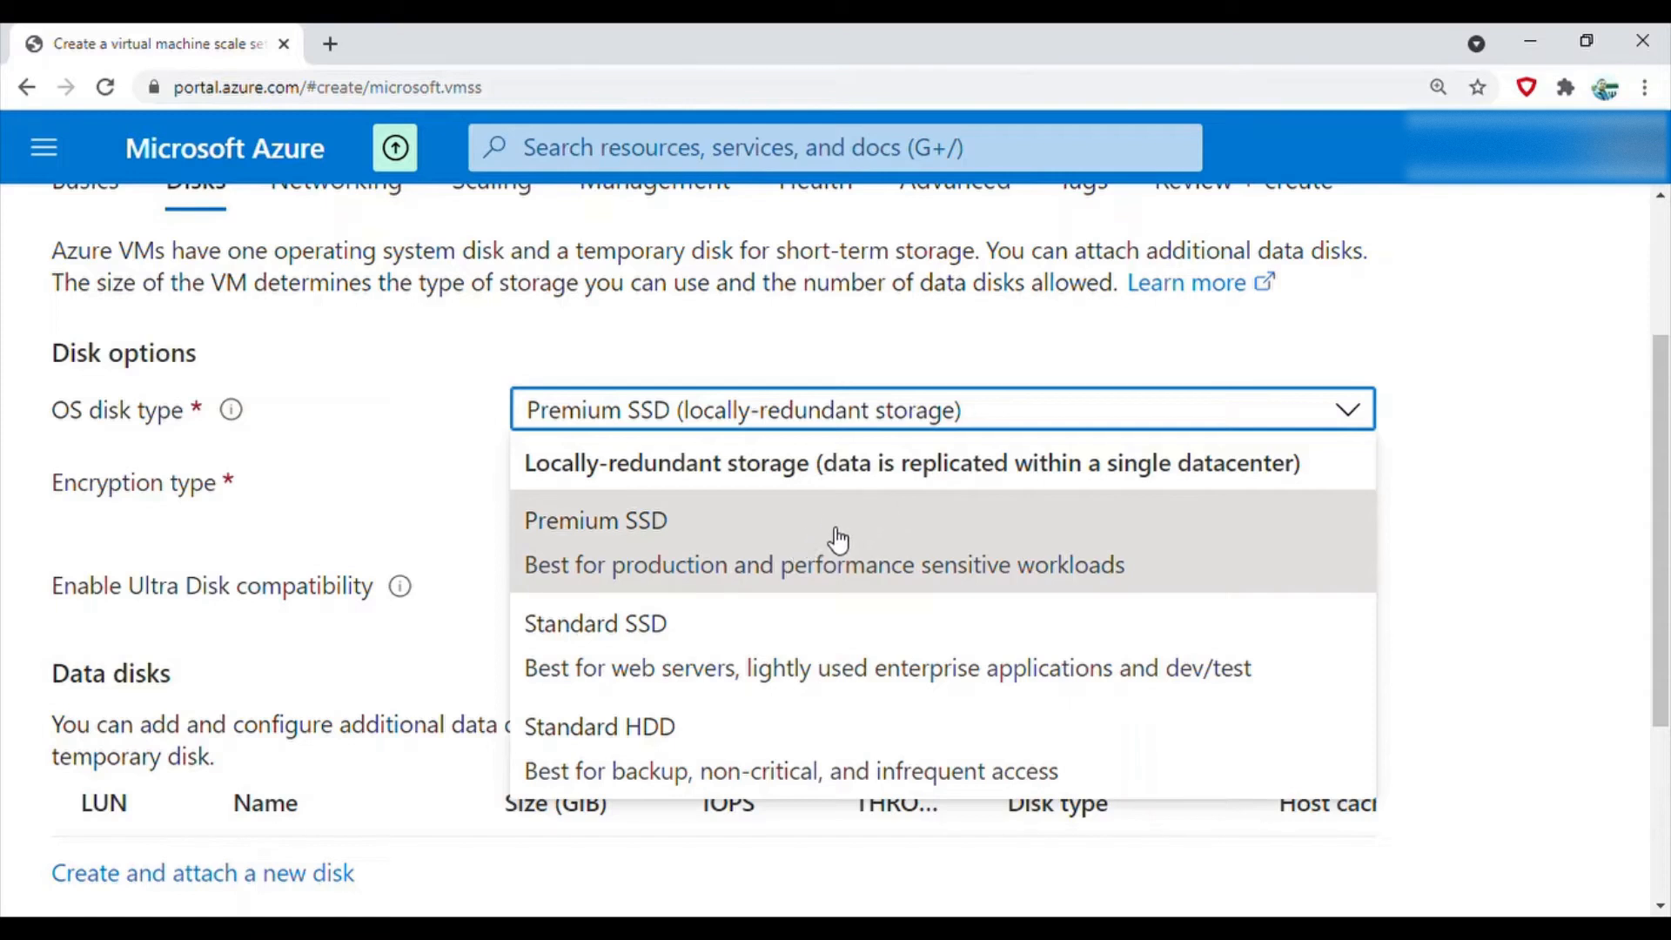
mouse_move(773, 746)
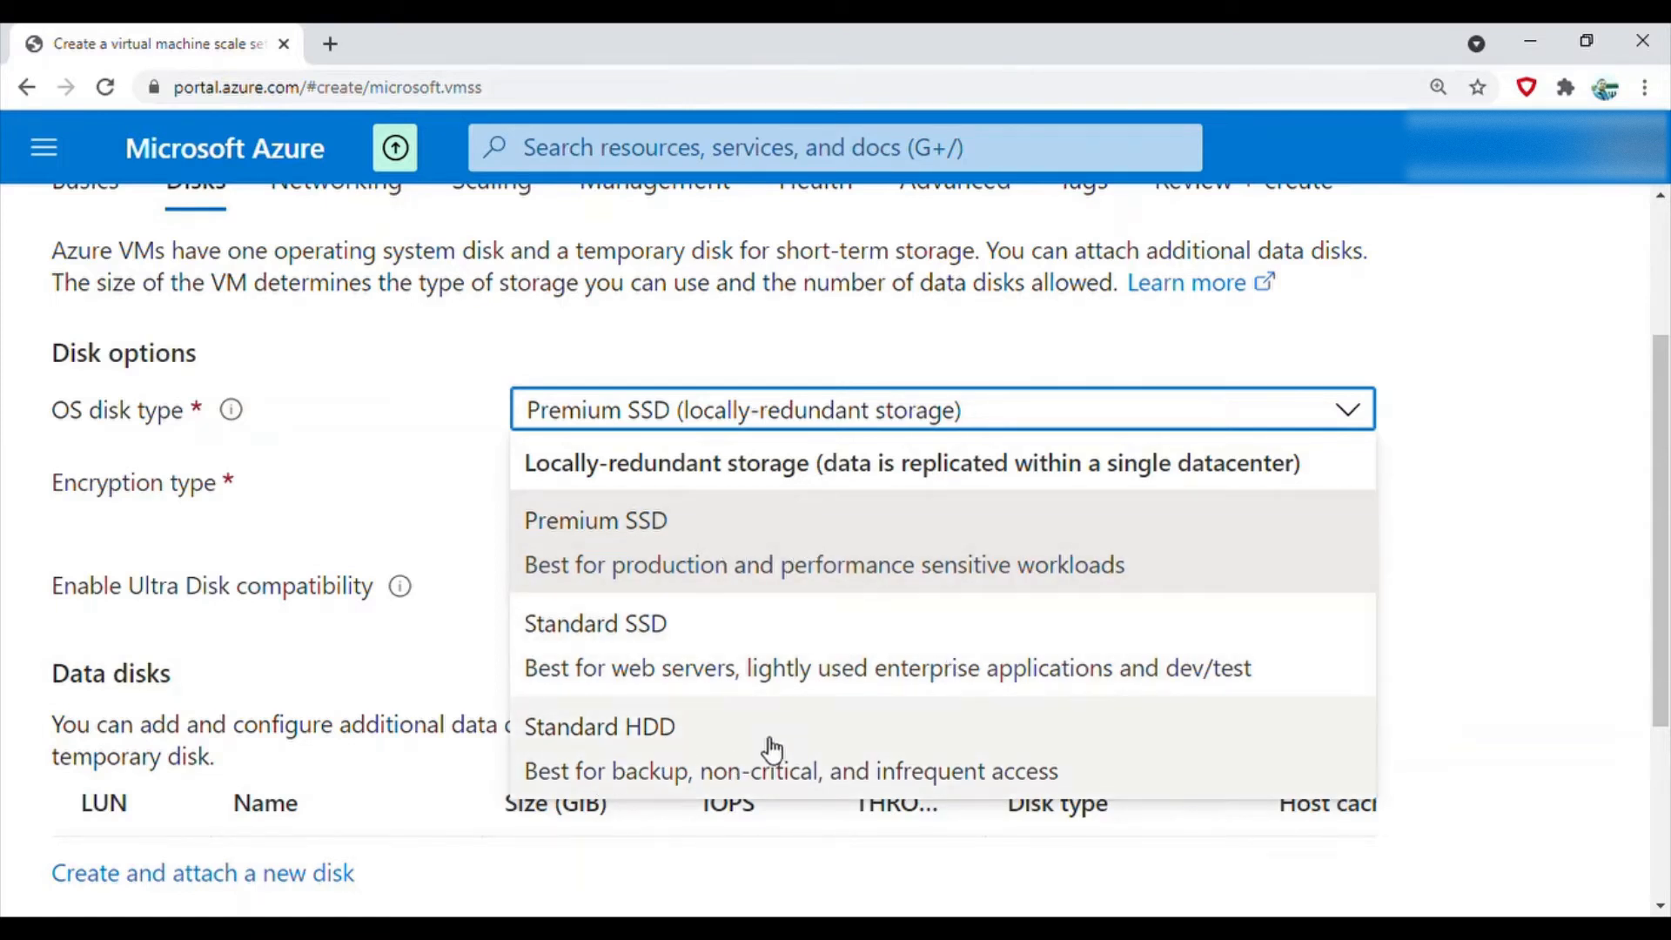
mouse_move(842, 727)
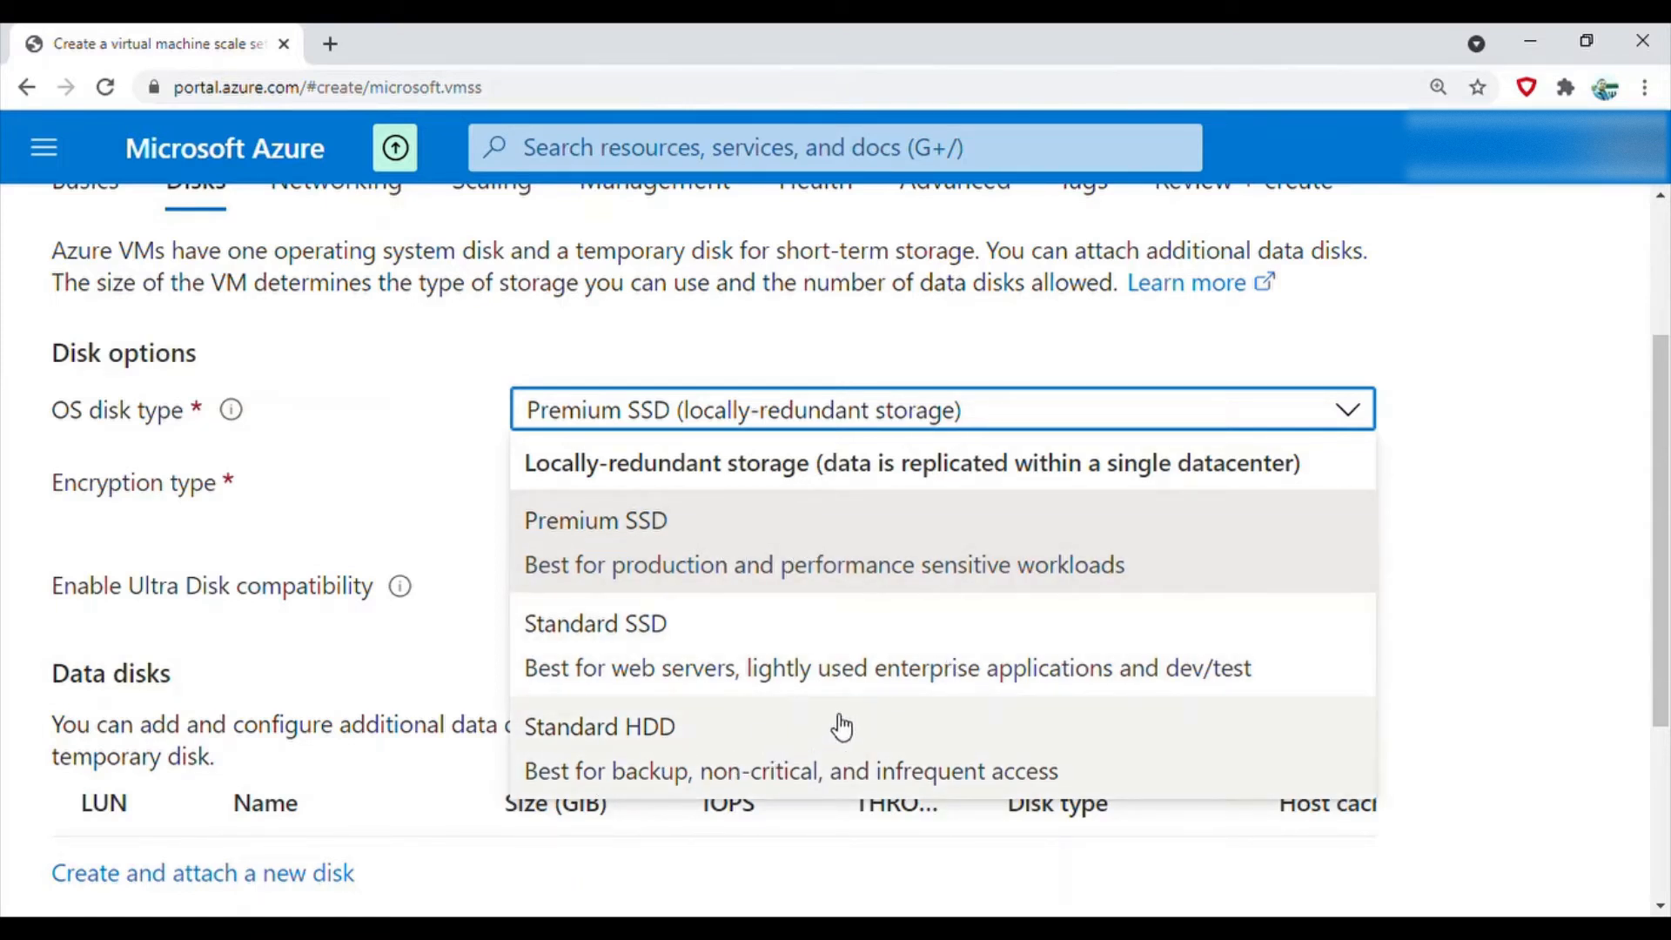
mouse_move(658, 746)
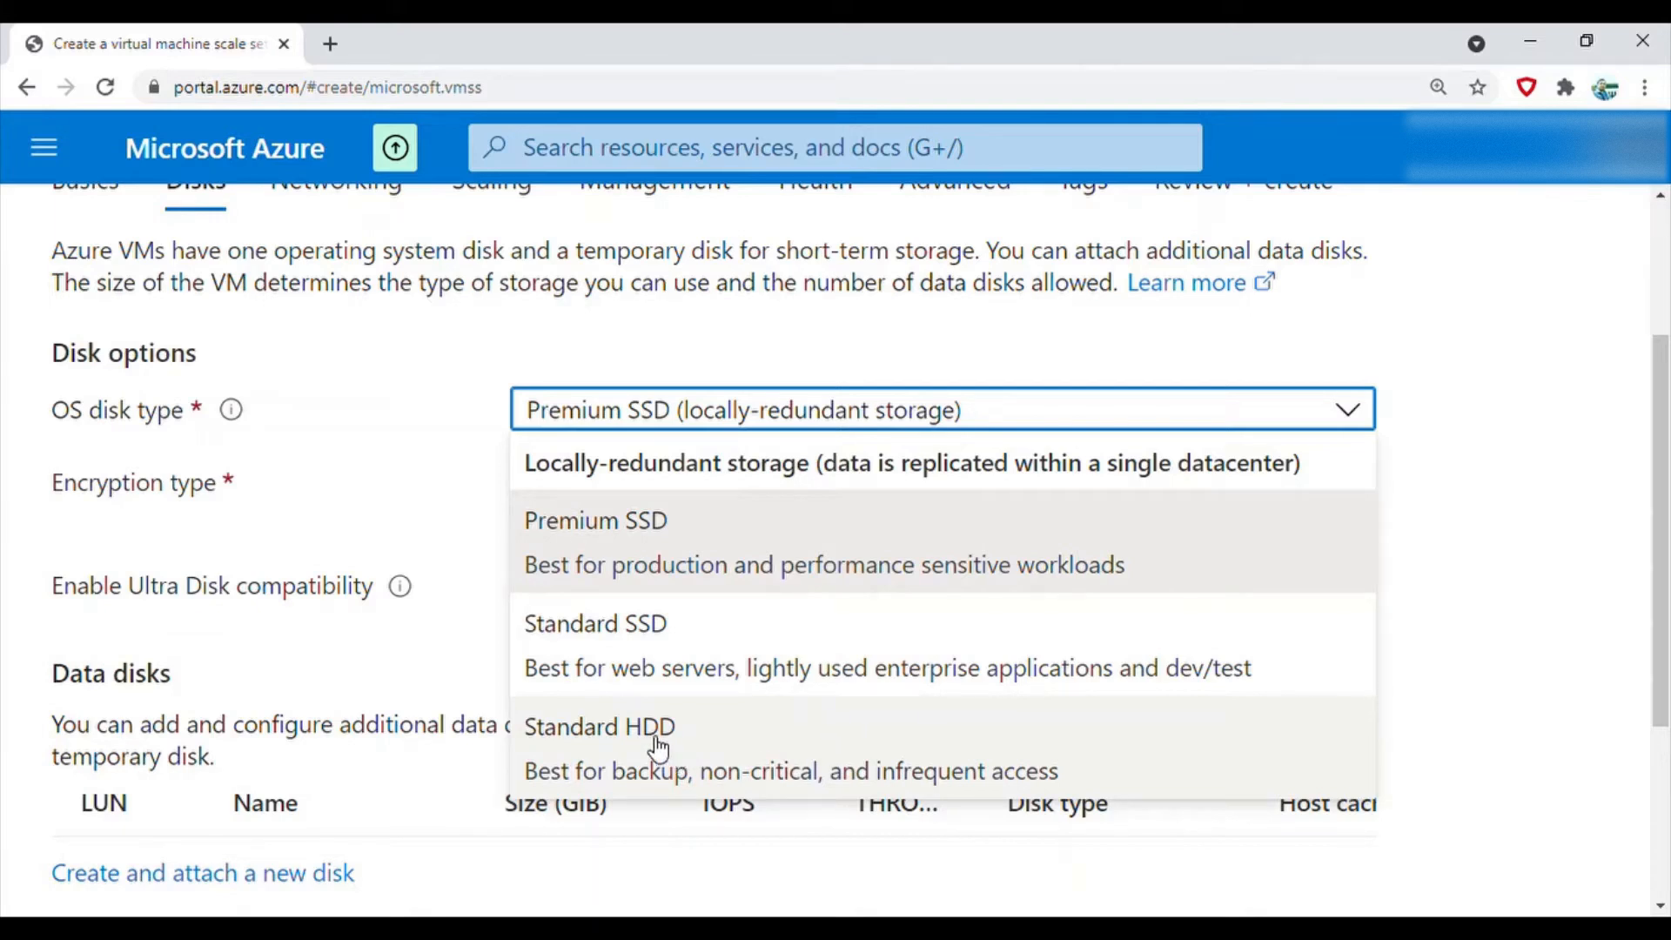
left_click(595, 623)
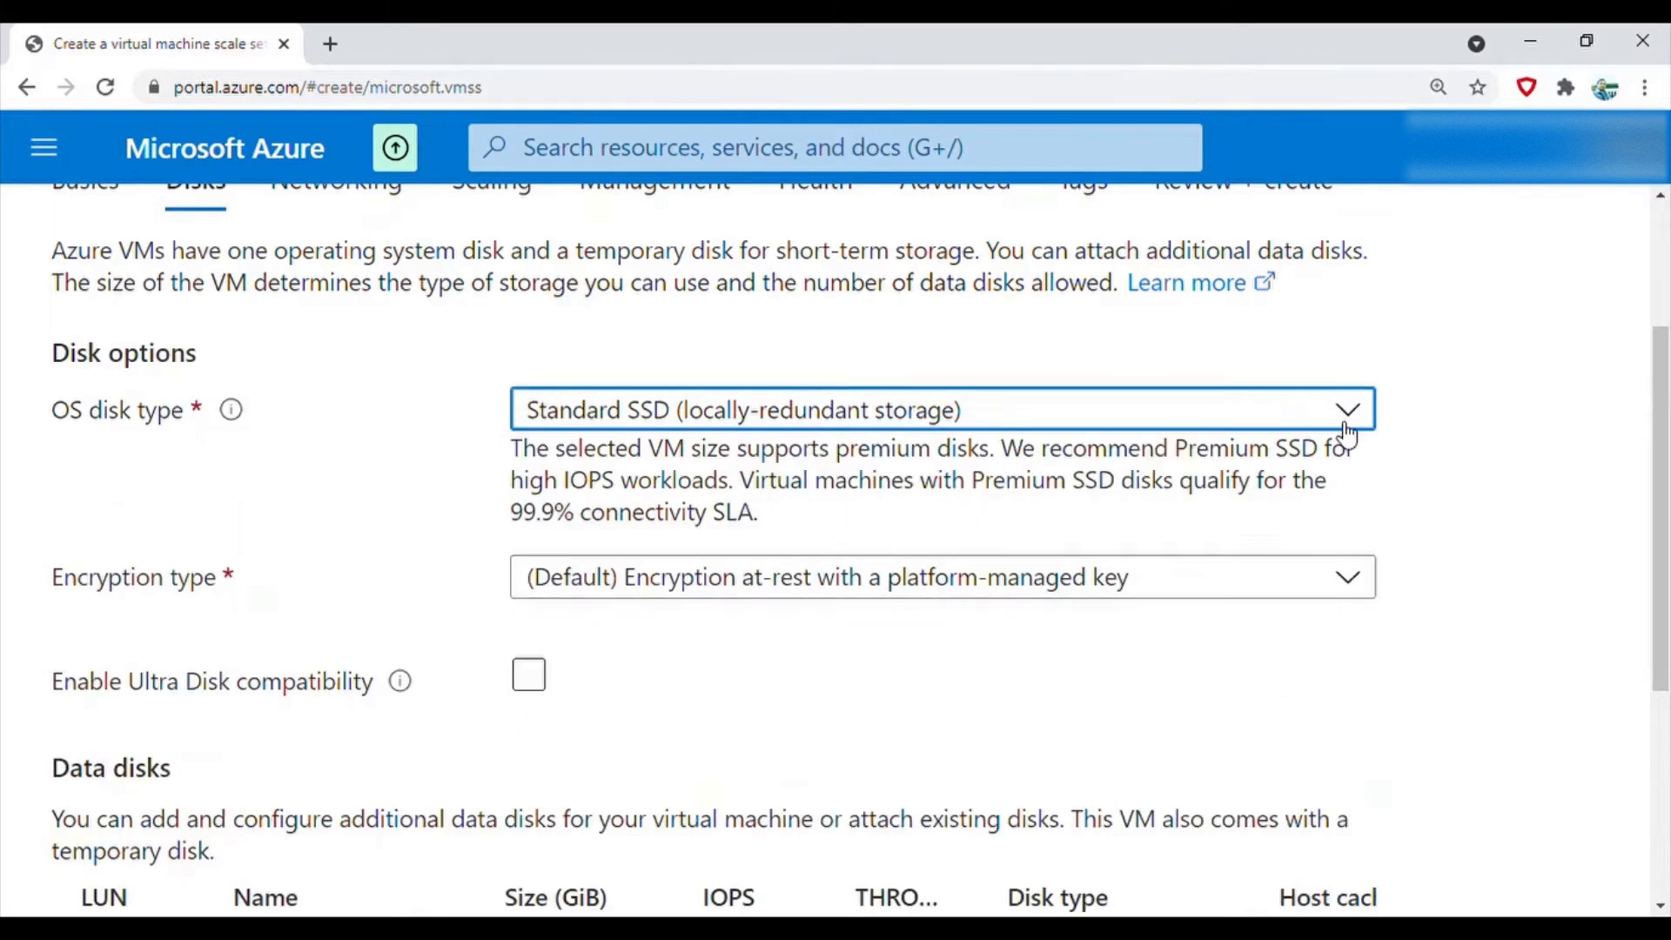
left_click(529, 674)
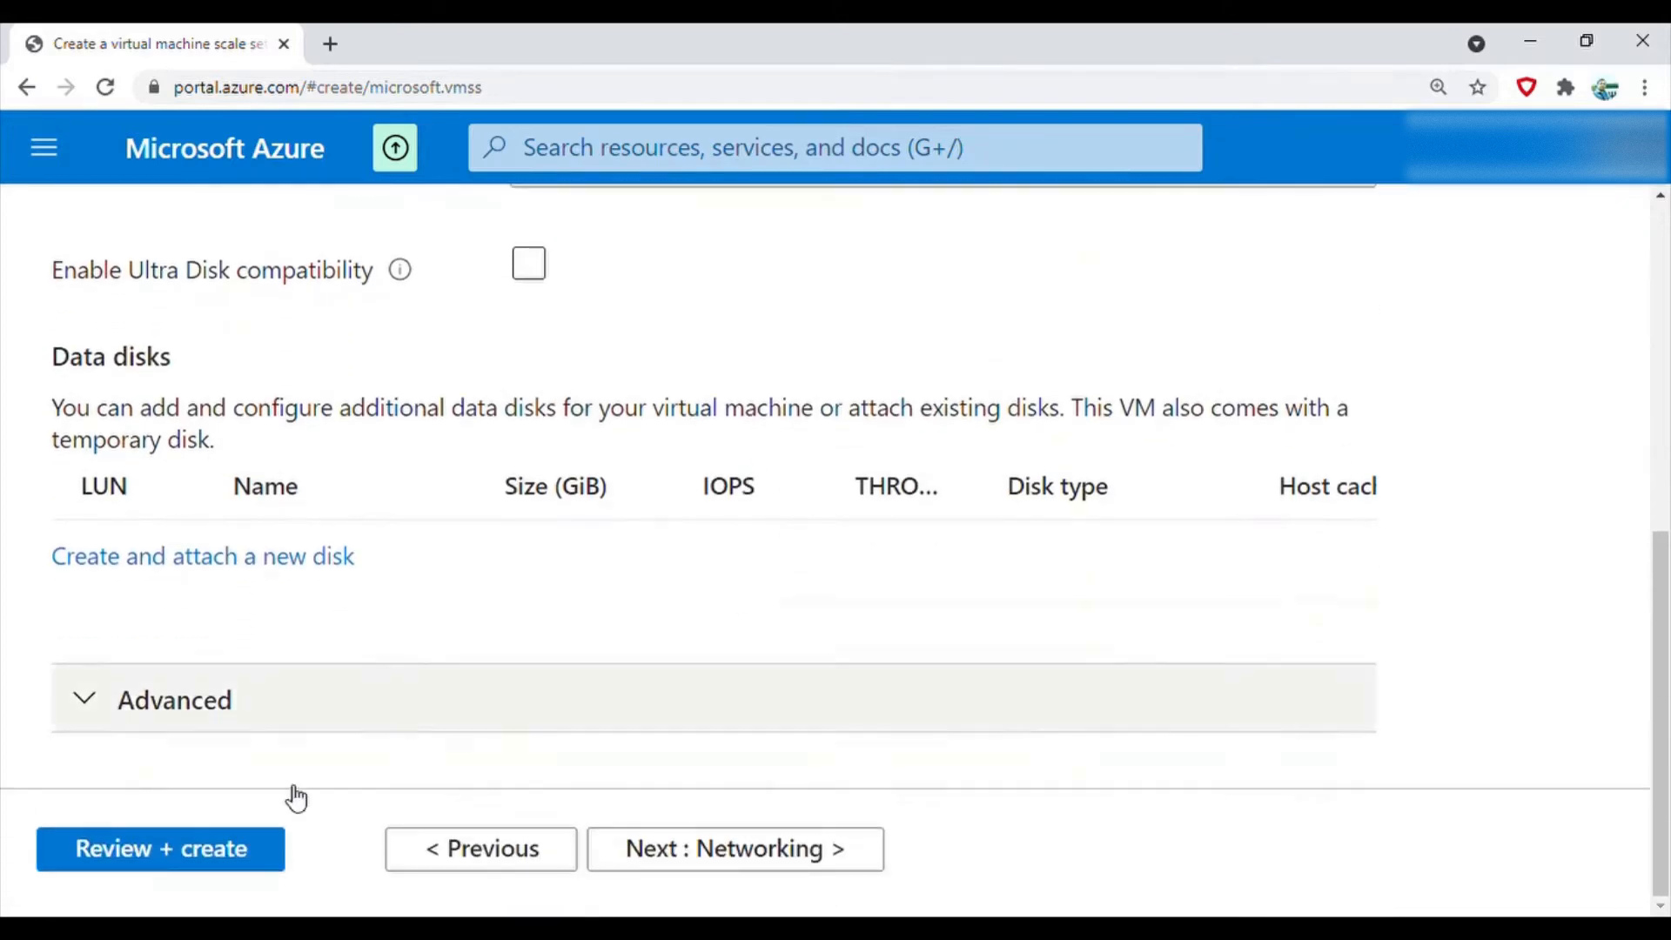
left_click(174, 699)
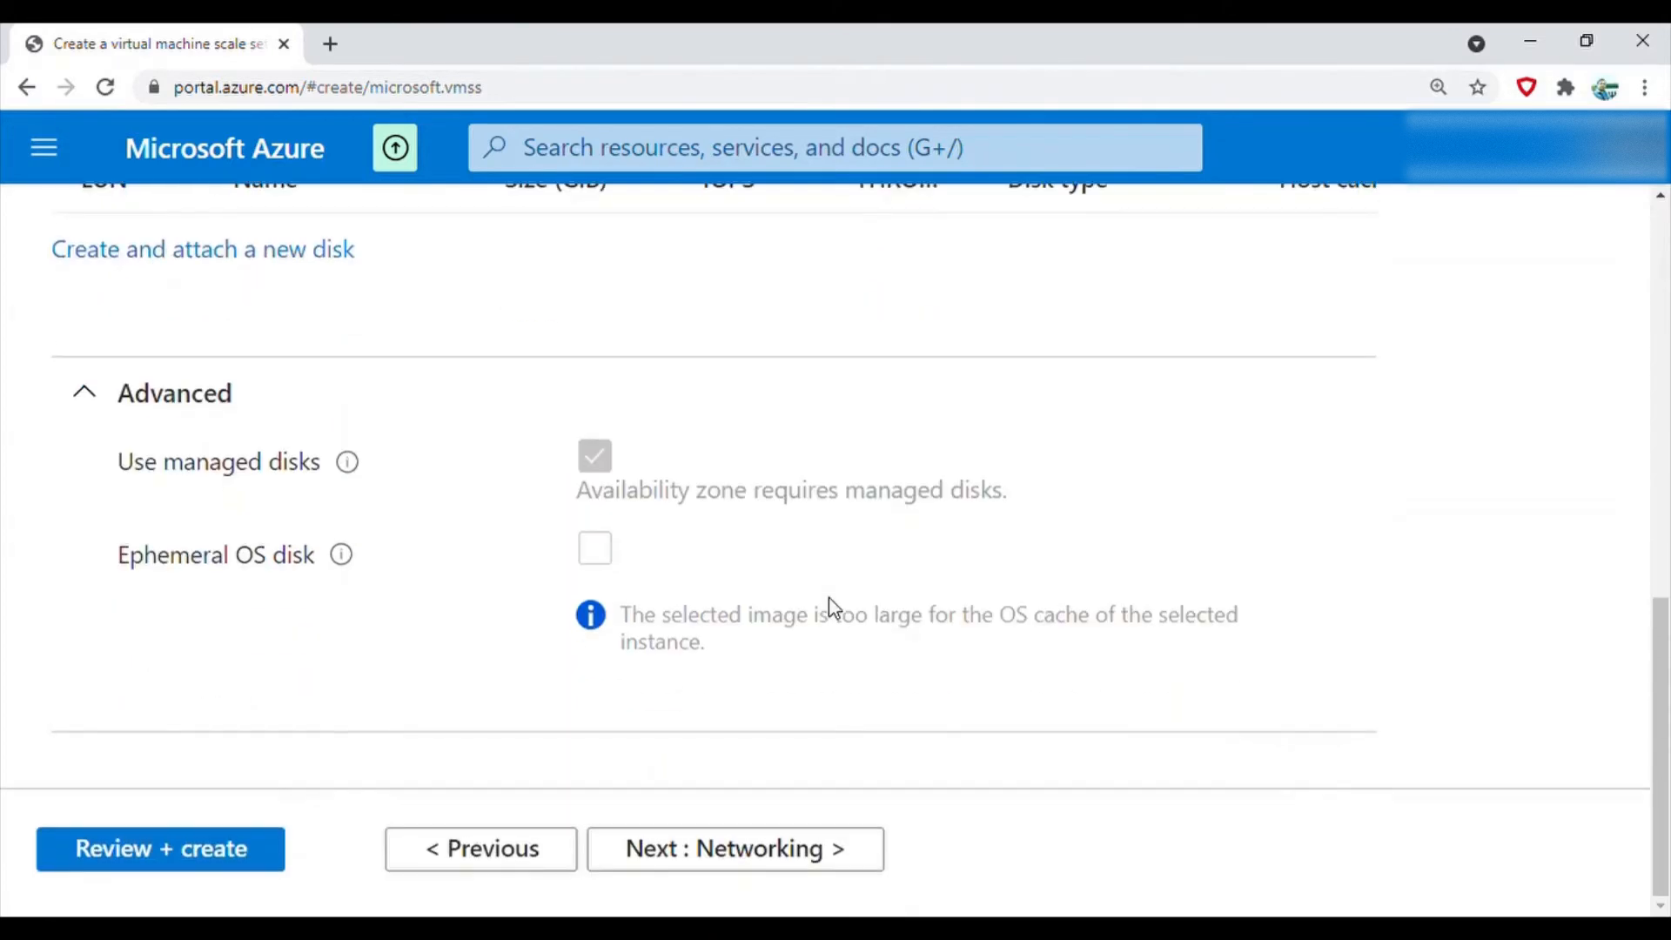
mouse_move(692, 903)
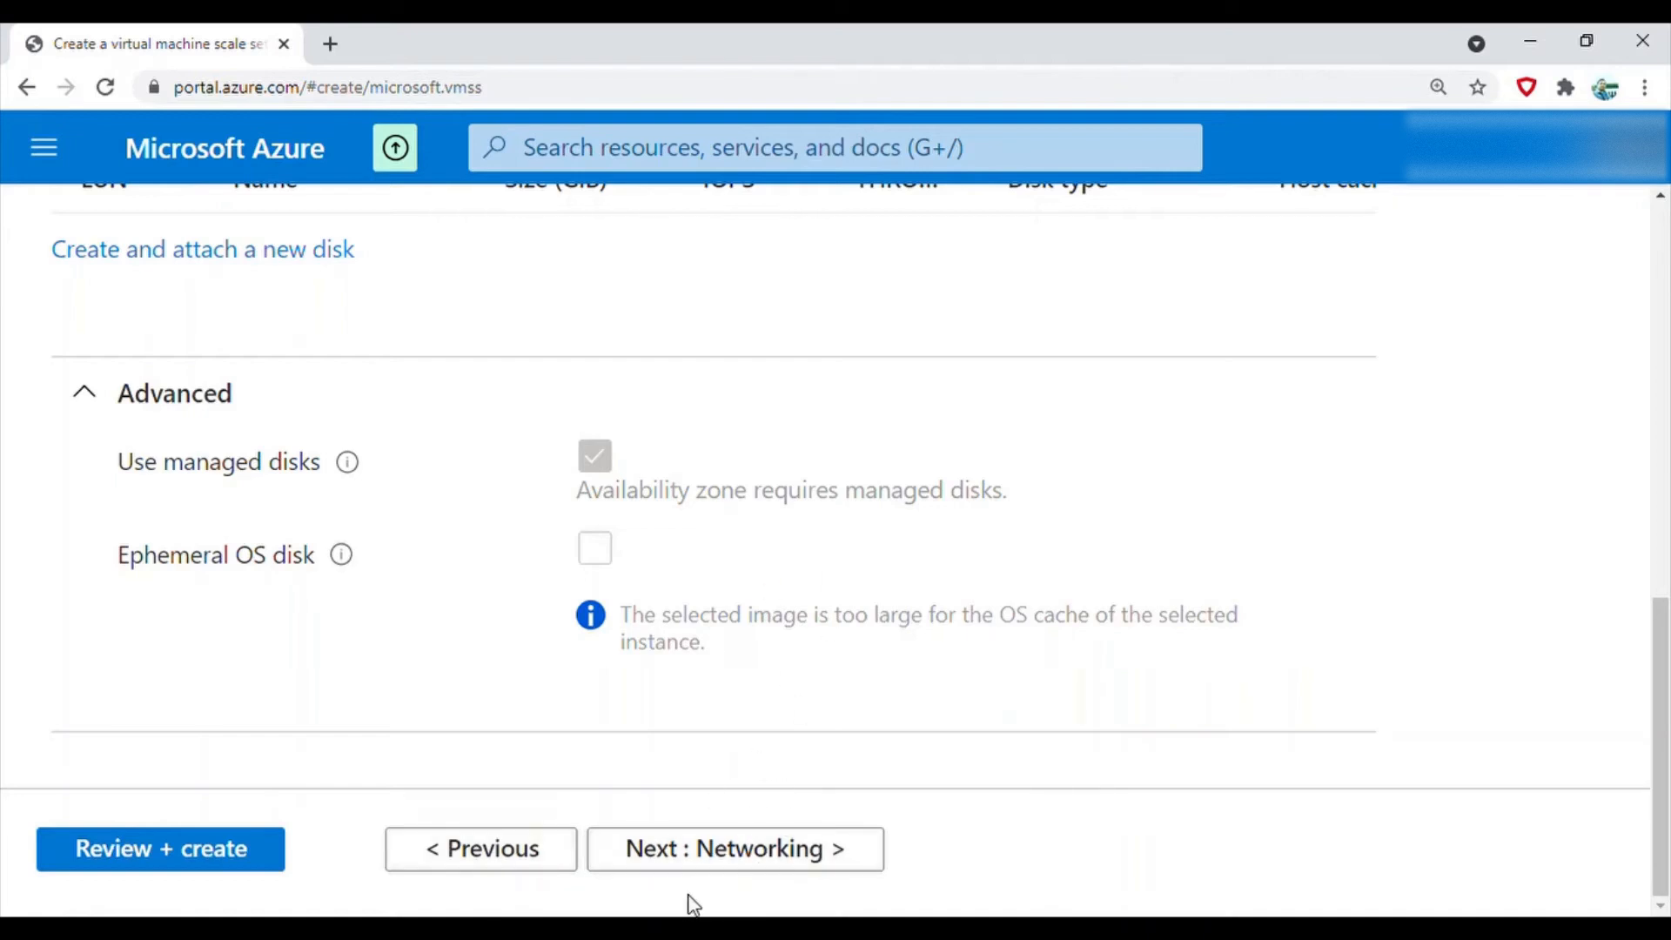
Enable load balancing with a new Azure load balancer azuredemo-vms-lb and backend pool bepool
left_click(733, 848)
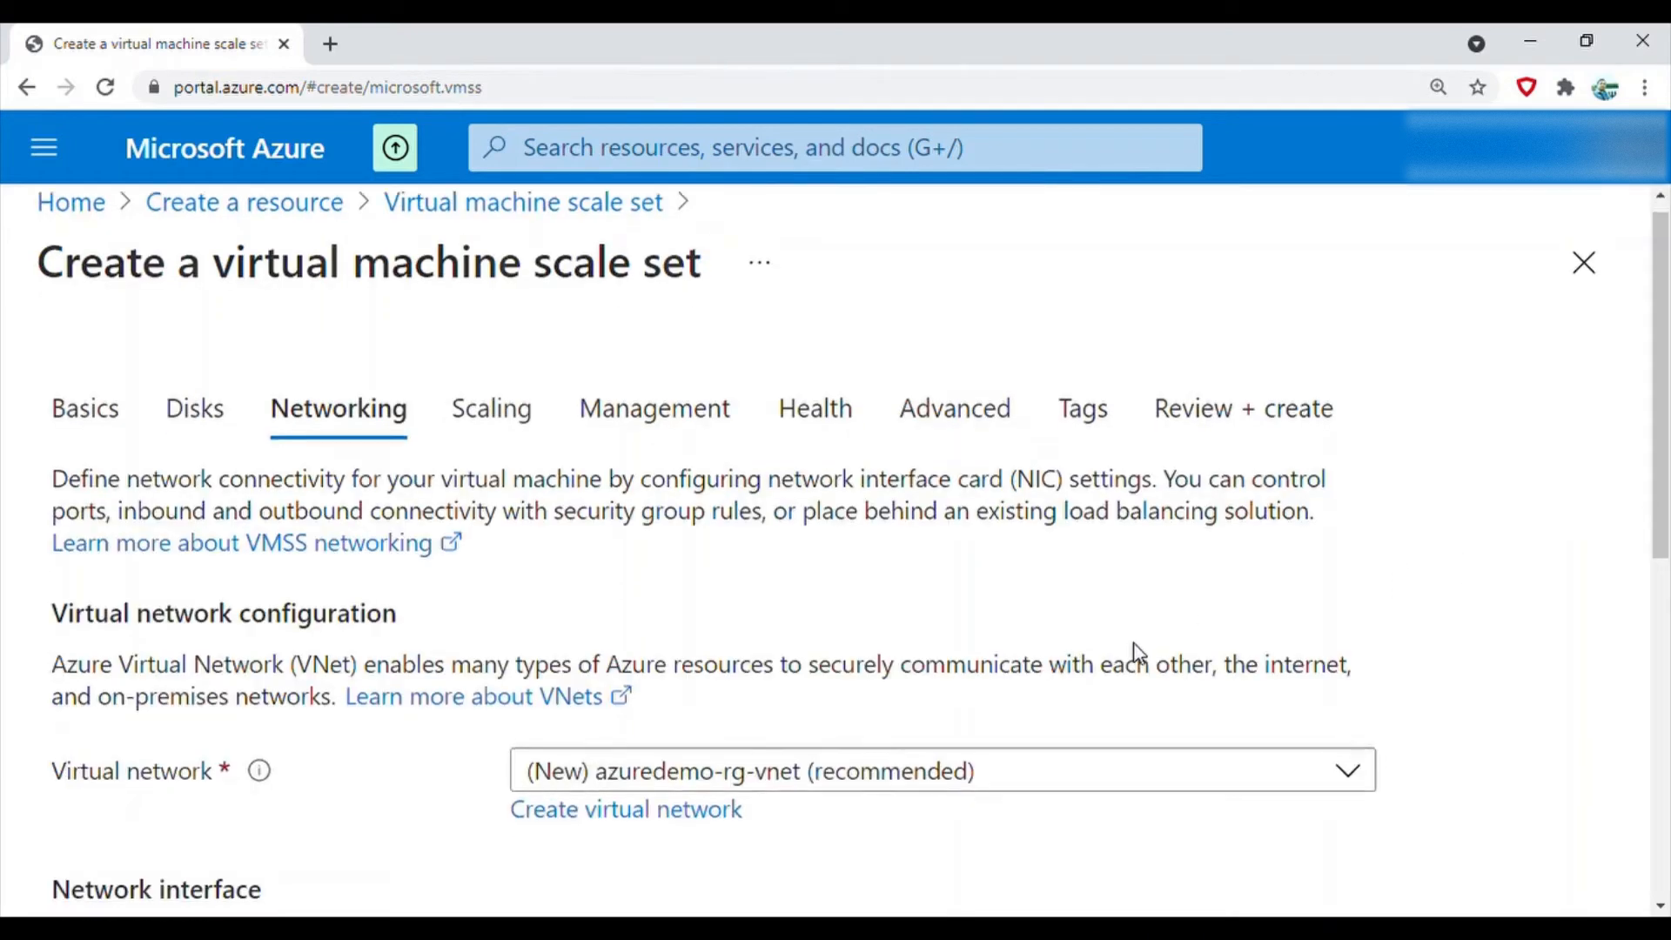
scroll("down", 3)
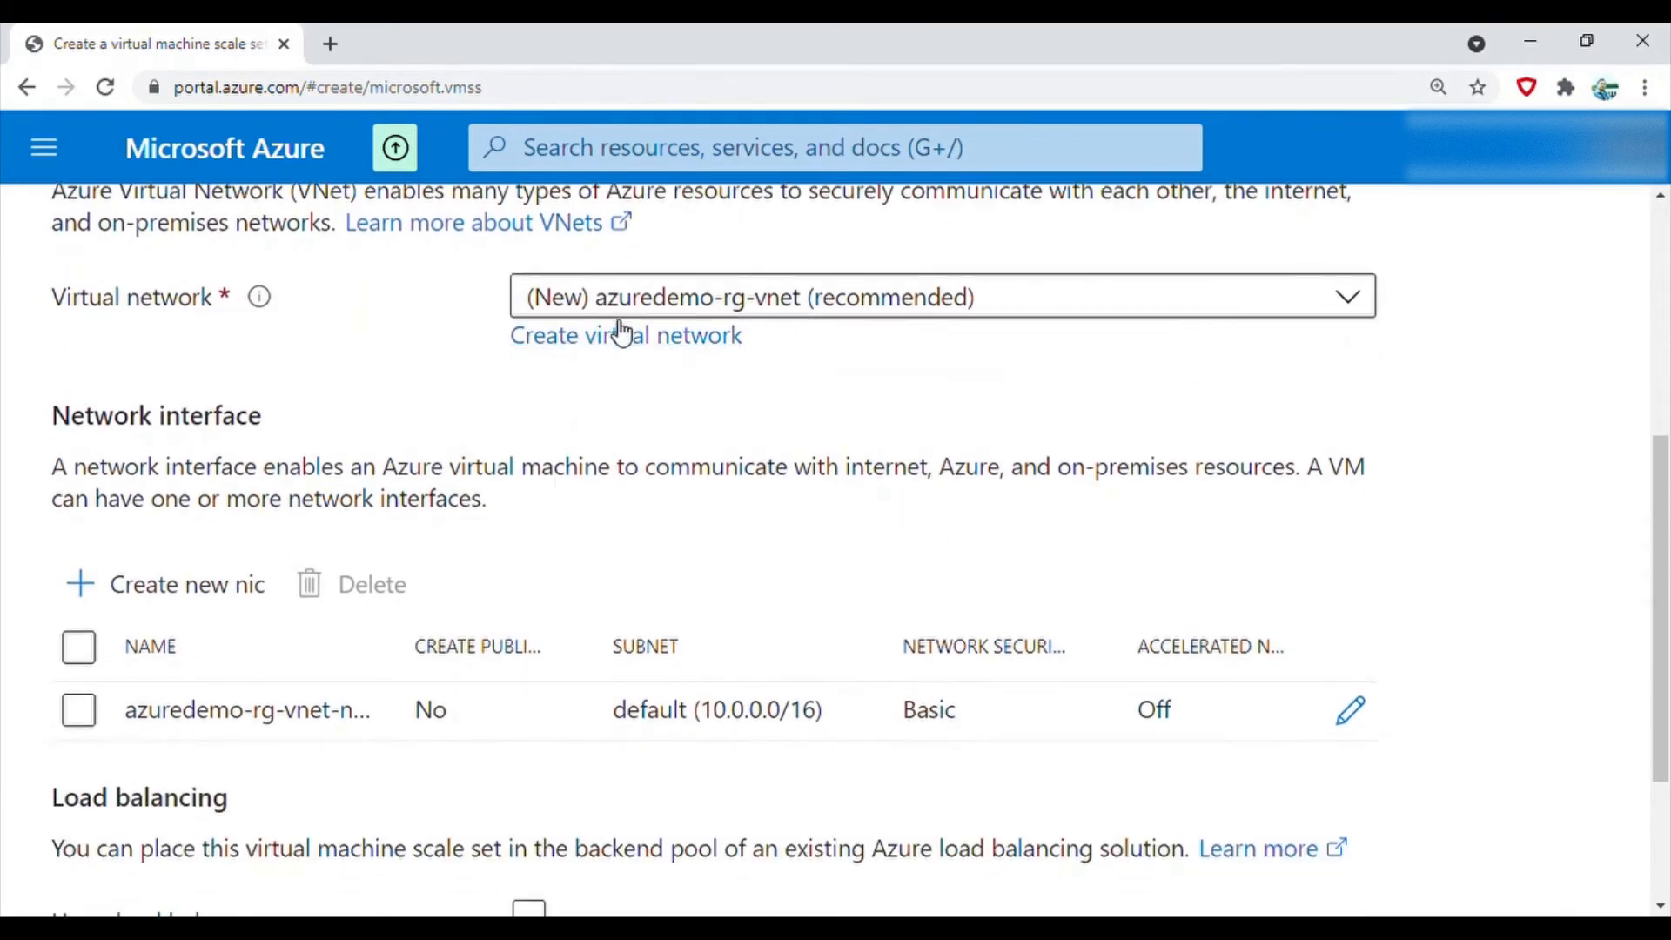
mouse_move(650, 324)
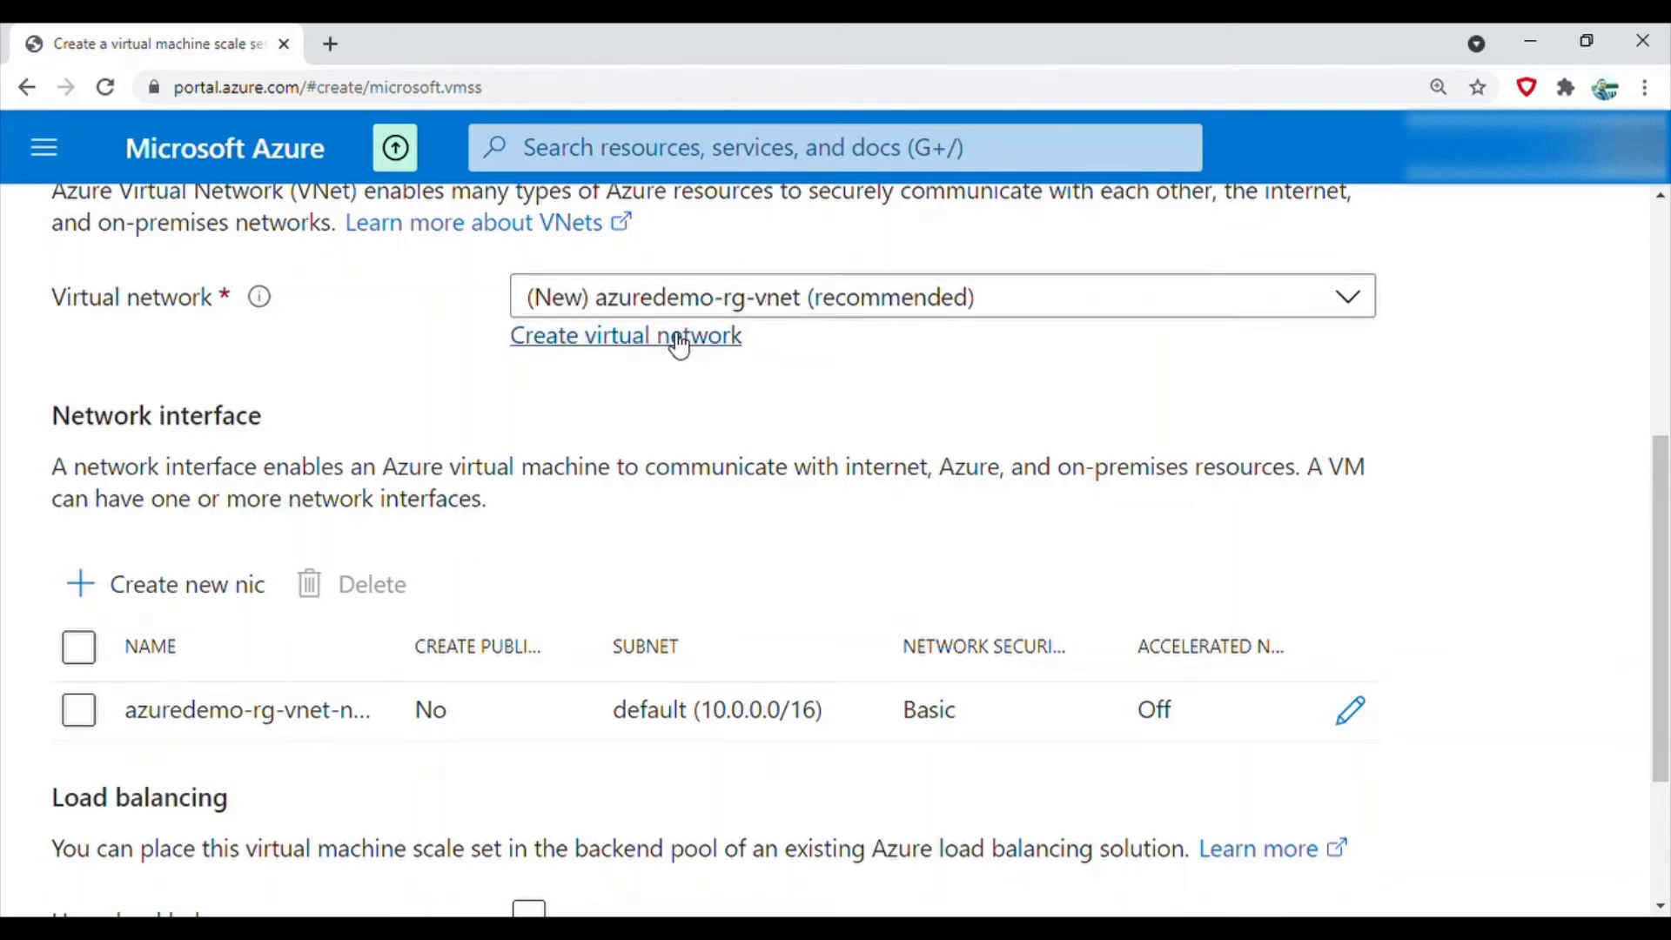
scroll("down", 3)
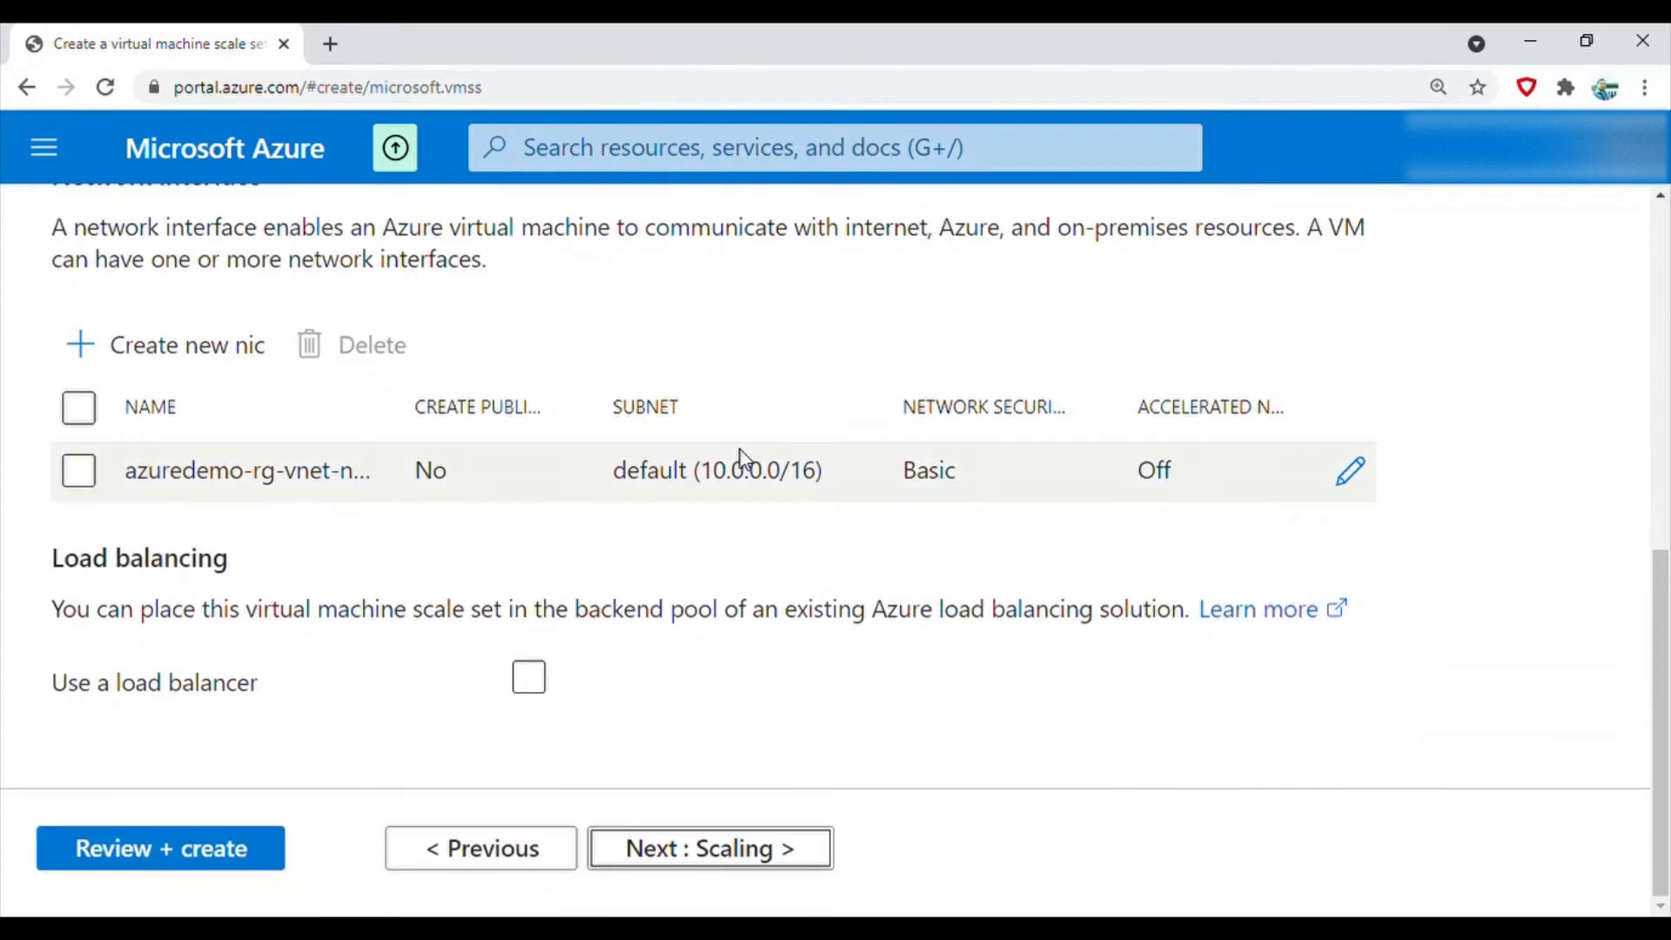
scroll("up", 3)
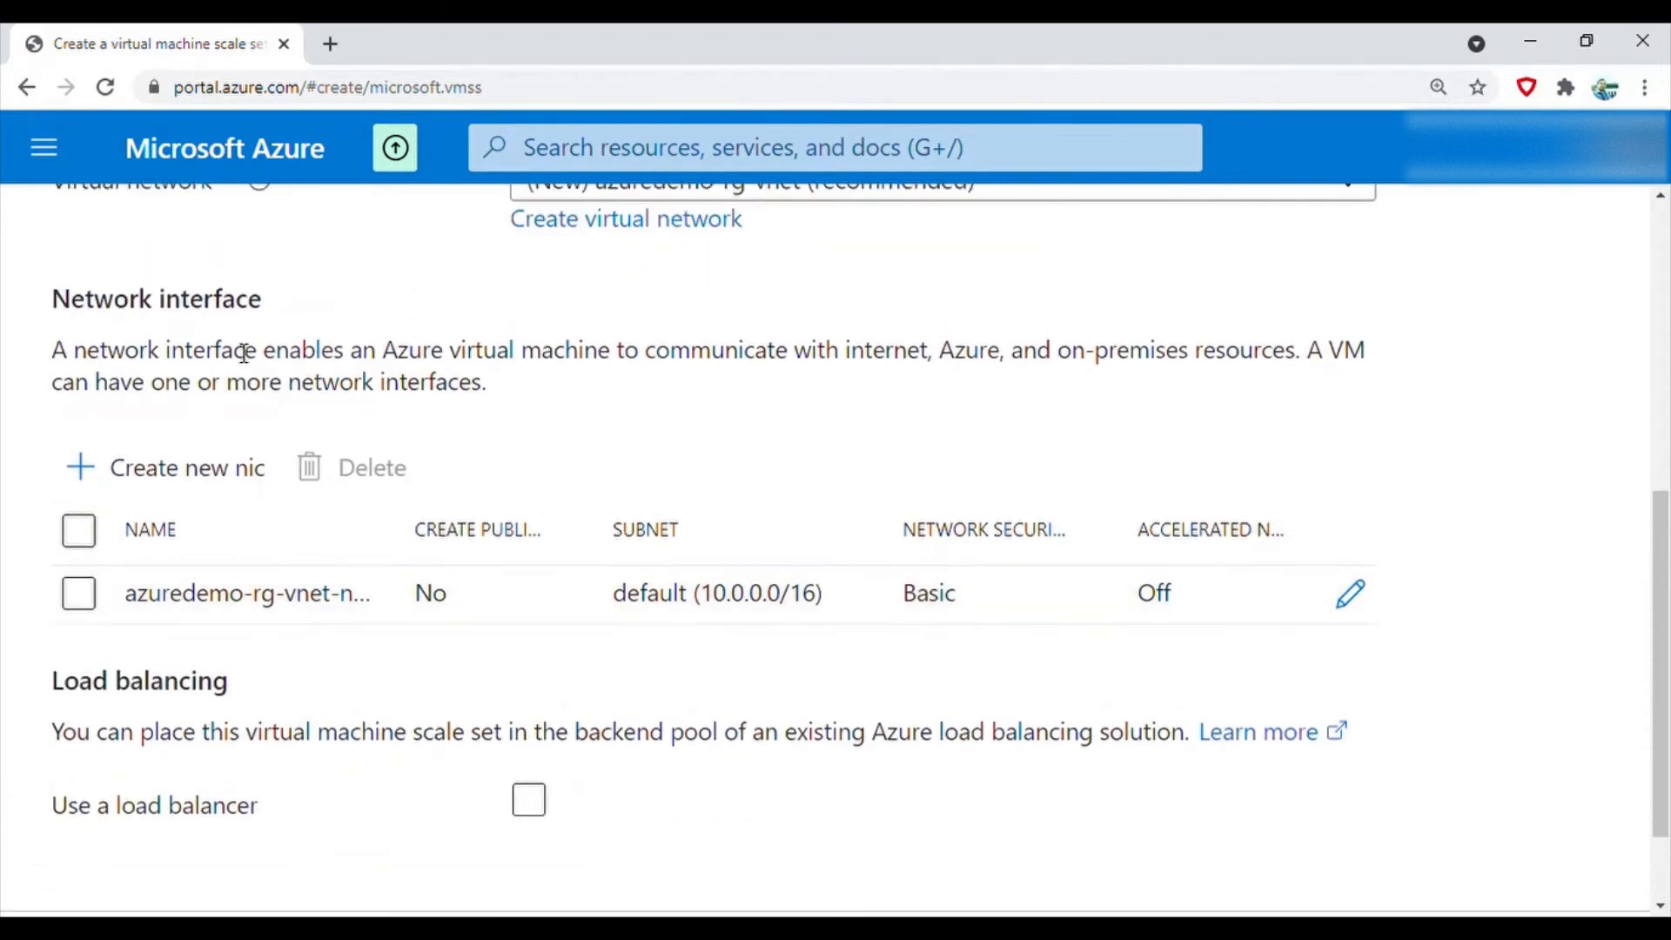
scroll("down", 3)
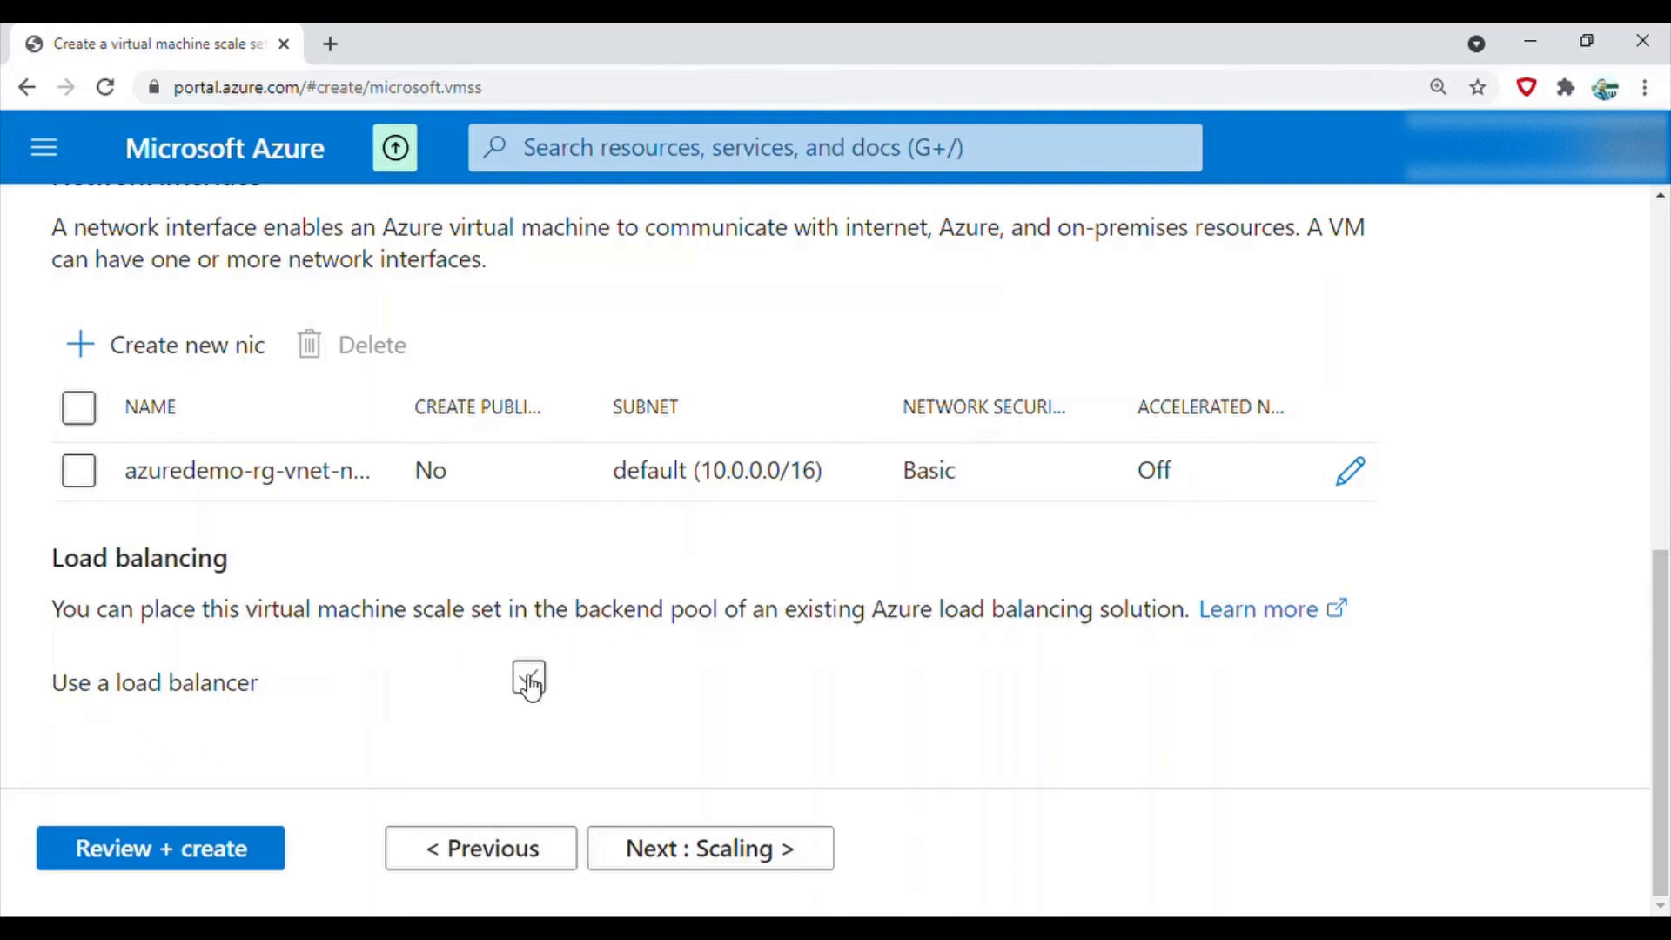
left_click(528, 681)
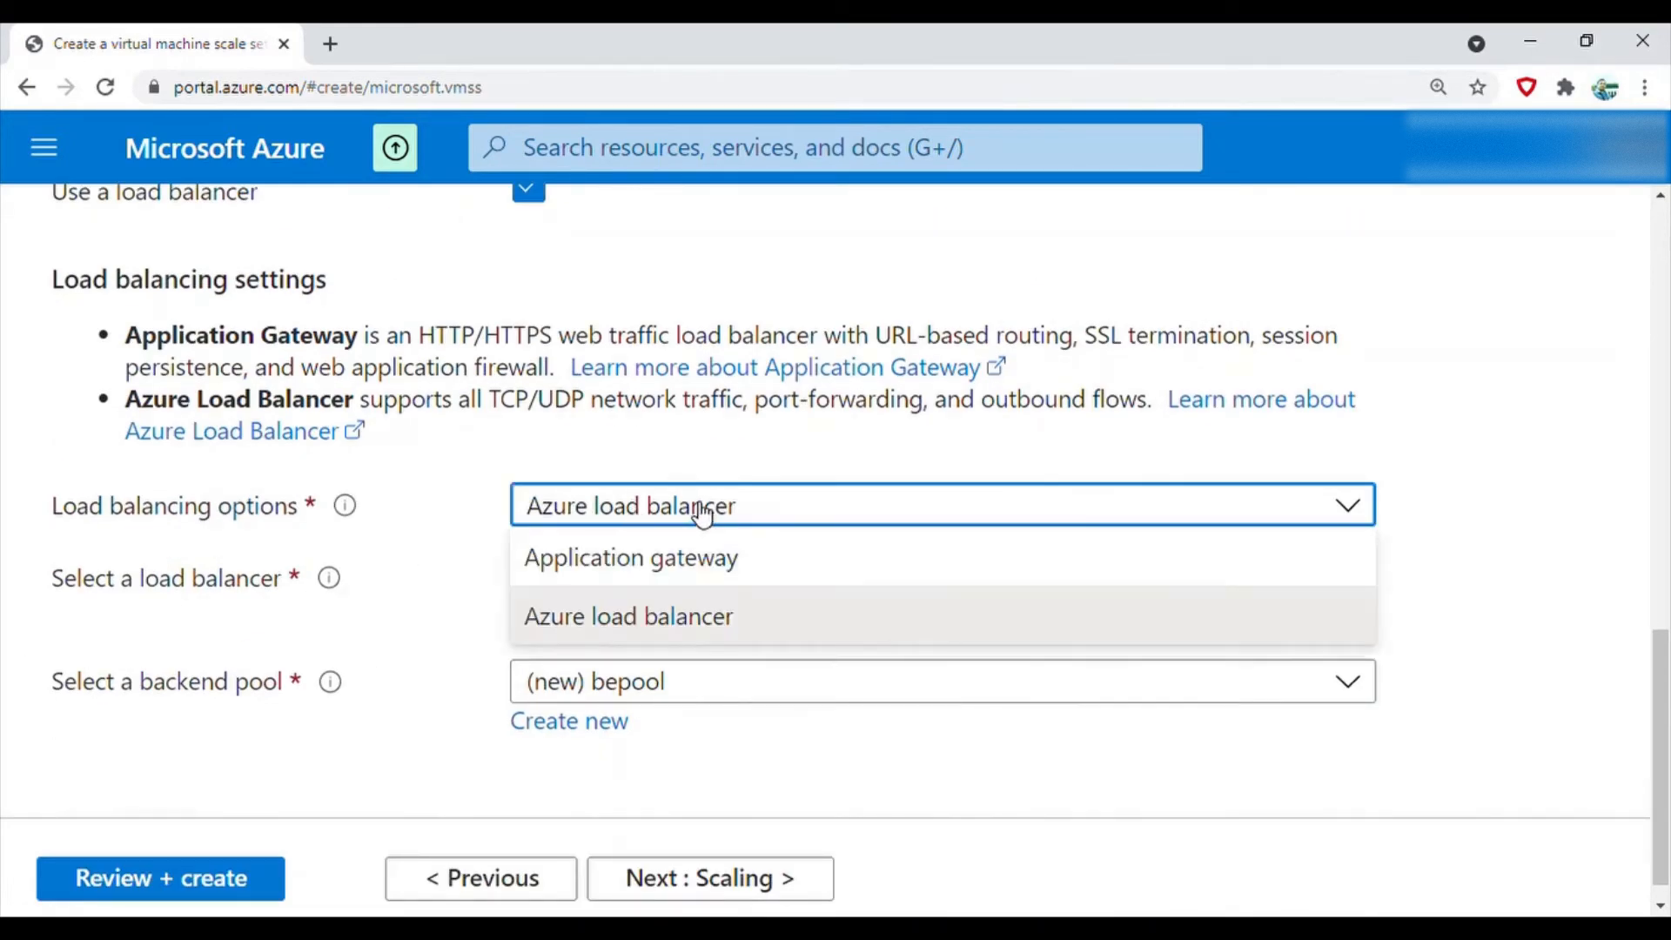
left_click(628, 616)
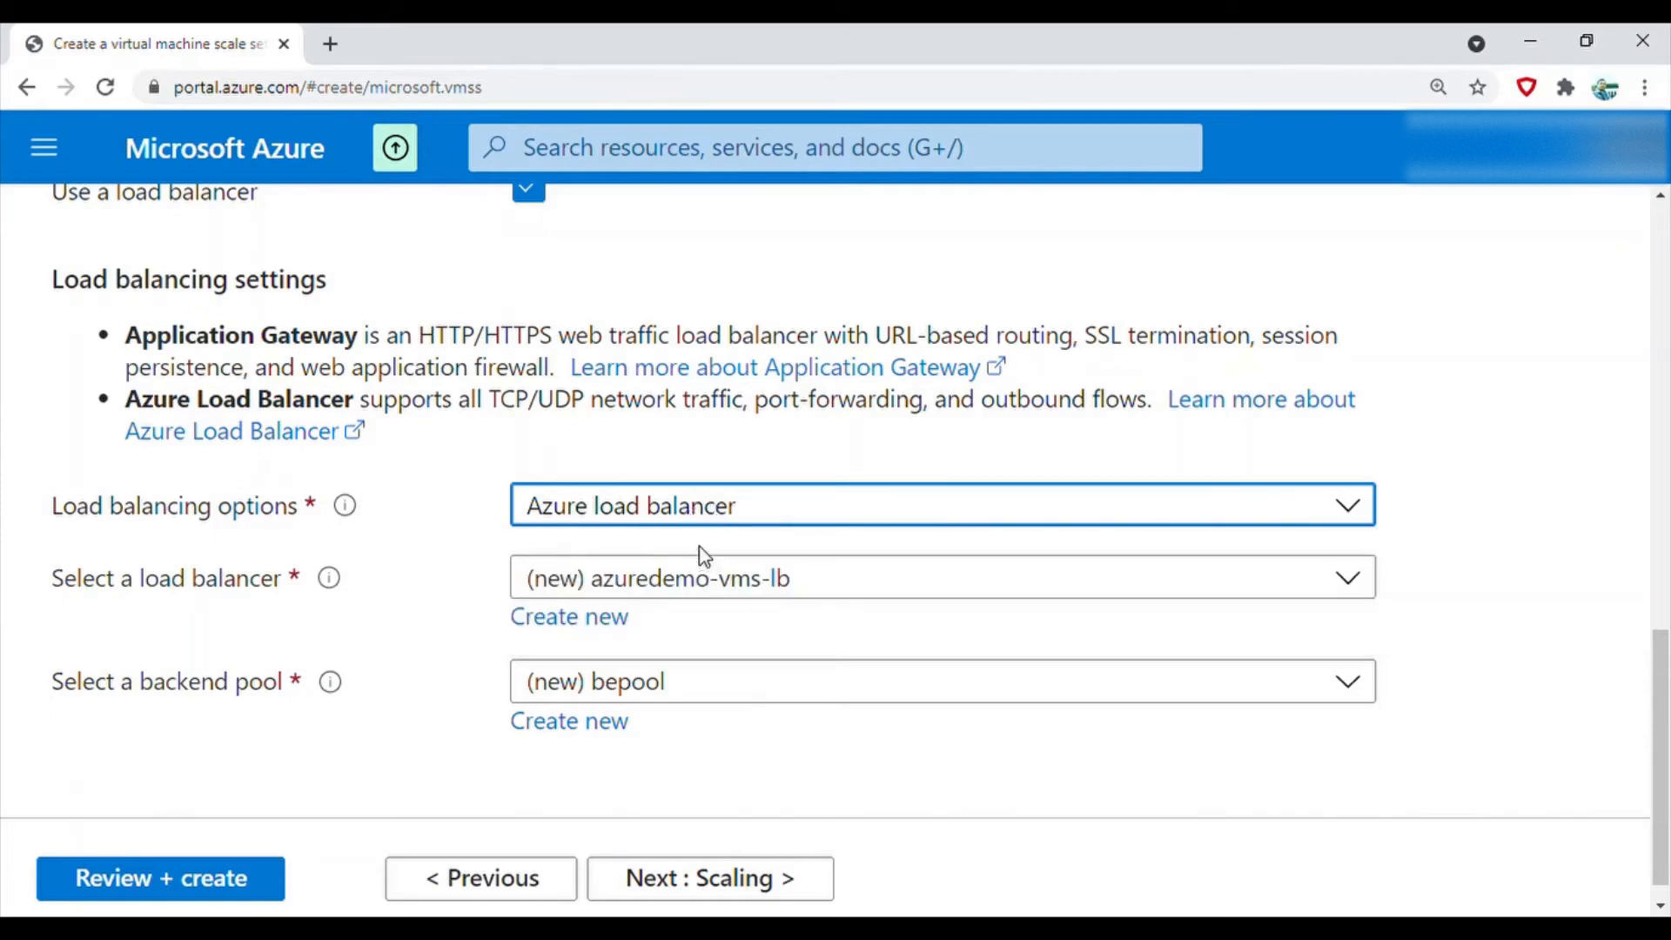
mouse_move(784, 505)
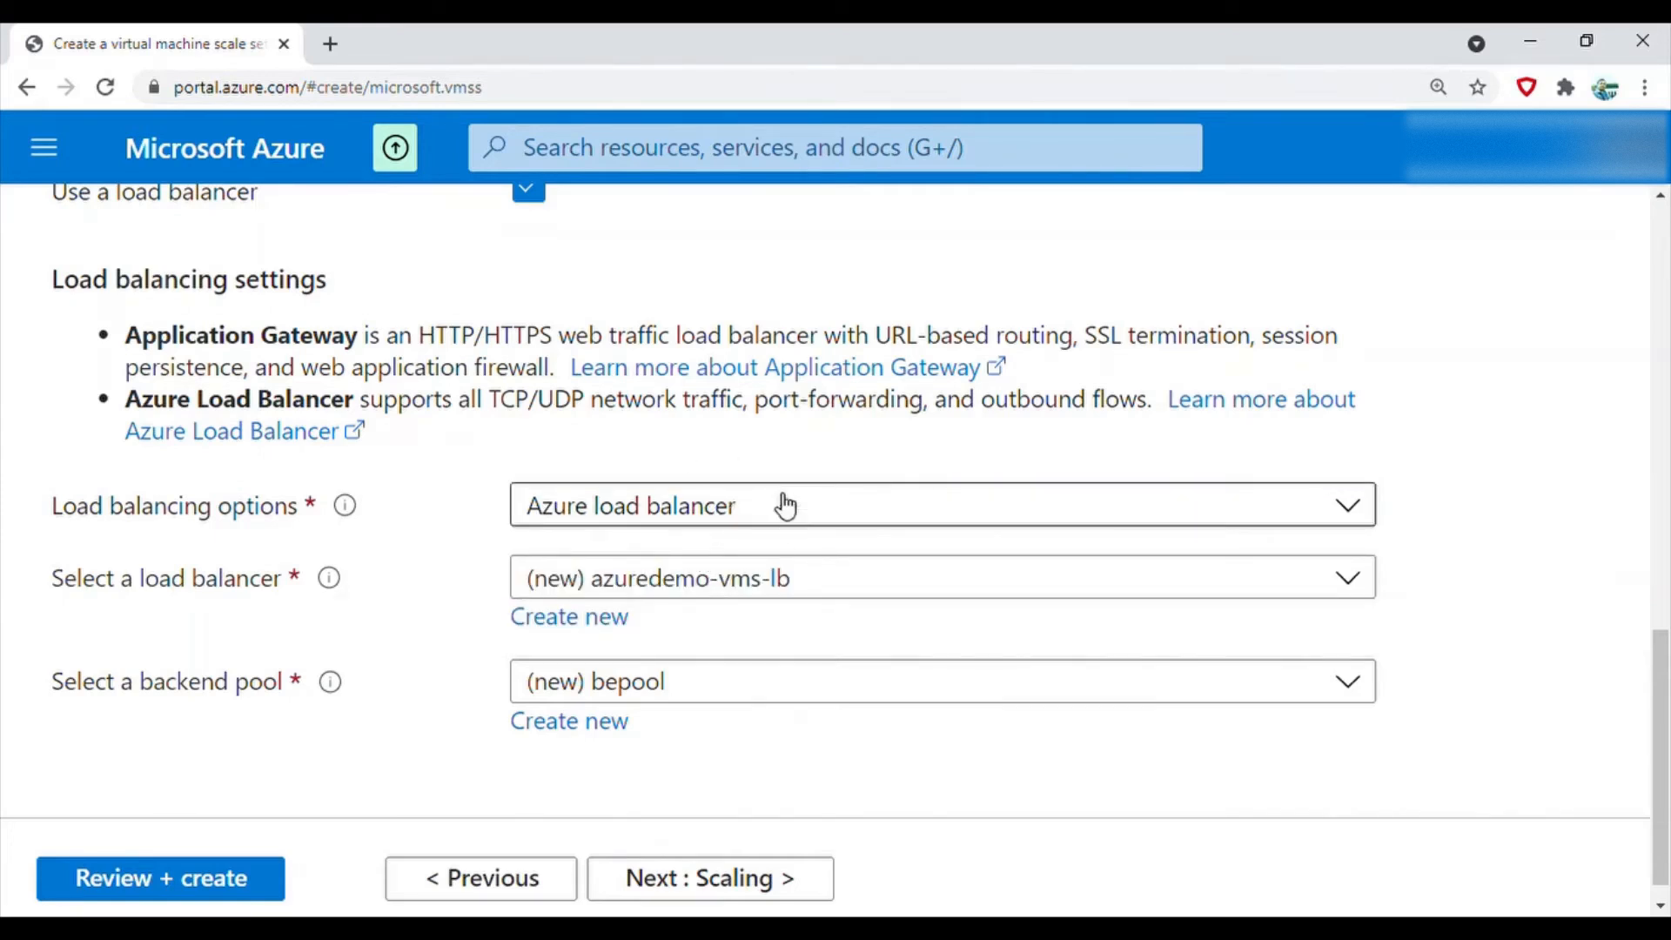
mouse_move(787, 575)
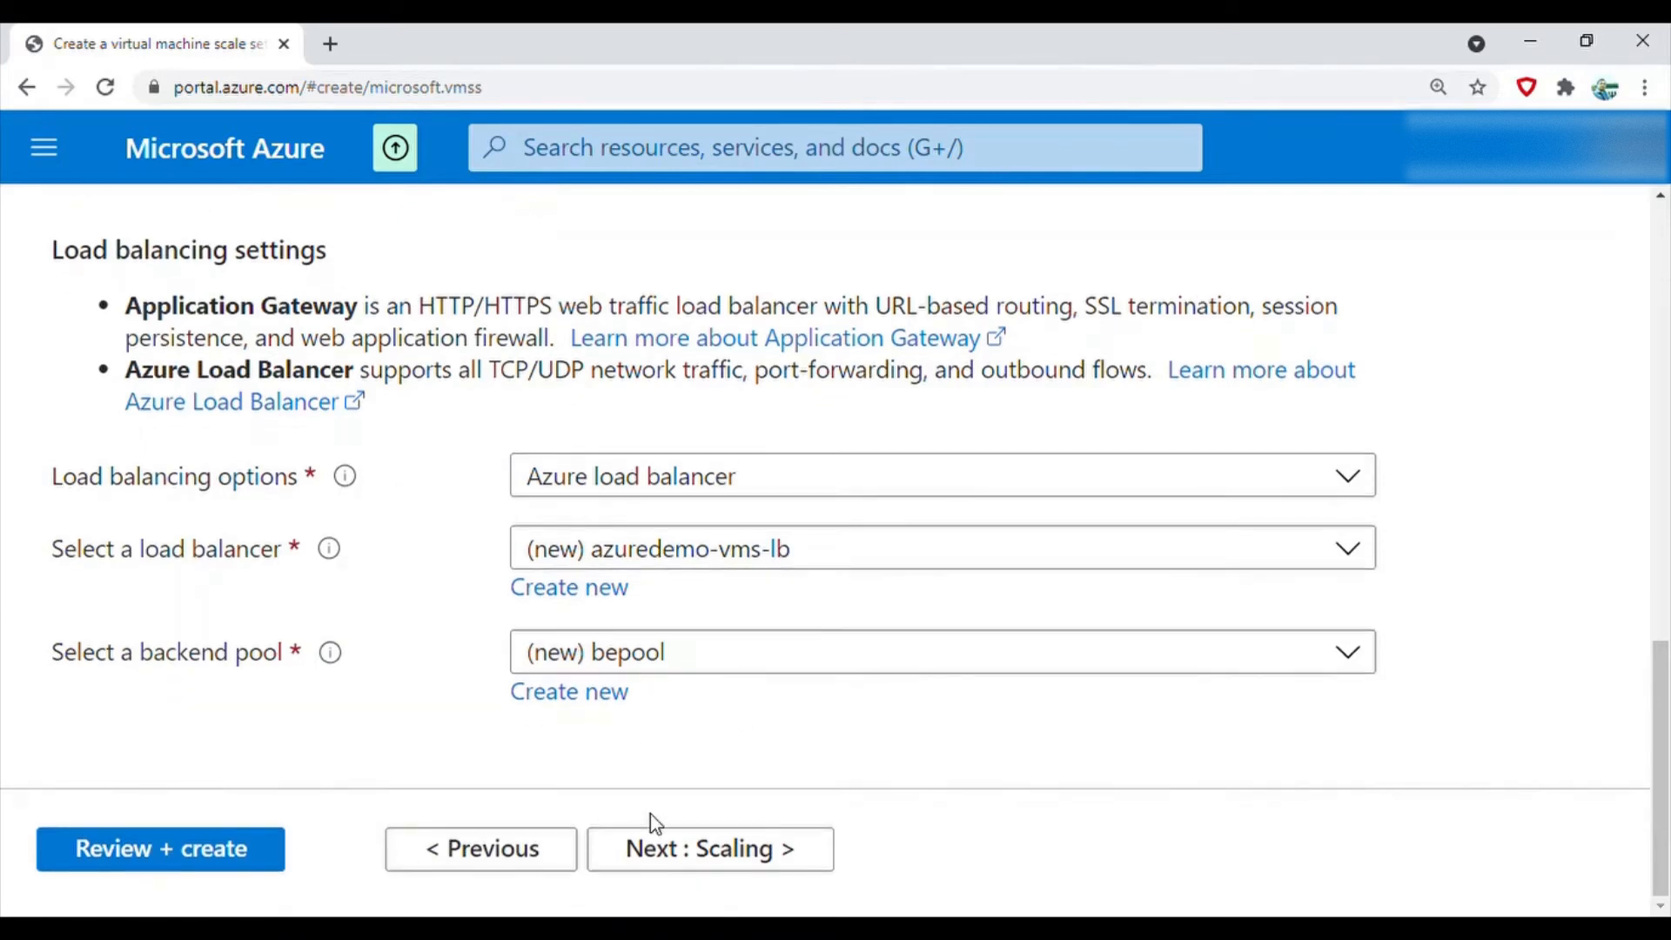
Move to the Scaling step showing 2 initial instances and a manual policy
left_click(708, 848)
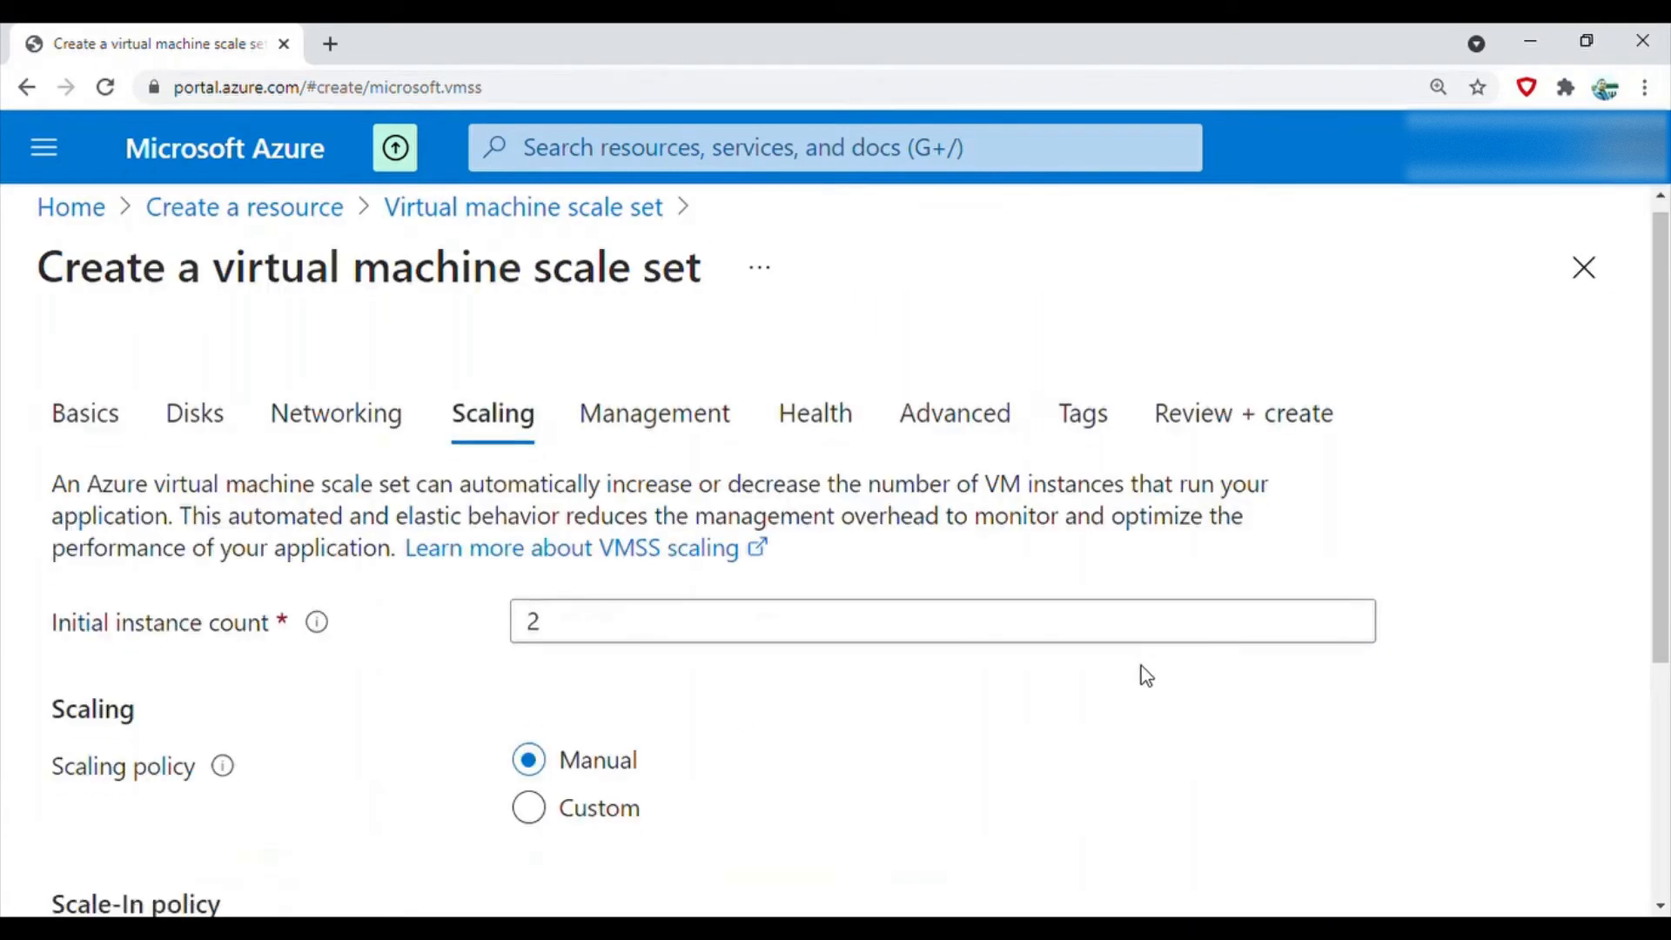
scroll("down", 3)
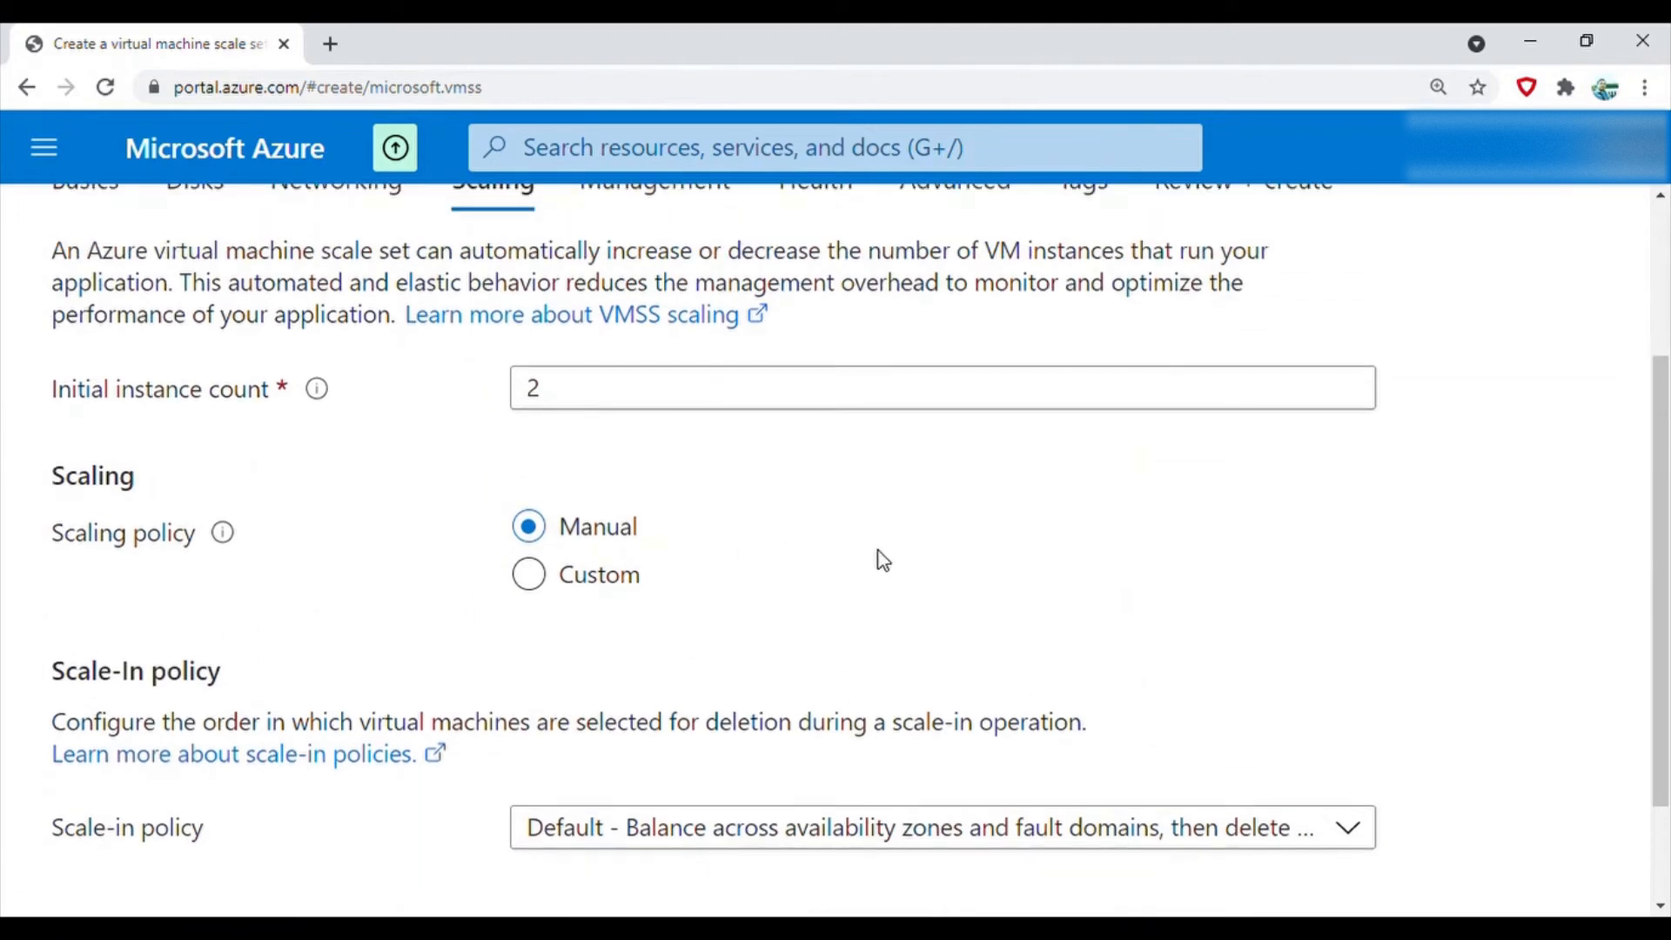
mouse_move(858, 554)
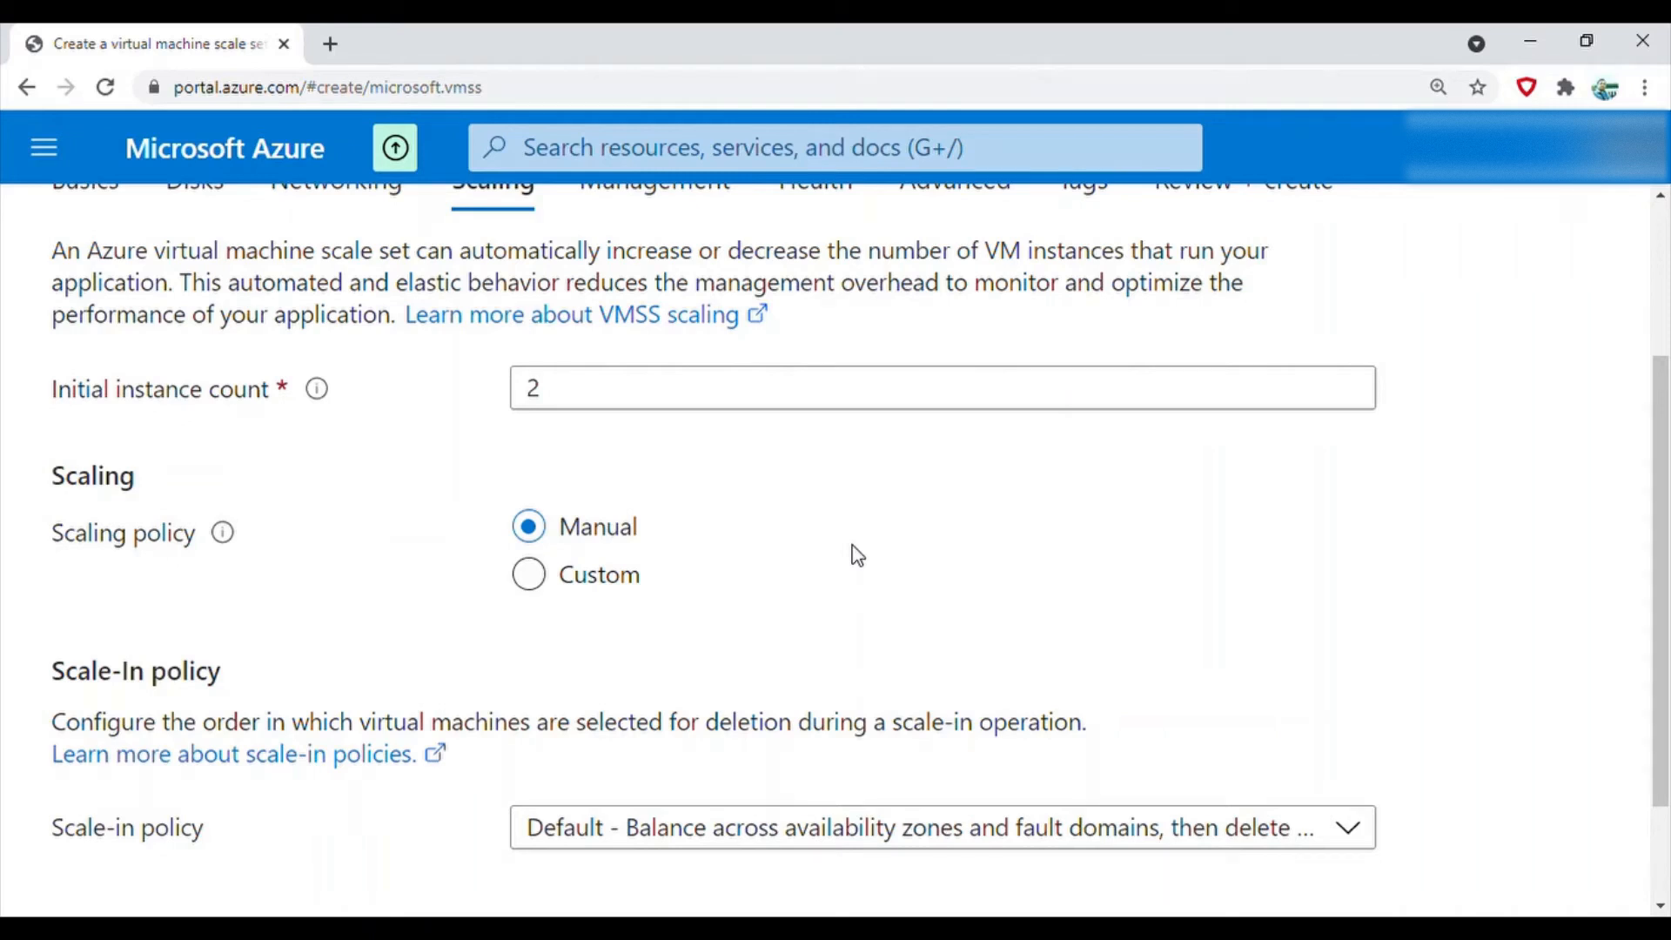
mouse_move(711, 435)
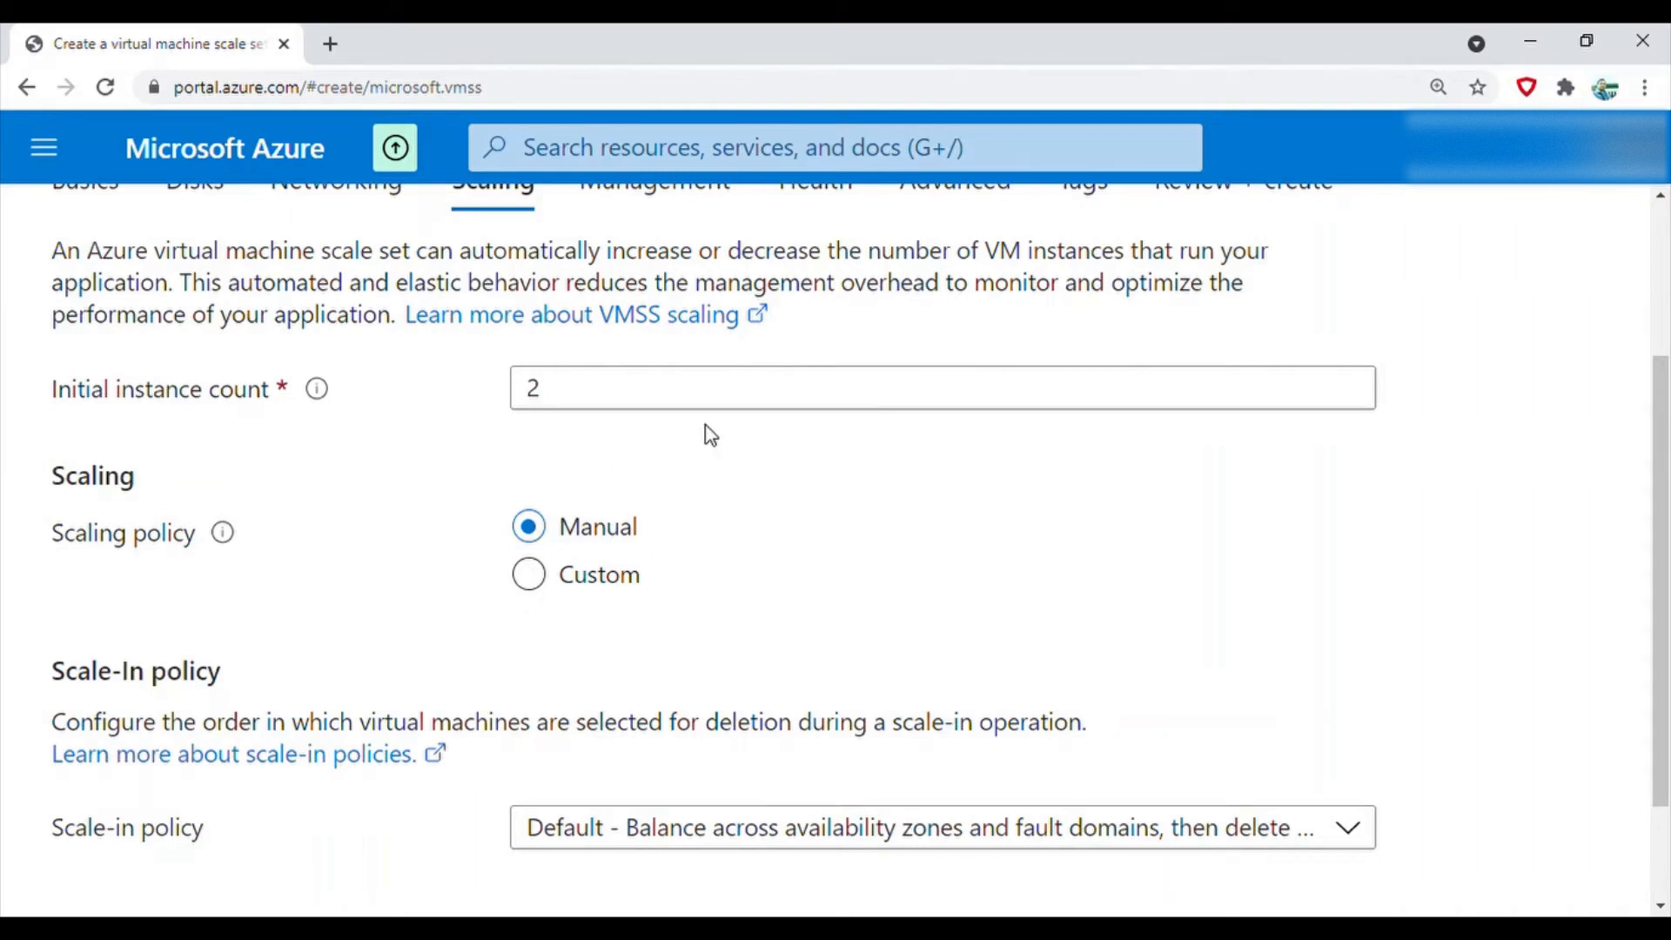
Choose a custom scaling policy with 1 to 10 instances, out at 75% CPU and in at 25%
left_click(528, 573)
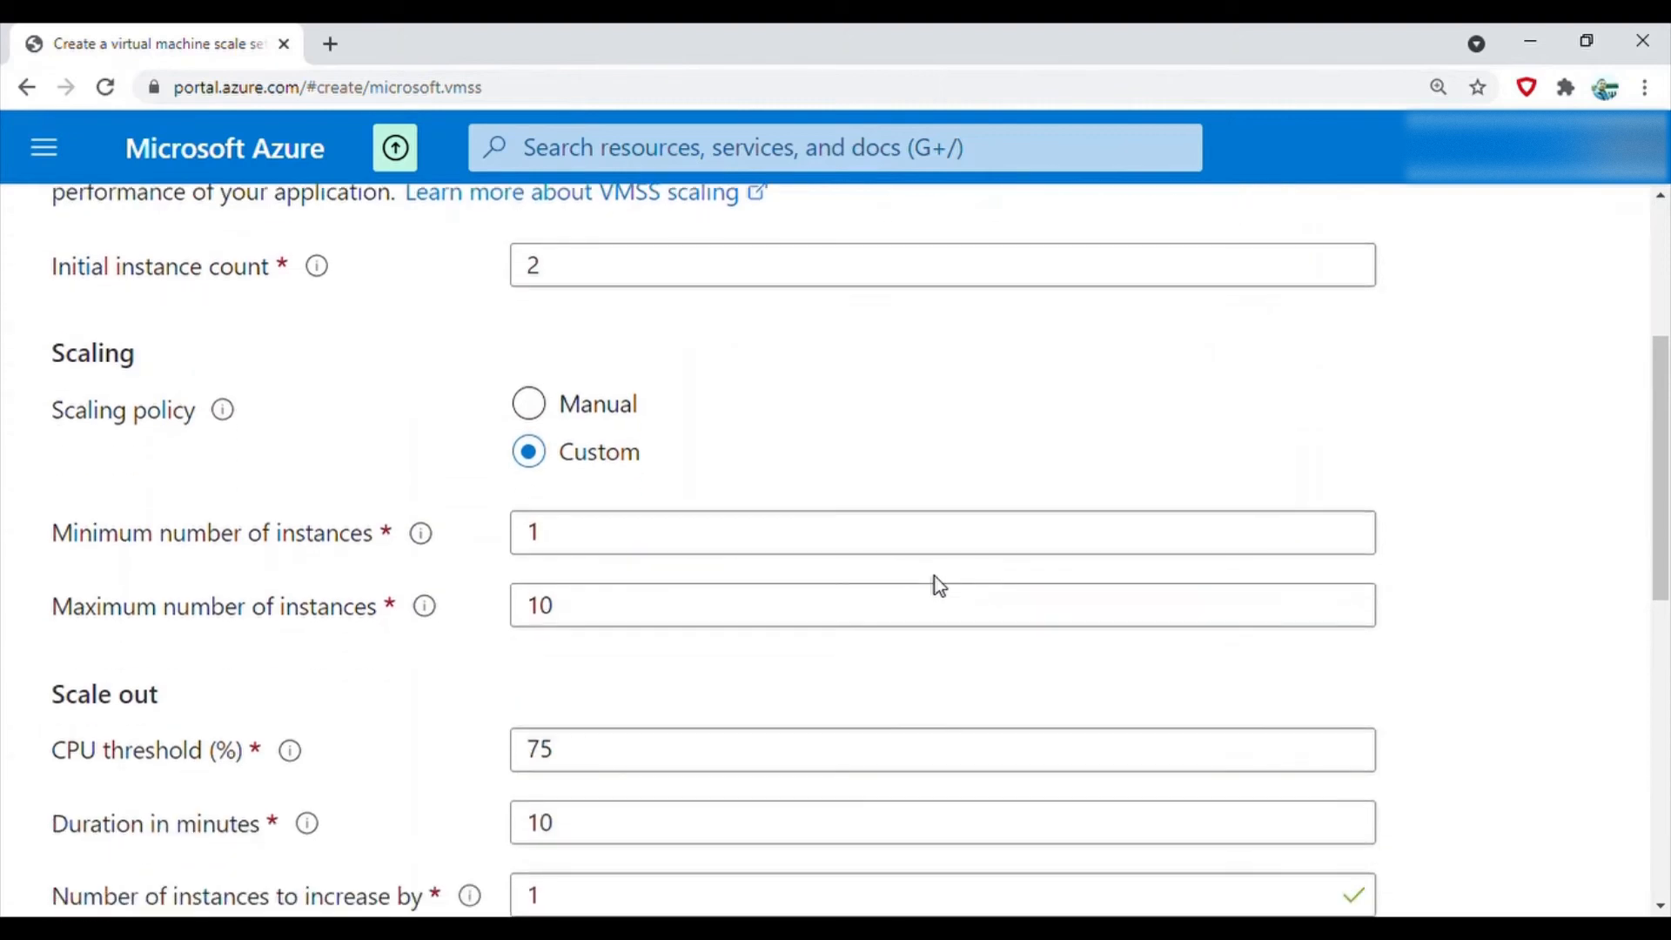
left_click(940, 532)
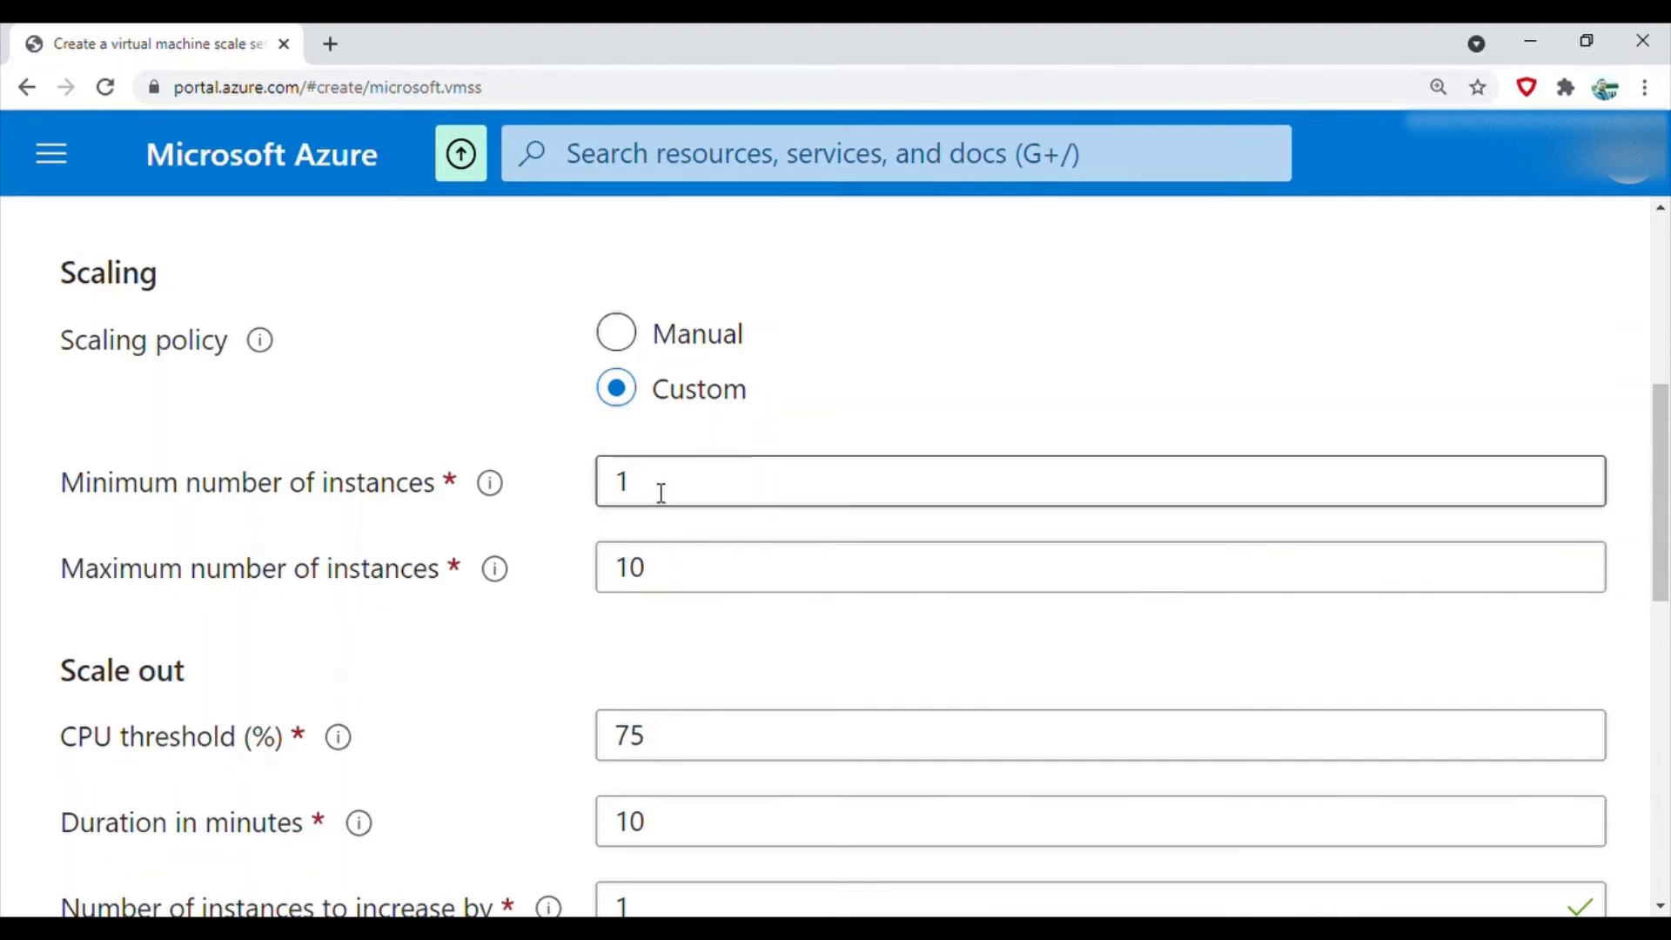
left_click(884, 481)
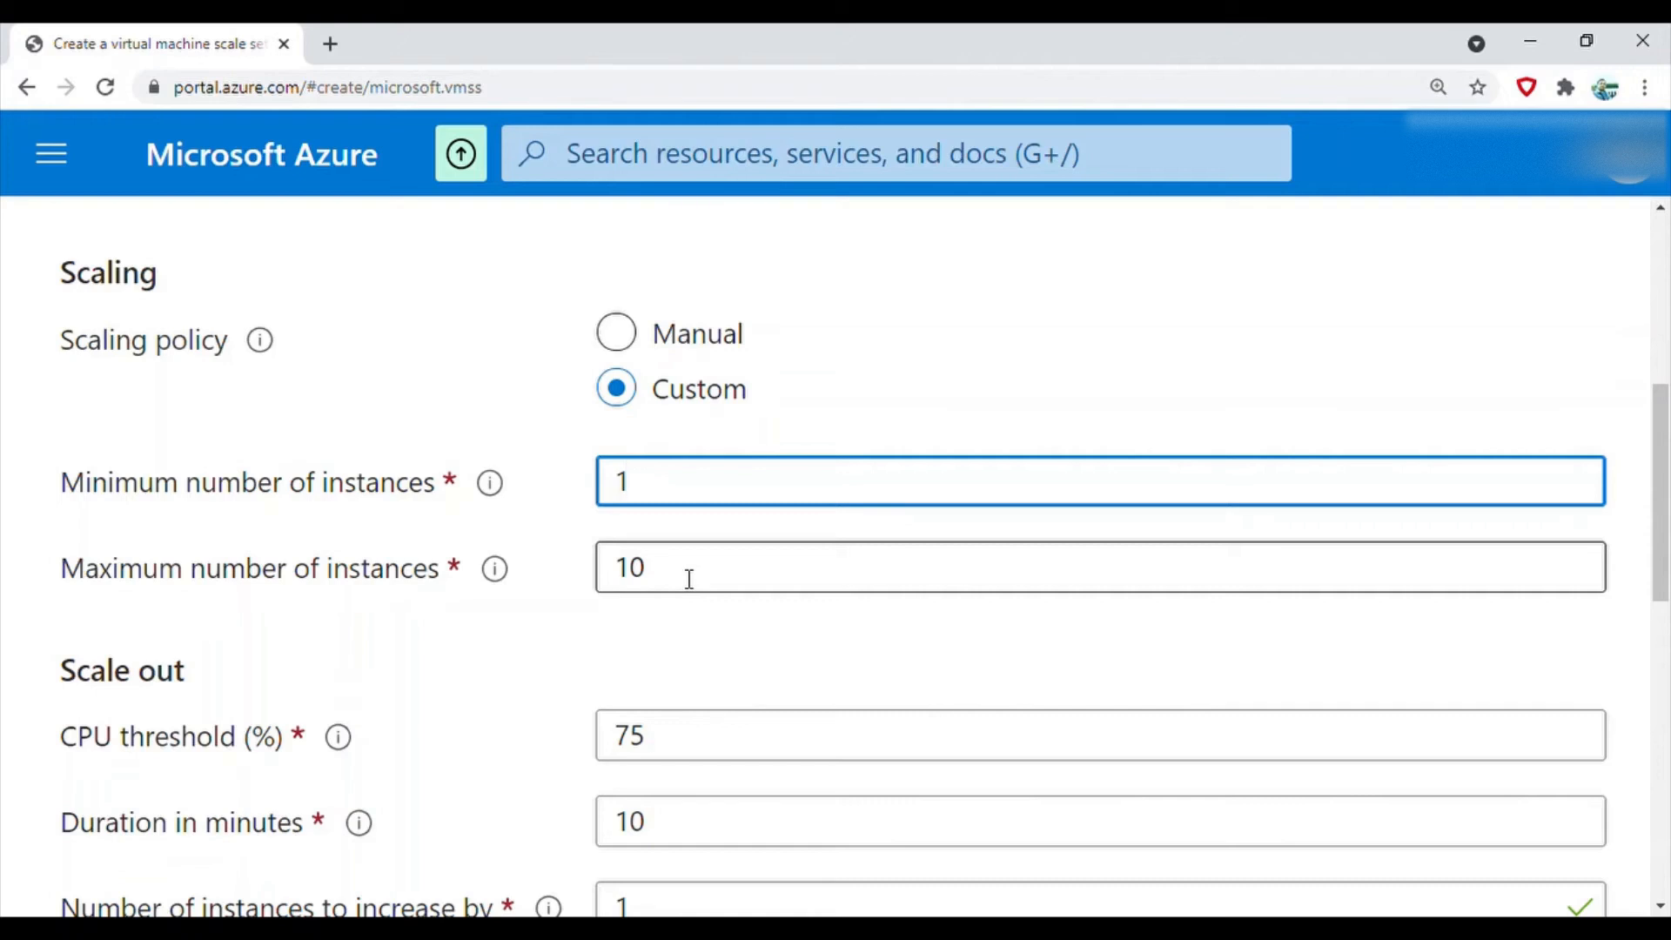
mouse_move(628, 623)
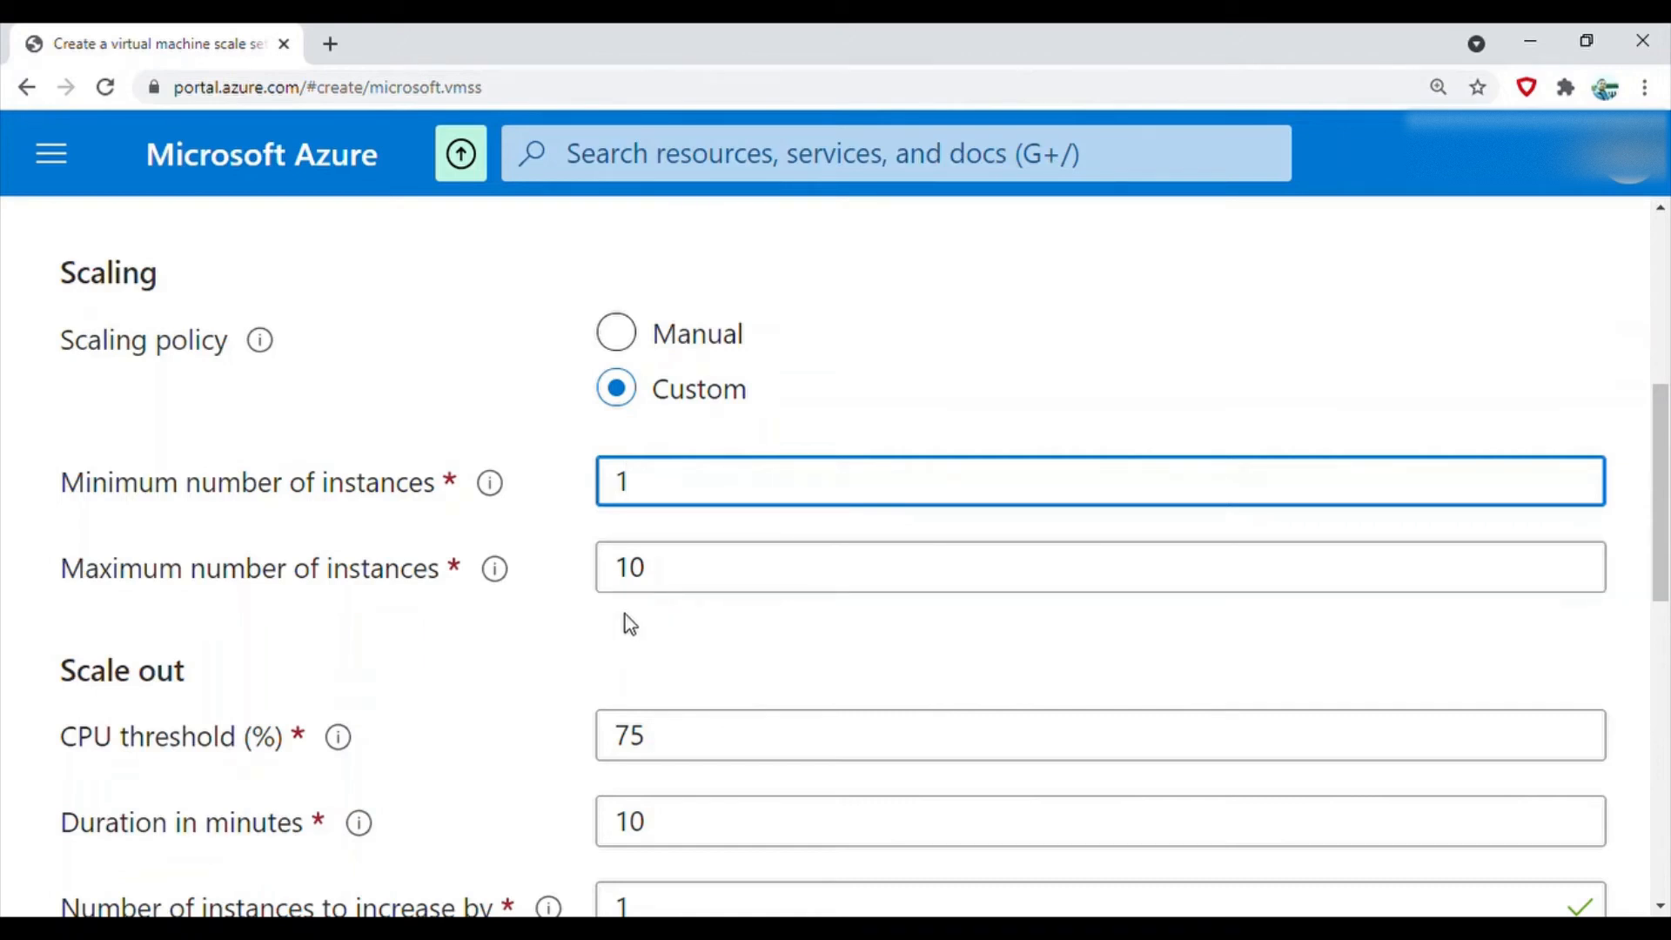
scroll("down", 3)
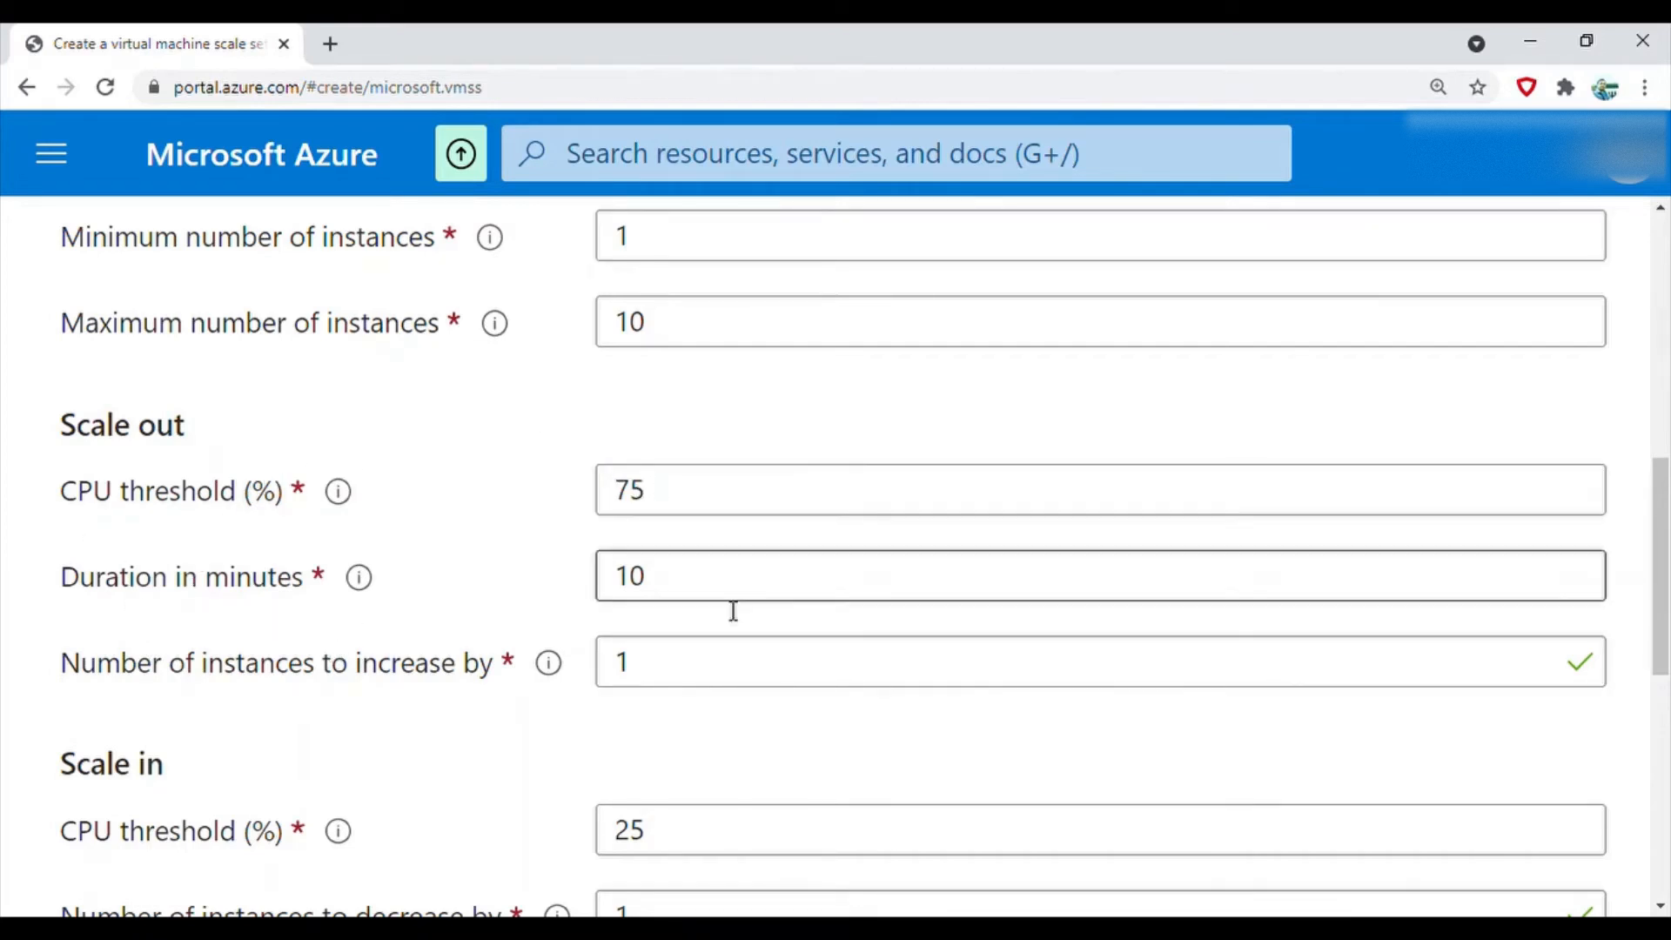
Set the scale-out rule to add 2 instances over a 10-minute duration after 3 is rejected
scroll("down", 3)
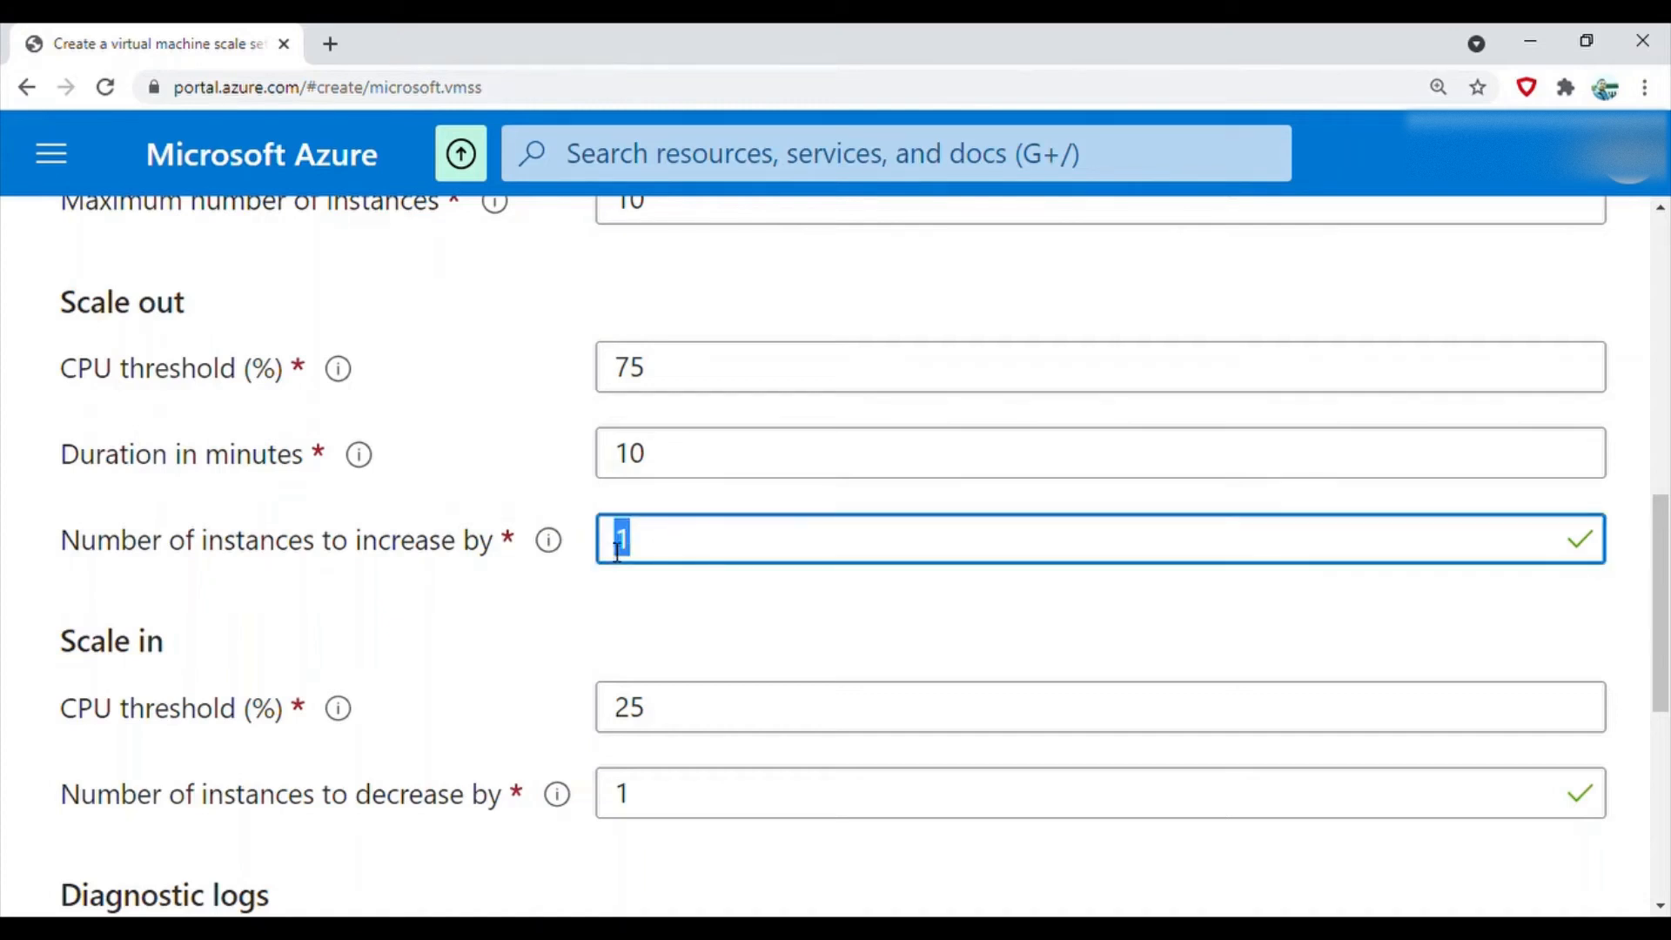
type("2")
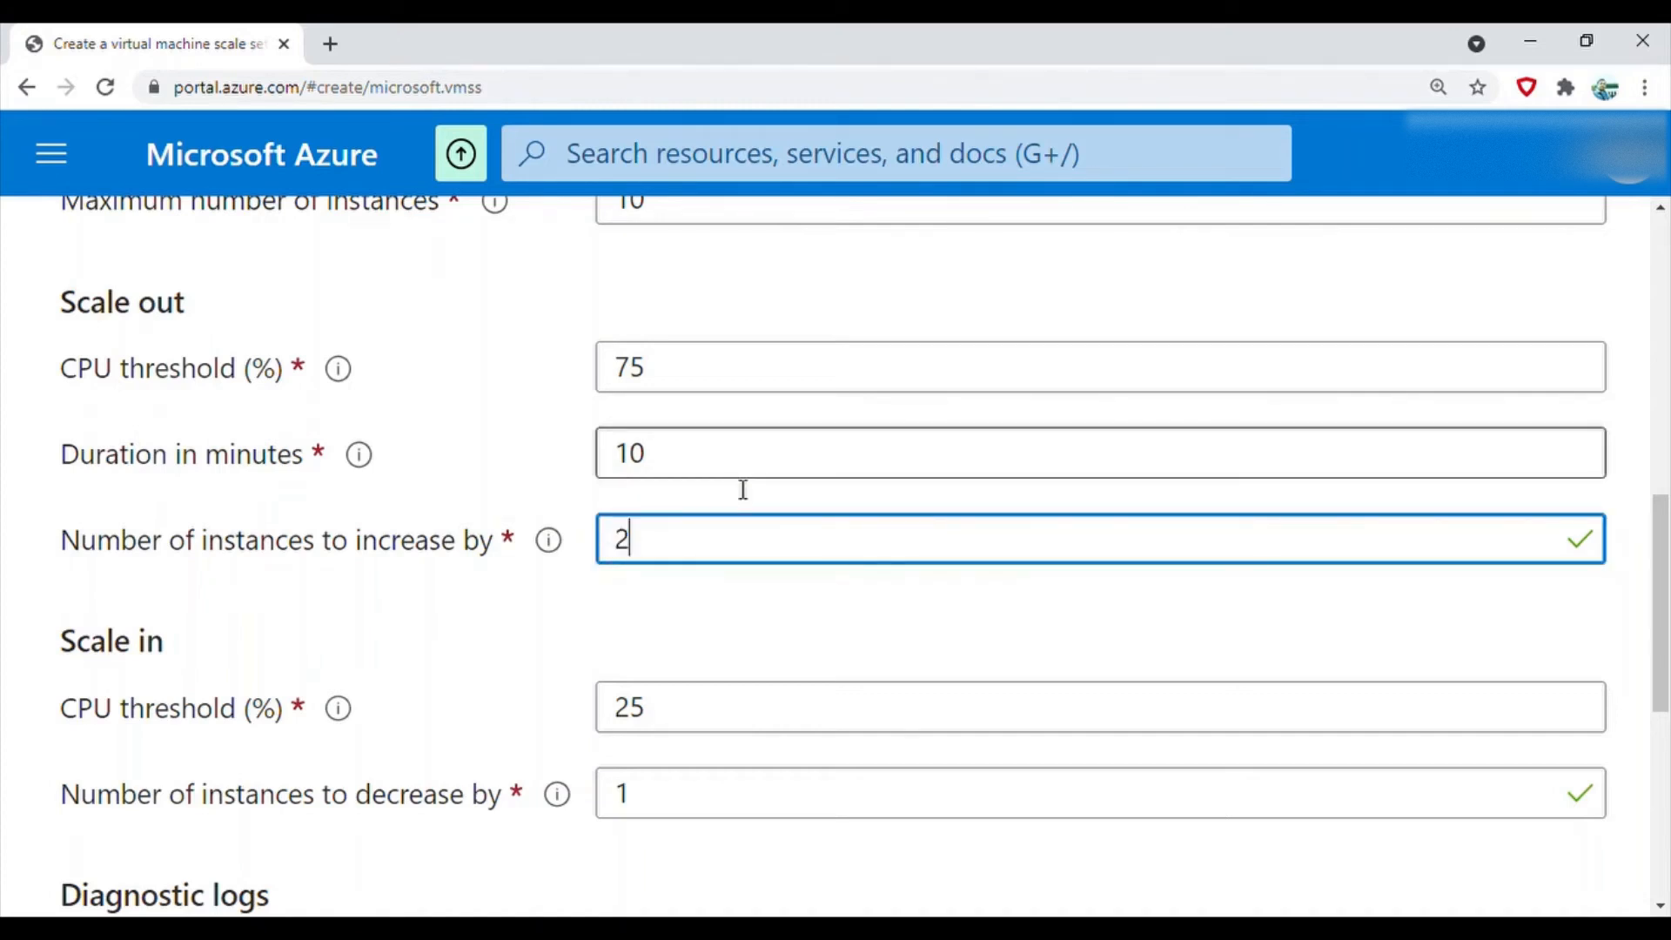
mouse_move(501, 604)
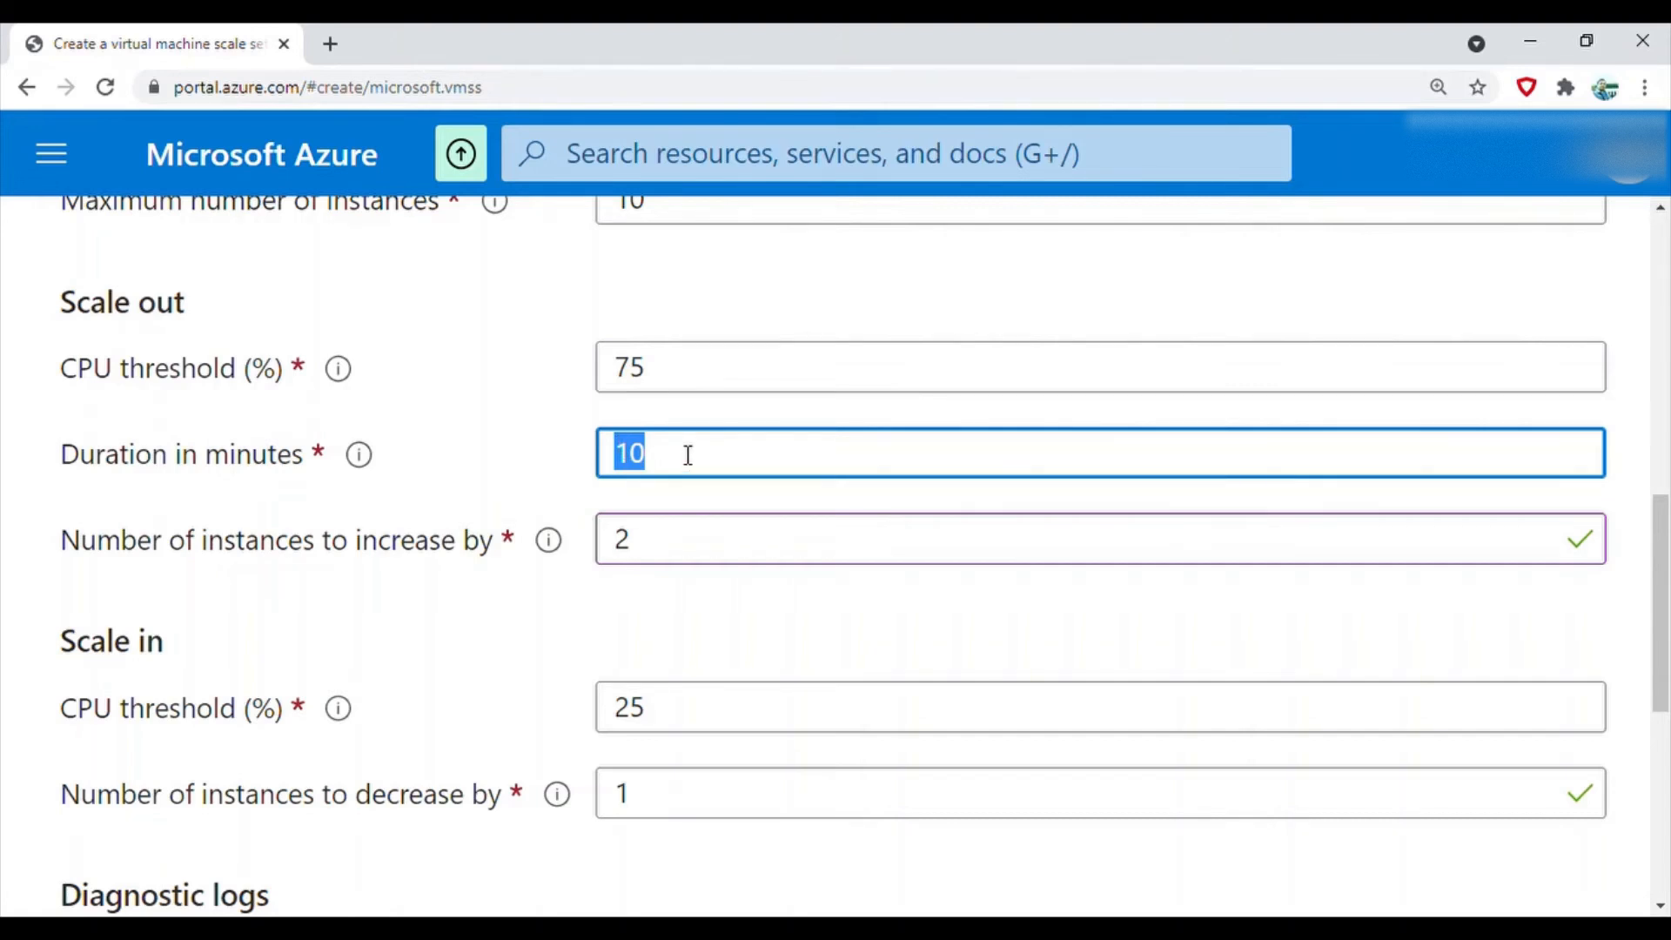
type("3")
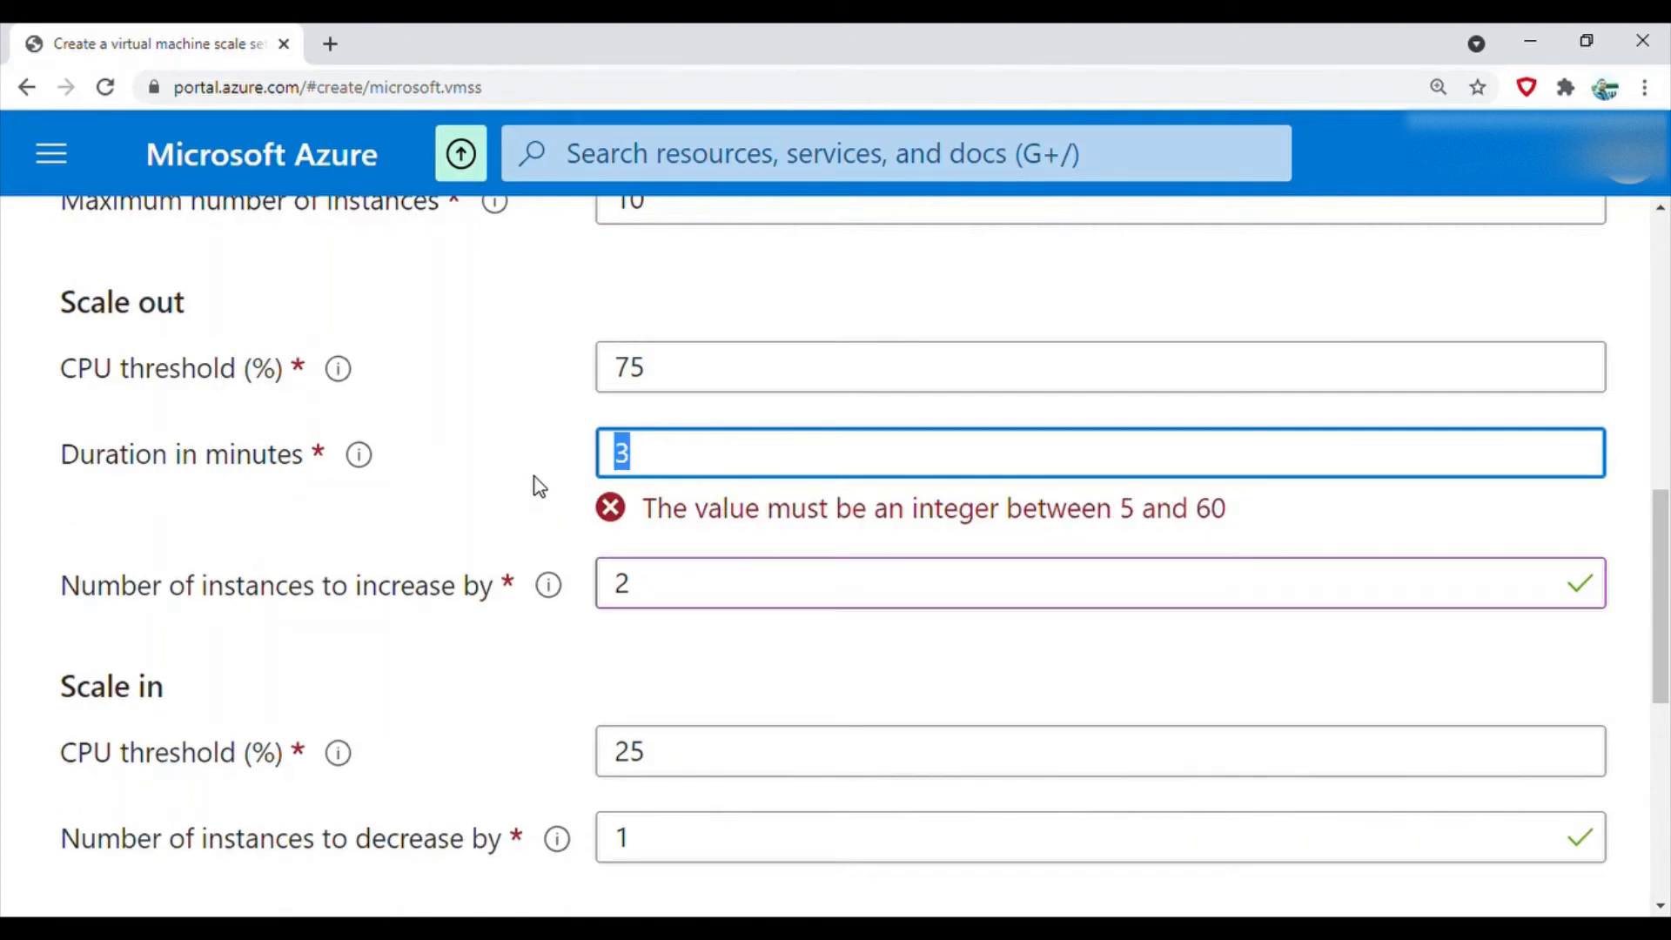
mouse_move(568, 474)
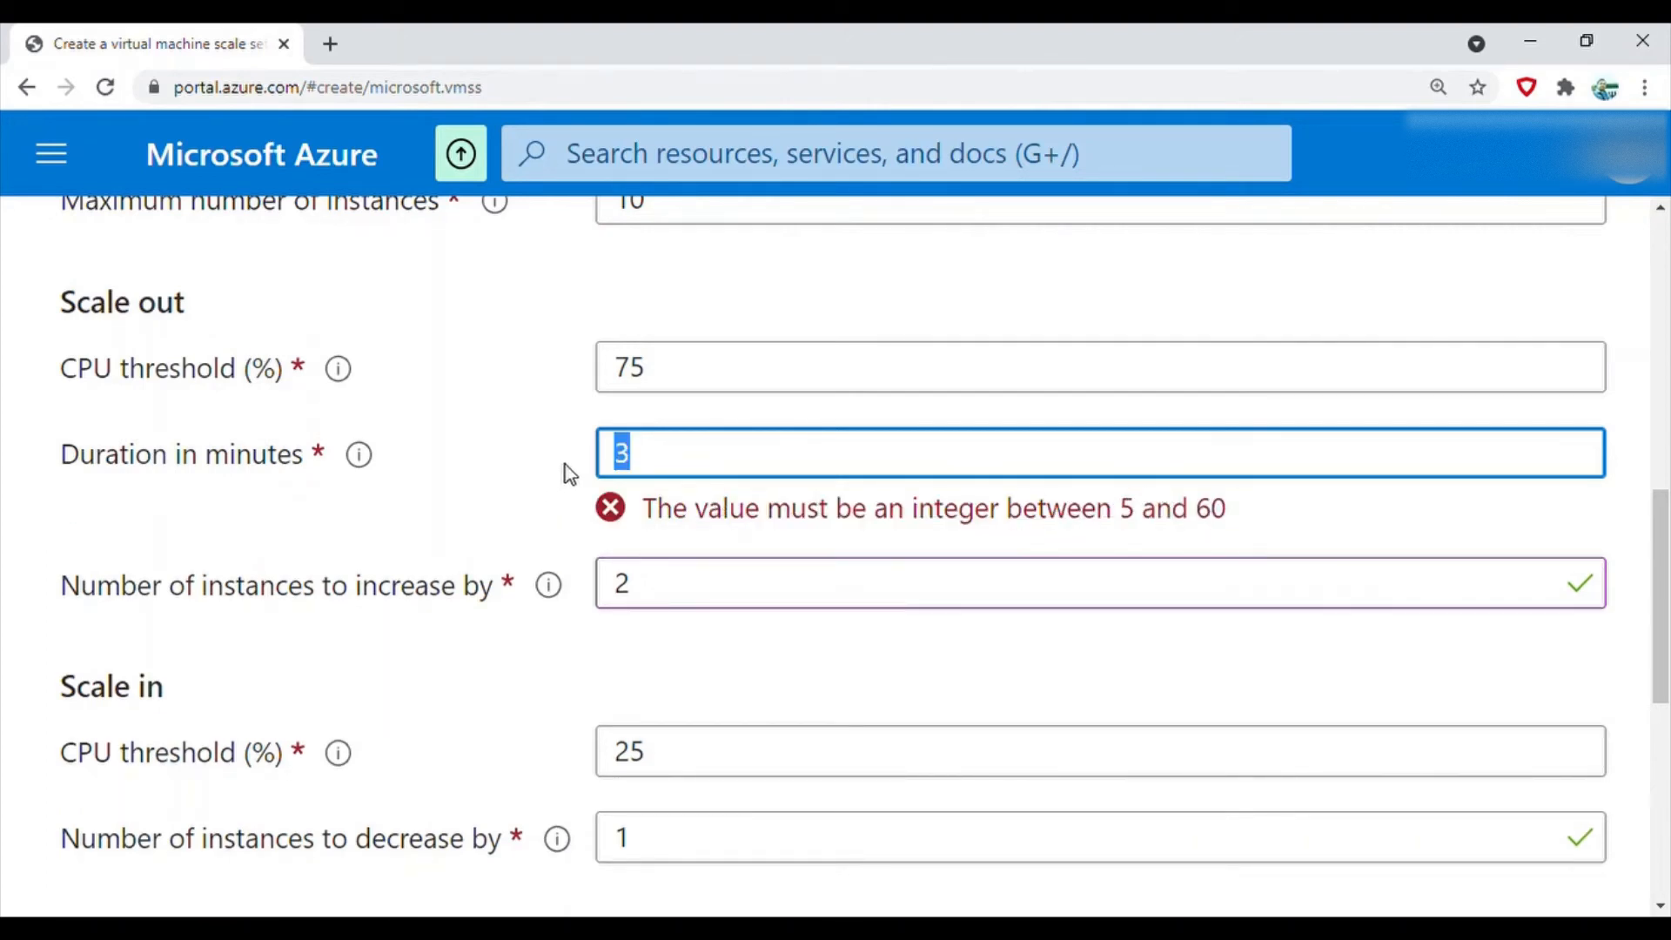
type("10")
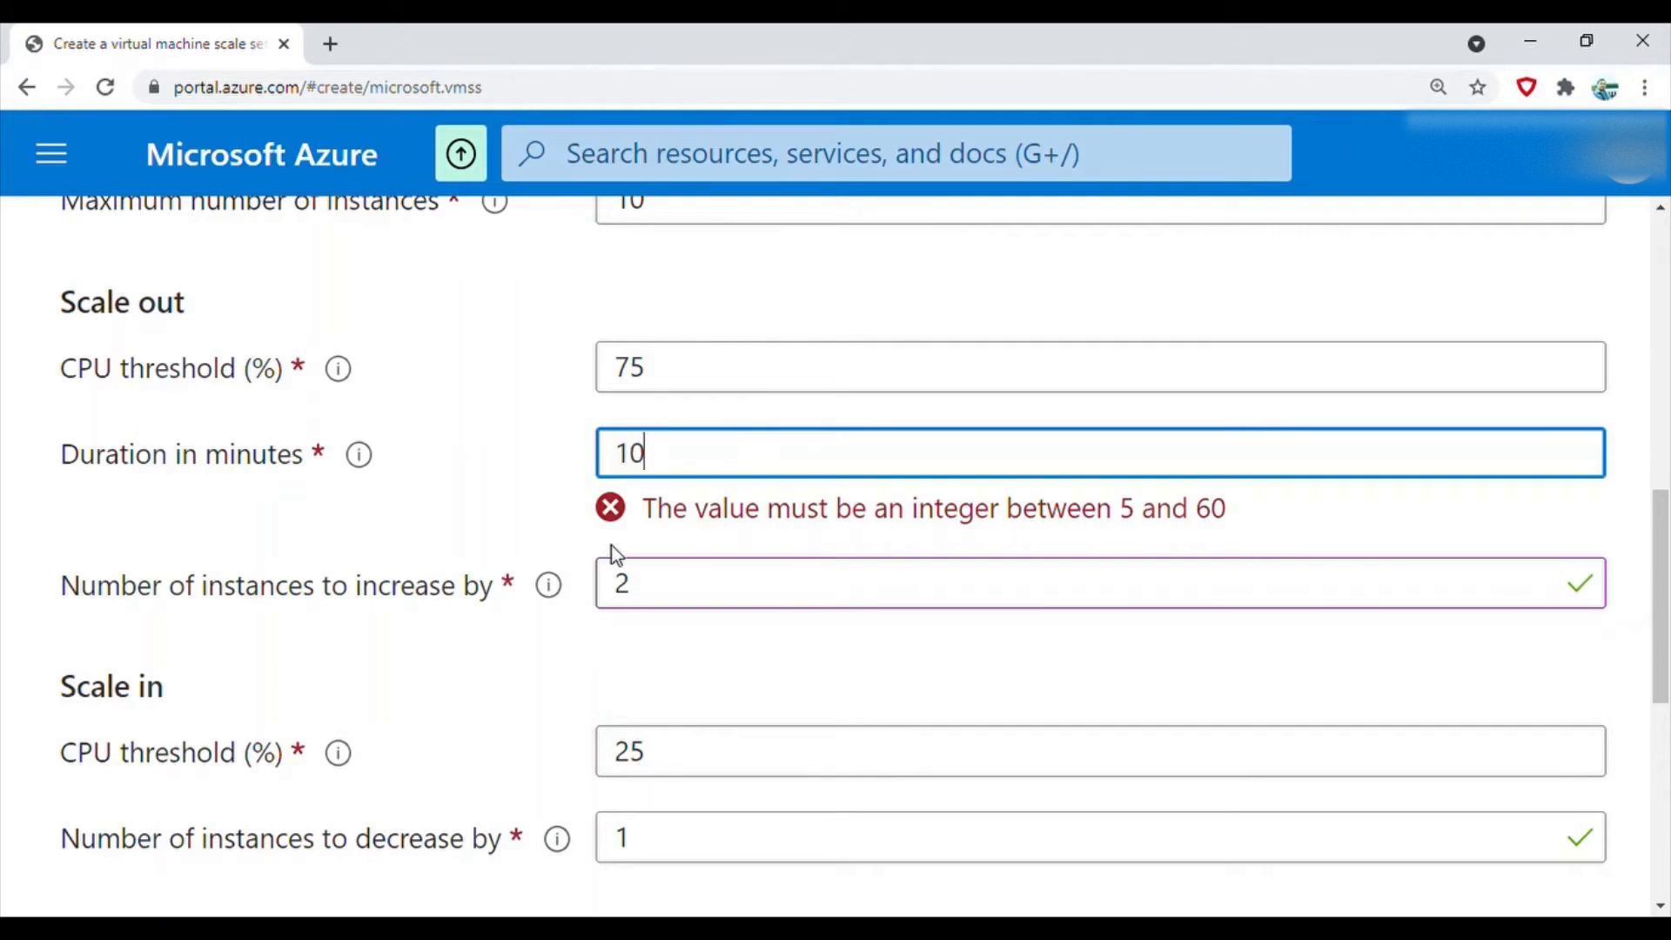
scroll("down", 3)
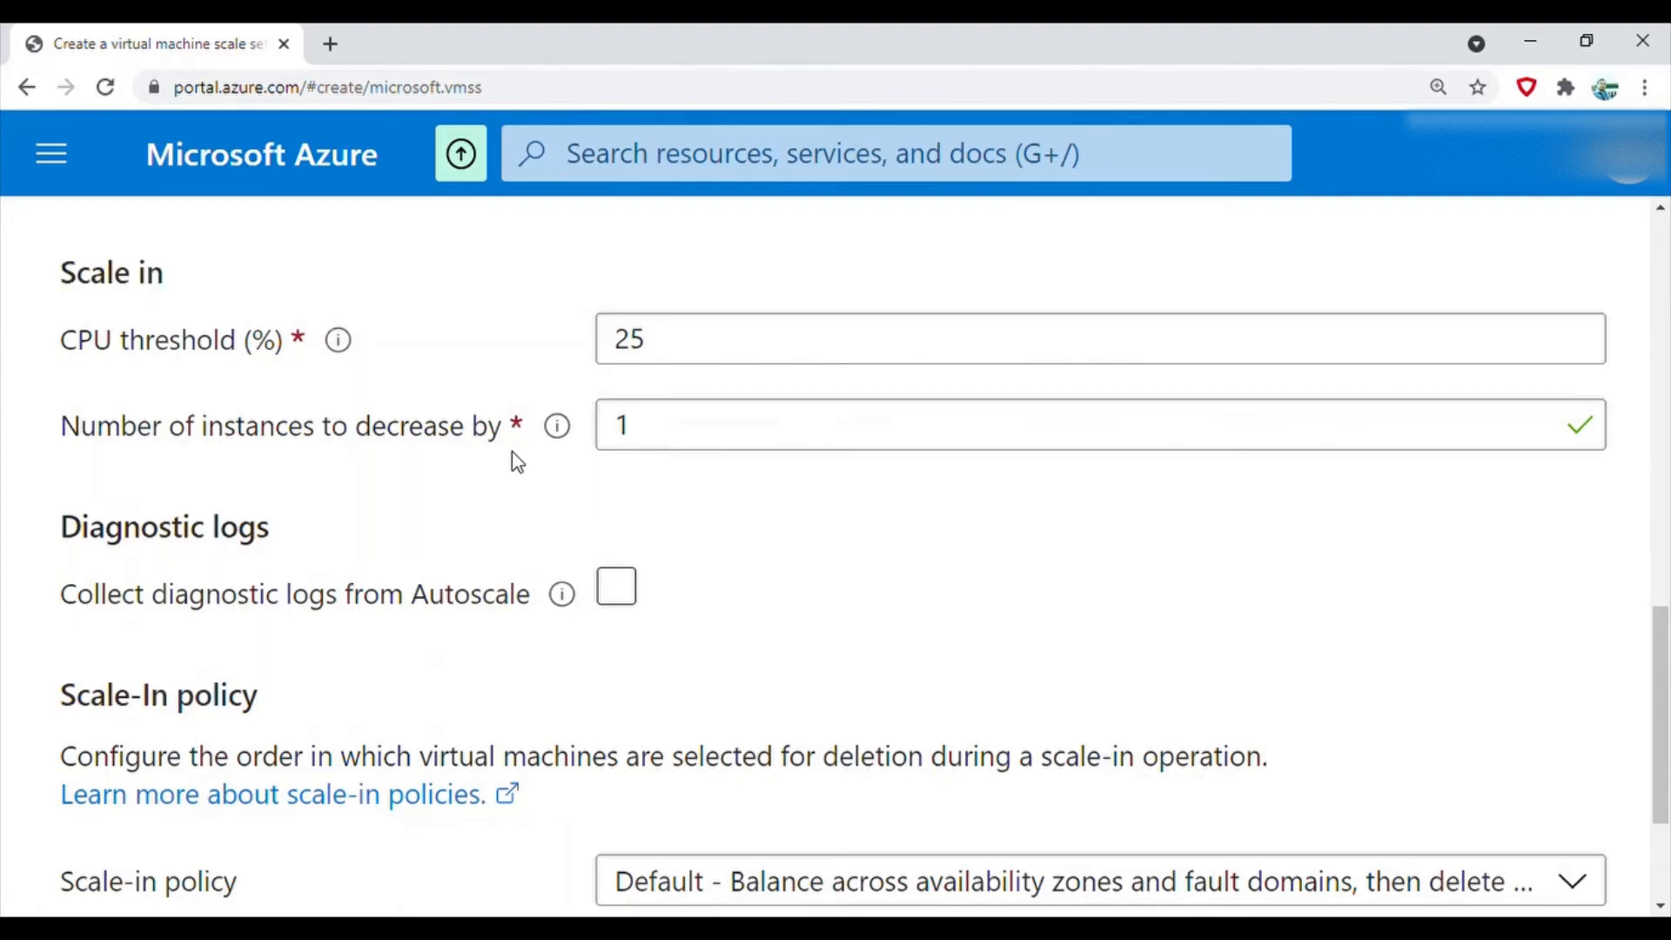
left_click(1065, 424)
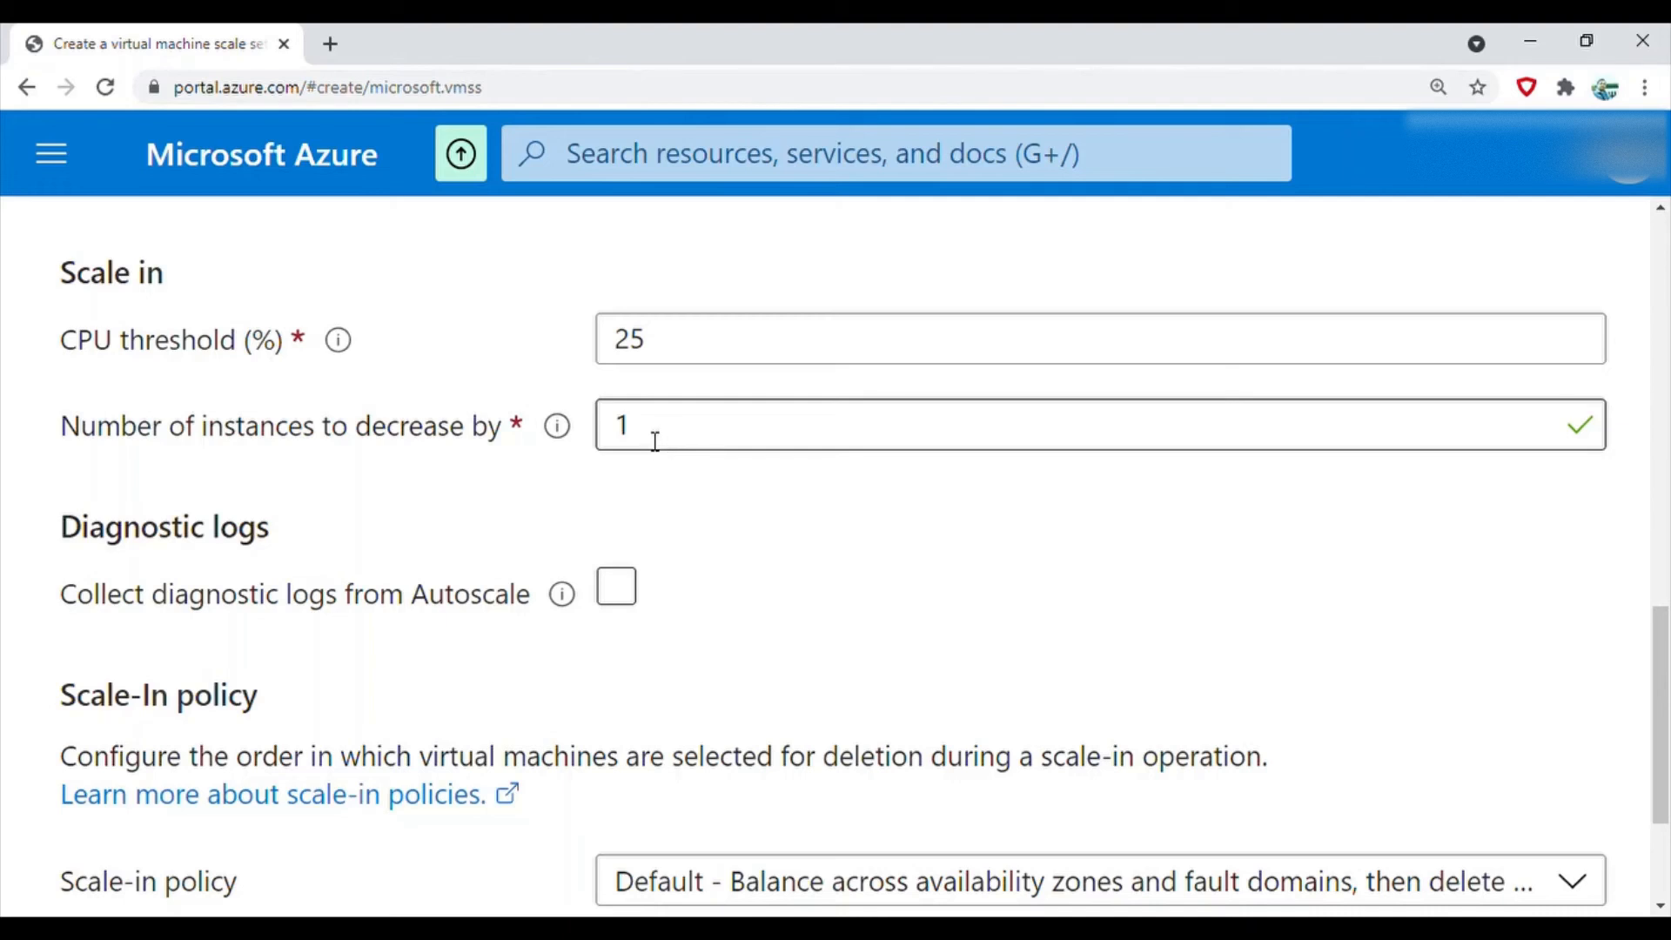
scroll("down", 3)
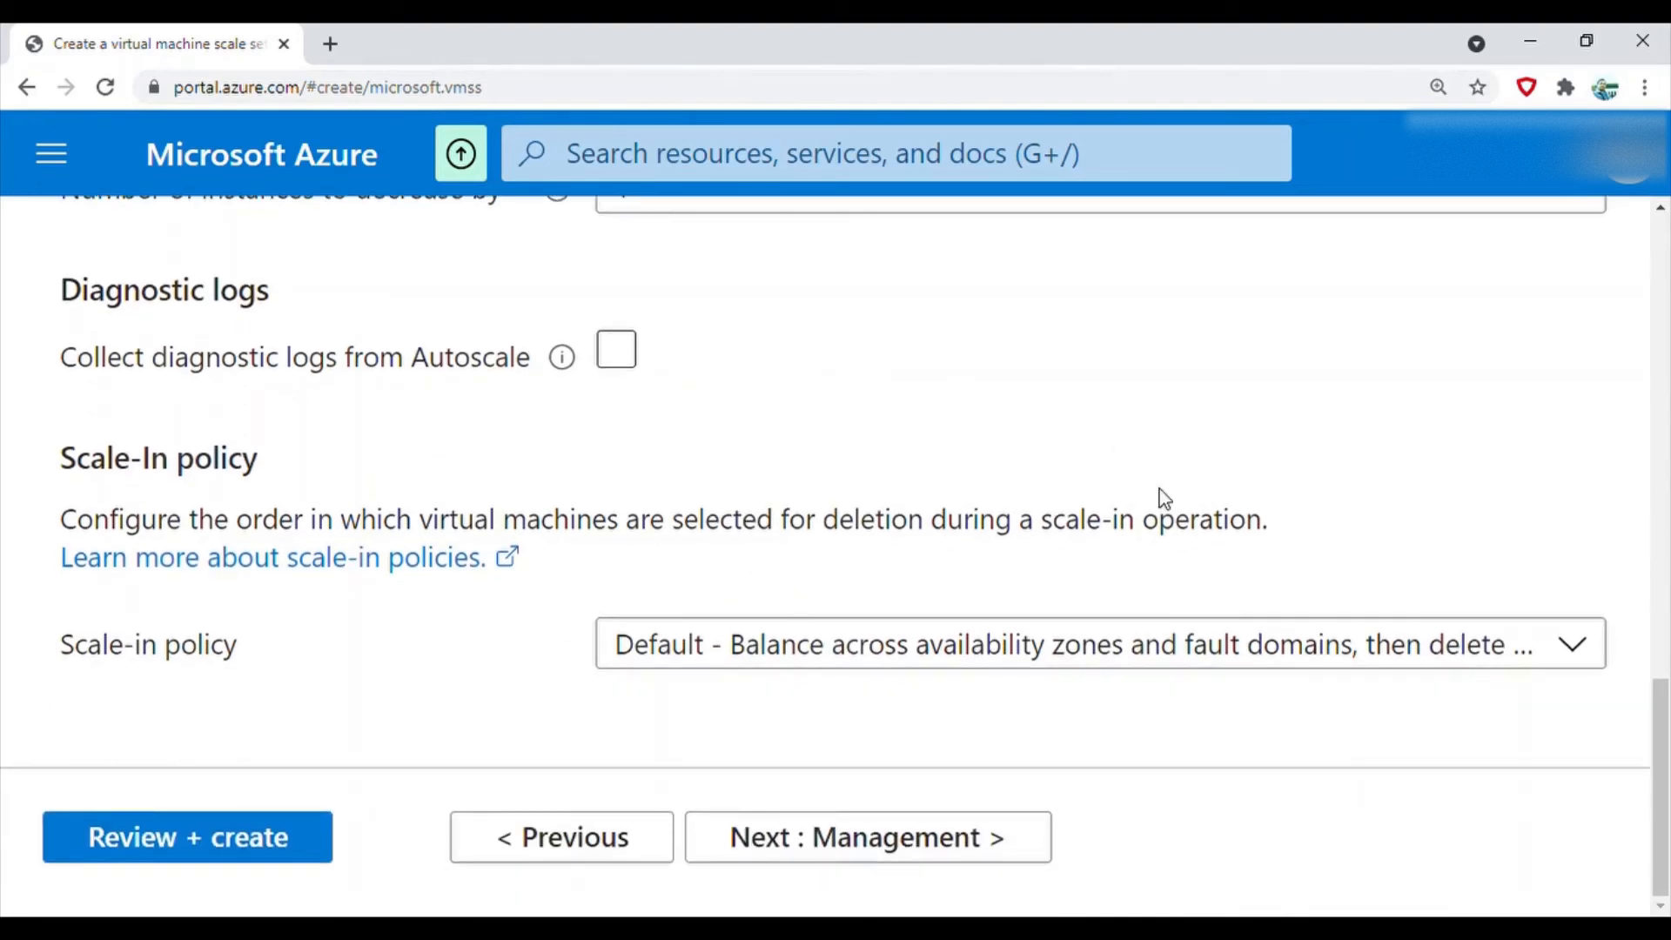
mouse_move(856, 852)
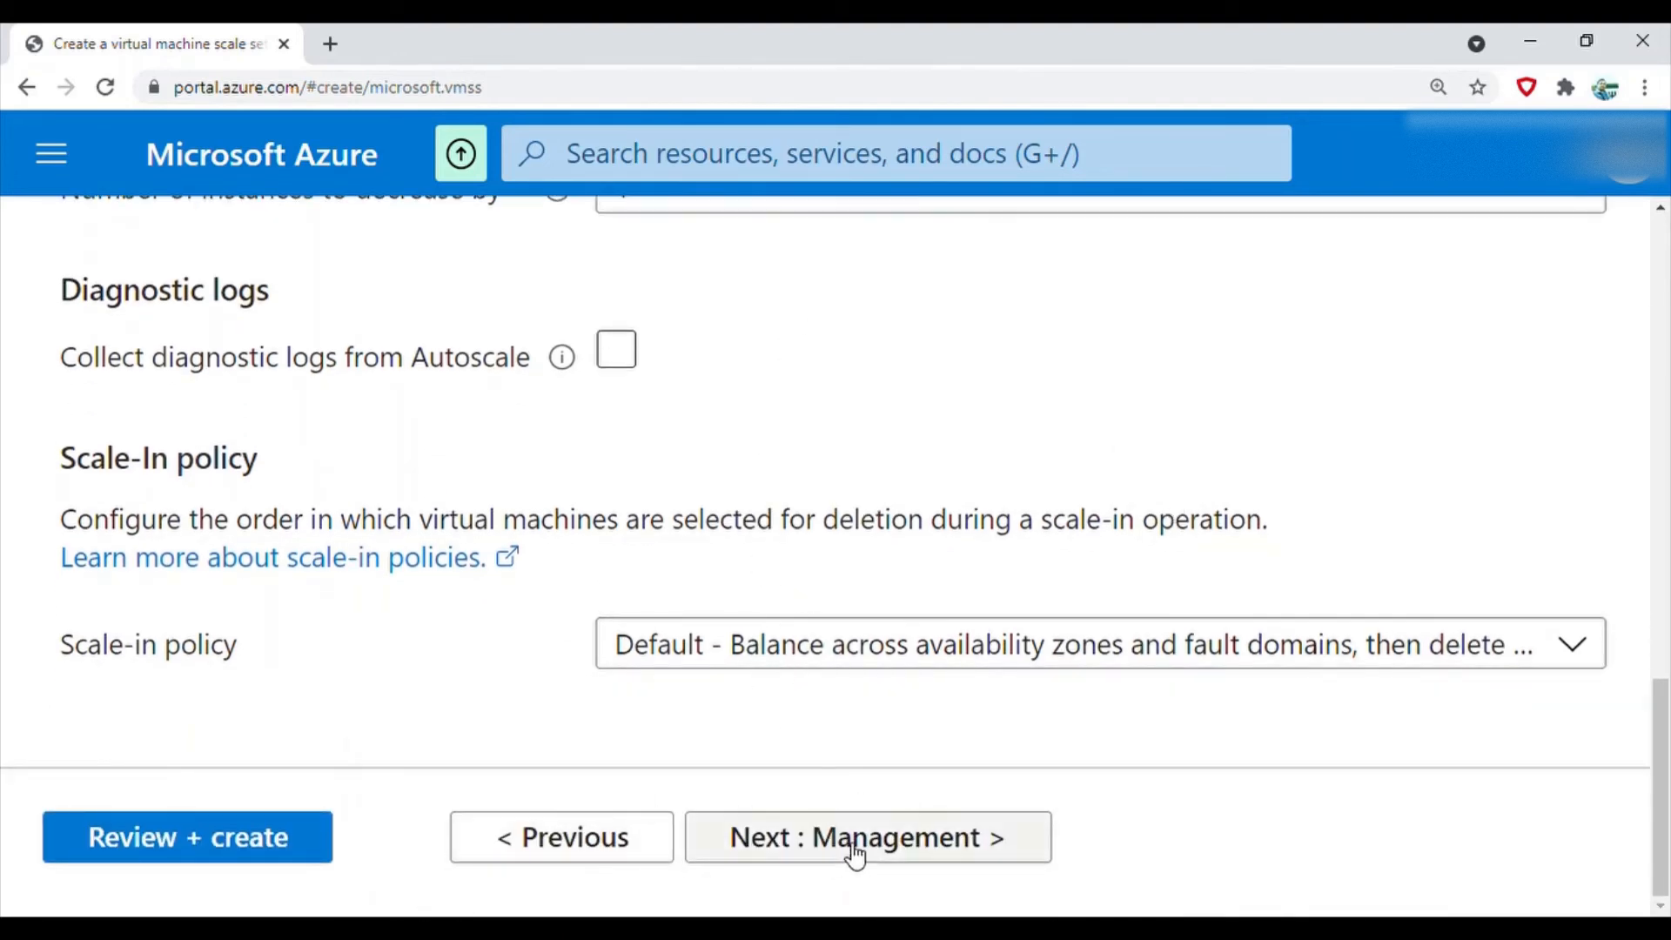
Keep the management settings at defaults and continue to the Health step
left_click(866, 836)
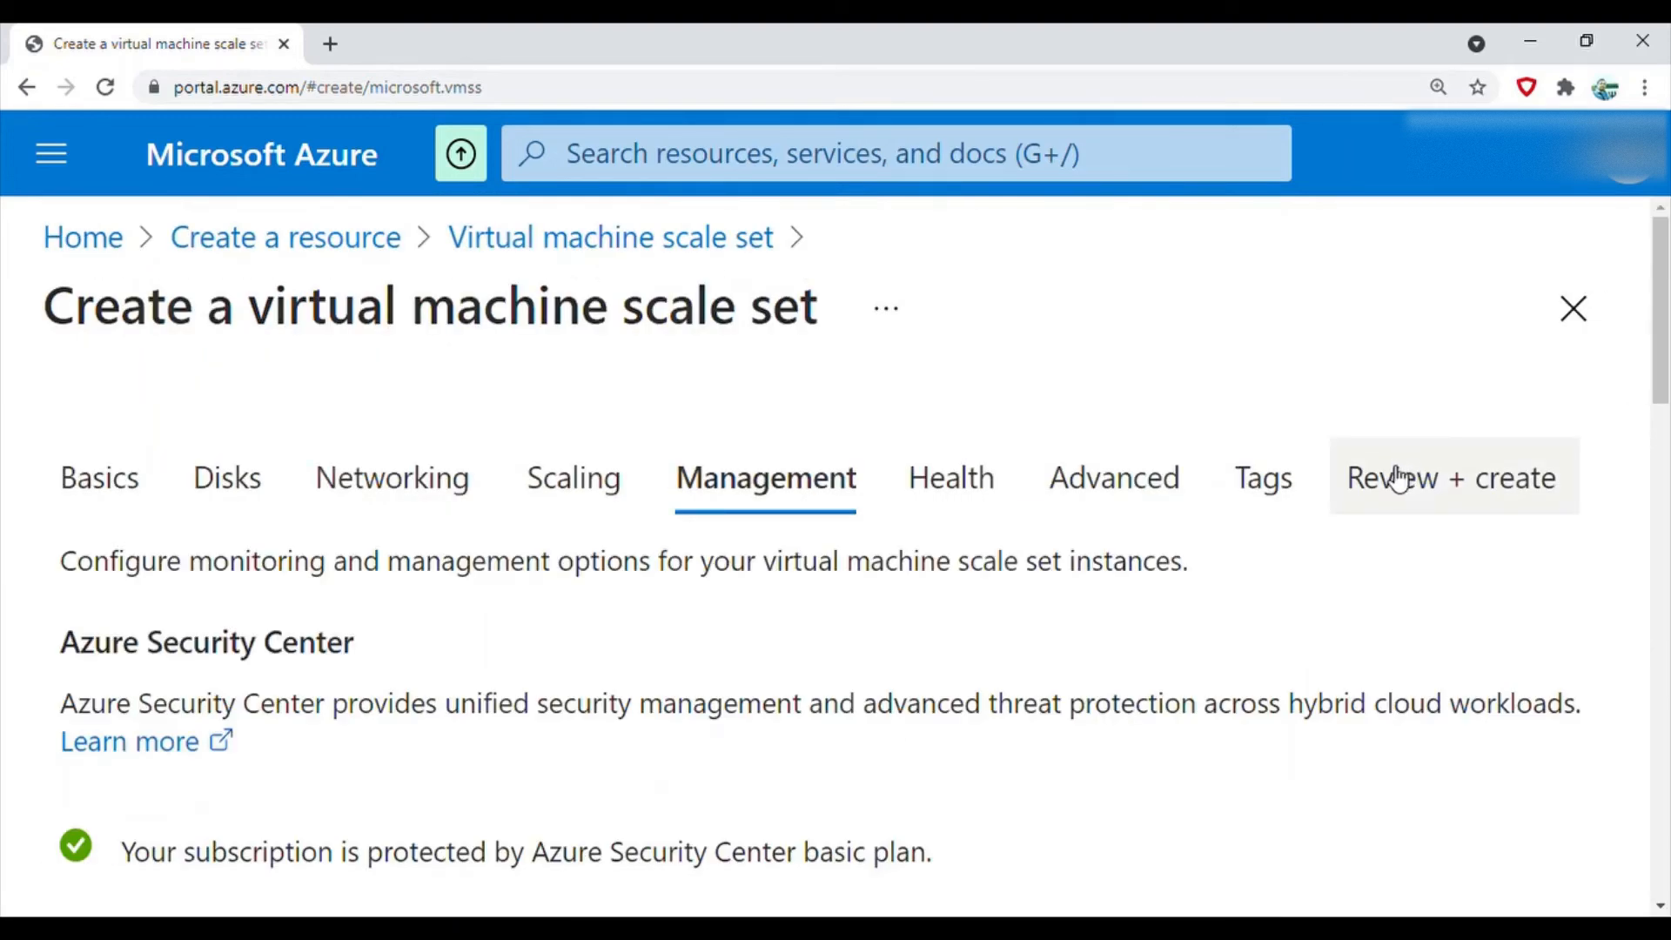
scroll("down", 3)
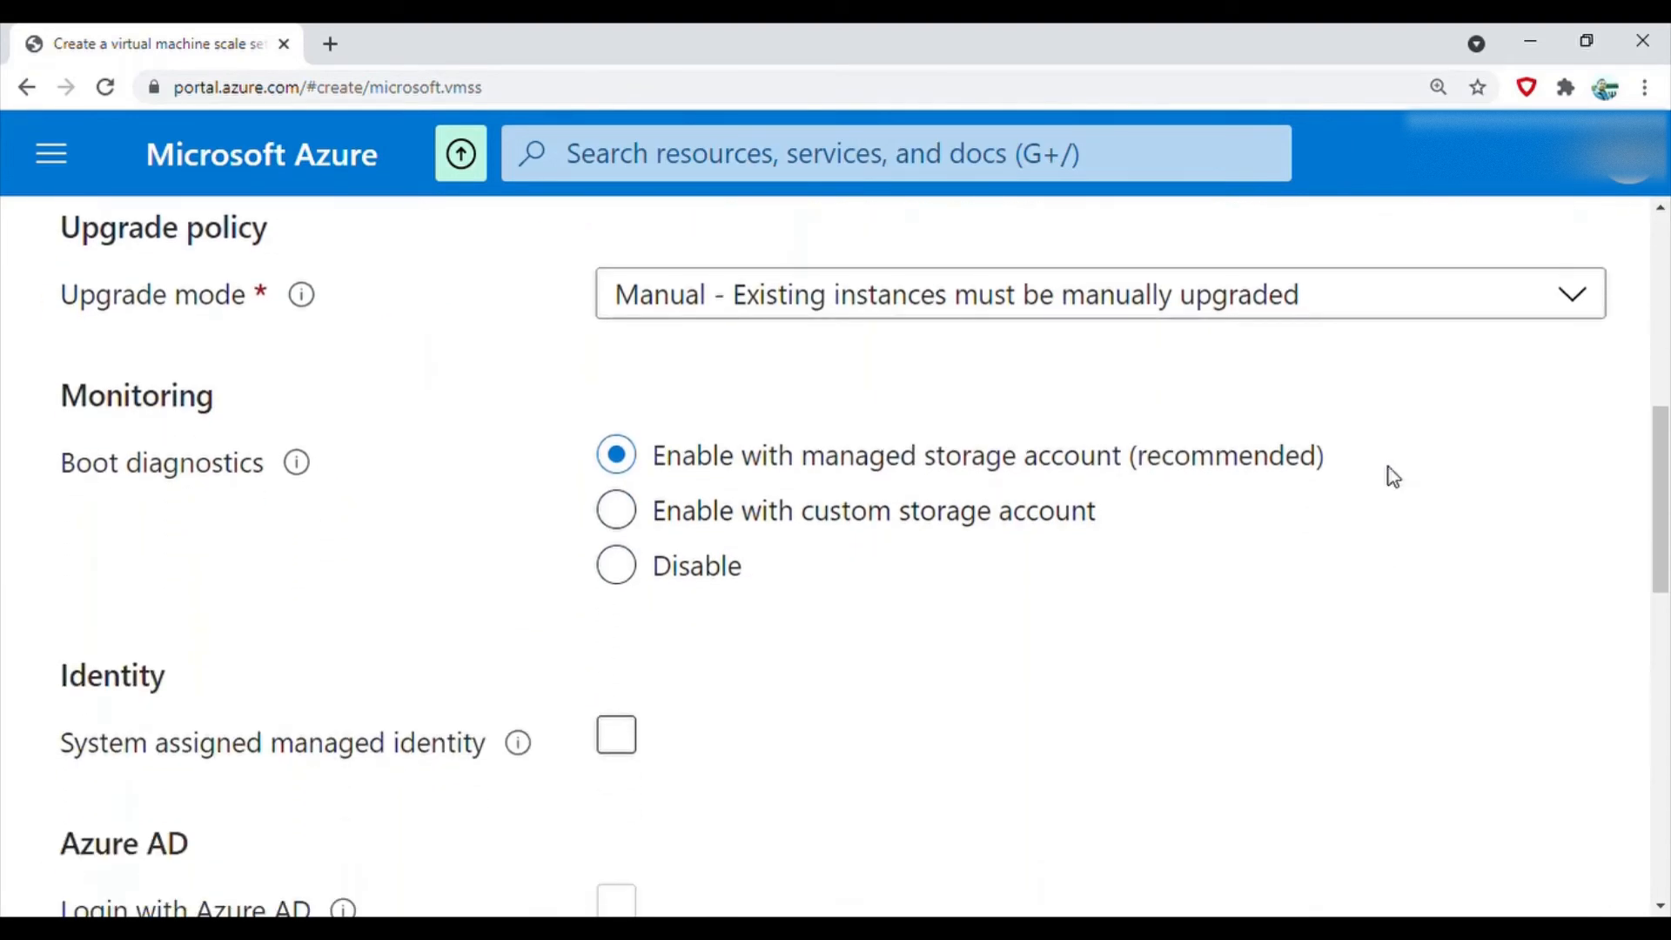
mouse_move(602, 555)
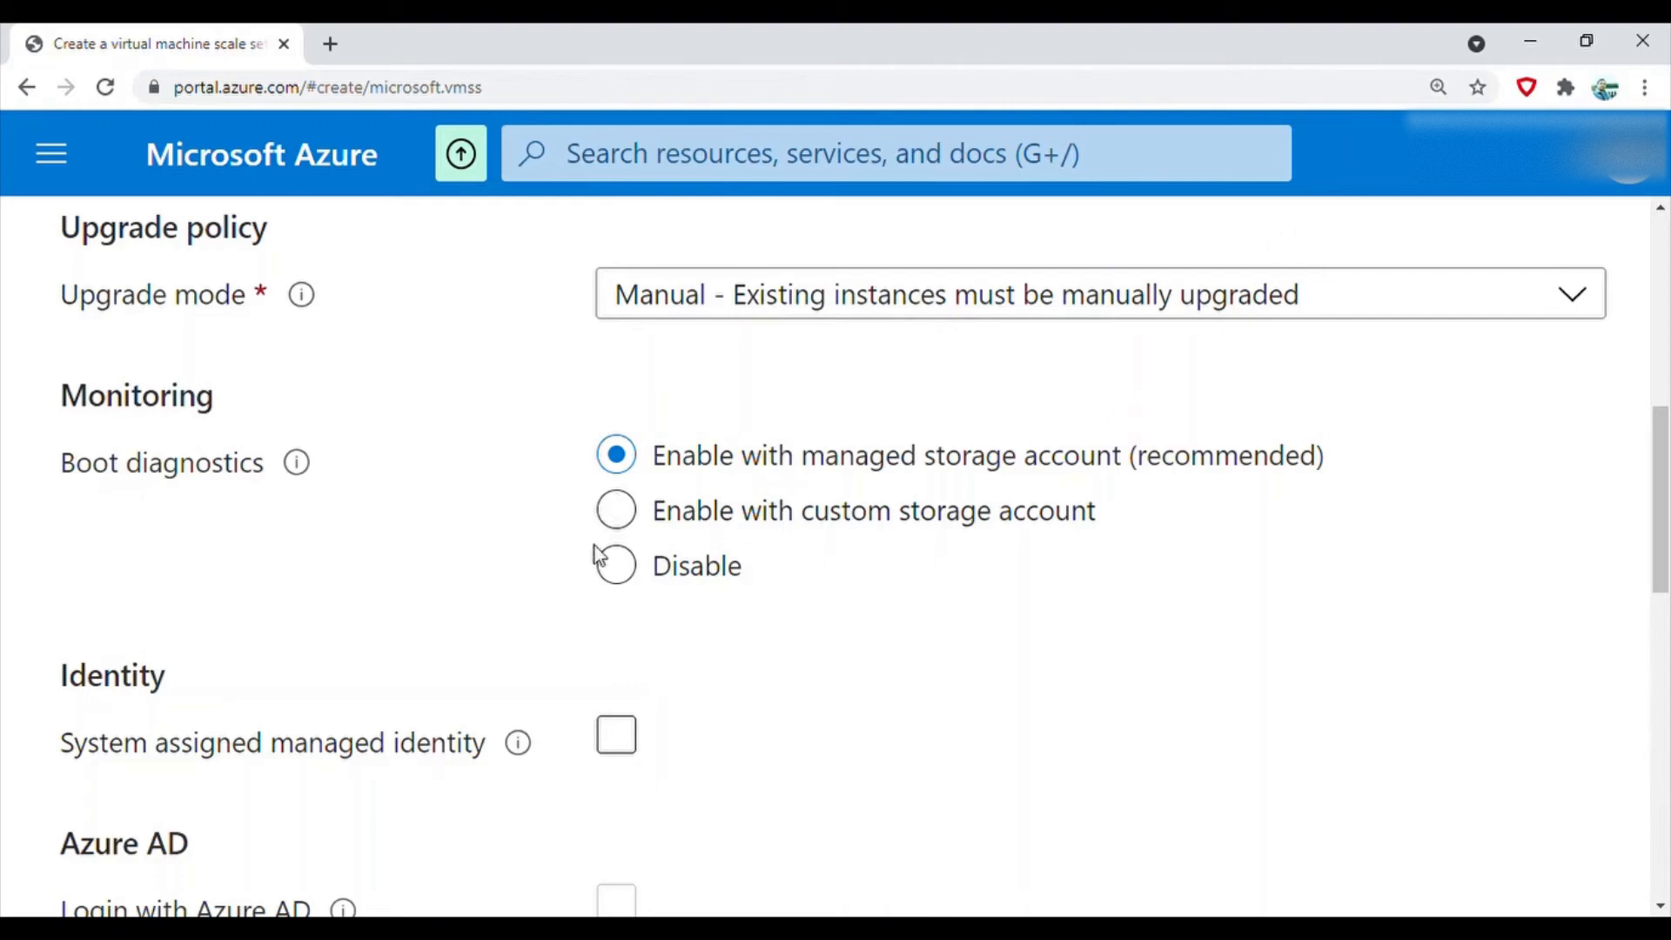
scroll("down", 3)
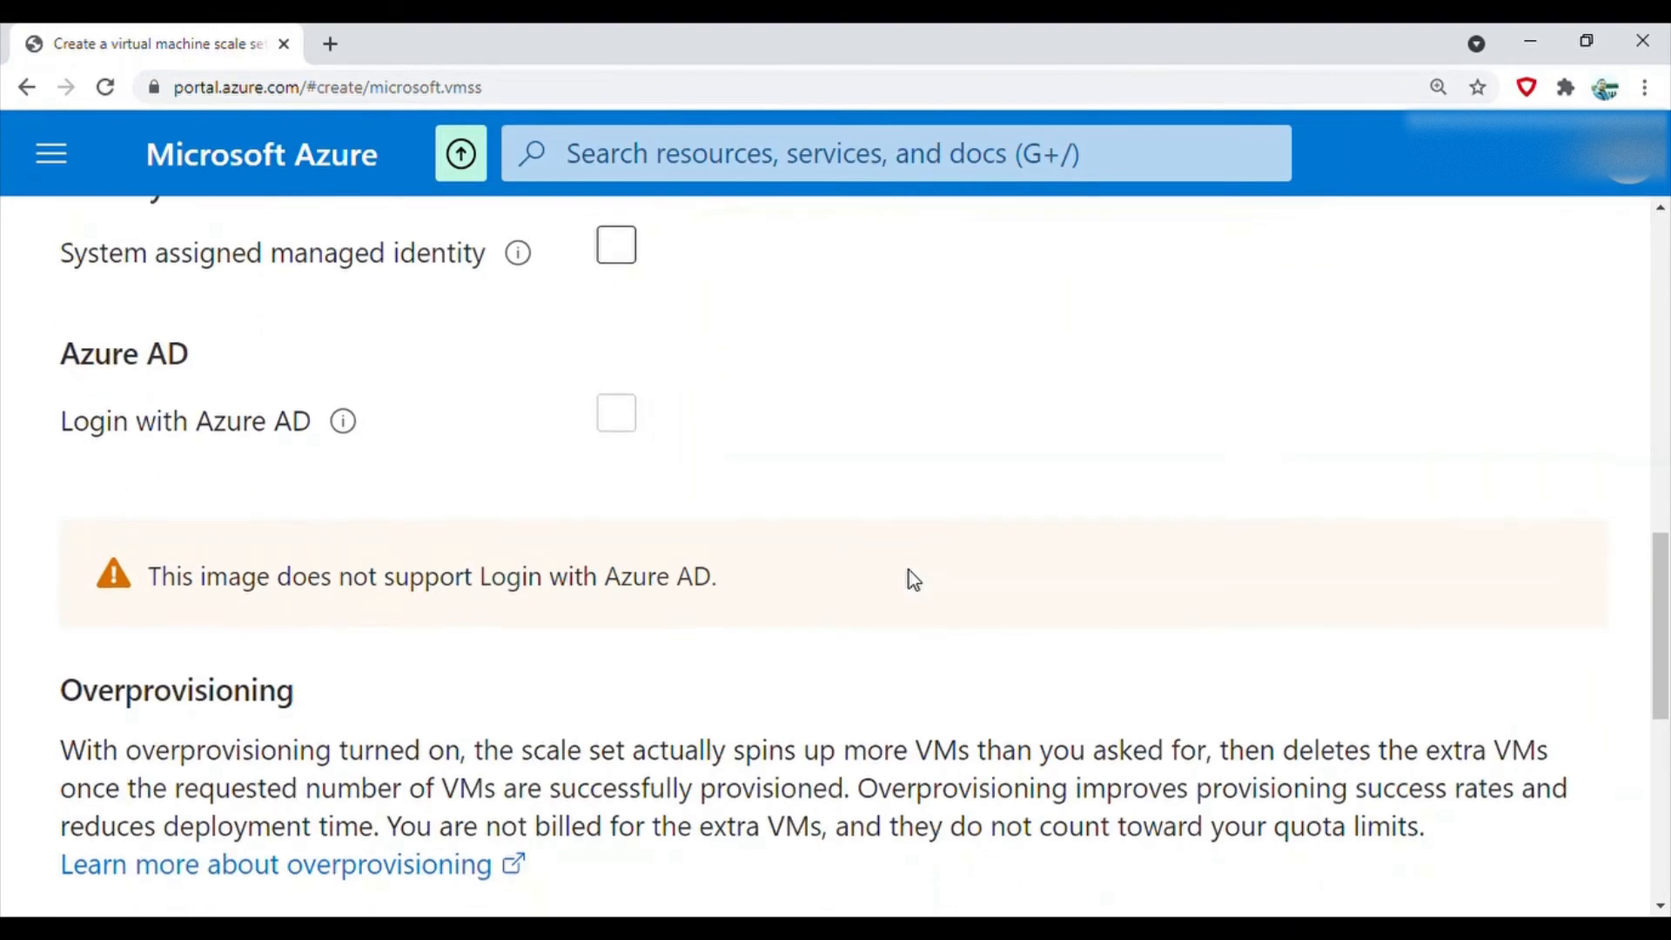
scroll("up", 3)
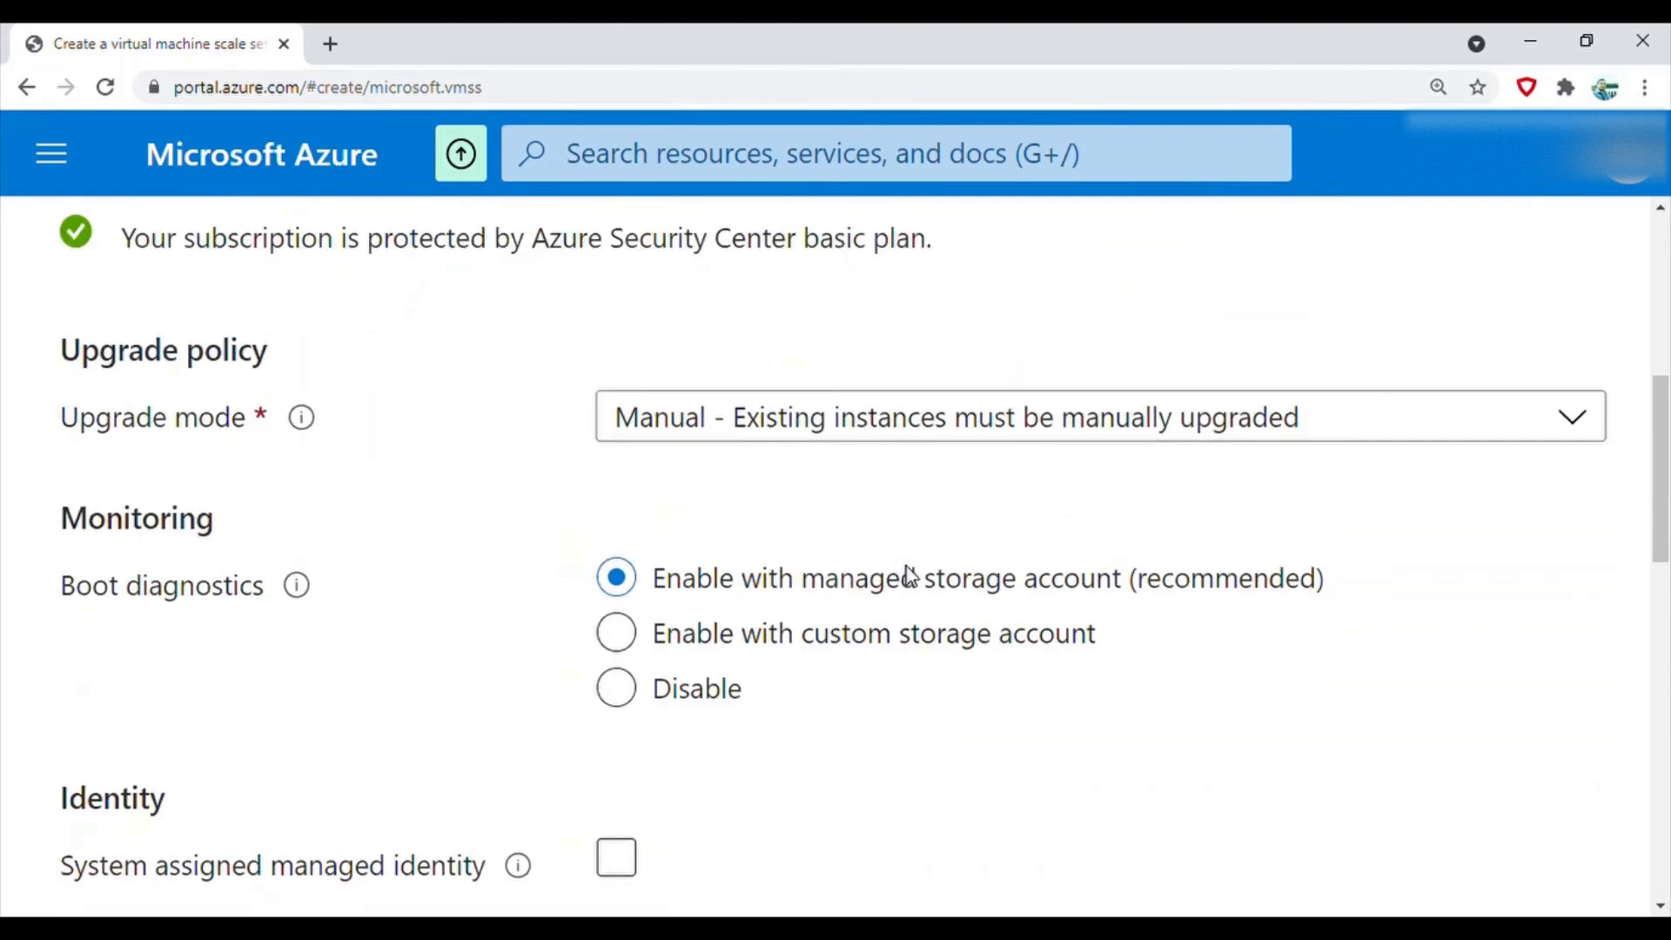
scroll("down", 3)
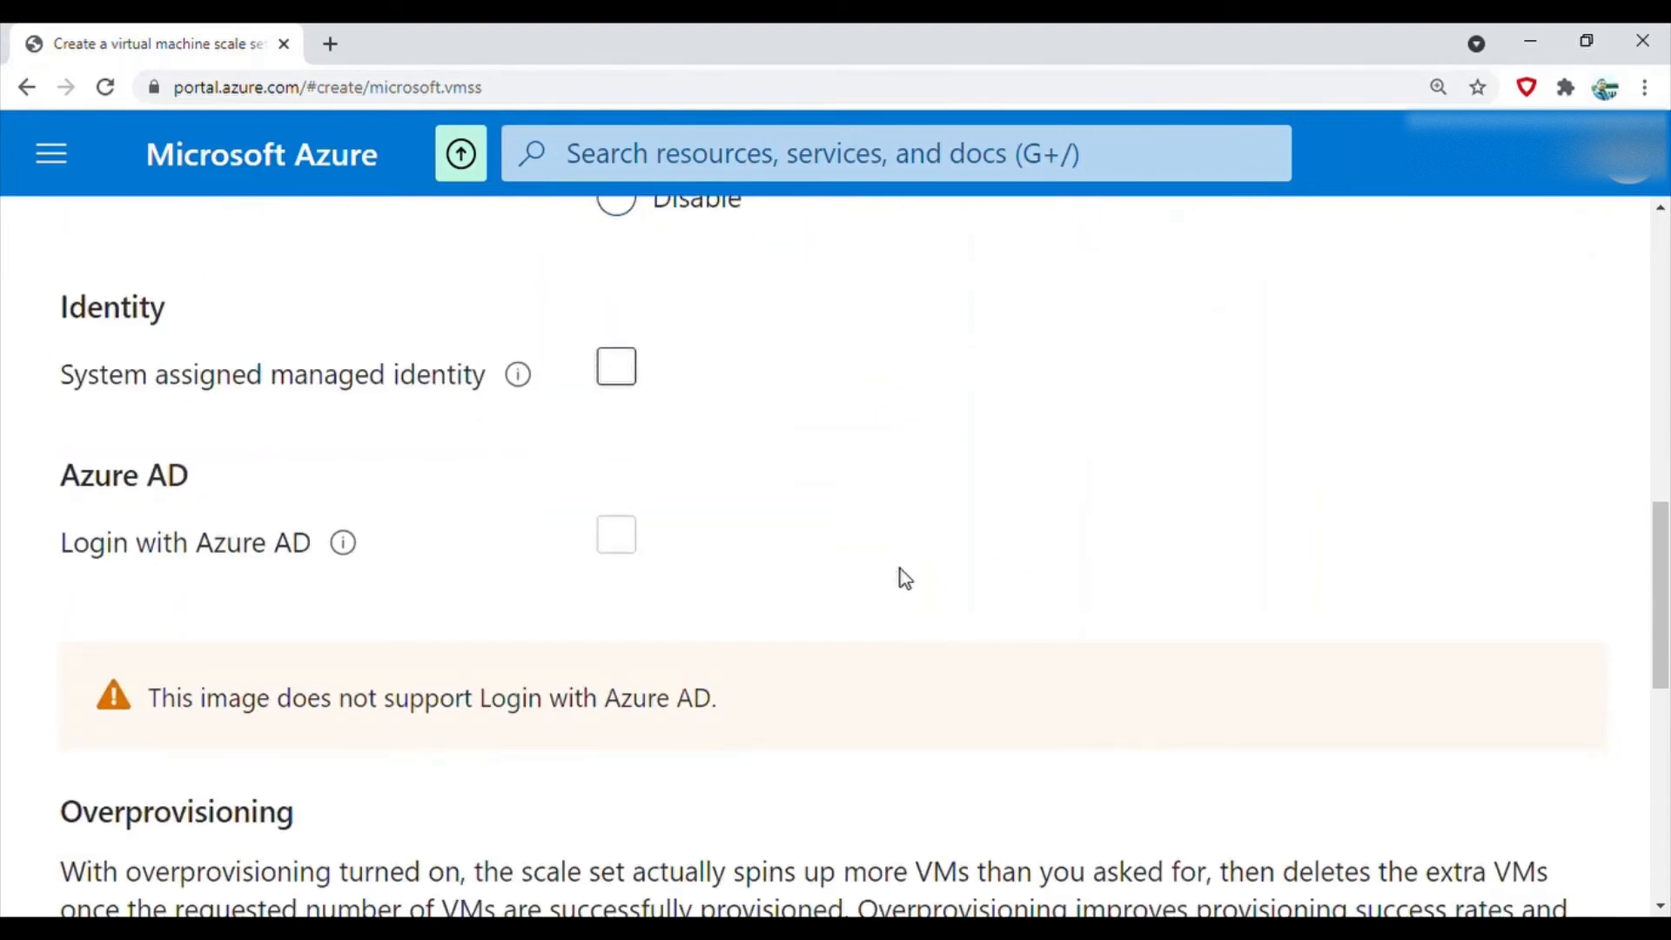
scroll("down", 3)
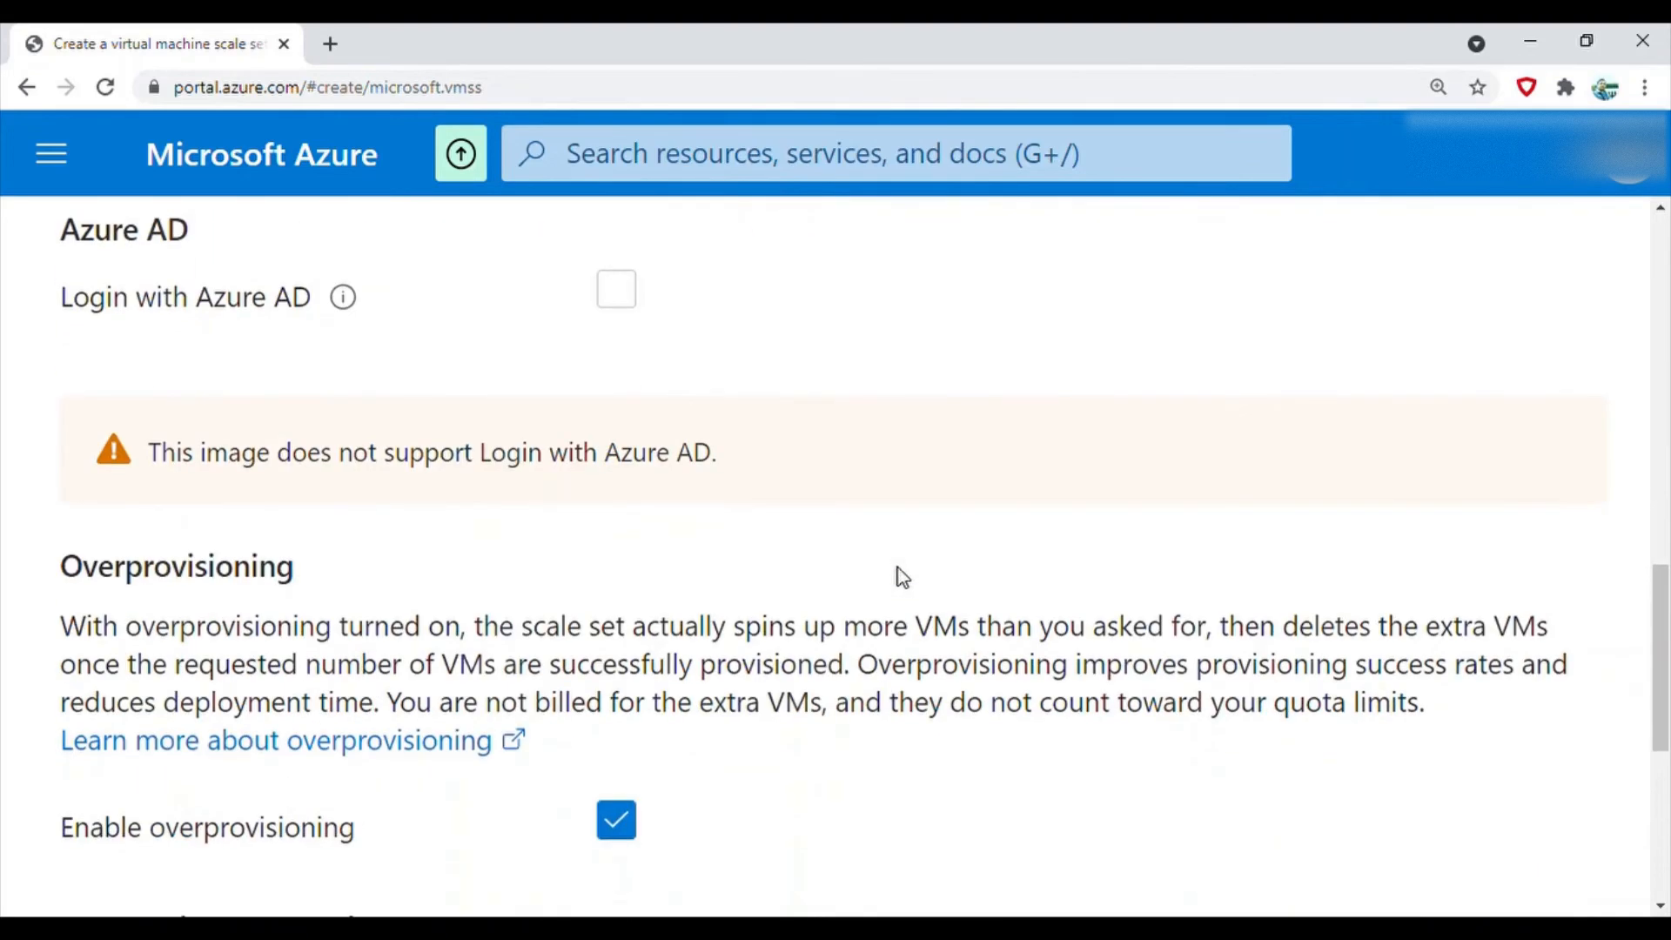
scroll("down", 3)
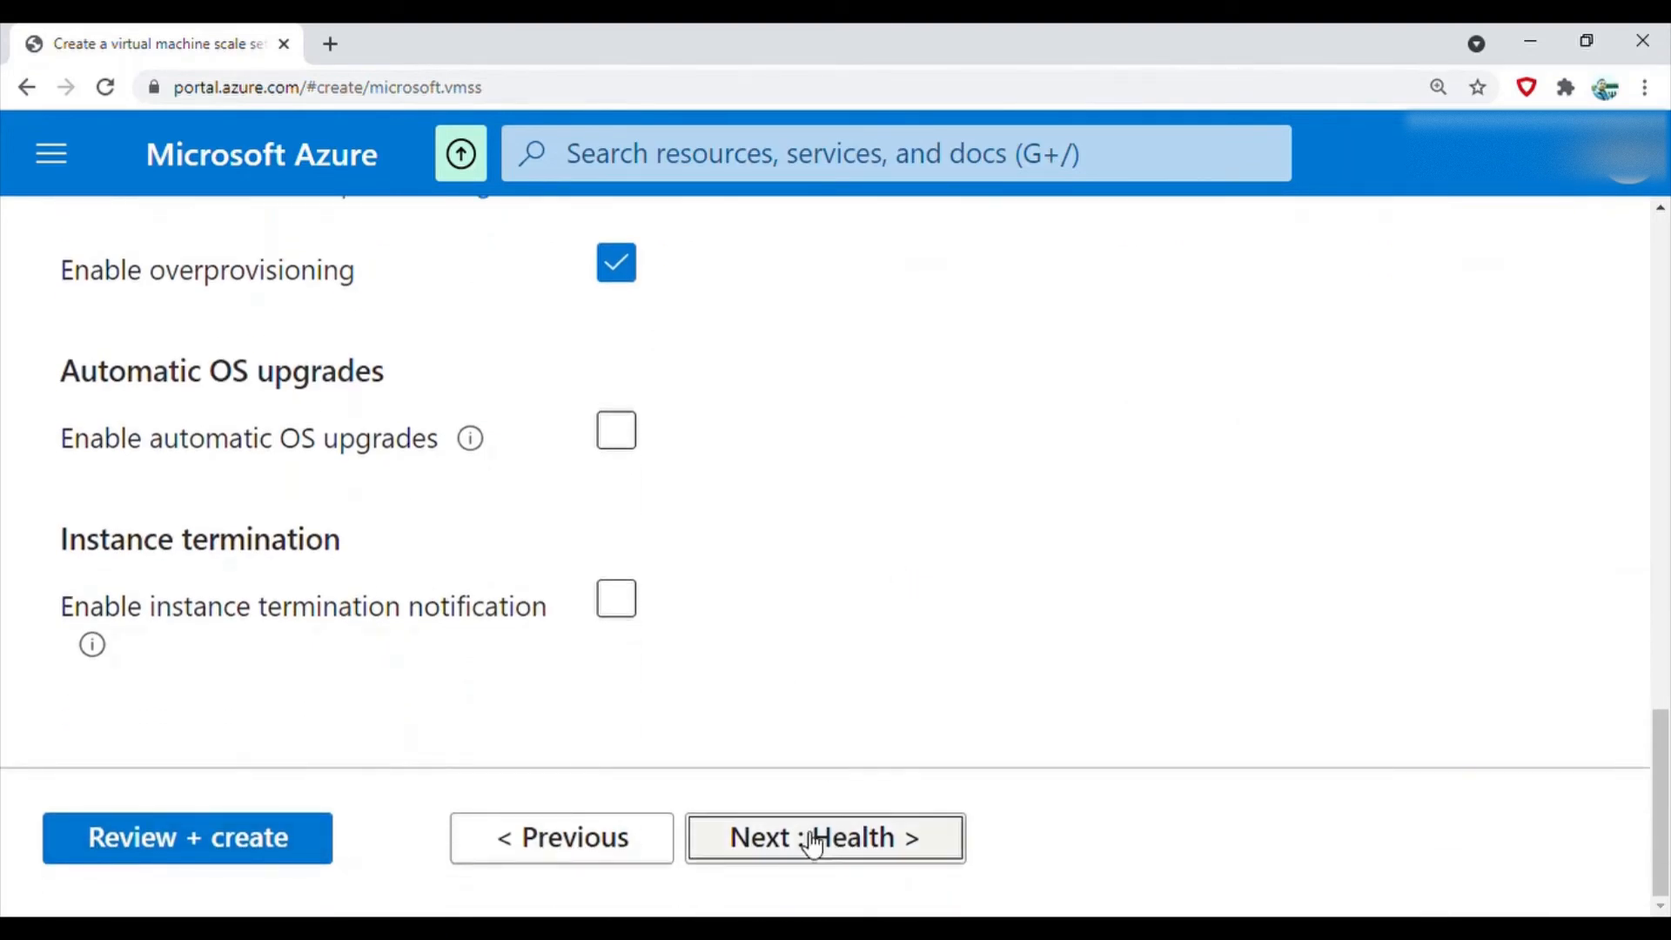
left_click(824, 836)
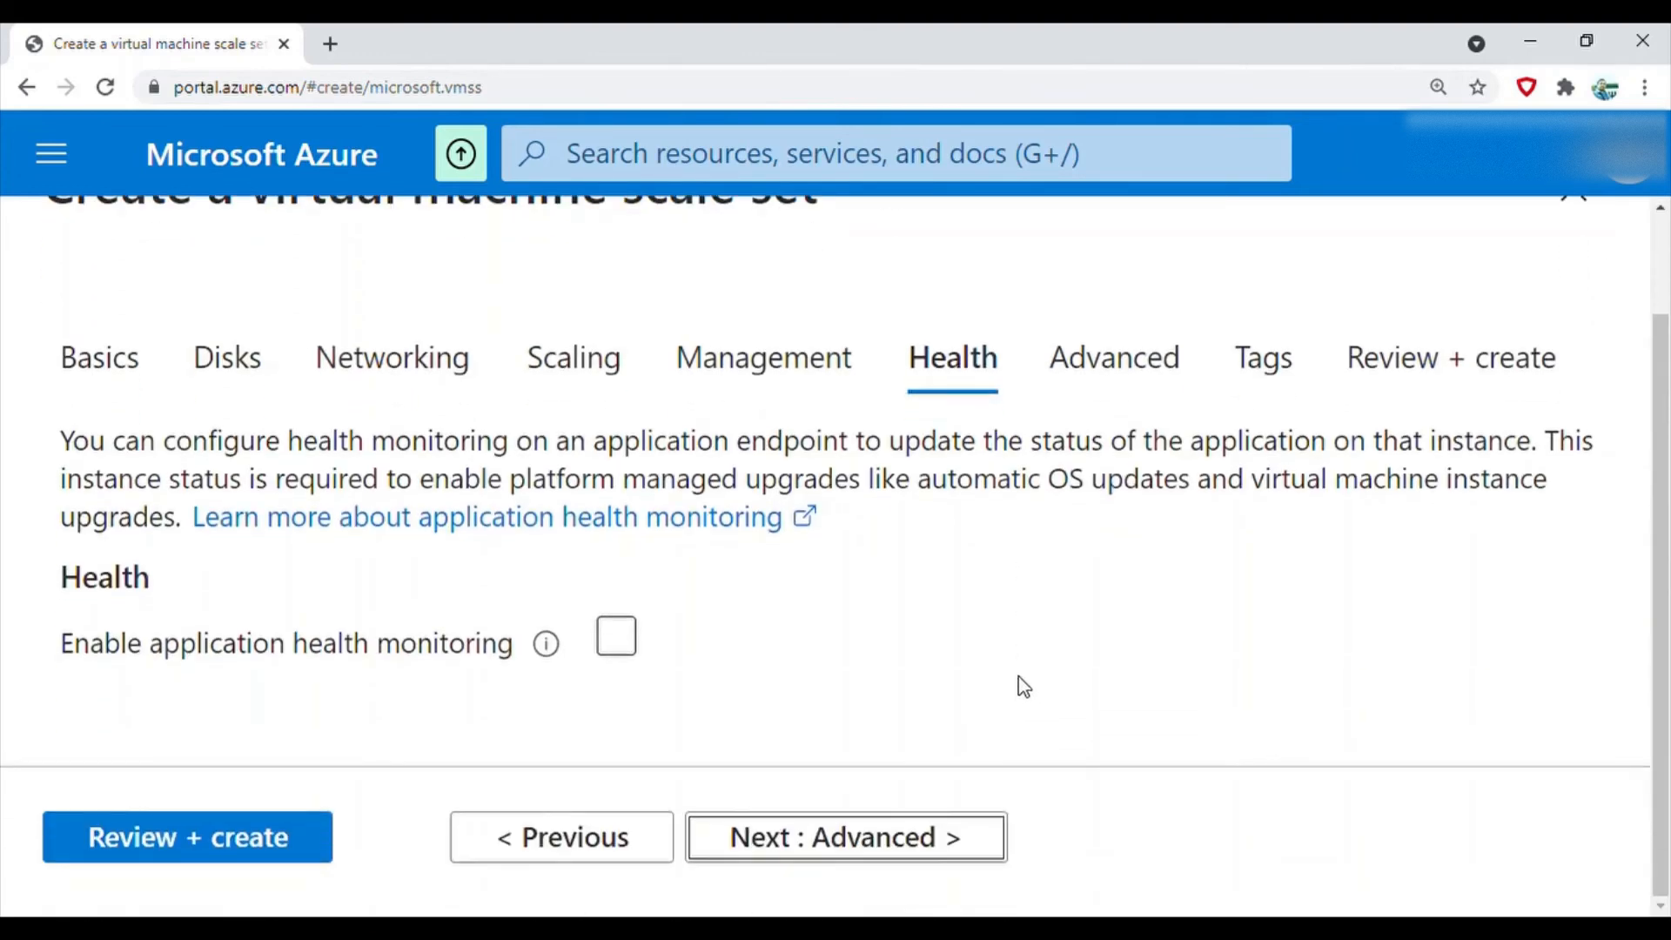
mouse_move(1275, 336)
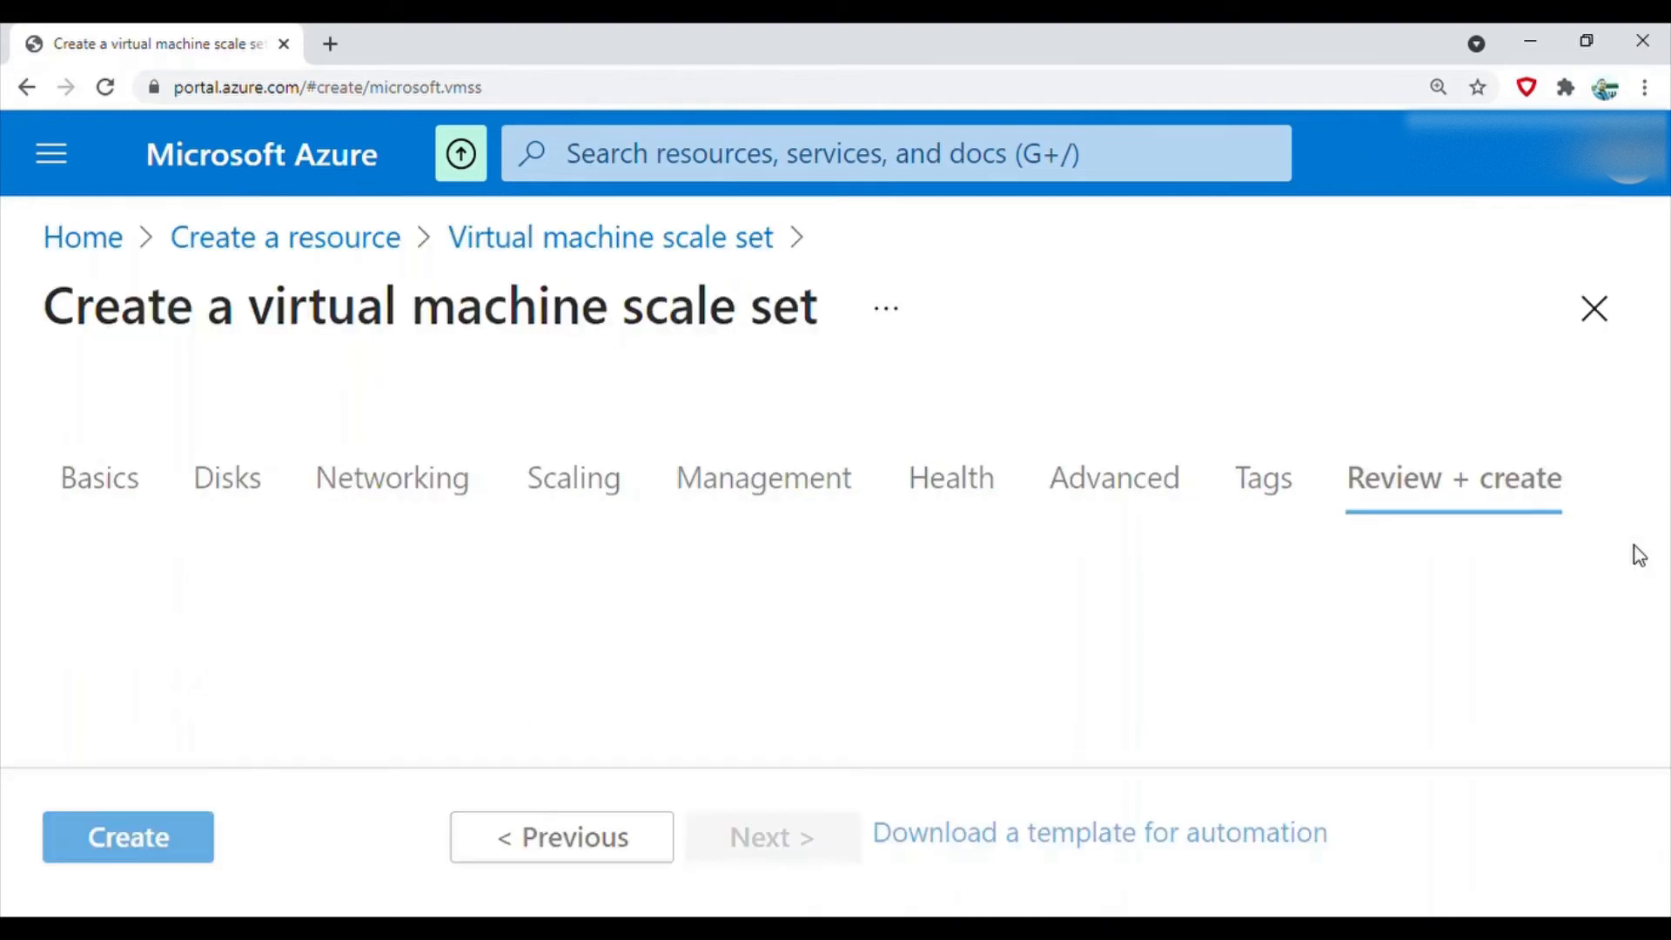
Create the validated scale set and find azuredemo-vms among the Home page's recent resources
left_click(127, 836)
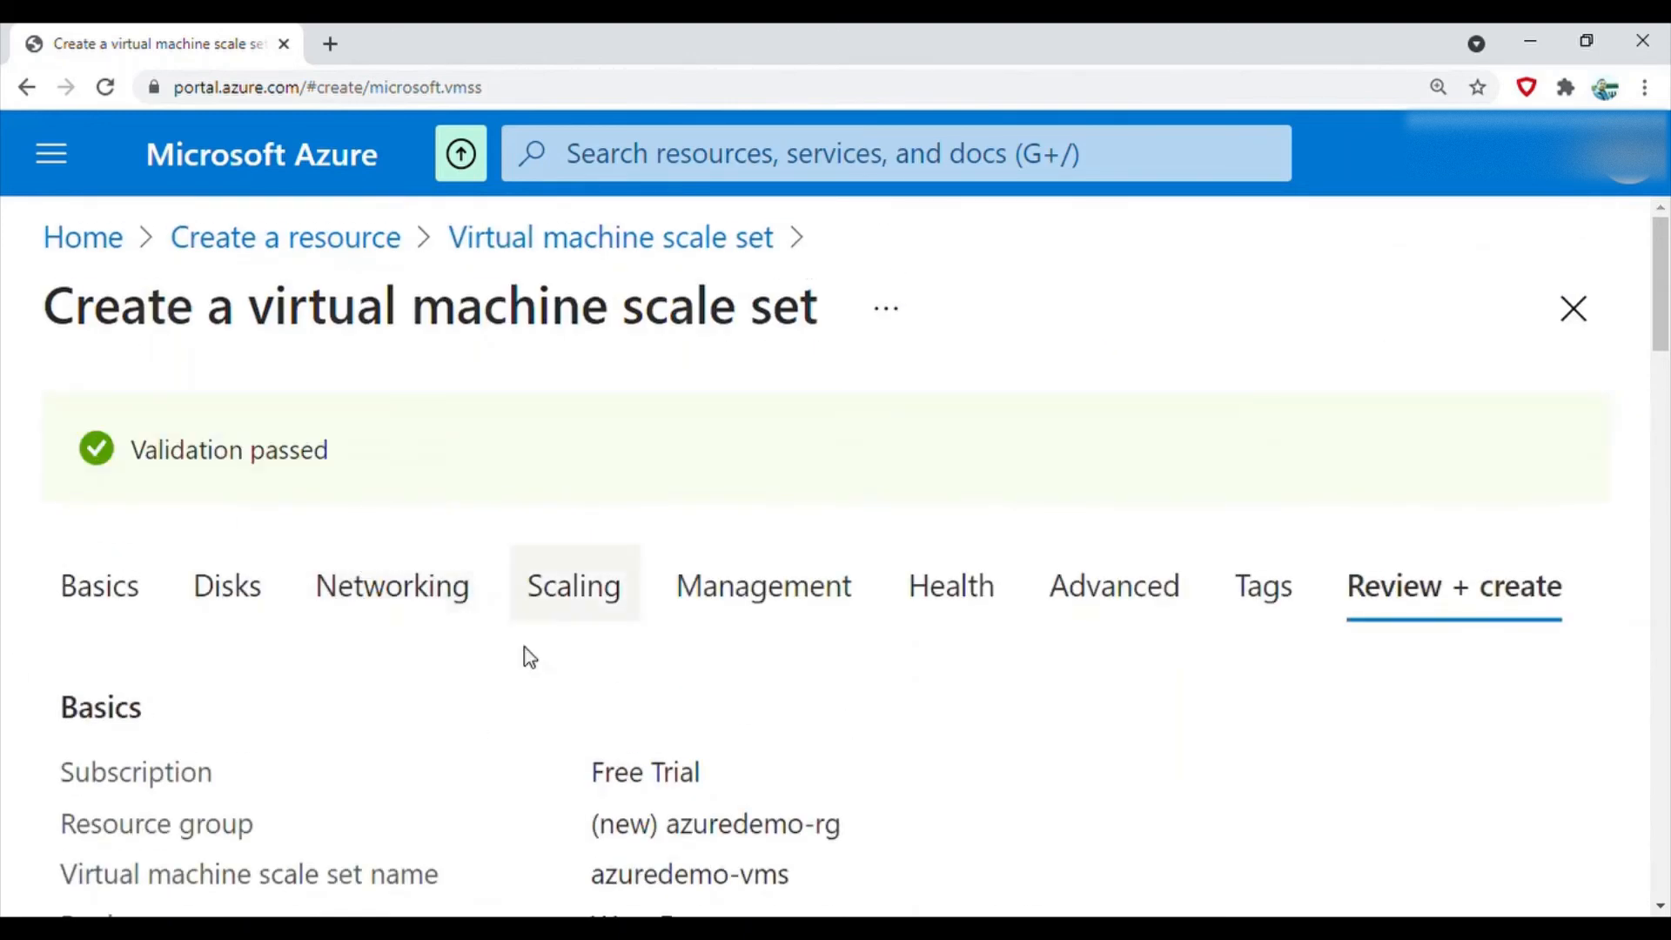
scroll("down", 3)
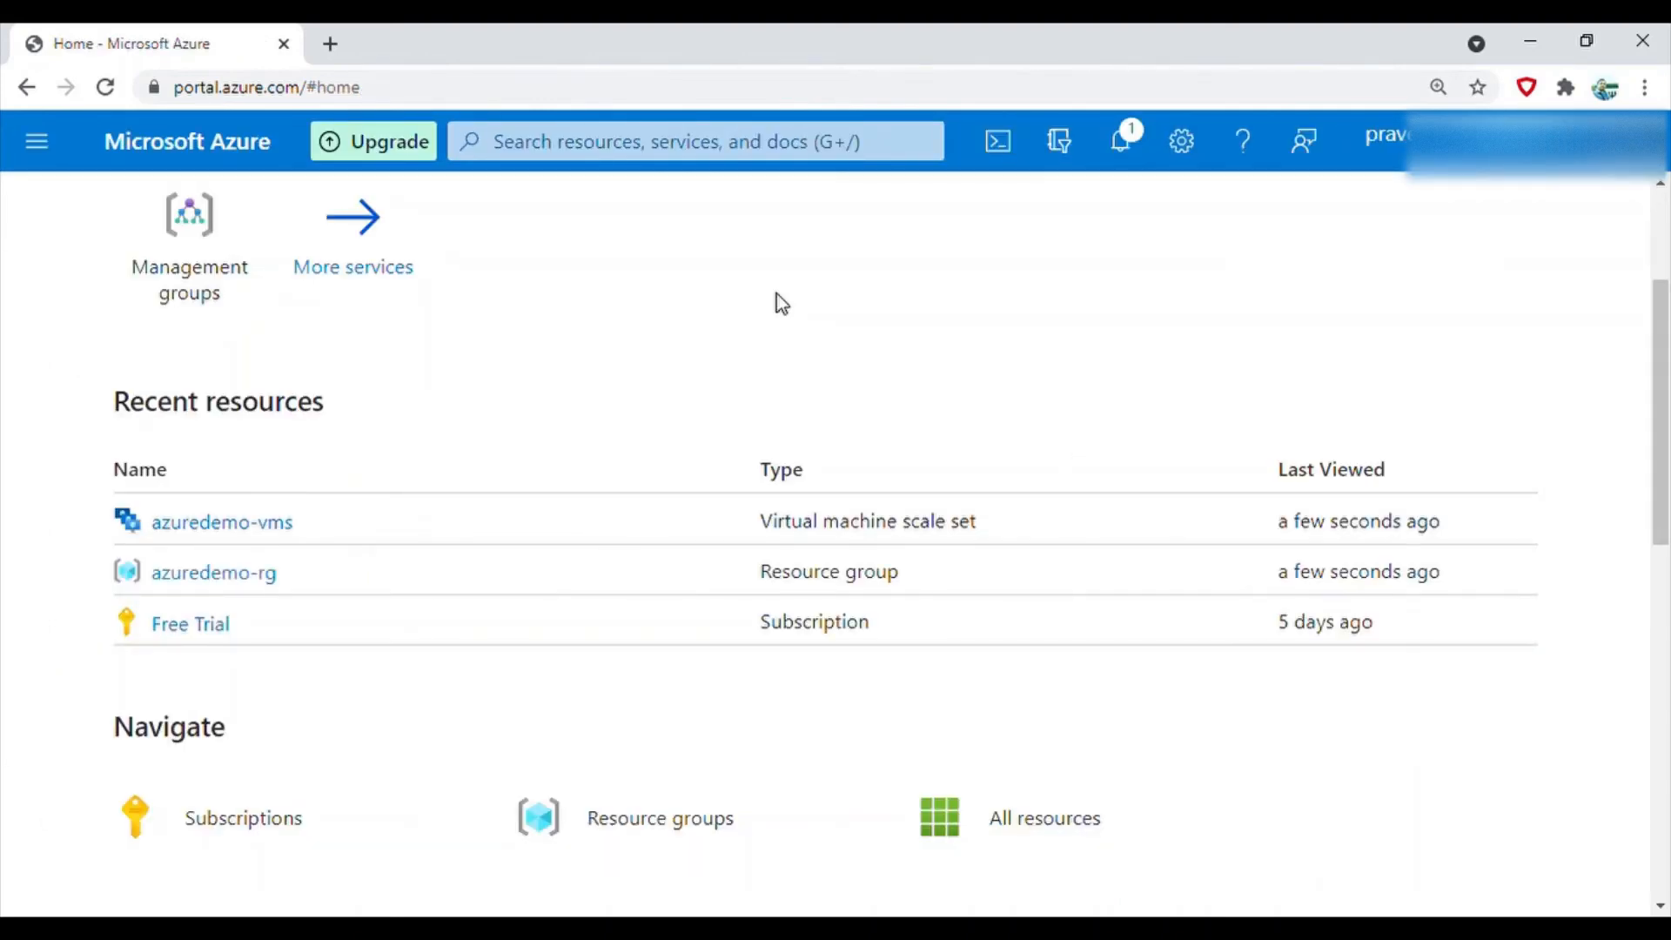
mouse_move(815, 543)
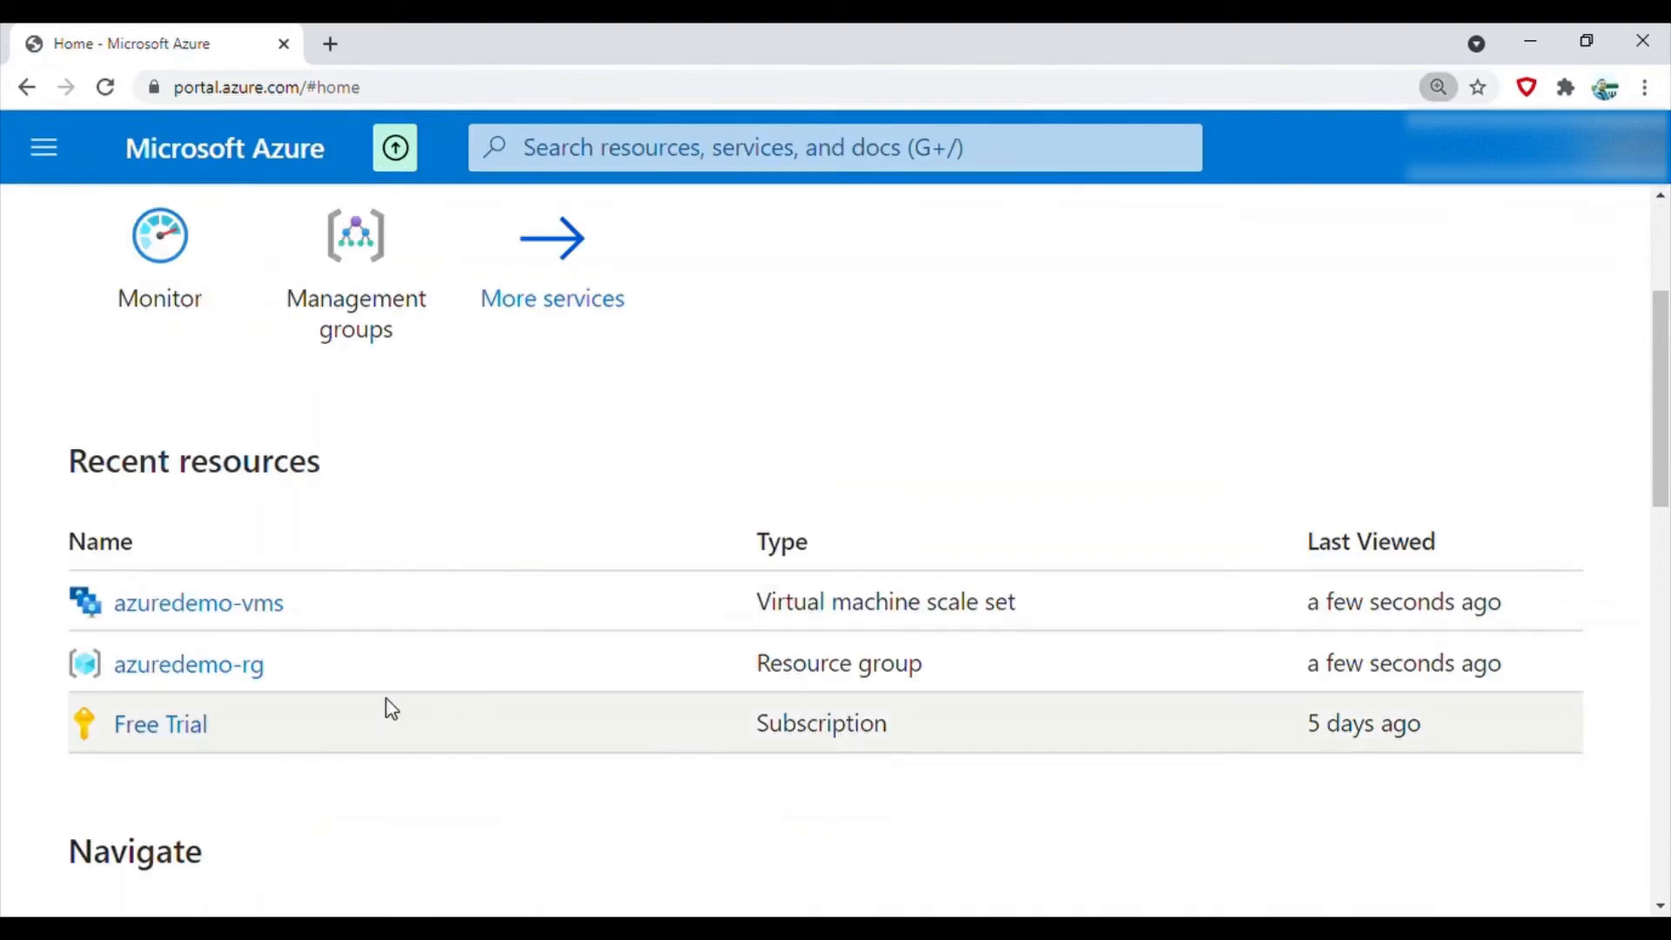
Open azuredemo-vms (2 of 2 instances running) and show its Networking inbound port rules
left_click(198, 602)
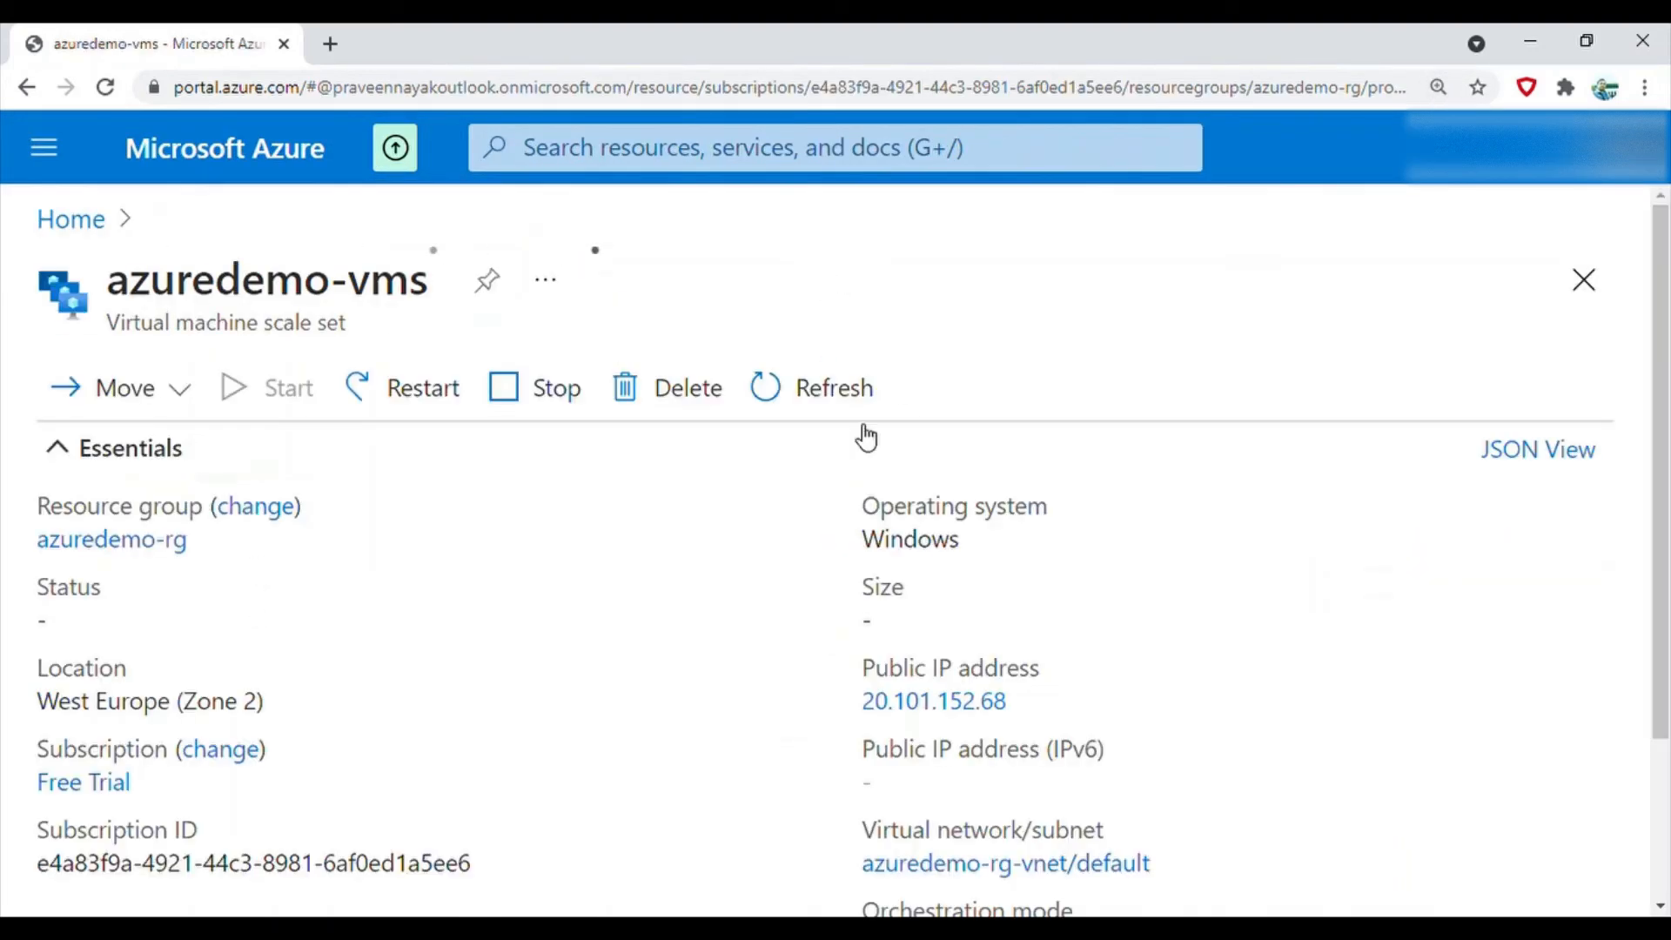
scroll("down", 3)
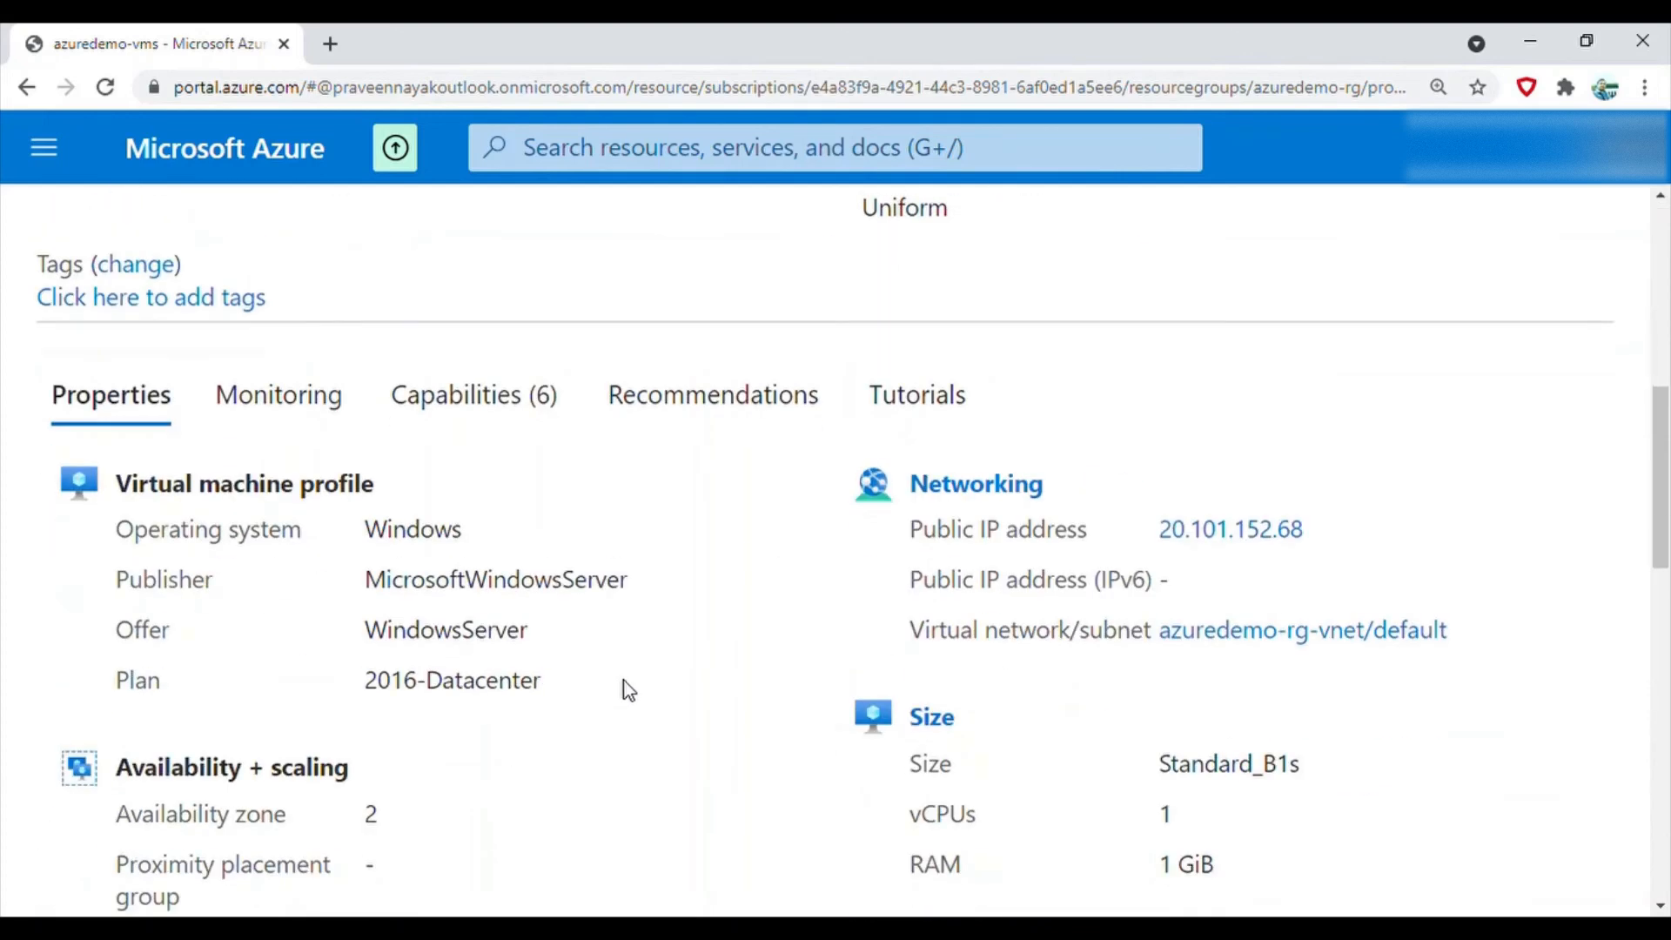
scroll("down", 3)
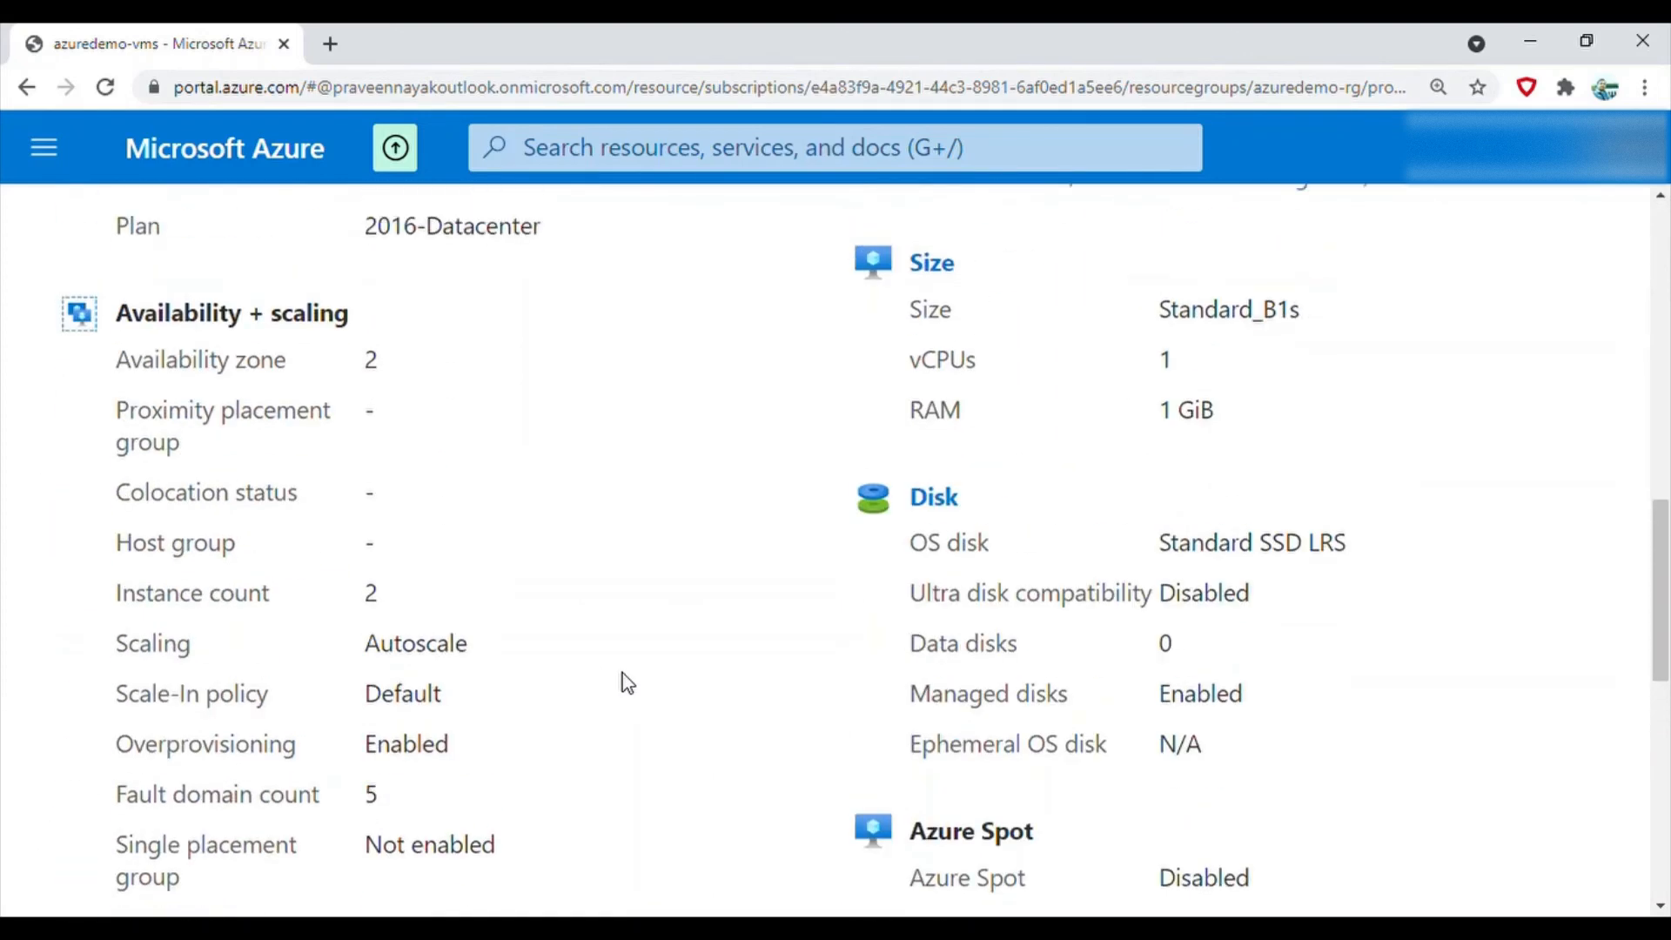
scroll("up", 3)
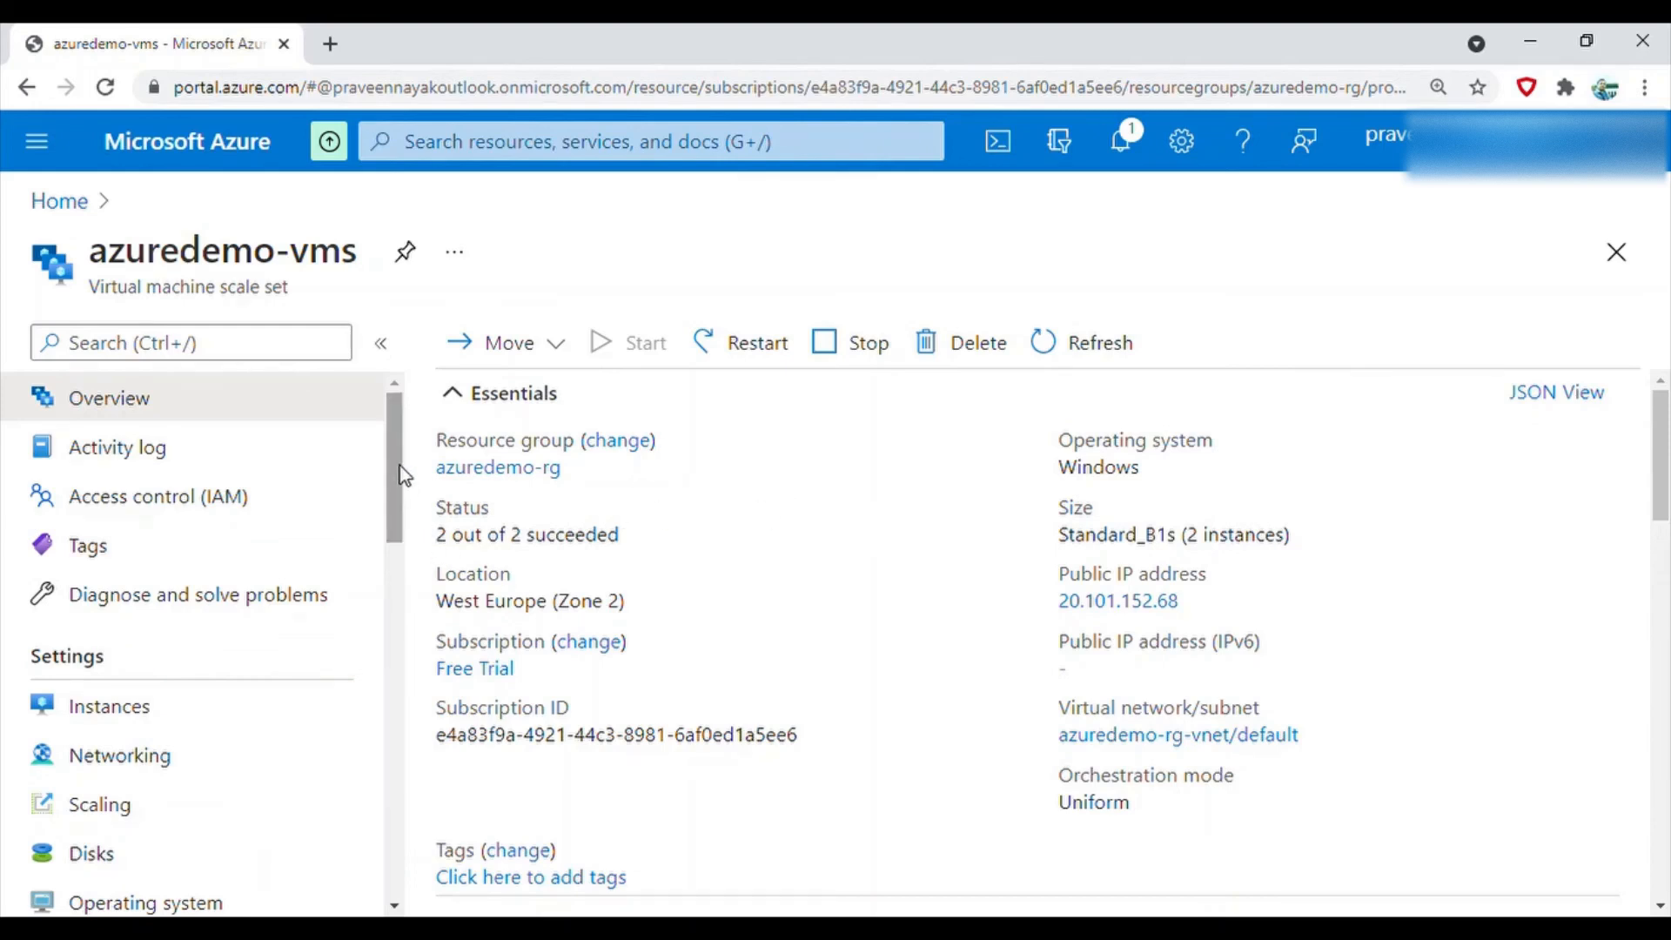
scroll("down", 3)
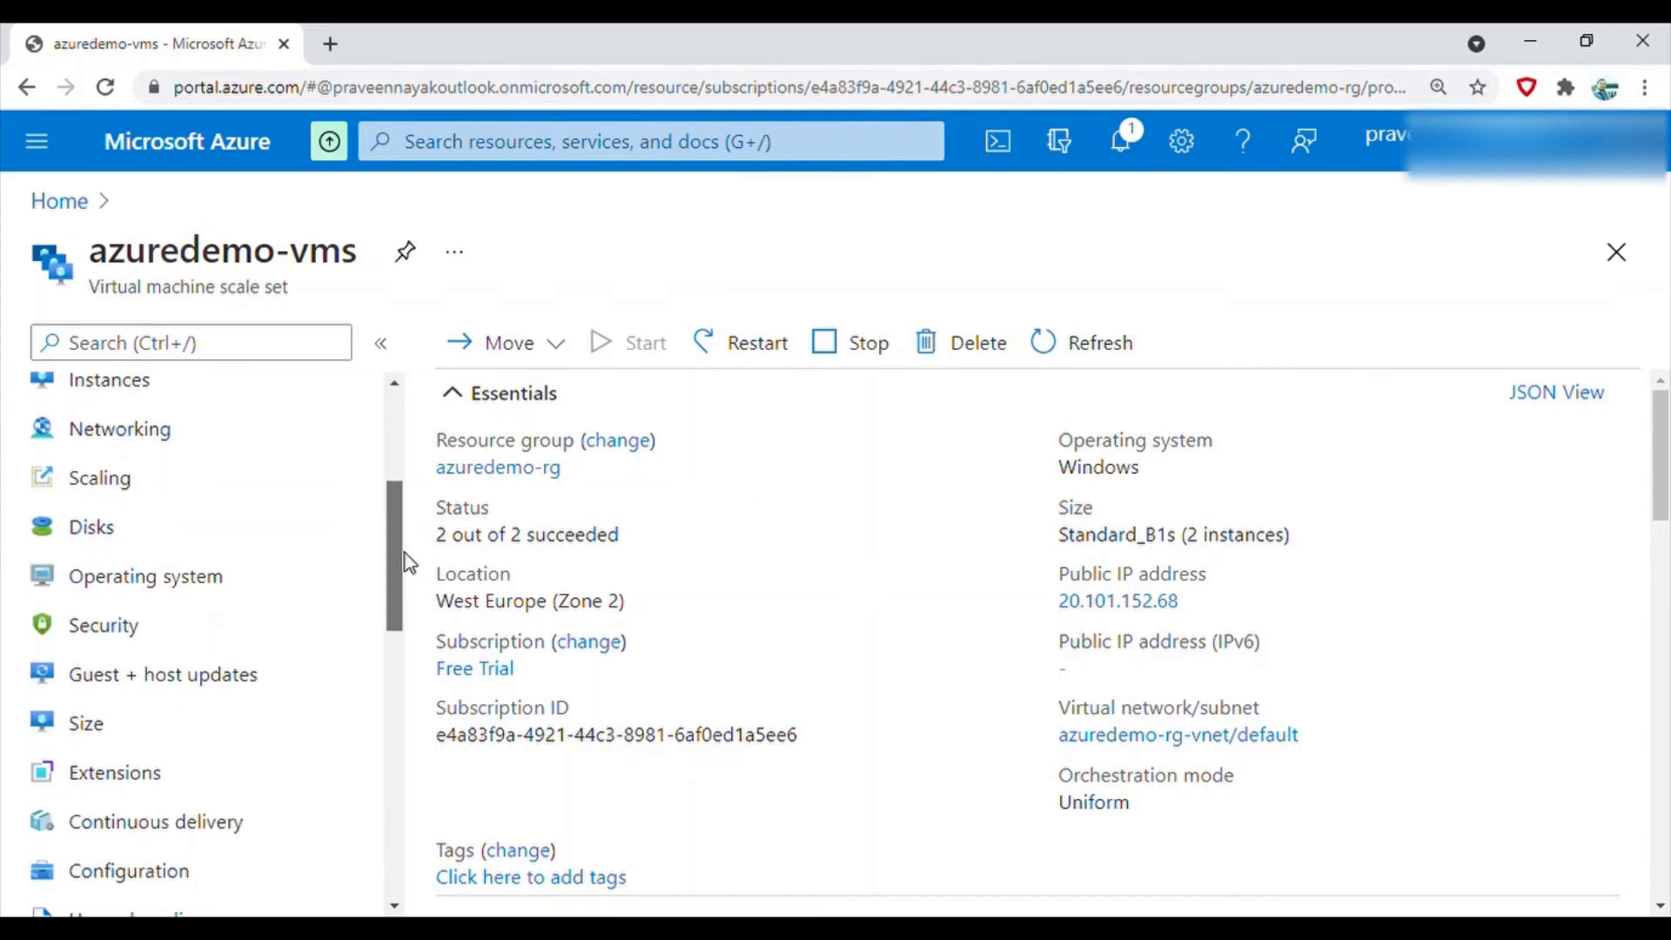
scroll("up", 3)
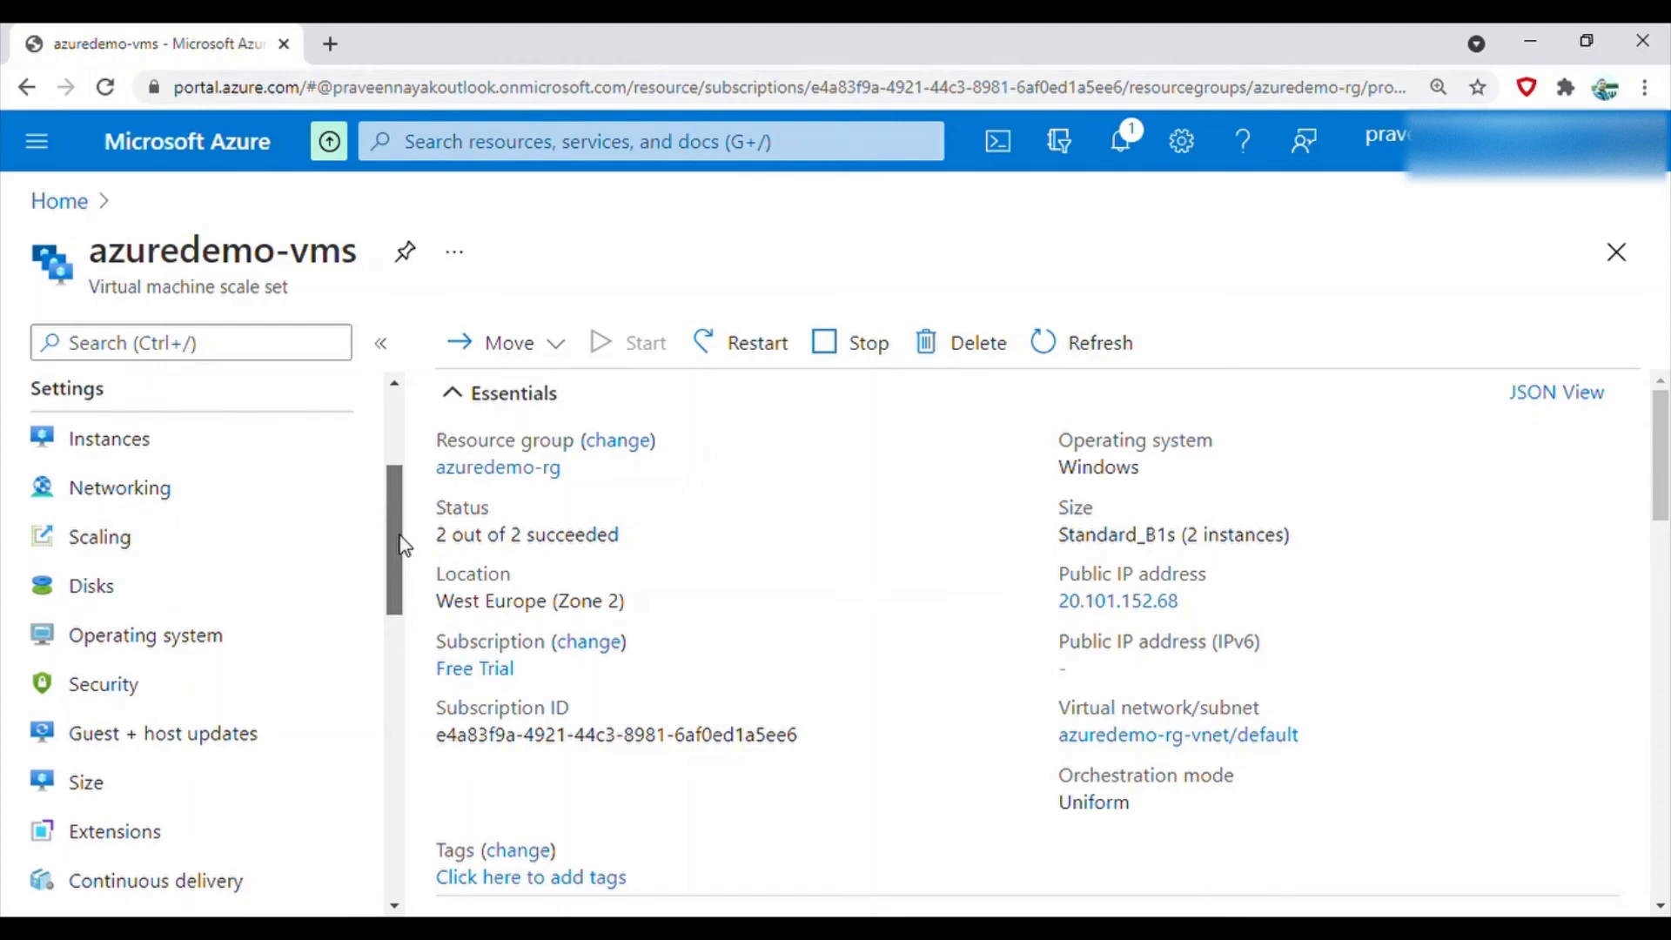
left_click(118, 487)
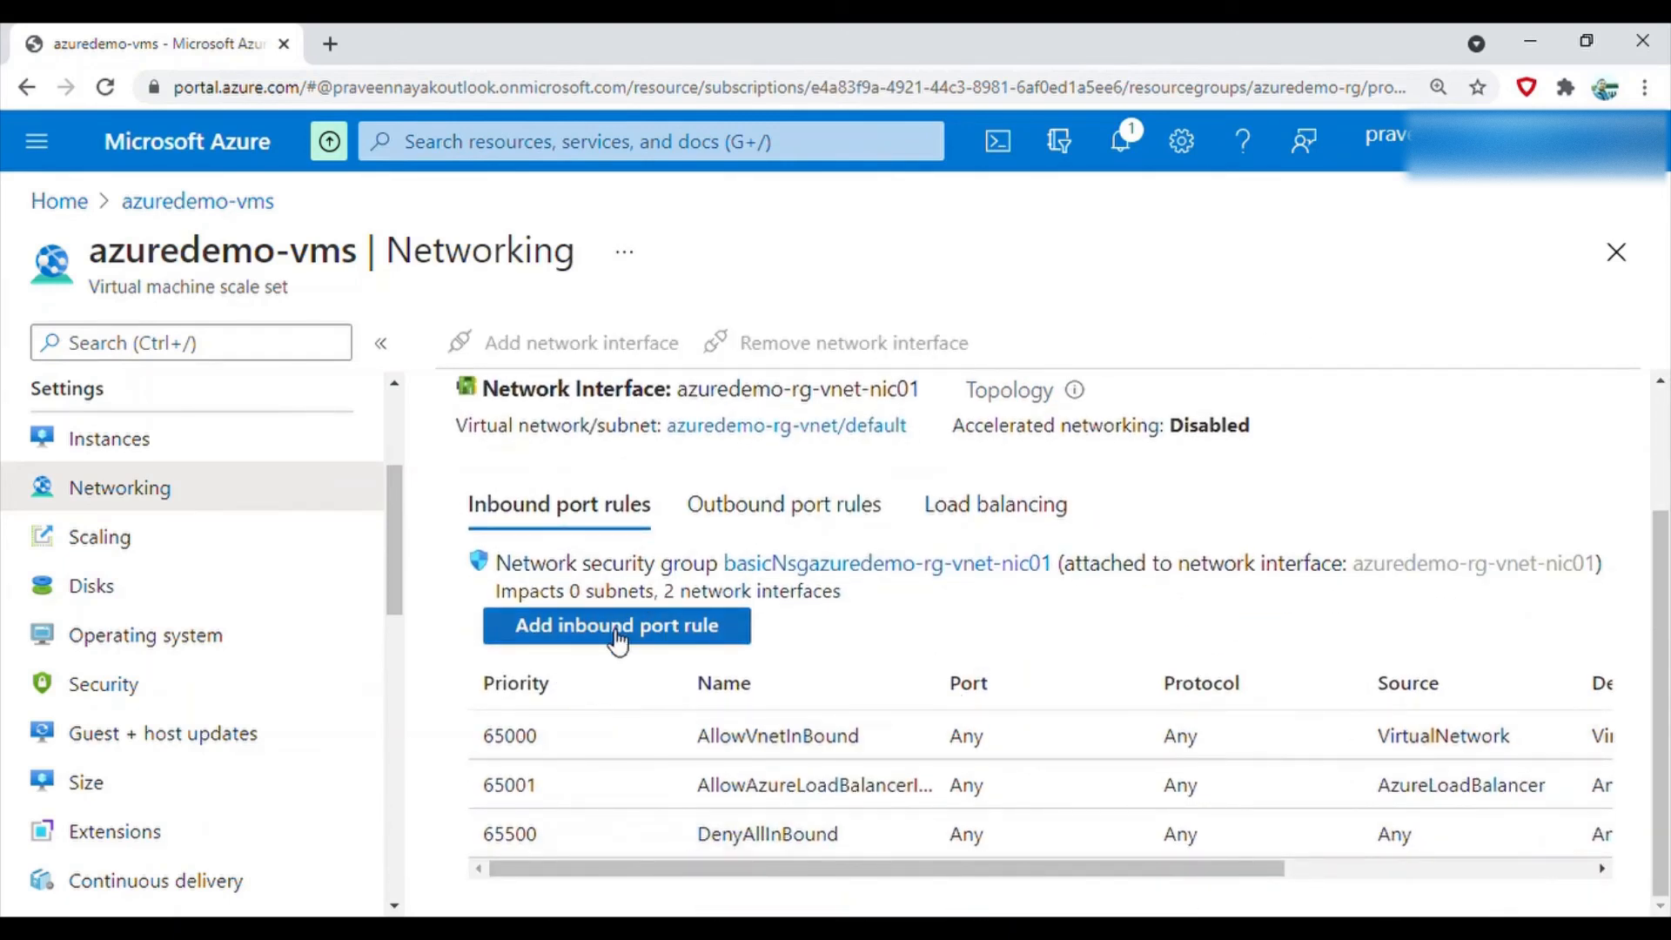
Add inbound allow rule Port_3389 on destination port 3389 with priority 100
left_click(615, 626)
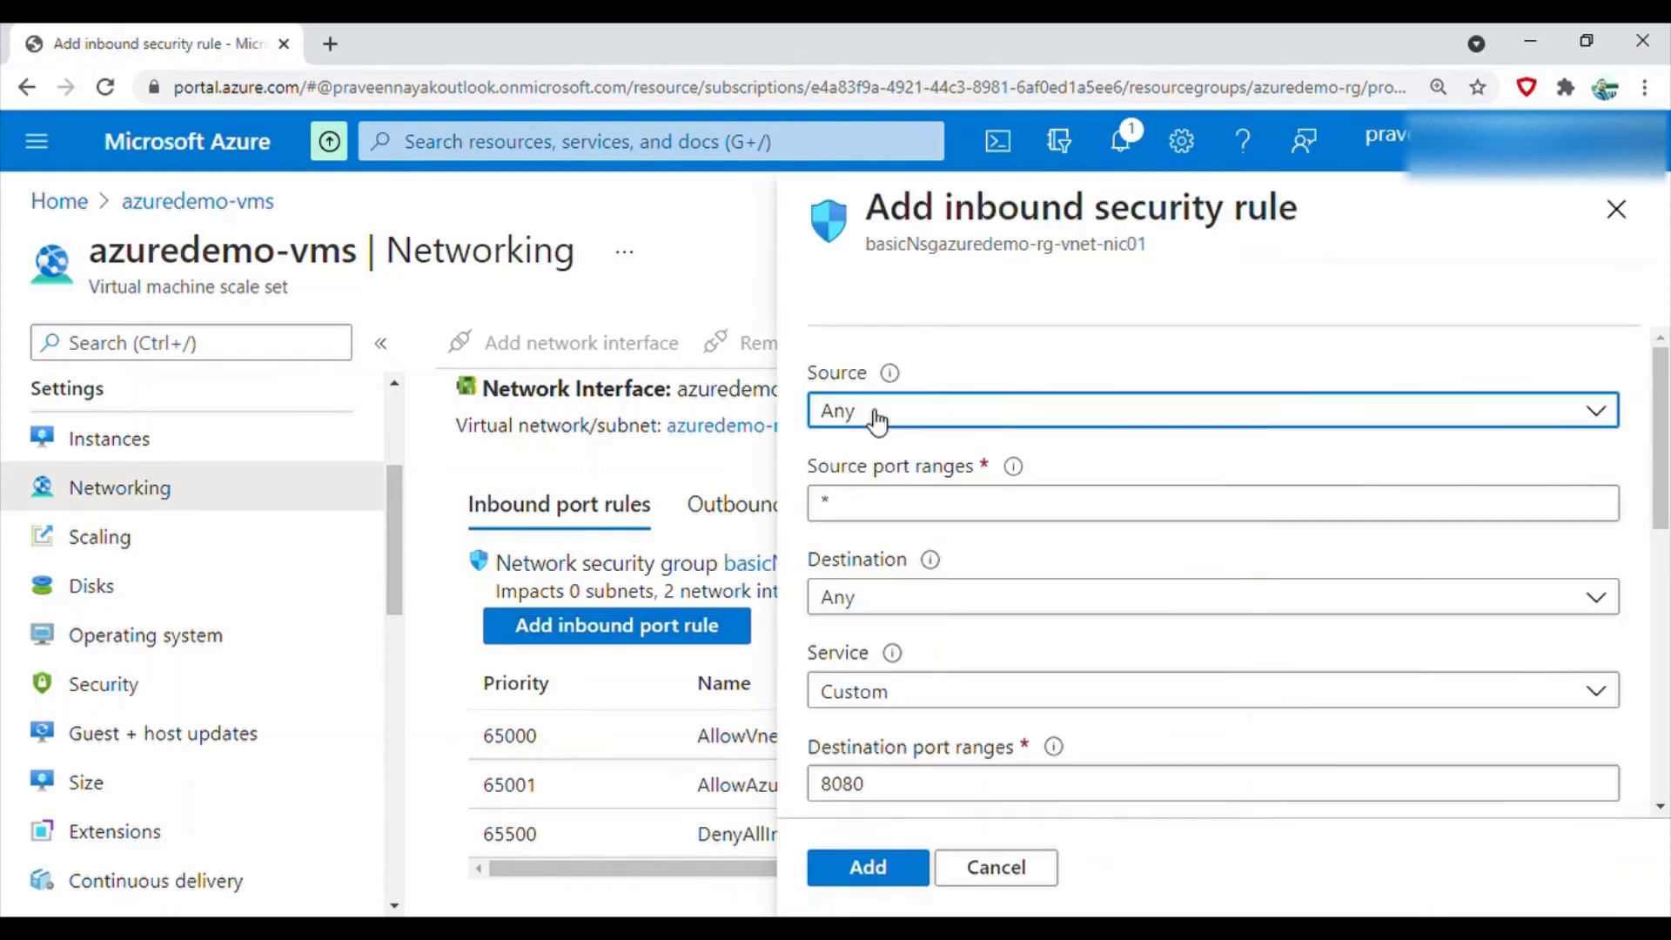
mouse_move(889, 412)
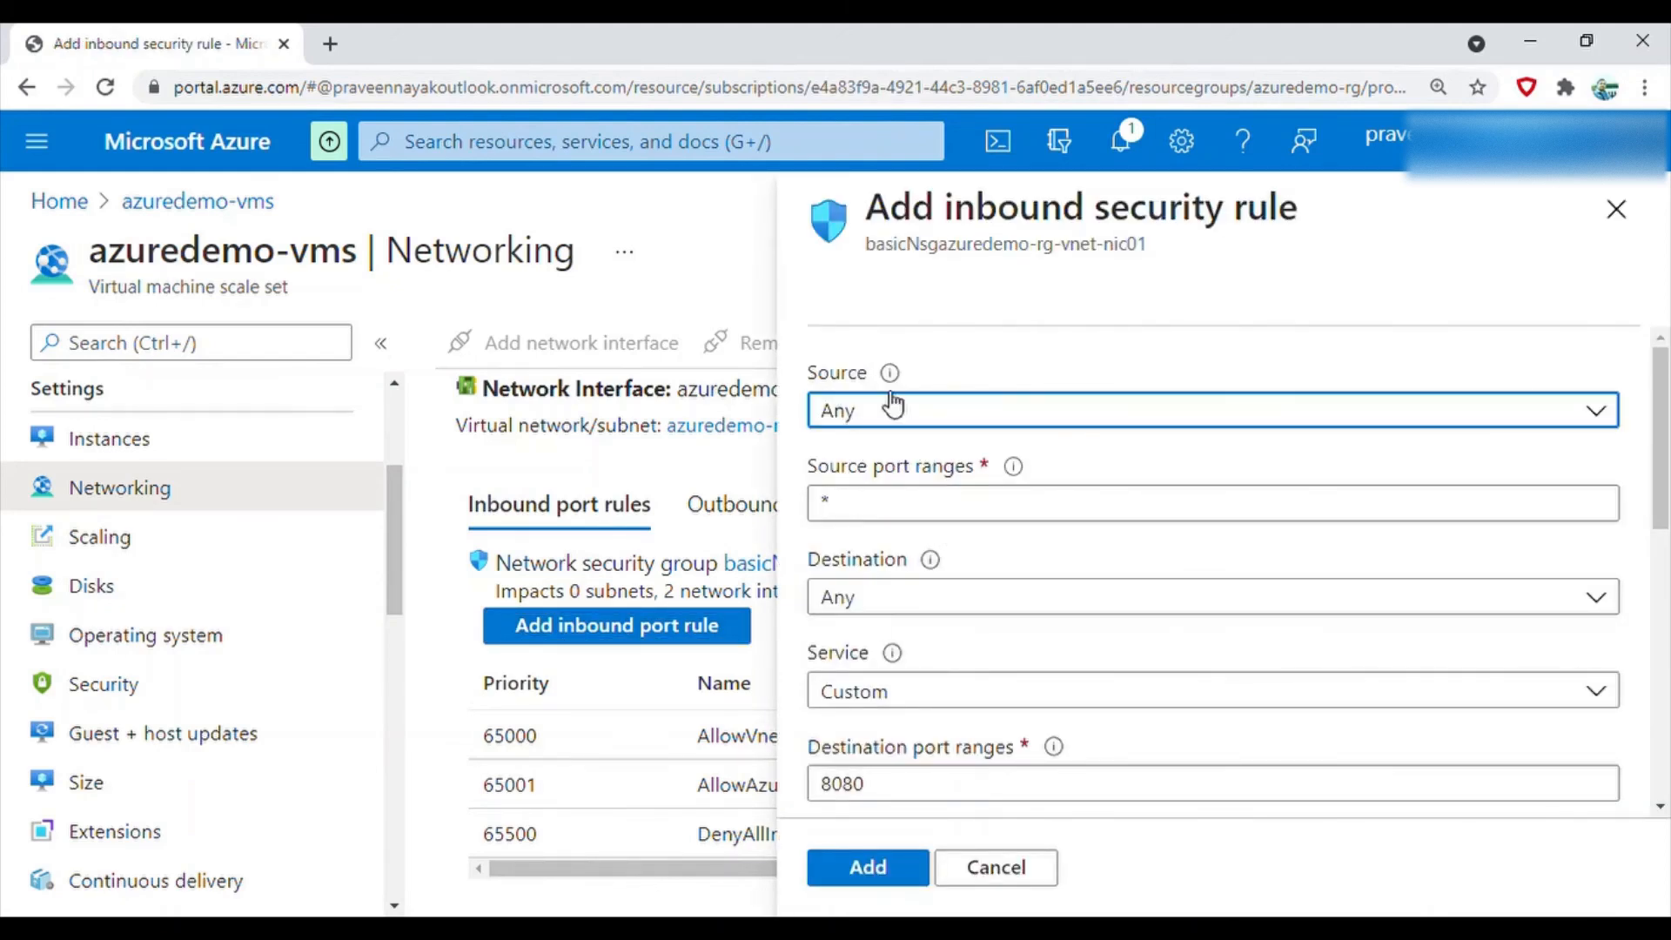
scroll("down", 3)
type("3")
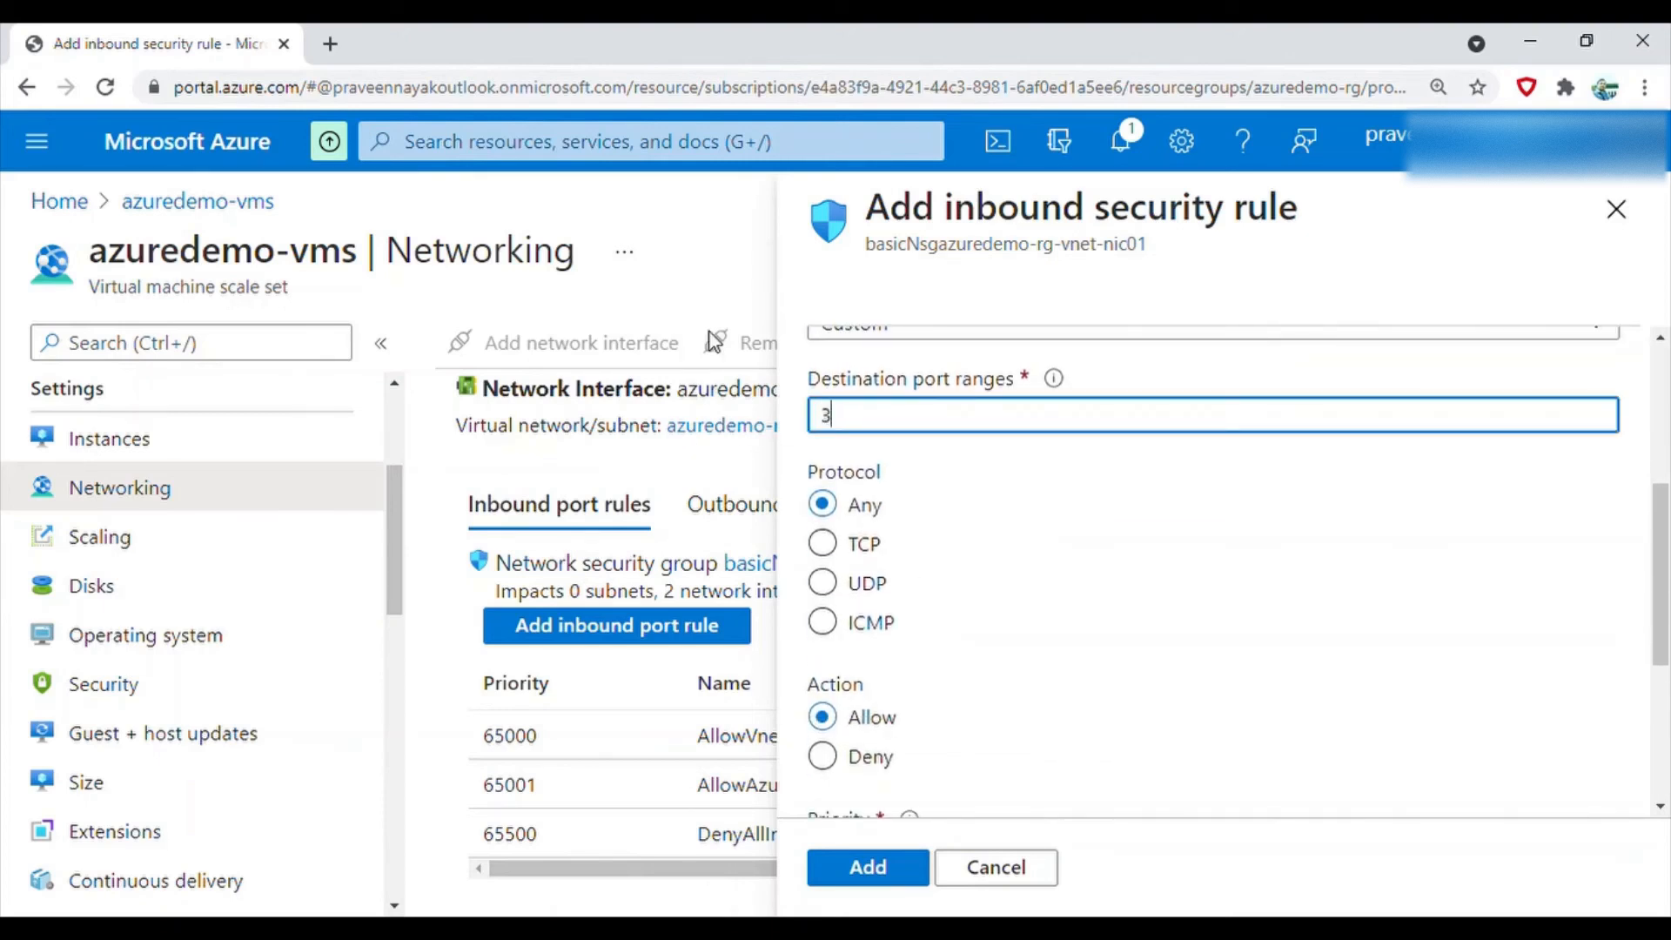
scroll("down", 3)
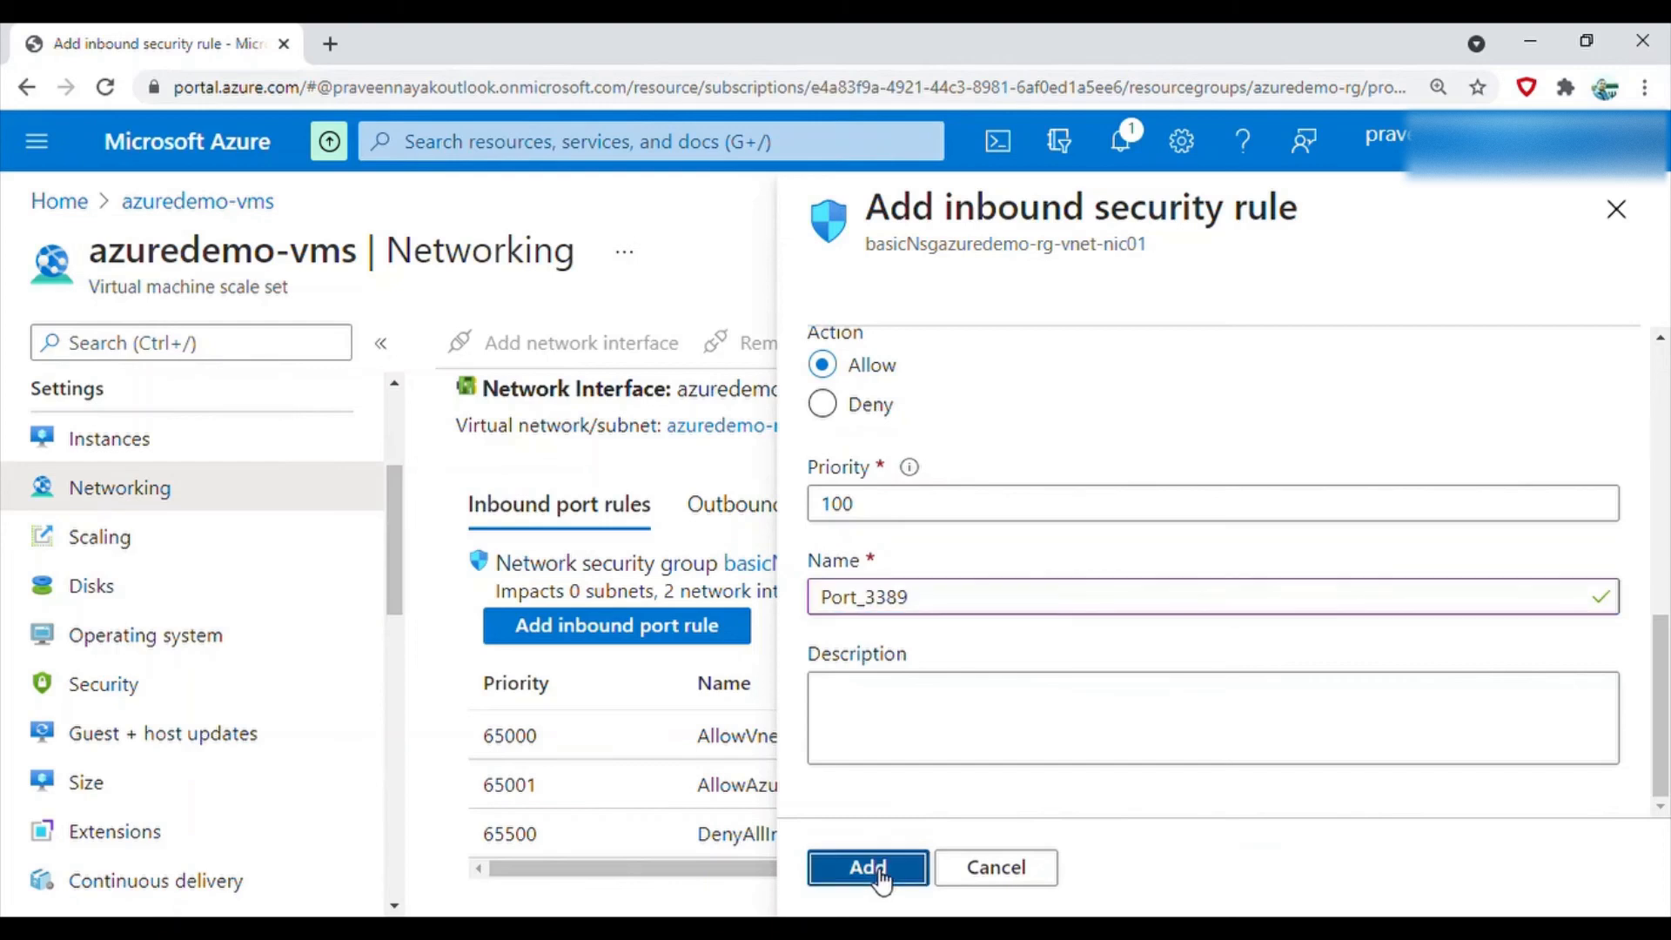
left_click(866, 867)
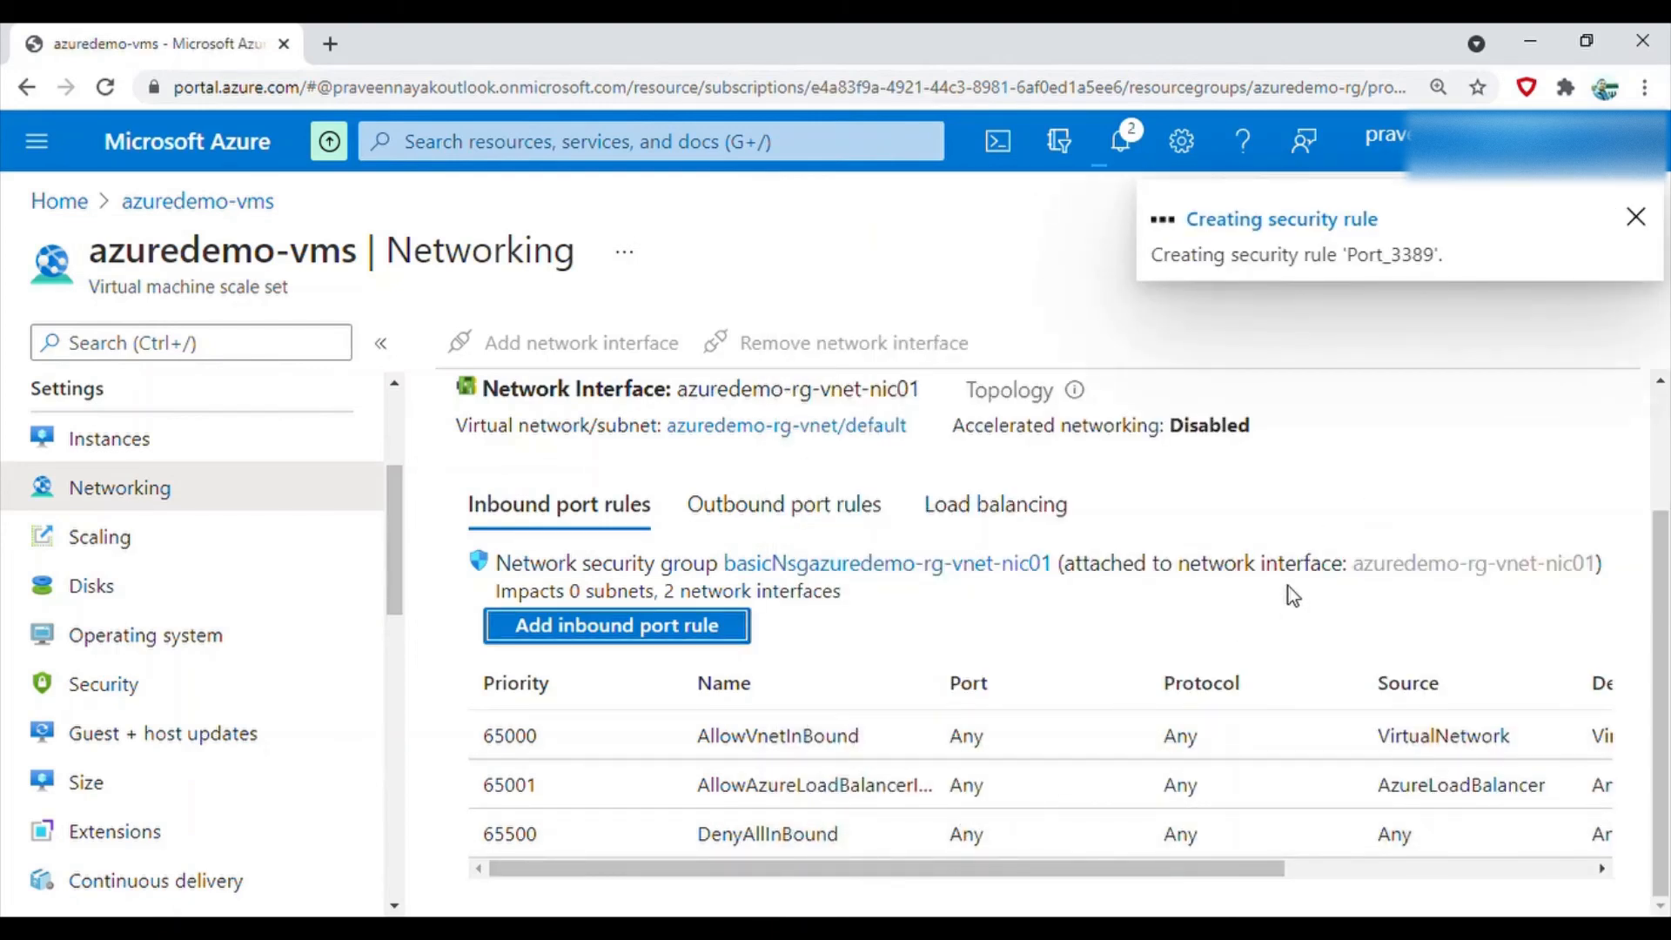
Dismiss the Created security rule notifications and confirm Port_3389 heads the list at priority 100
left_click(1634, 218)
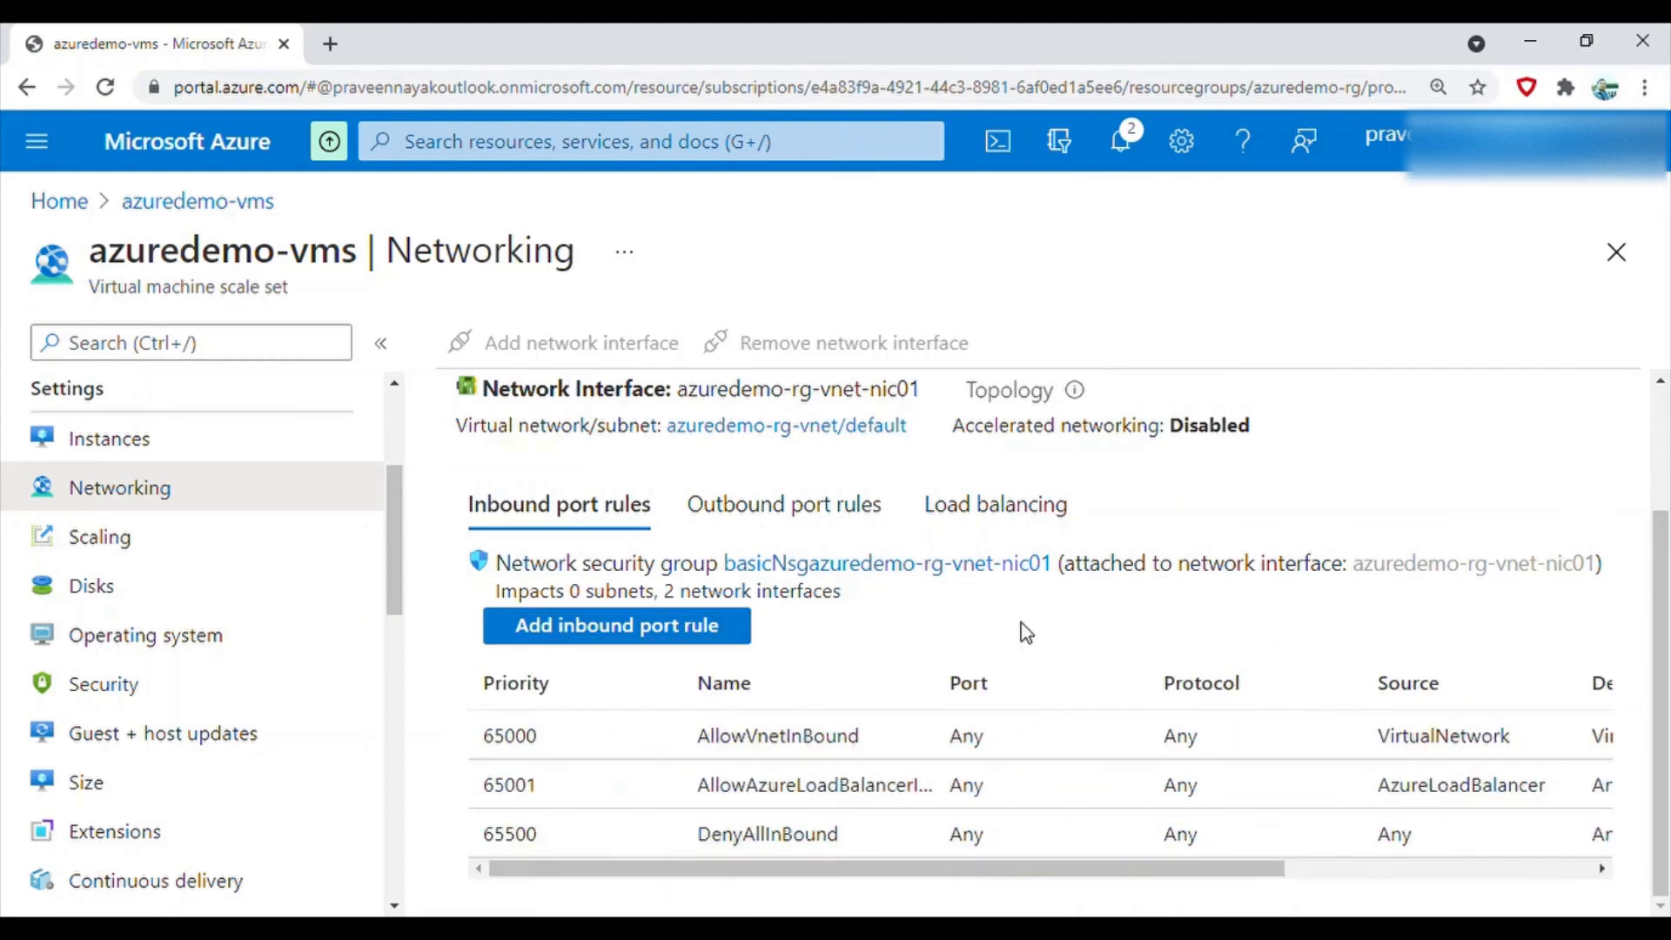
scroll("up", 3)
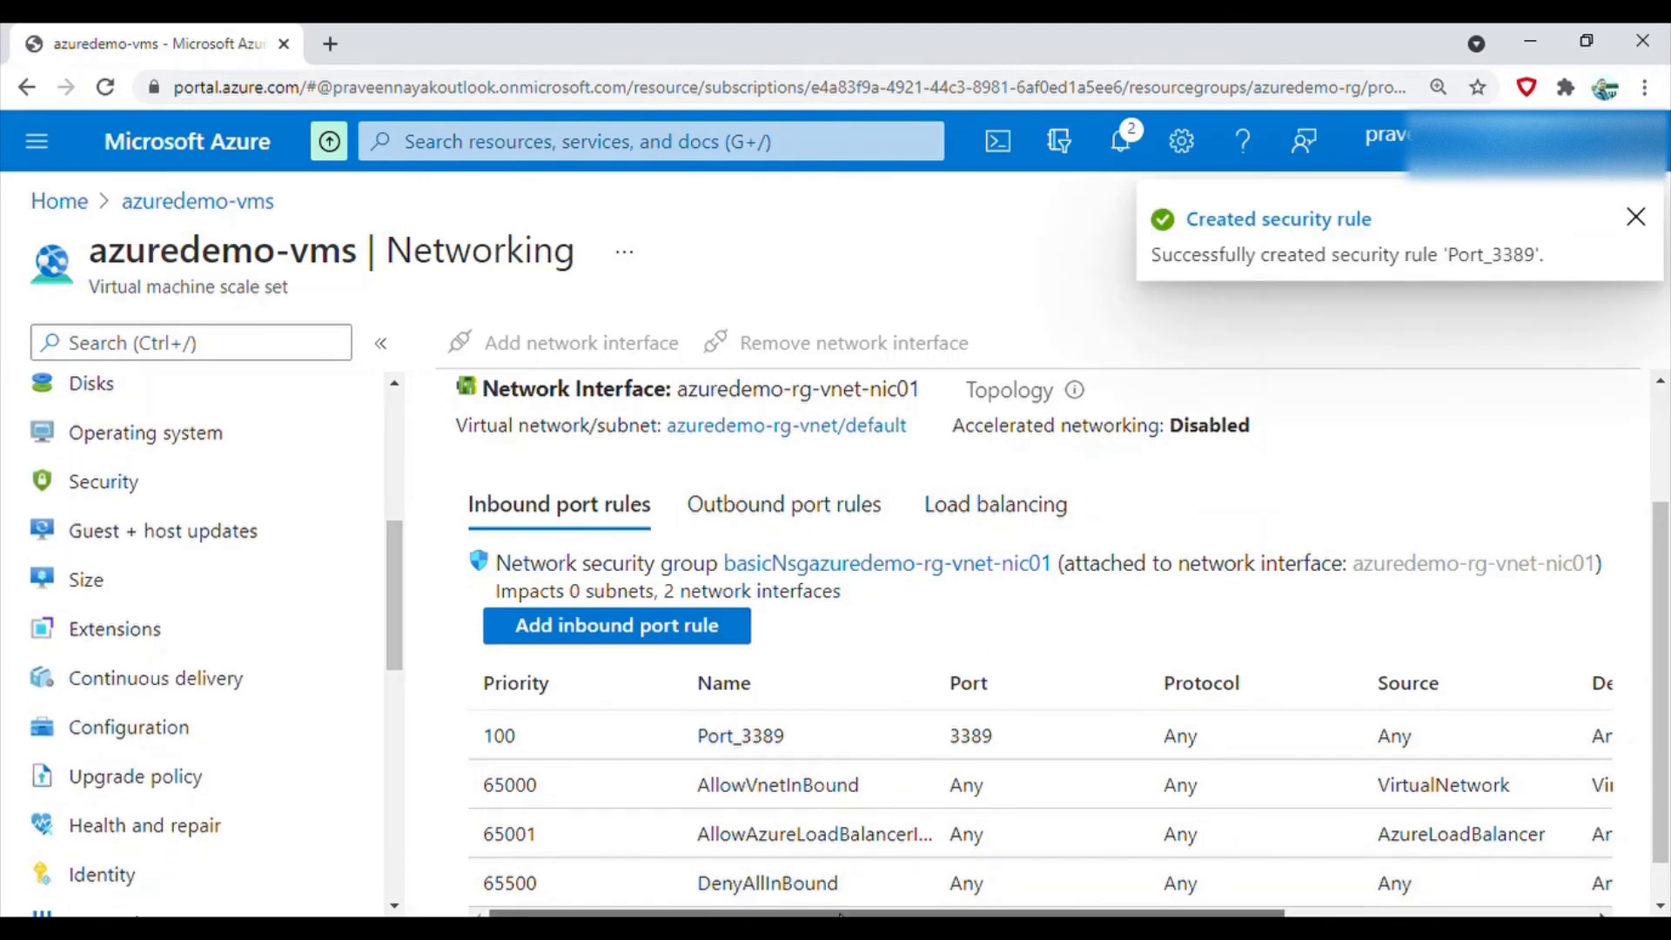
left_click(1635, 217)
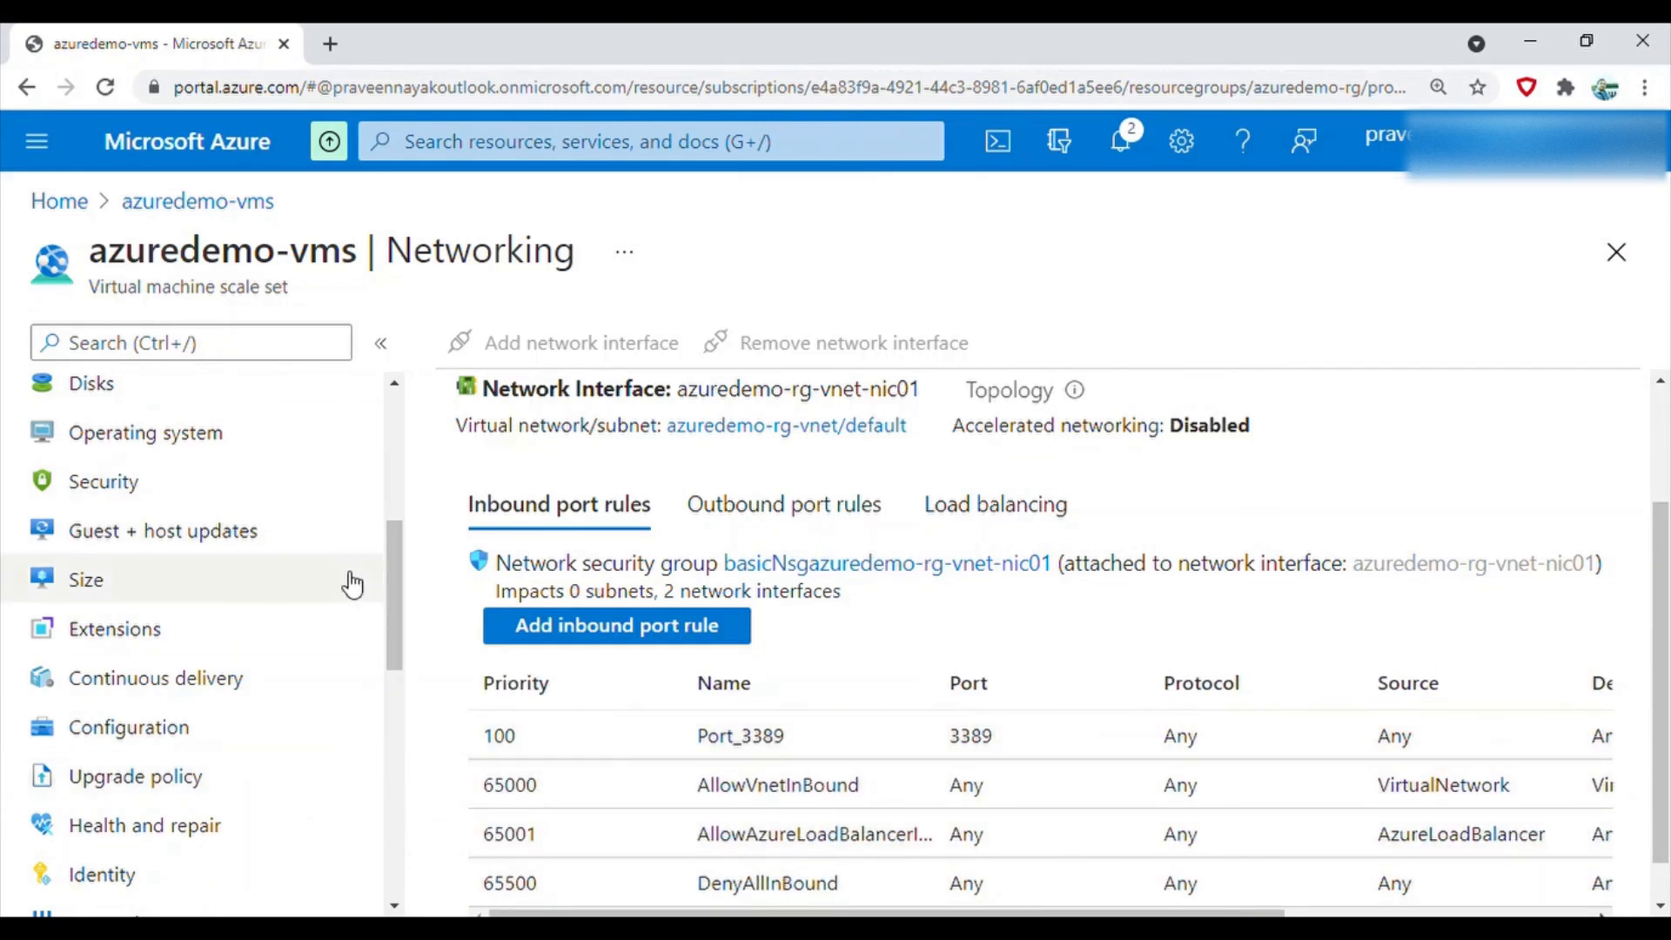
scroll("up", 3)
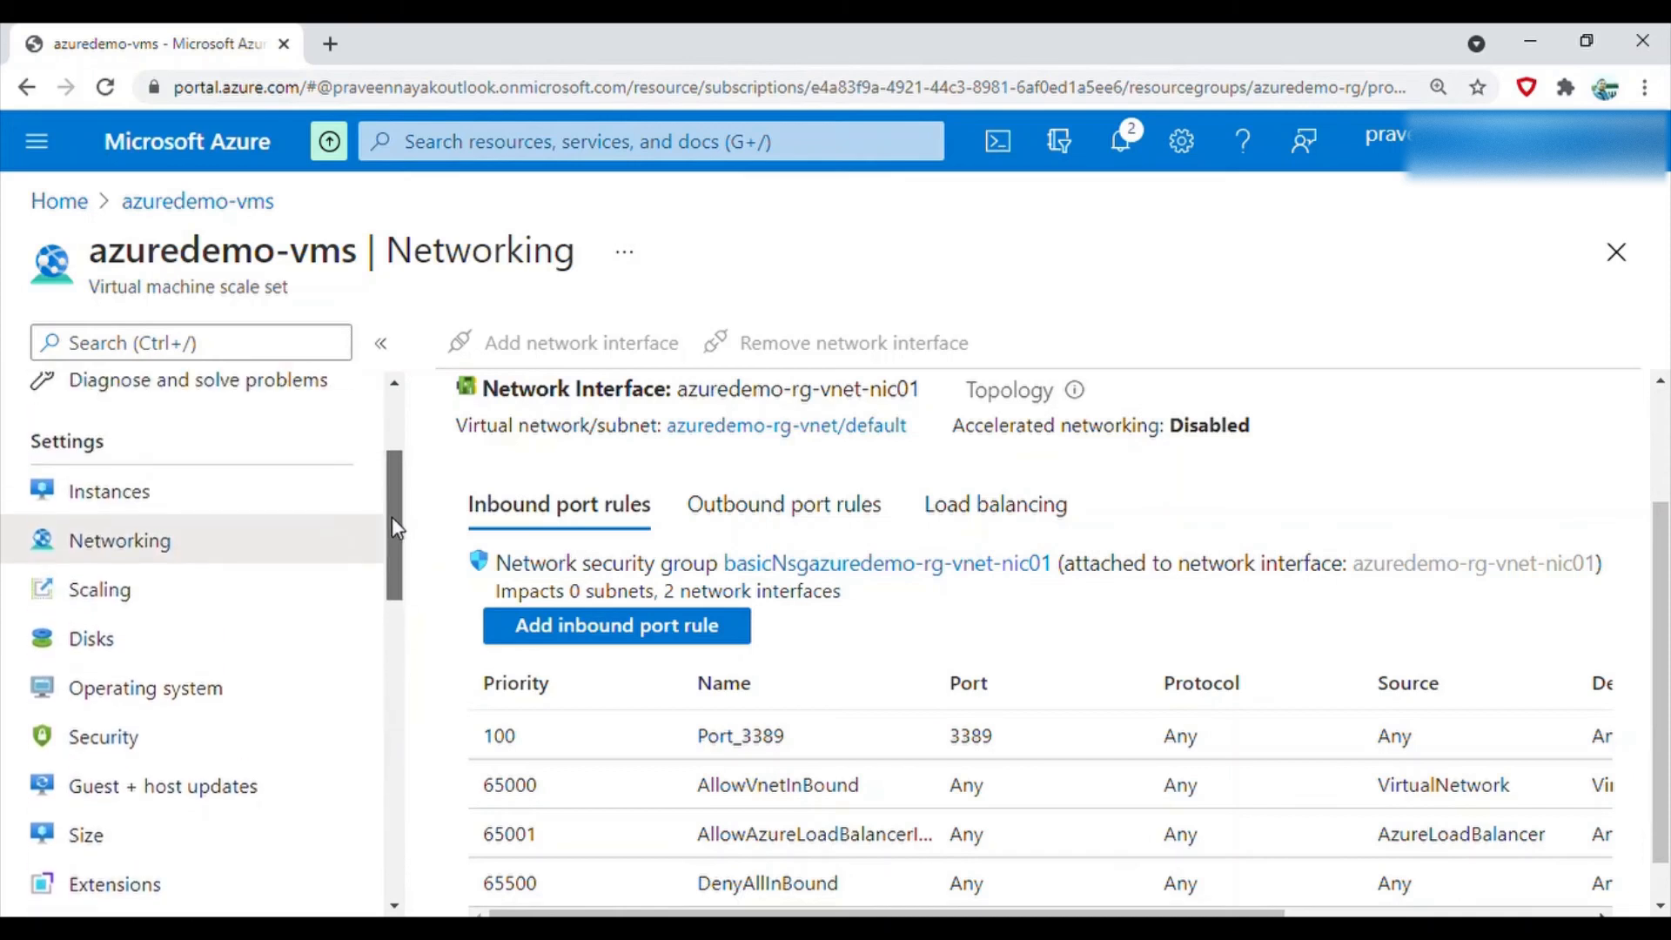
scroll("down", 3)
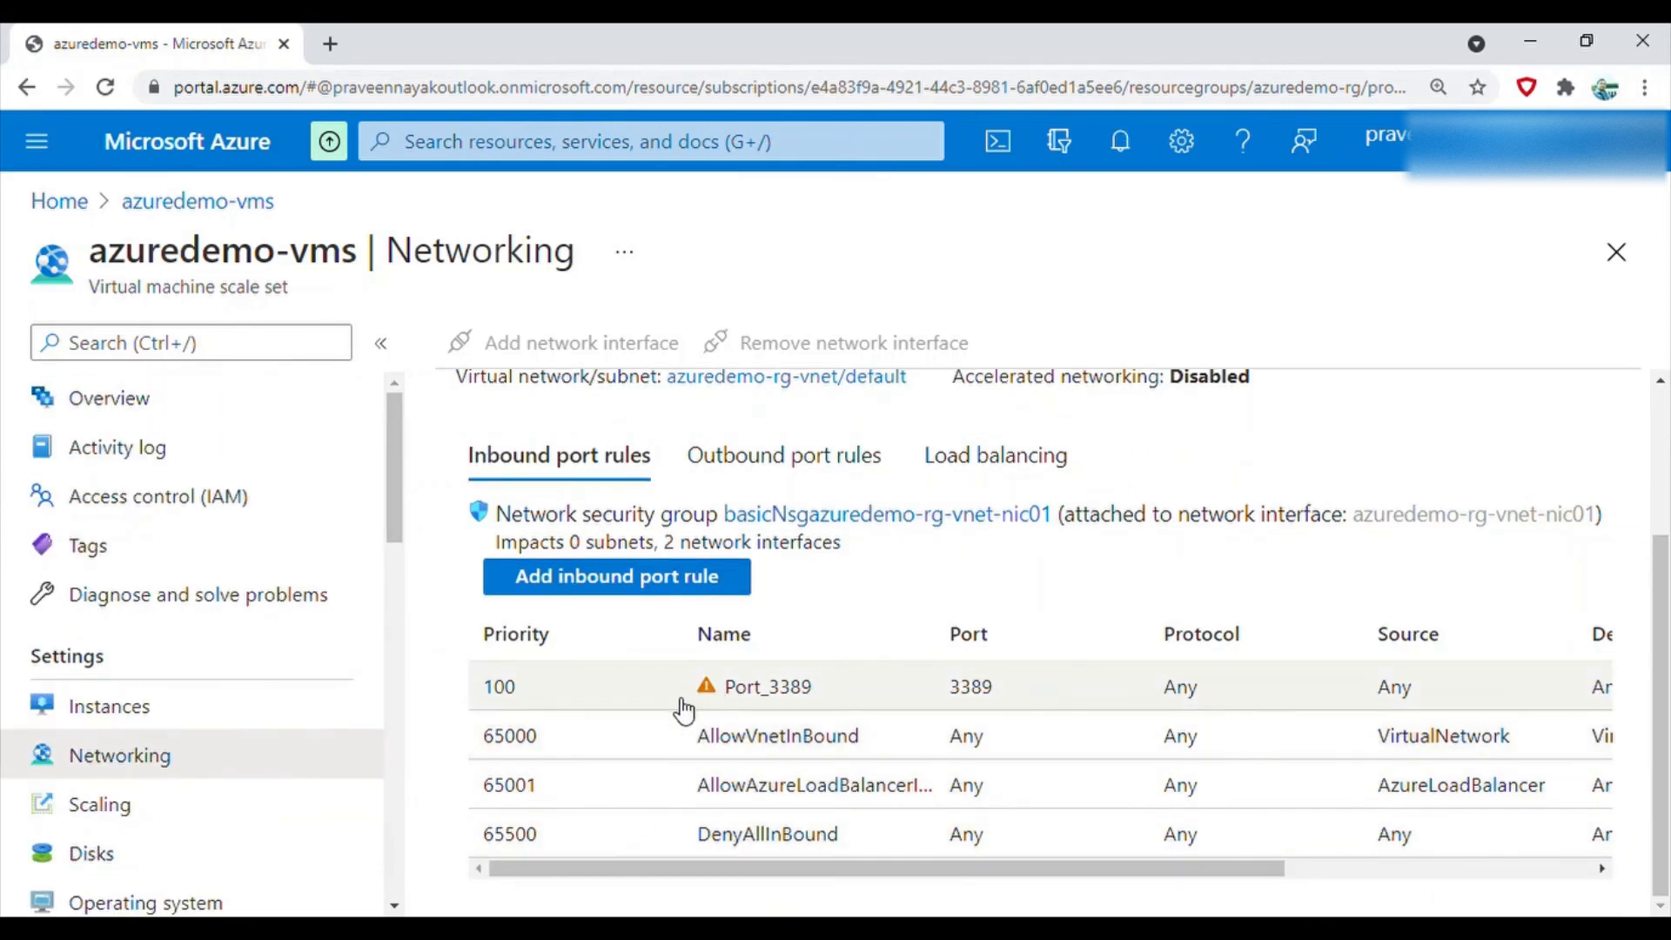
mouse_move(807, 862)
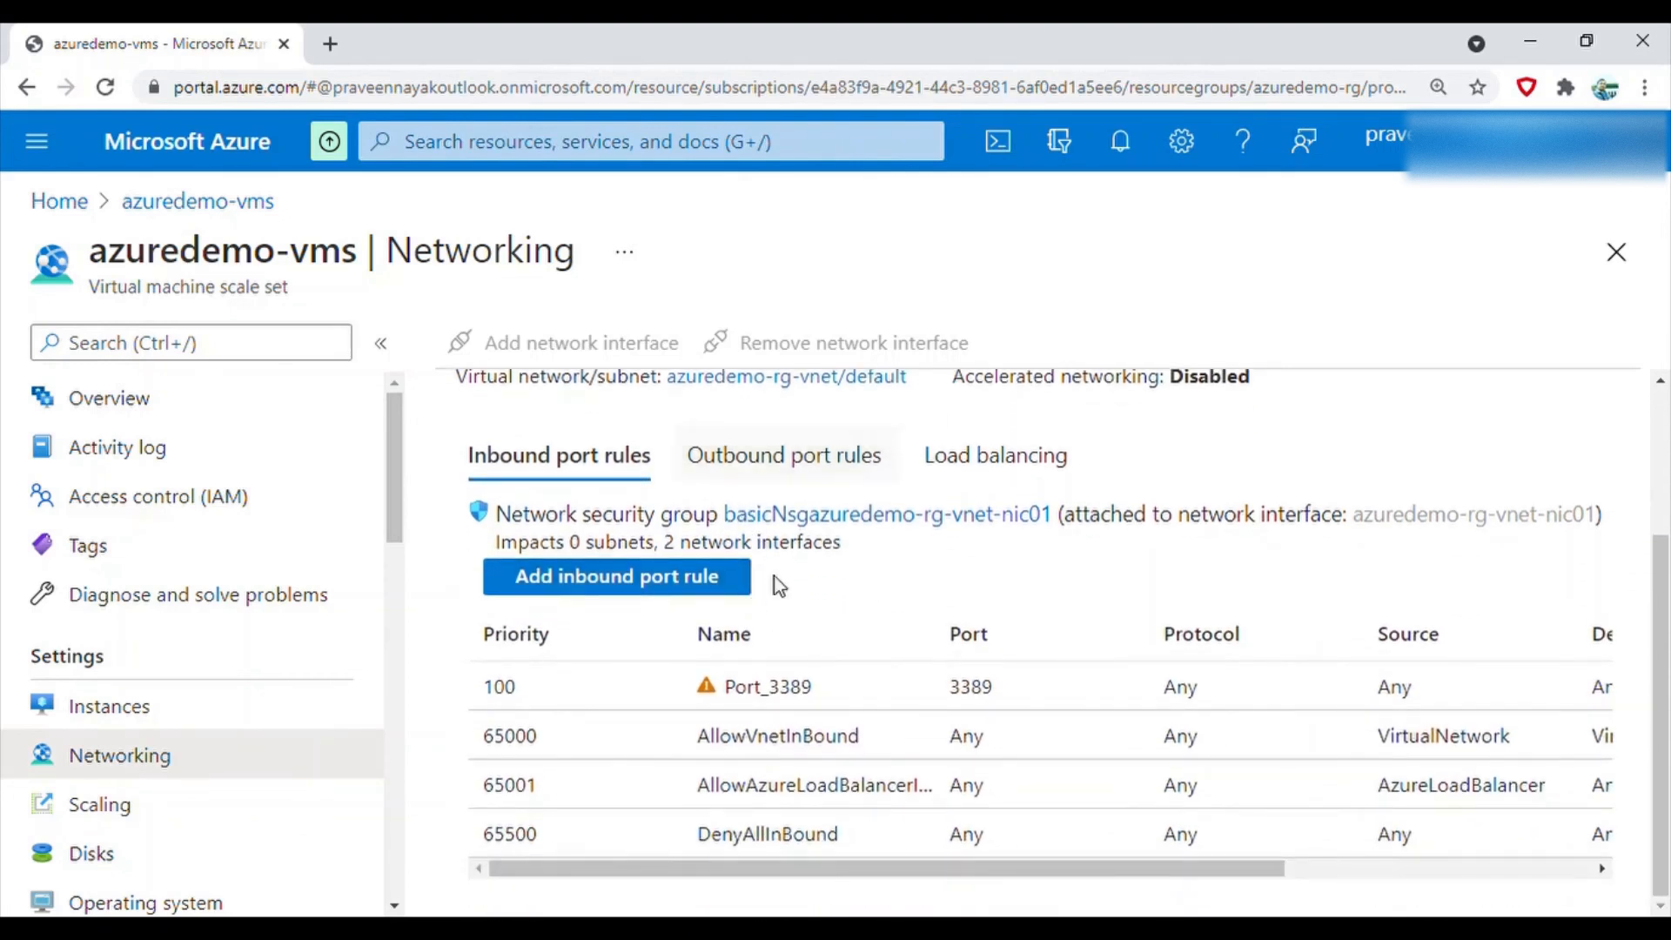
mouse_move(996, 455)
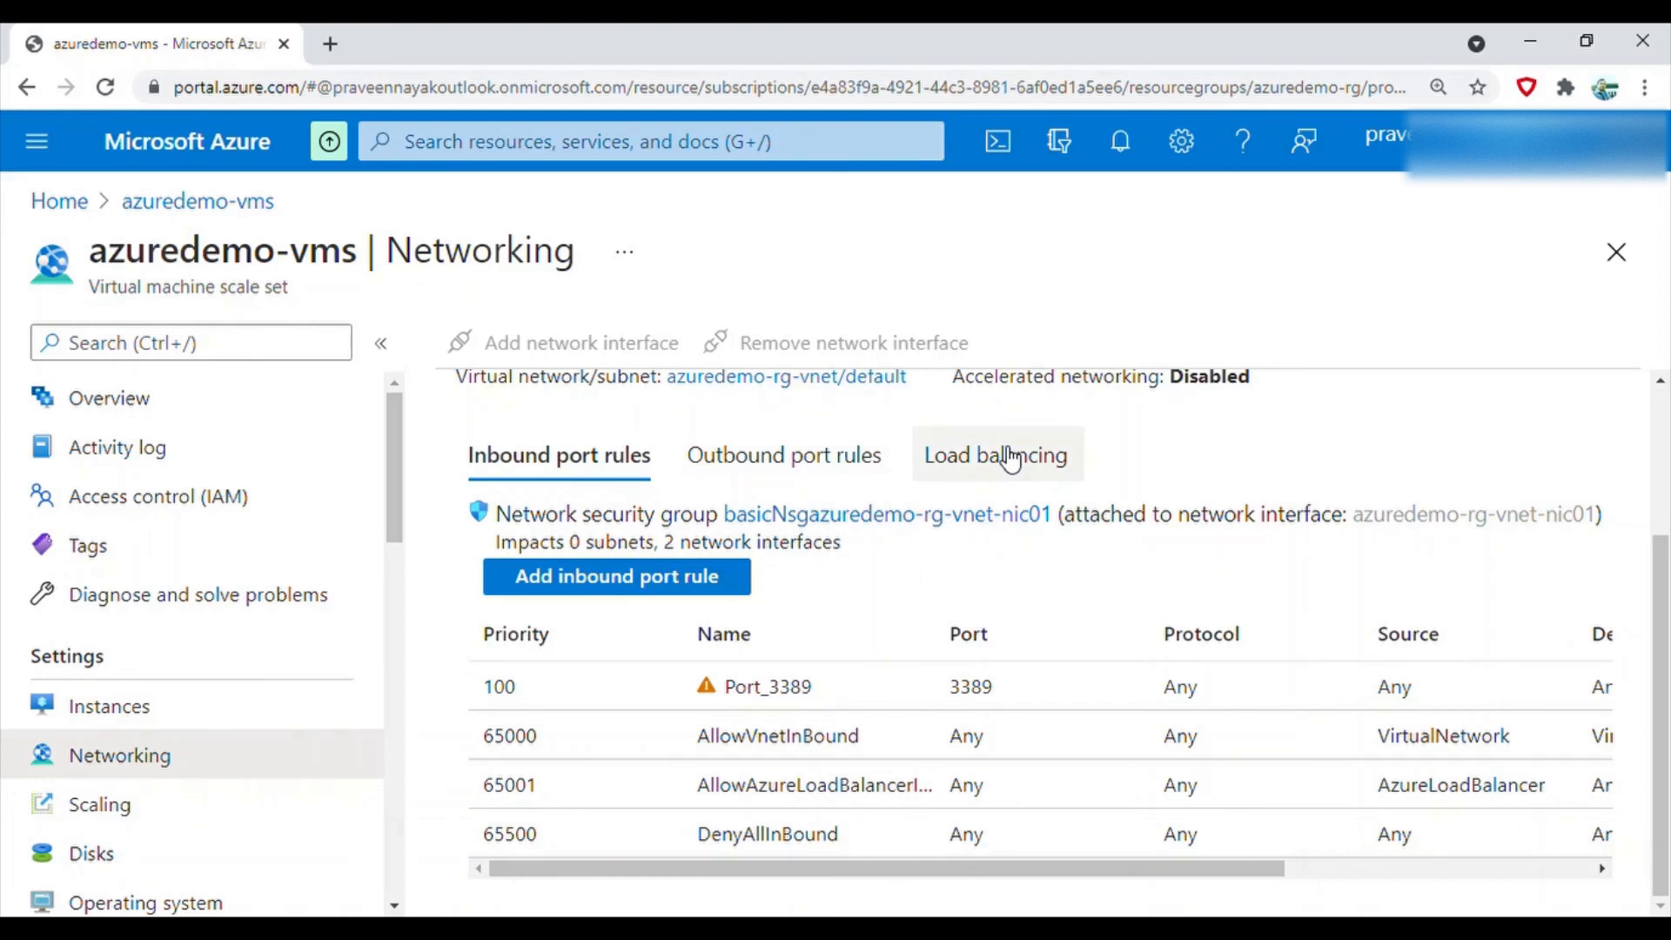
From the Load balancing entries, open the azuredemo-vms-lb overview with backend pool bepool
left_click(995, 456)
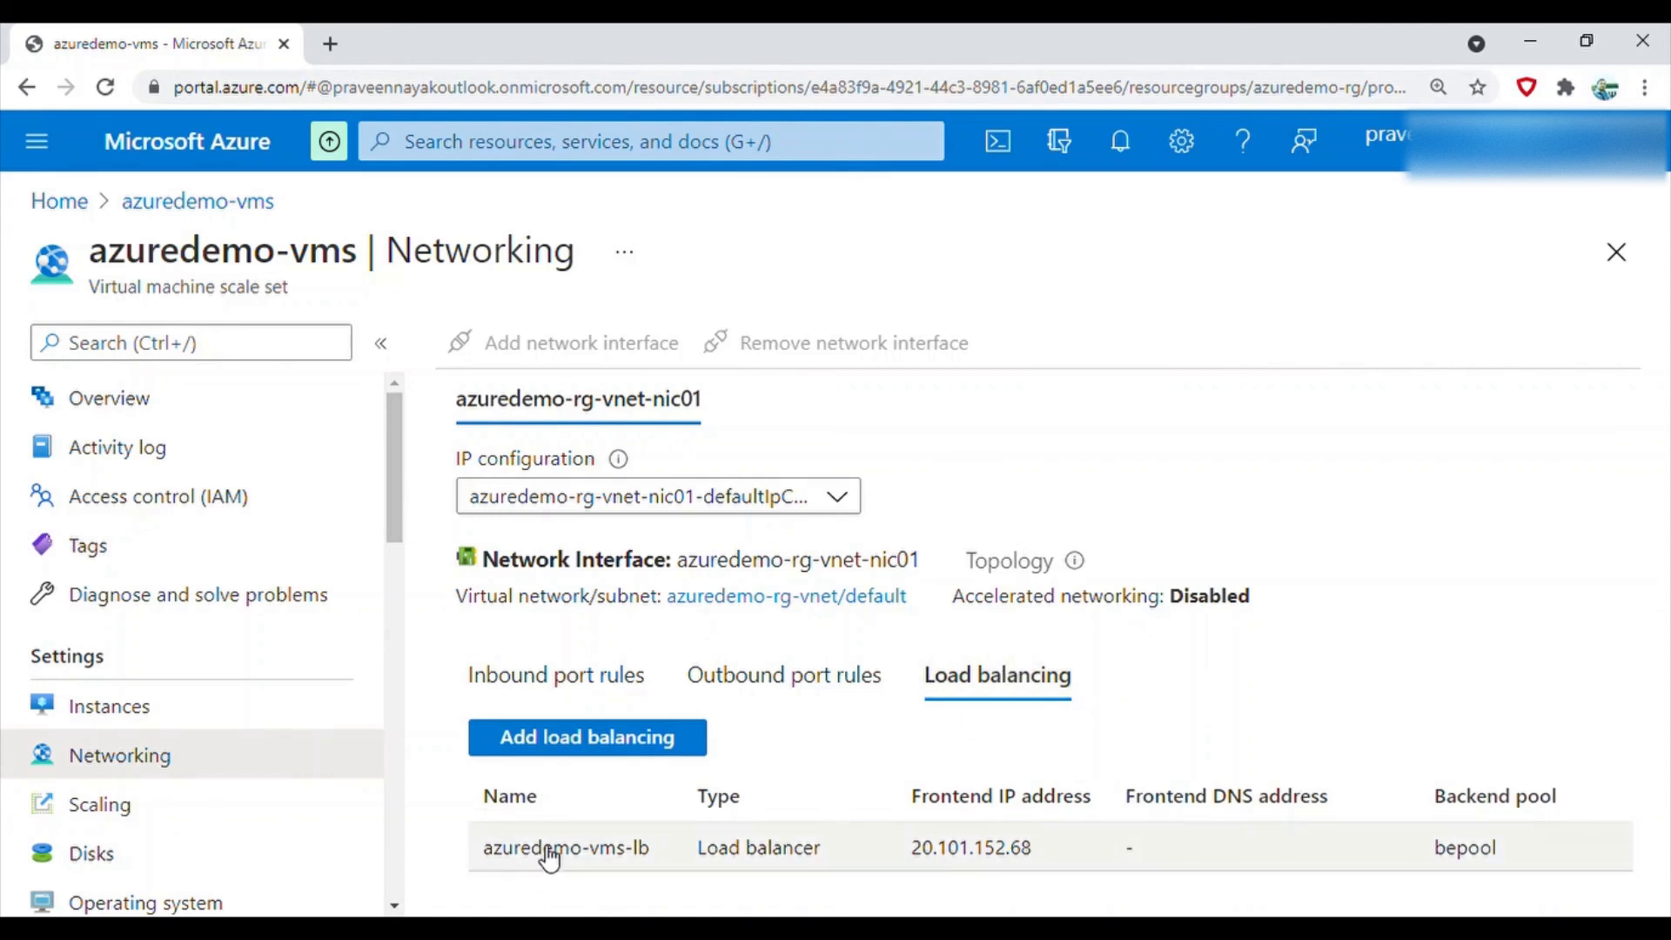
left_click(565, 847)
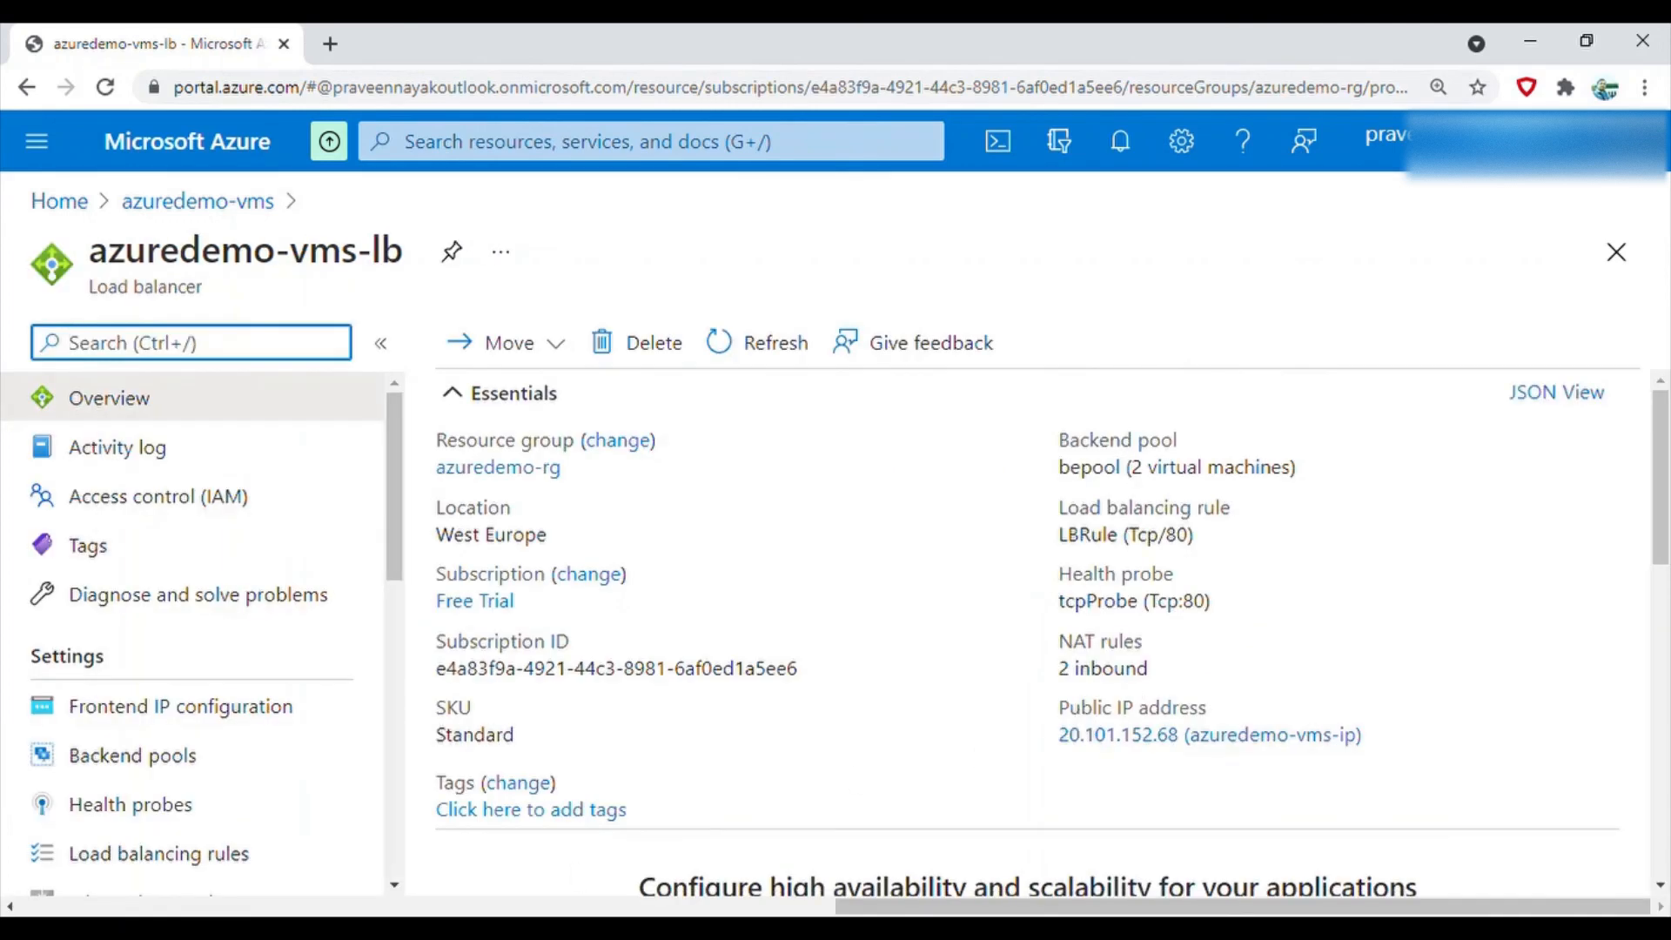
scroll("down", 3)
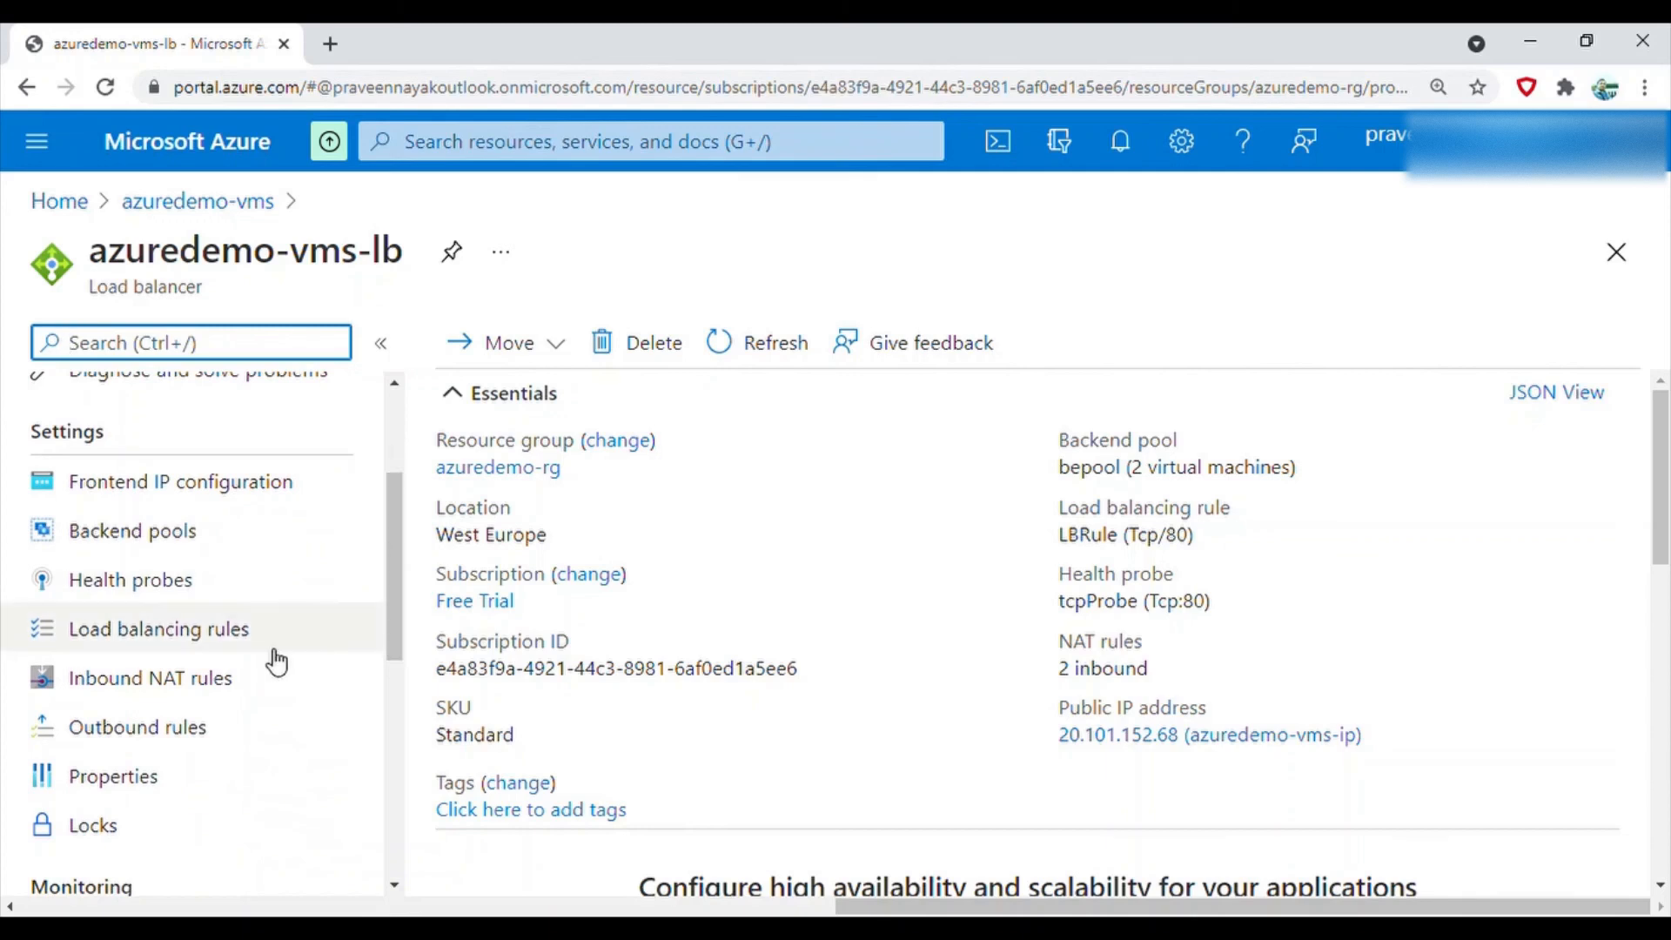
List the inbound NAT rules natpool.0 and natpool.1 and highlight IP 20.101.152.68 and ports 50000/50001
left_click(150, 678)
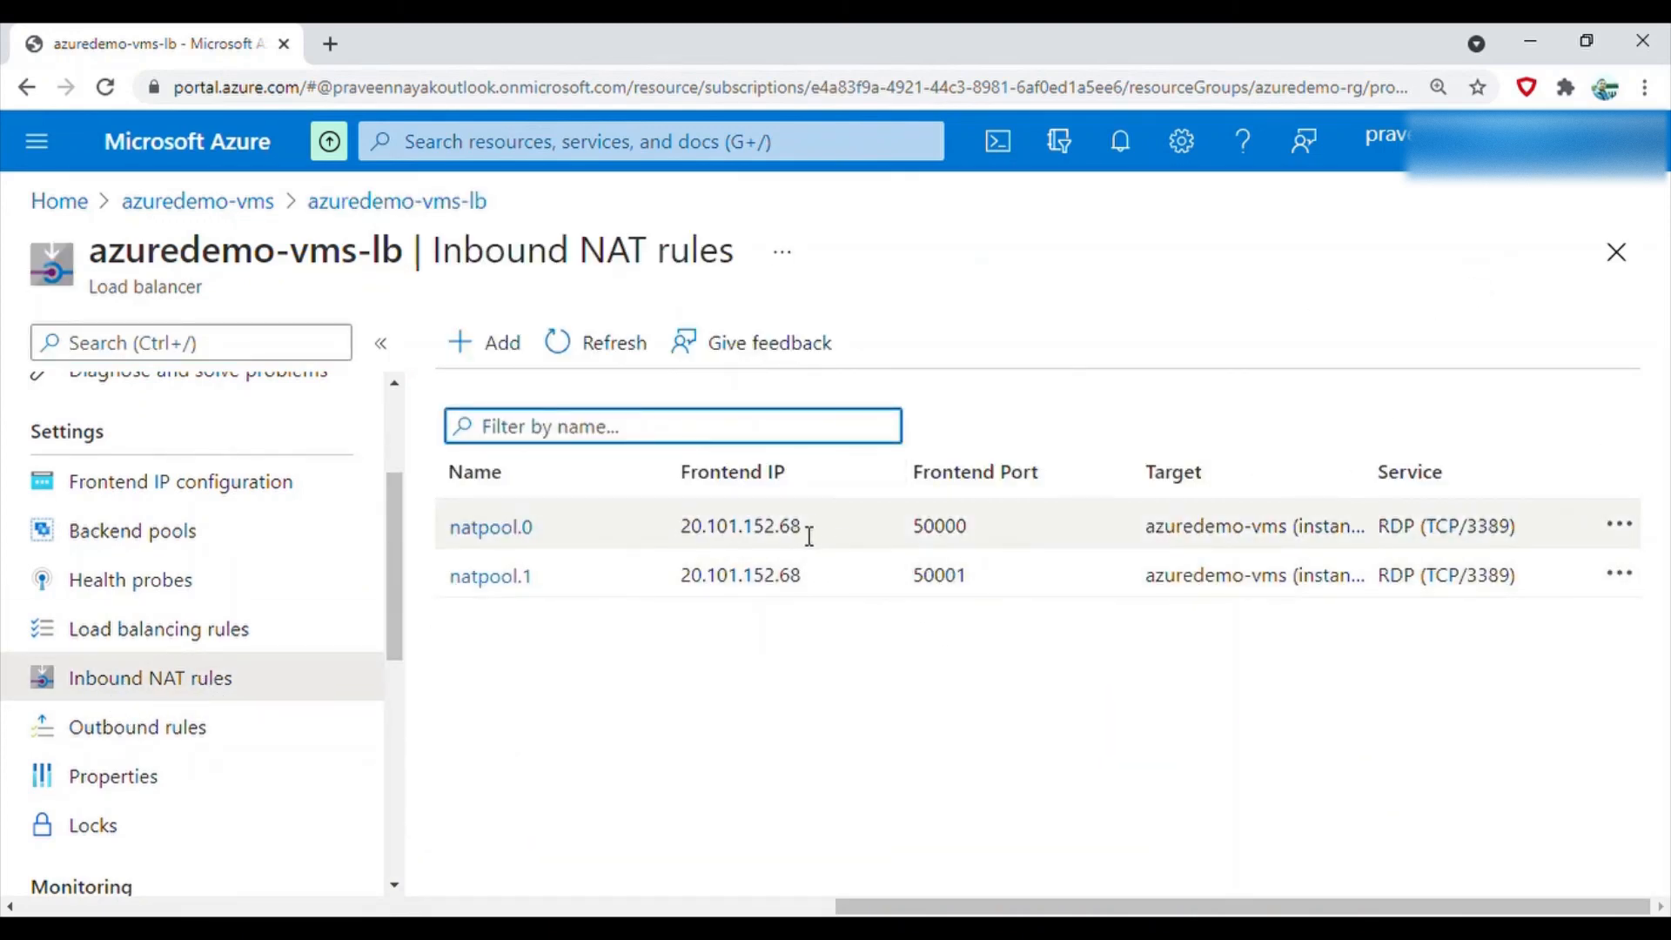
double_click(740, 526)
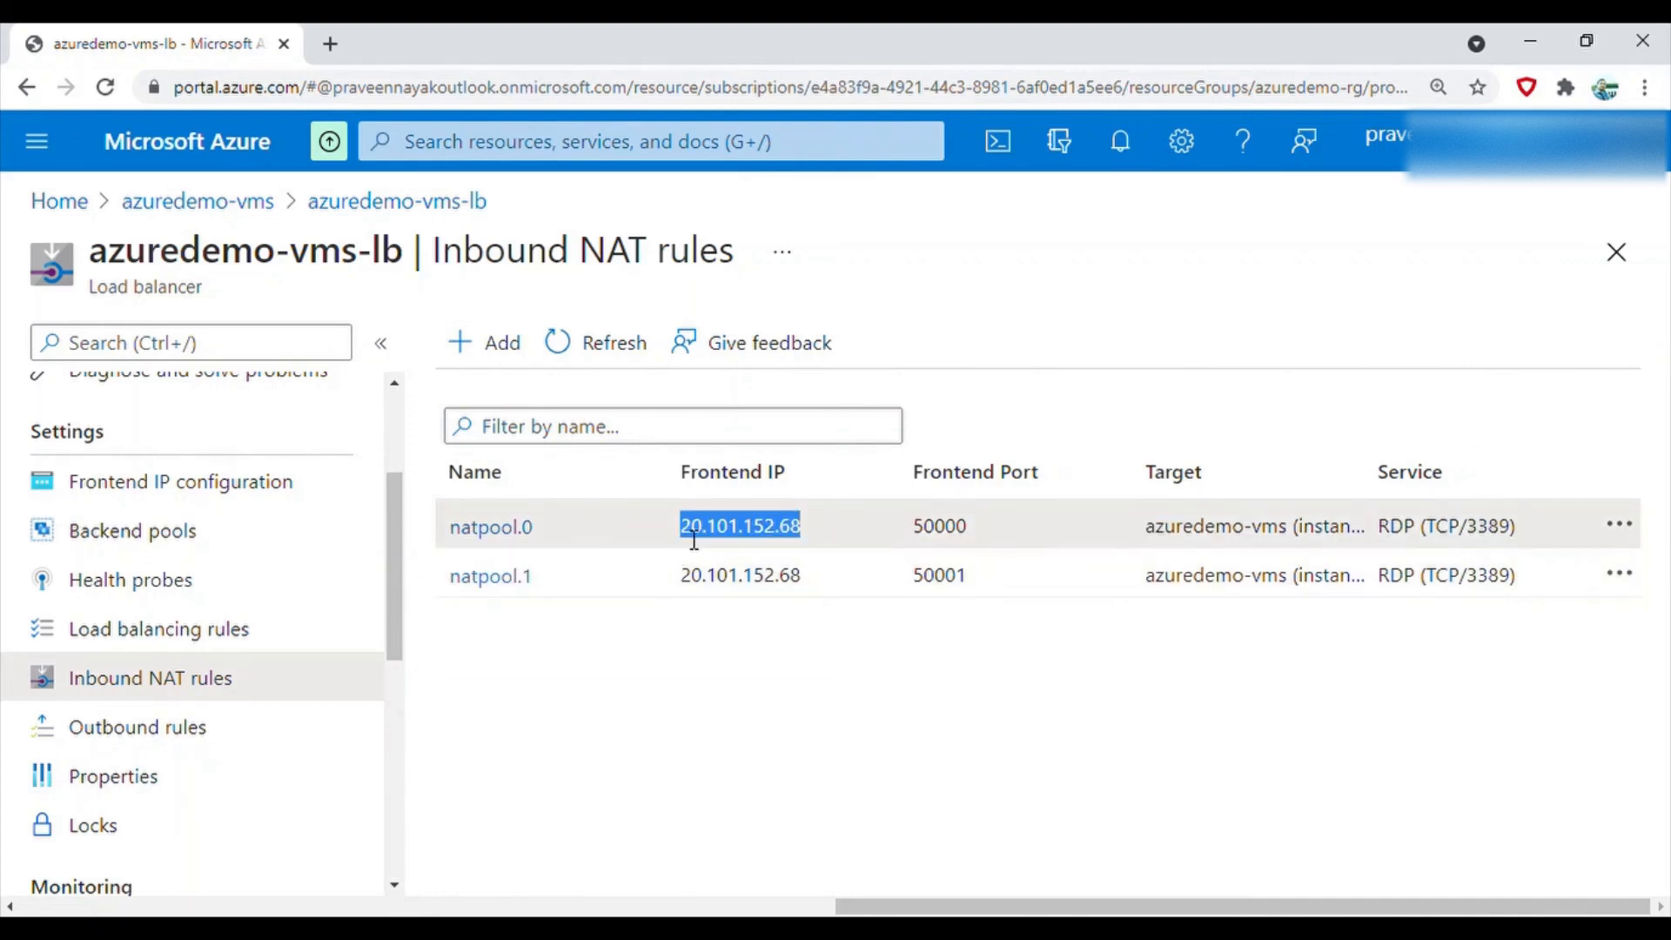
mouse_move(179, 512)
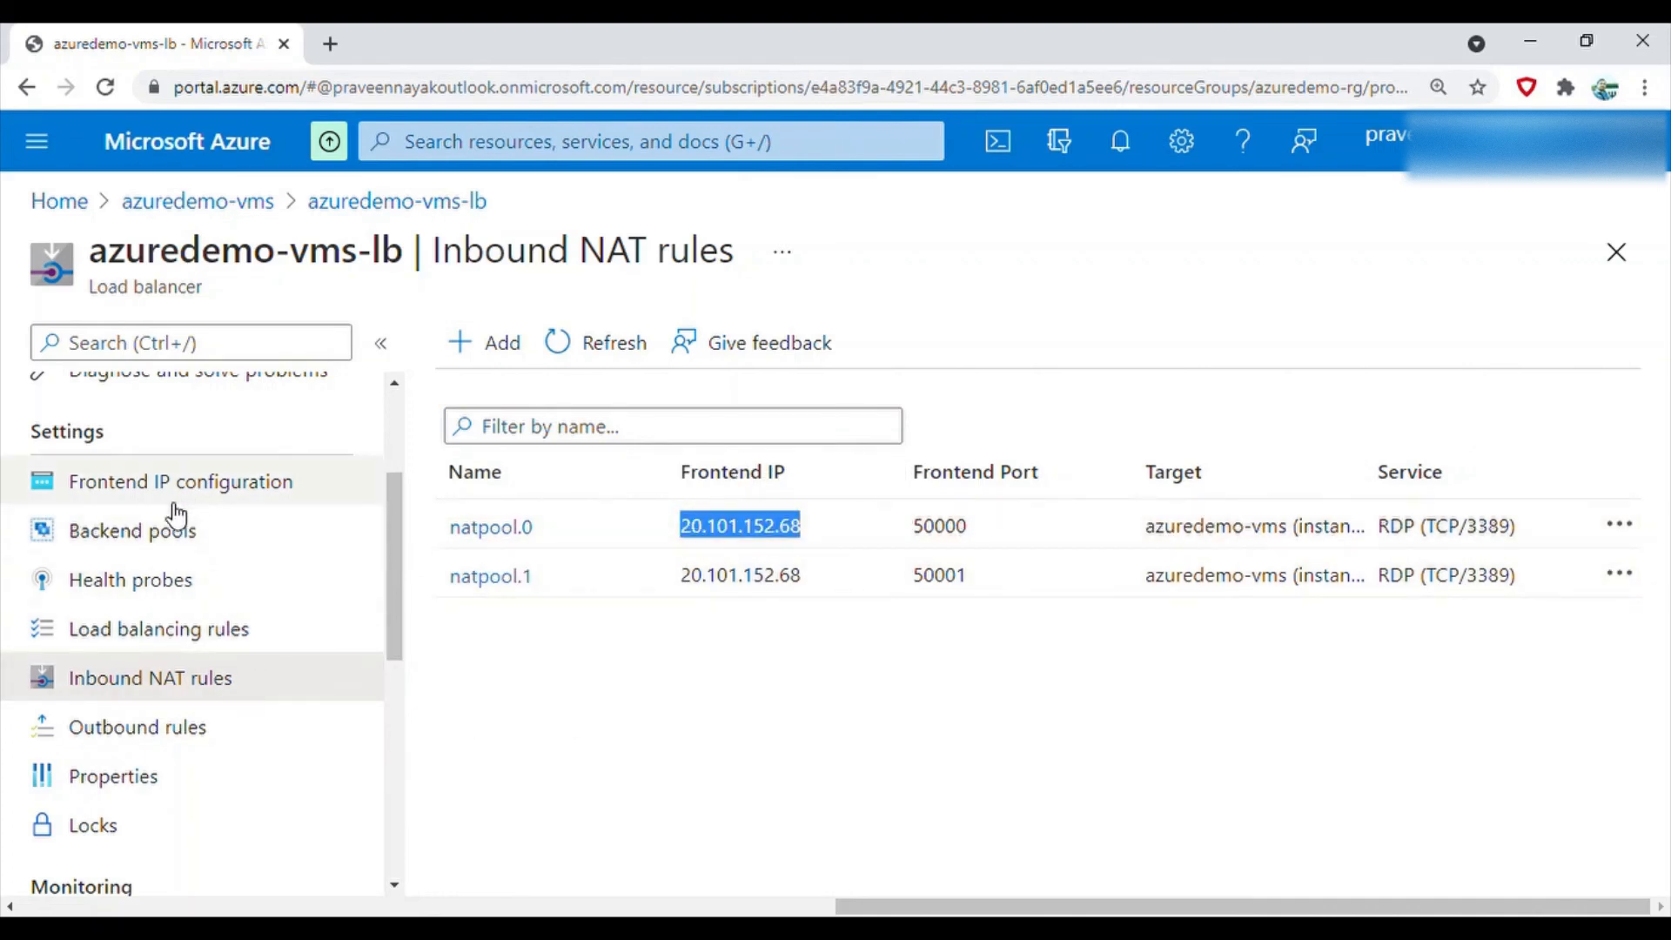
mouse_move(152, 495)
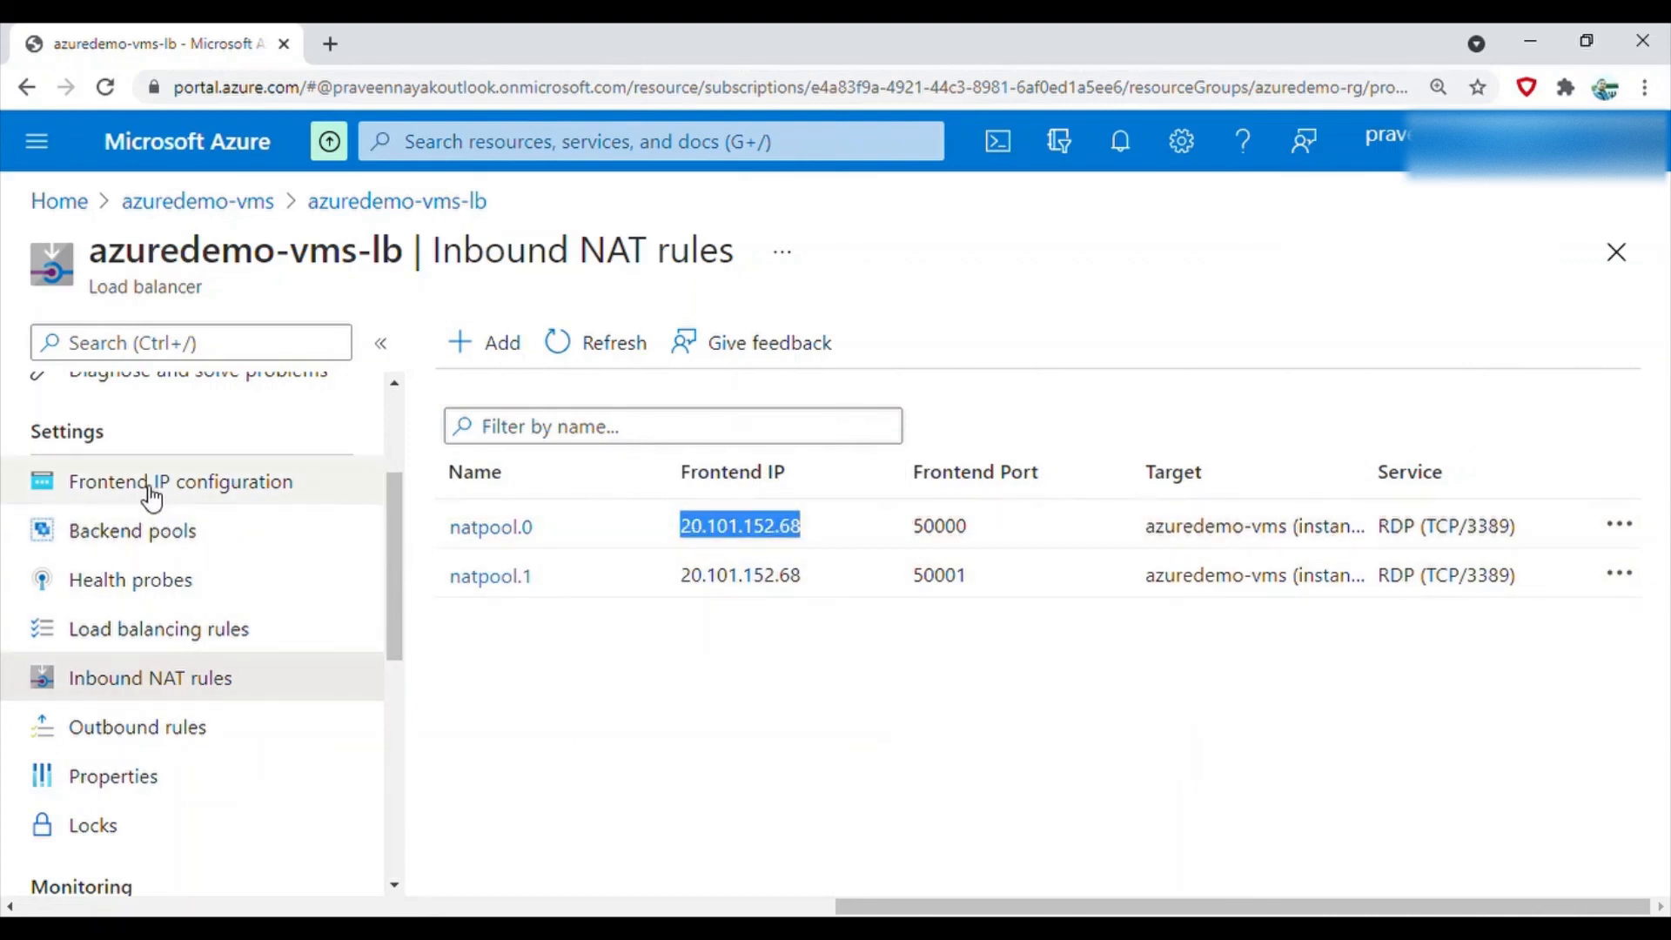
scroll("up", 3)
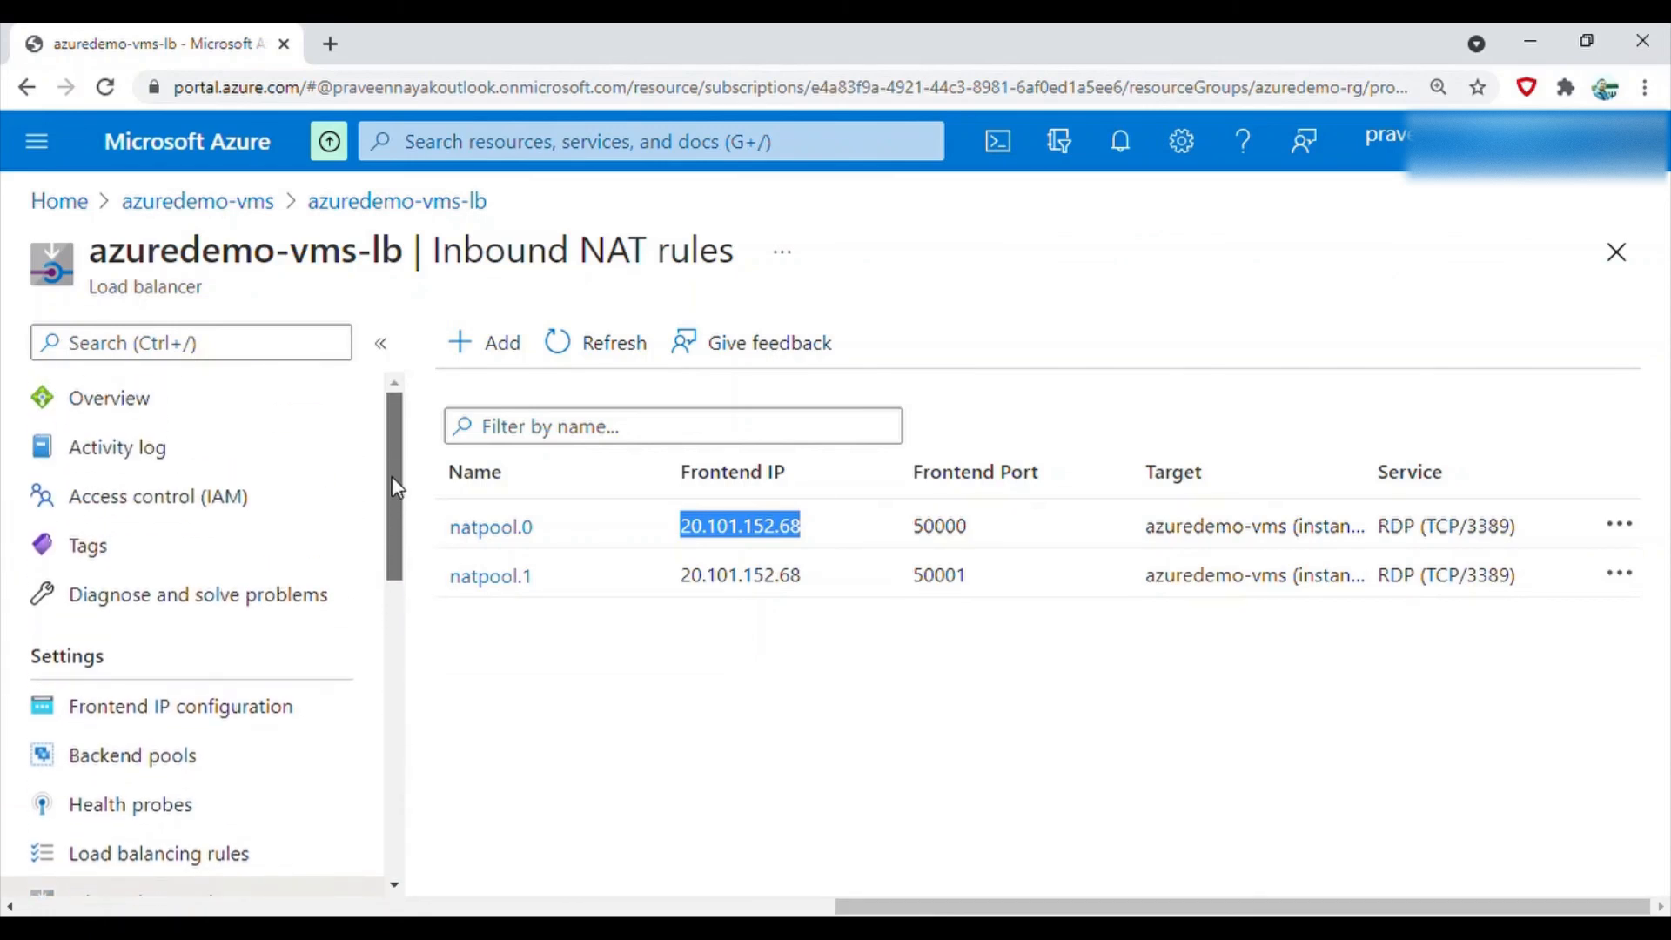
scroll("down", 3)
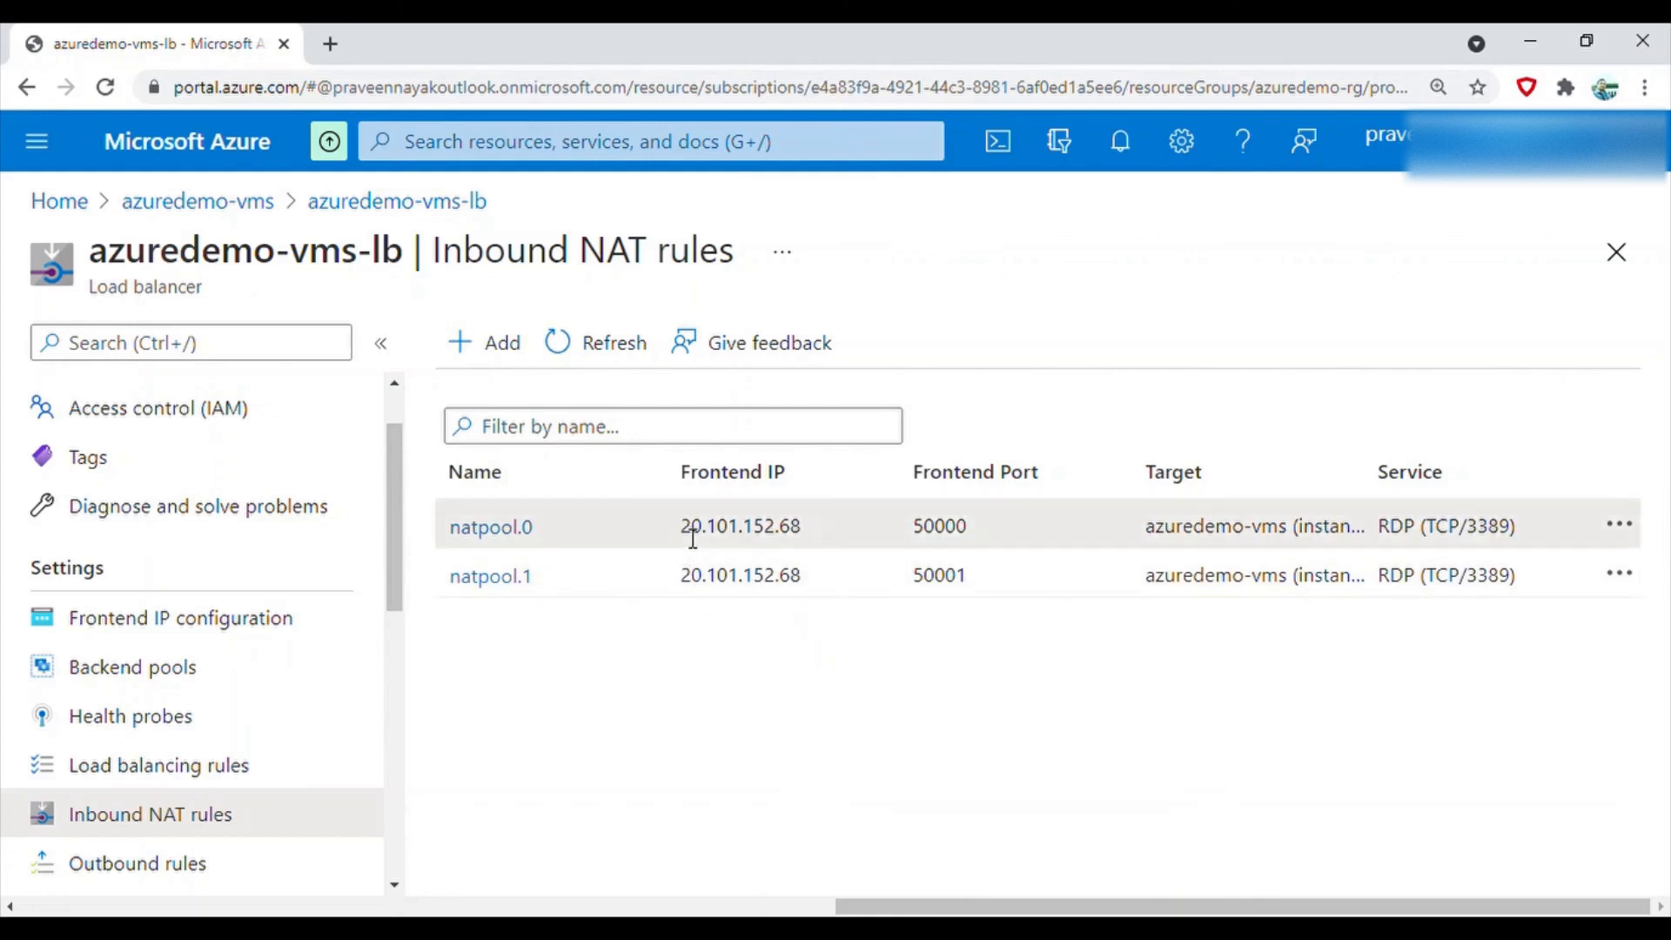
double_click(938, 525)
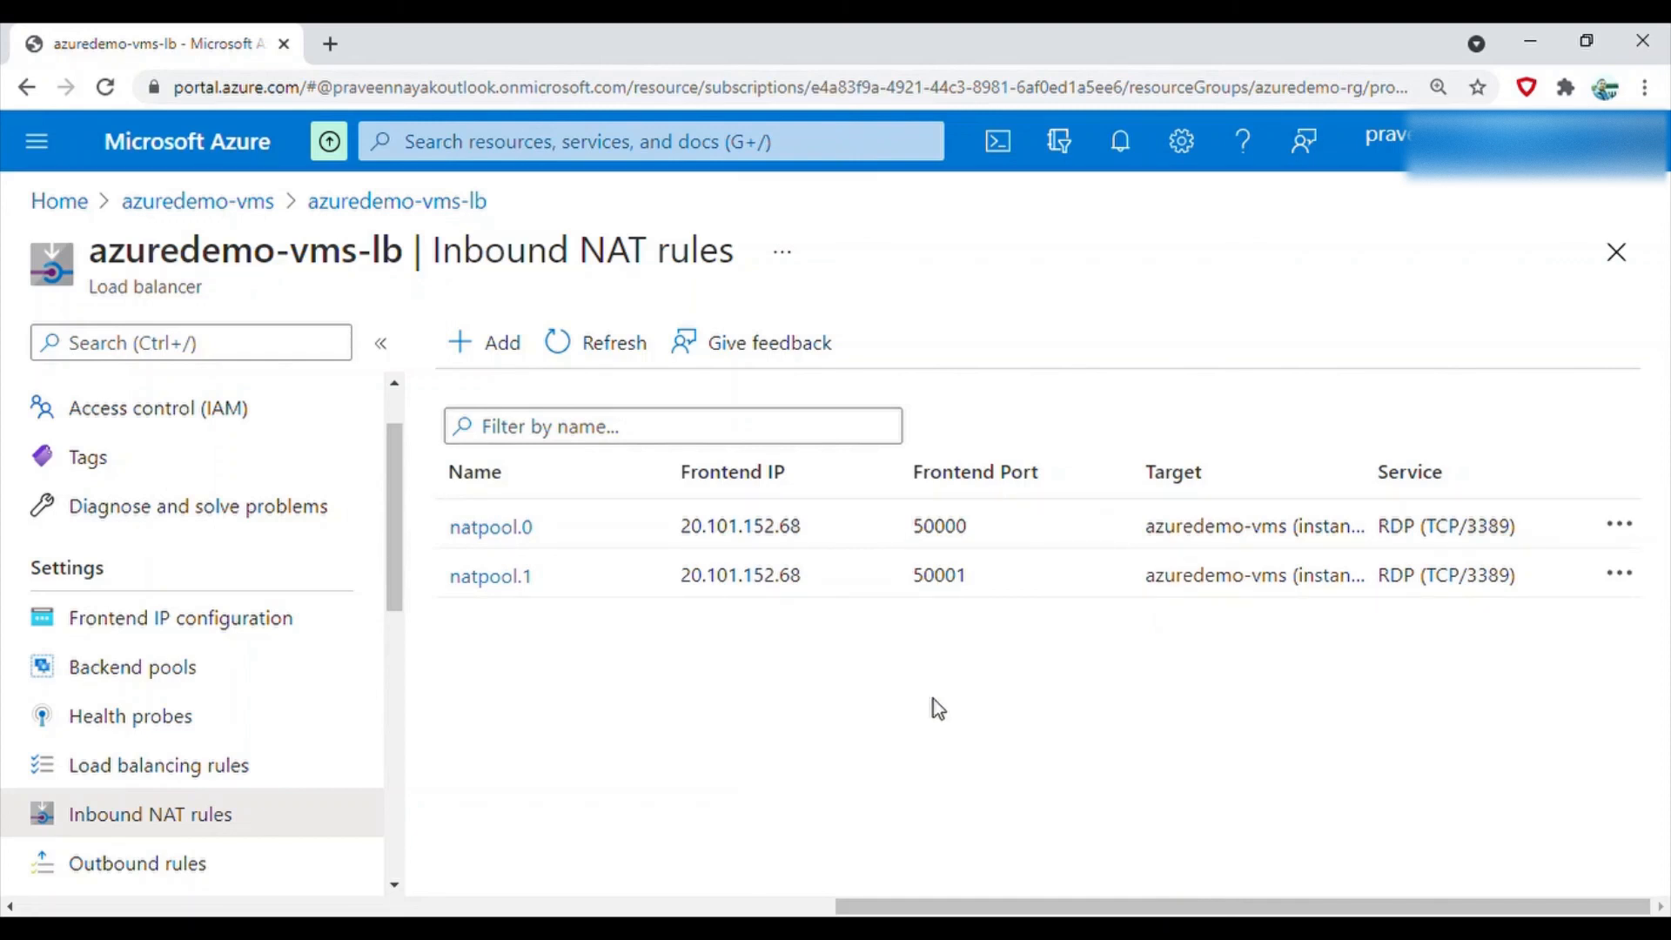
mouse_move(975, 851)
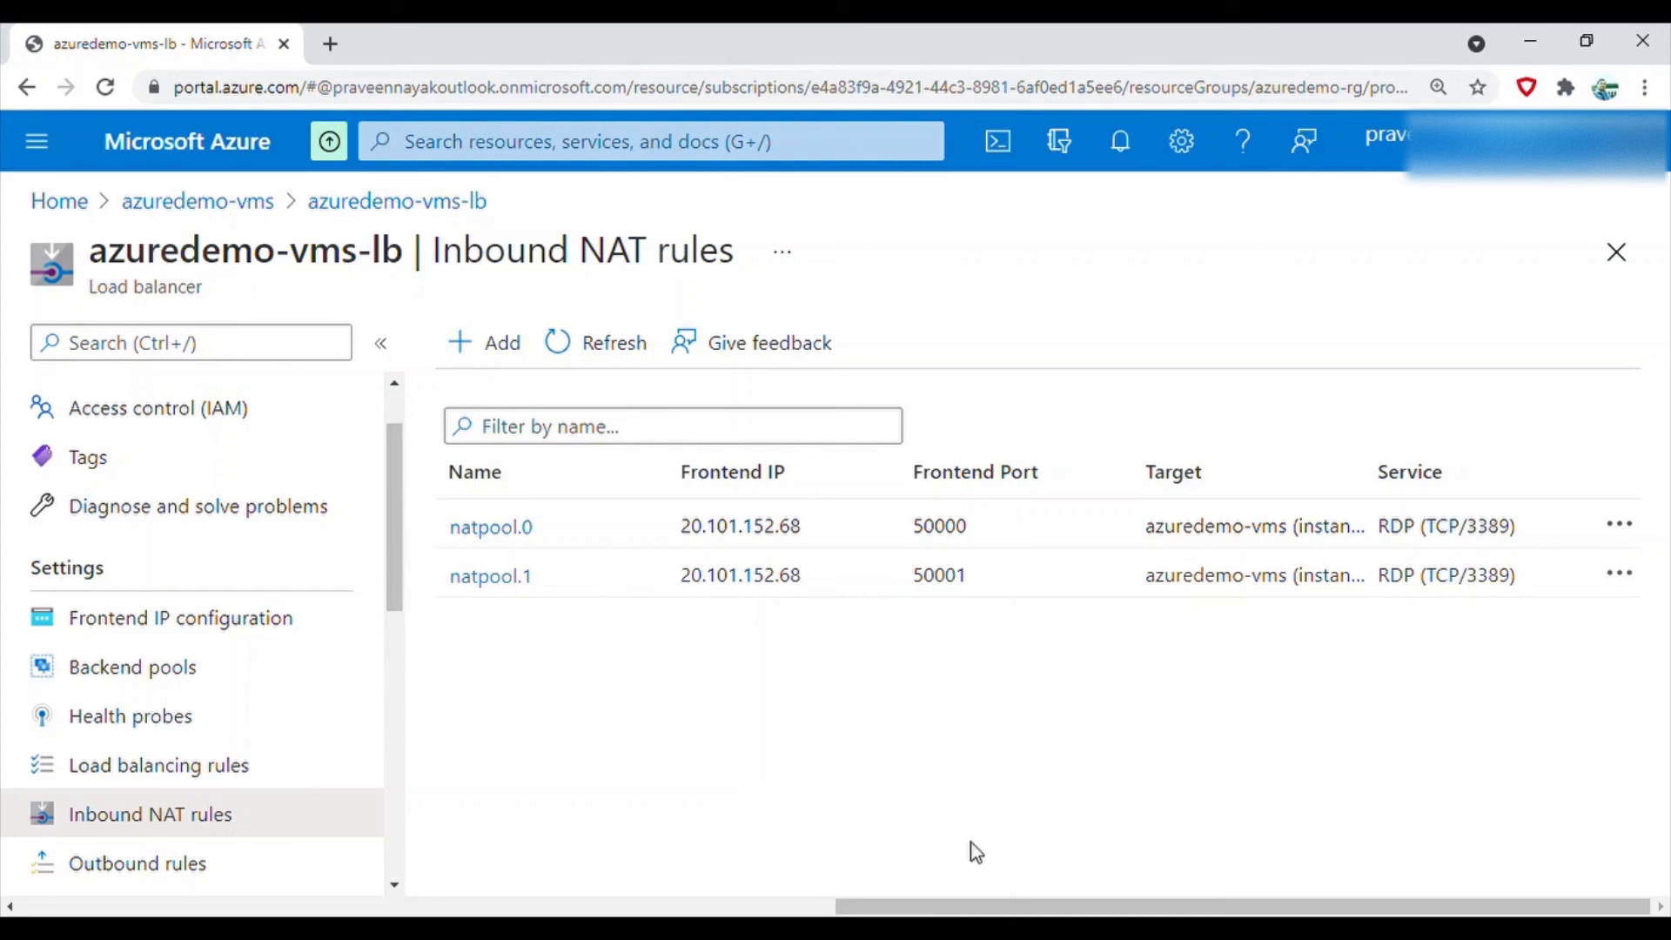
scroll("up", 3)
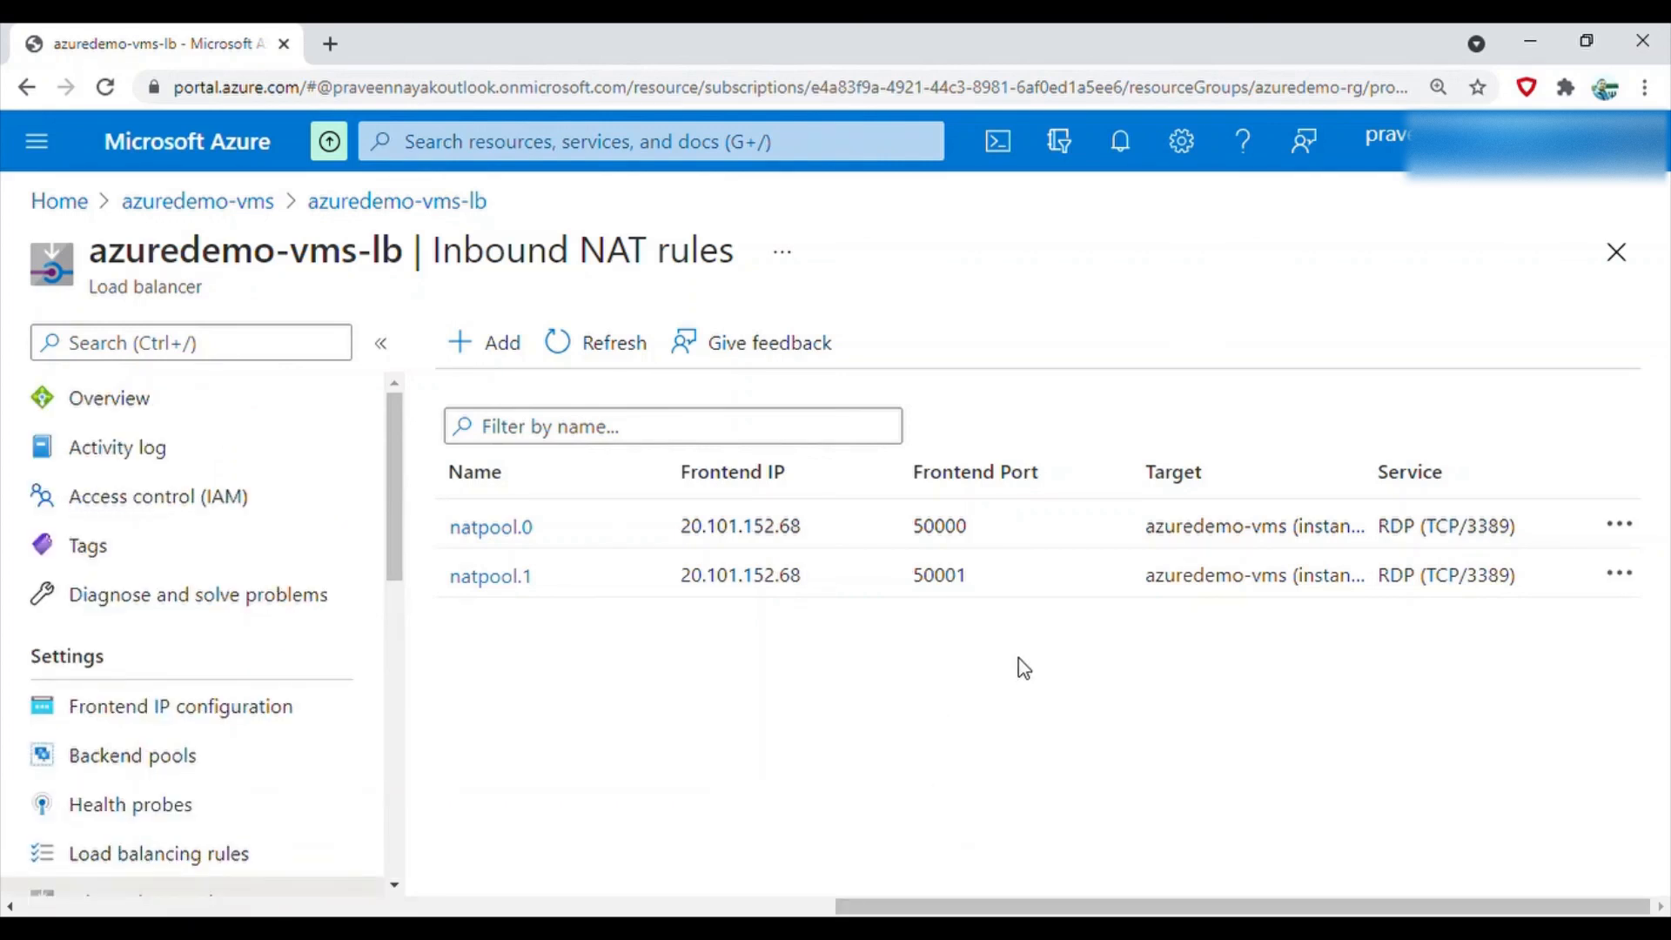